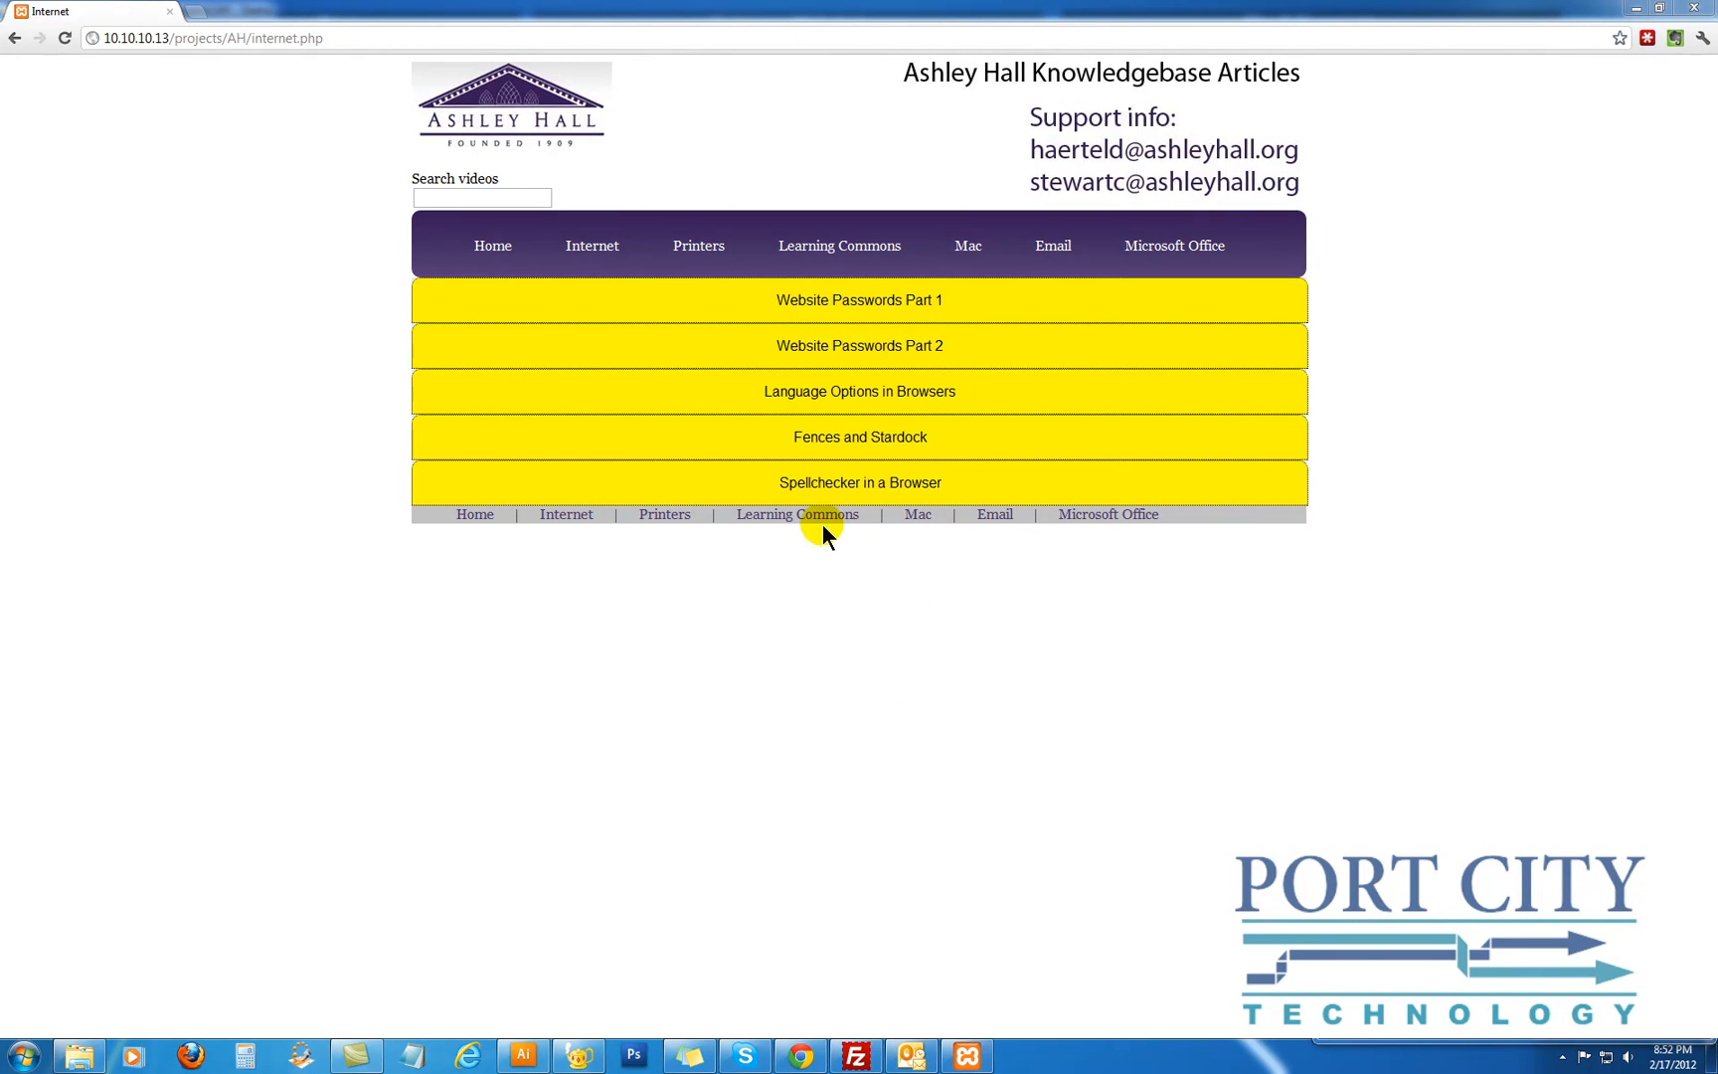
{"action": "mouse_move", "coordinate": [676, 297]}
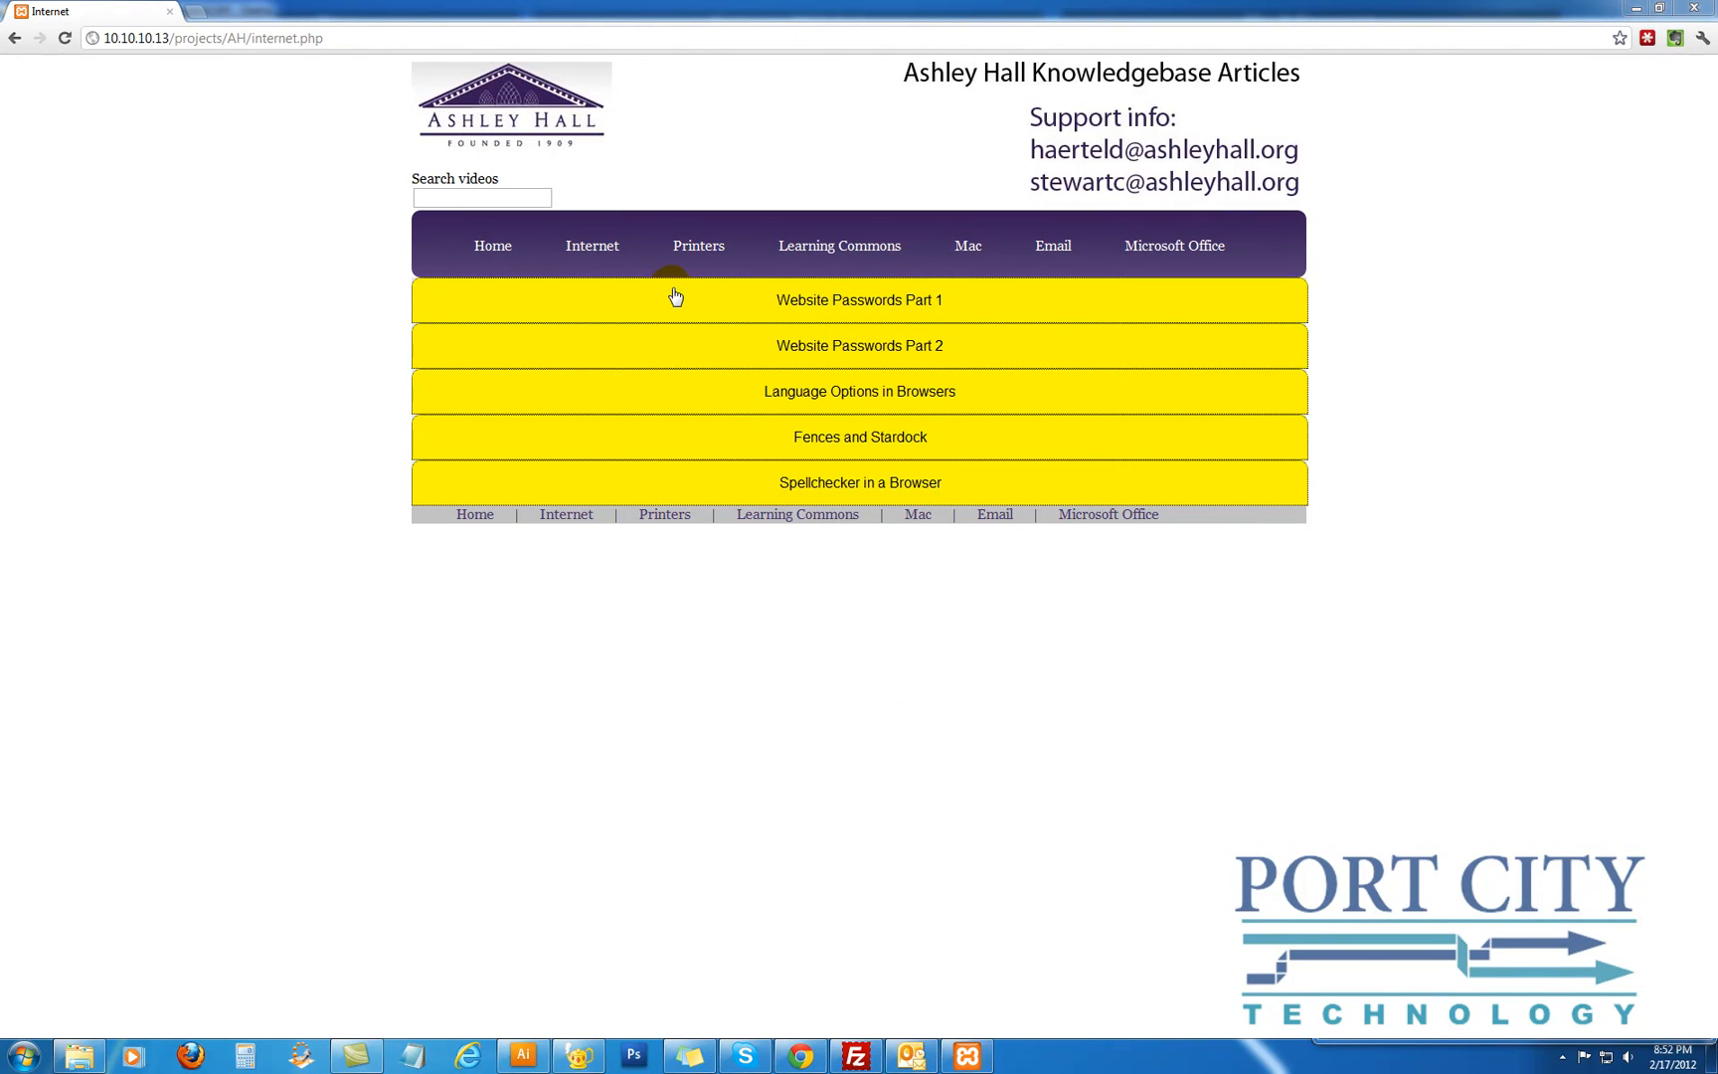
{"action": "mouse_move", "coordinate": [608, 304]}
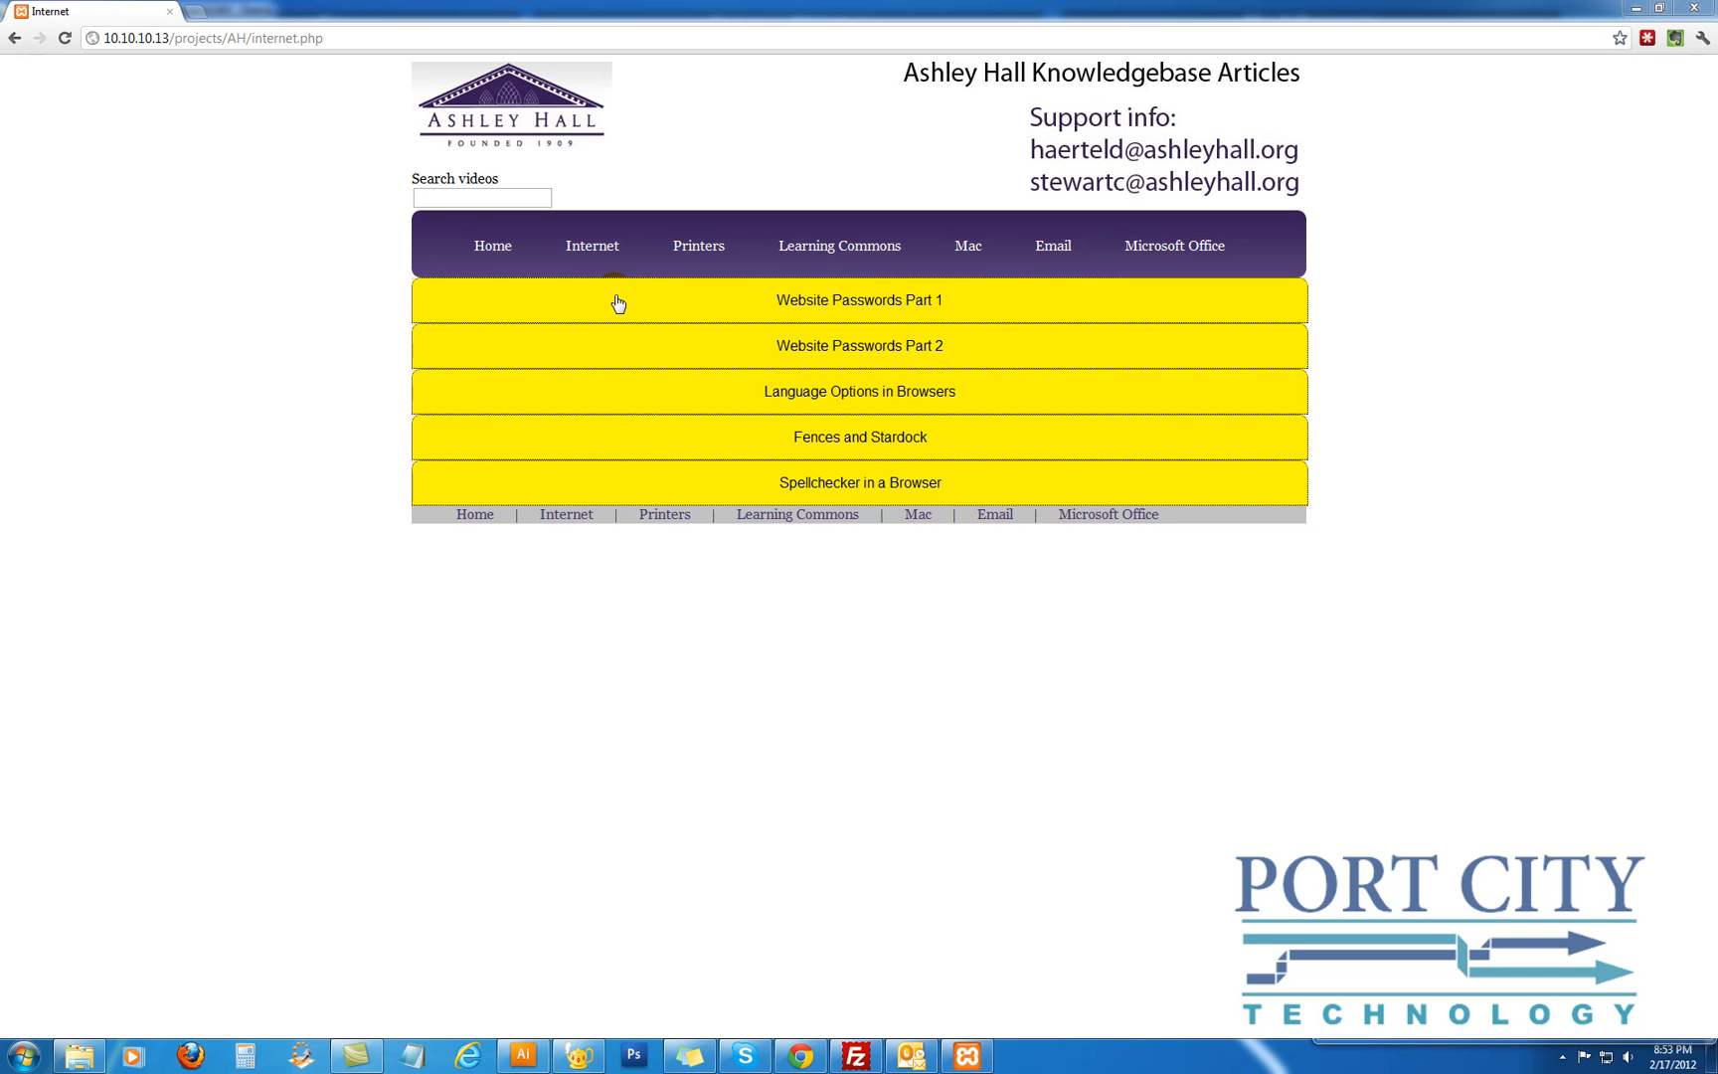
In Chrome, expand and collapse the Website Passwords Part 1 video banner to show the toggle
{"action": "left_click", "coordinate": [481, 199]}
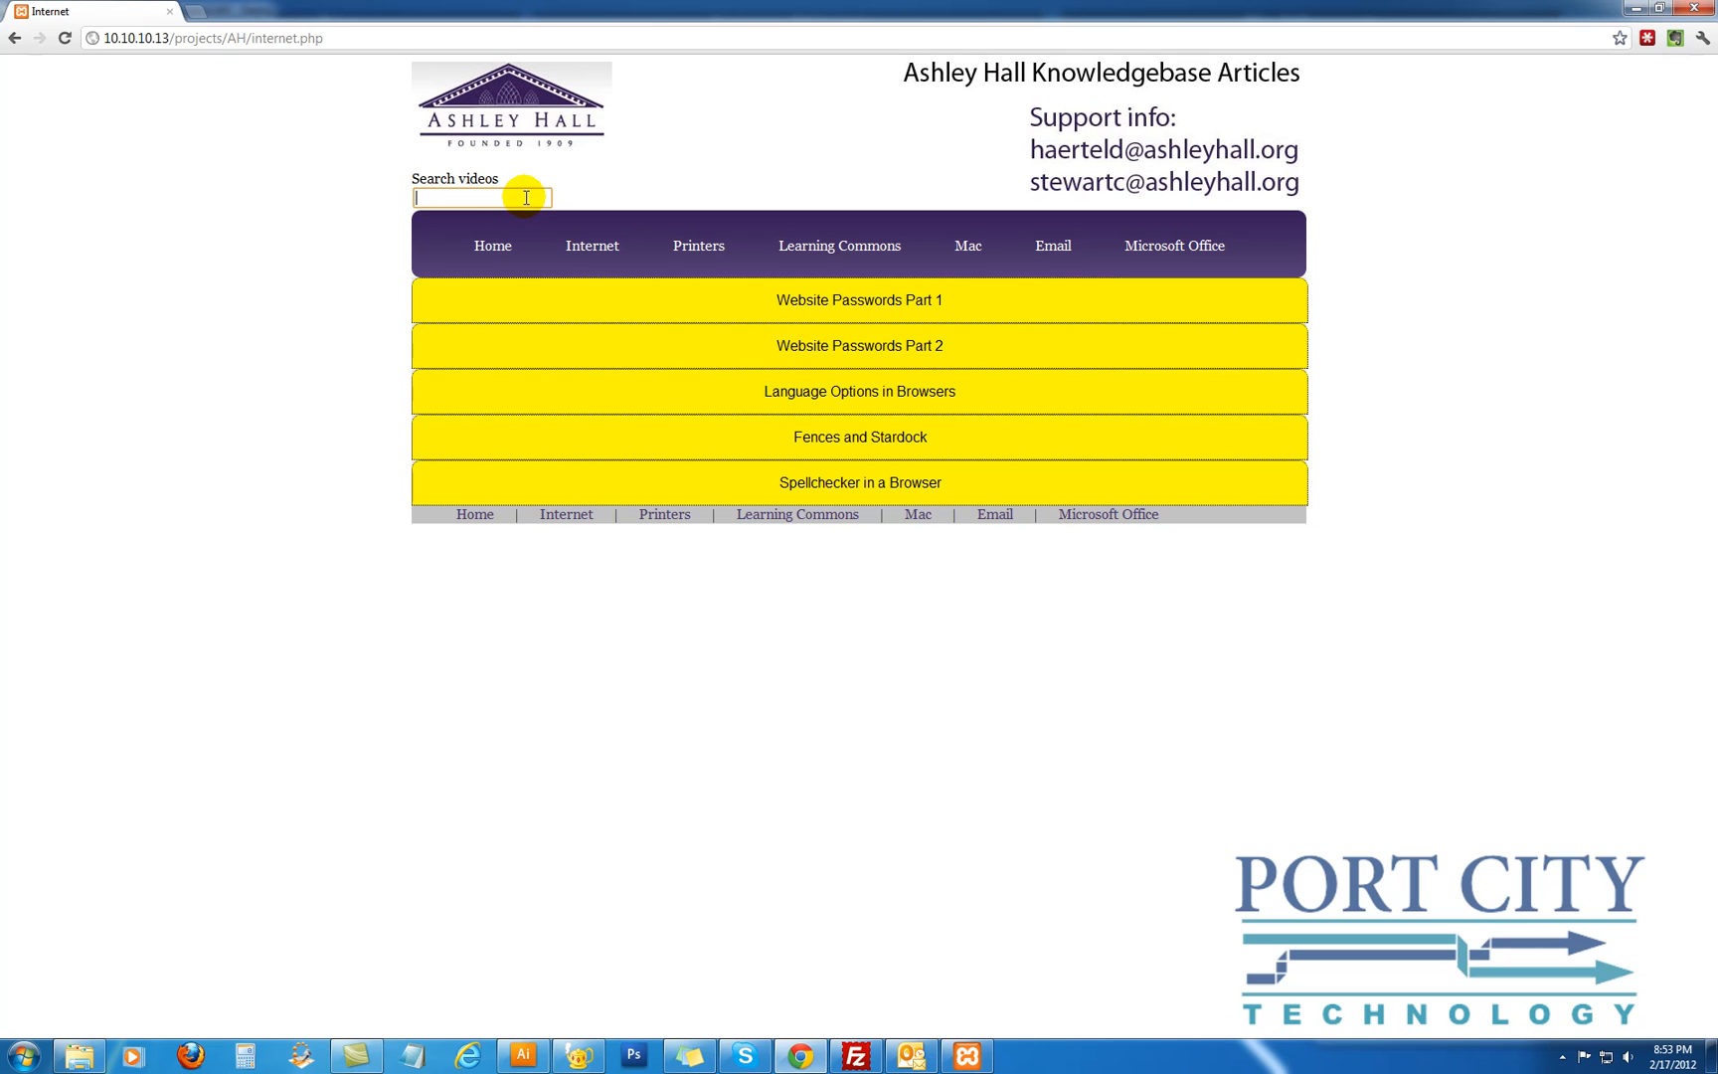
{"action": "mouse_move", "coordinate": [696, 217]}
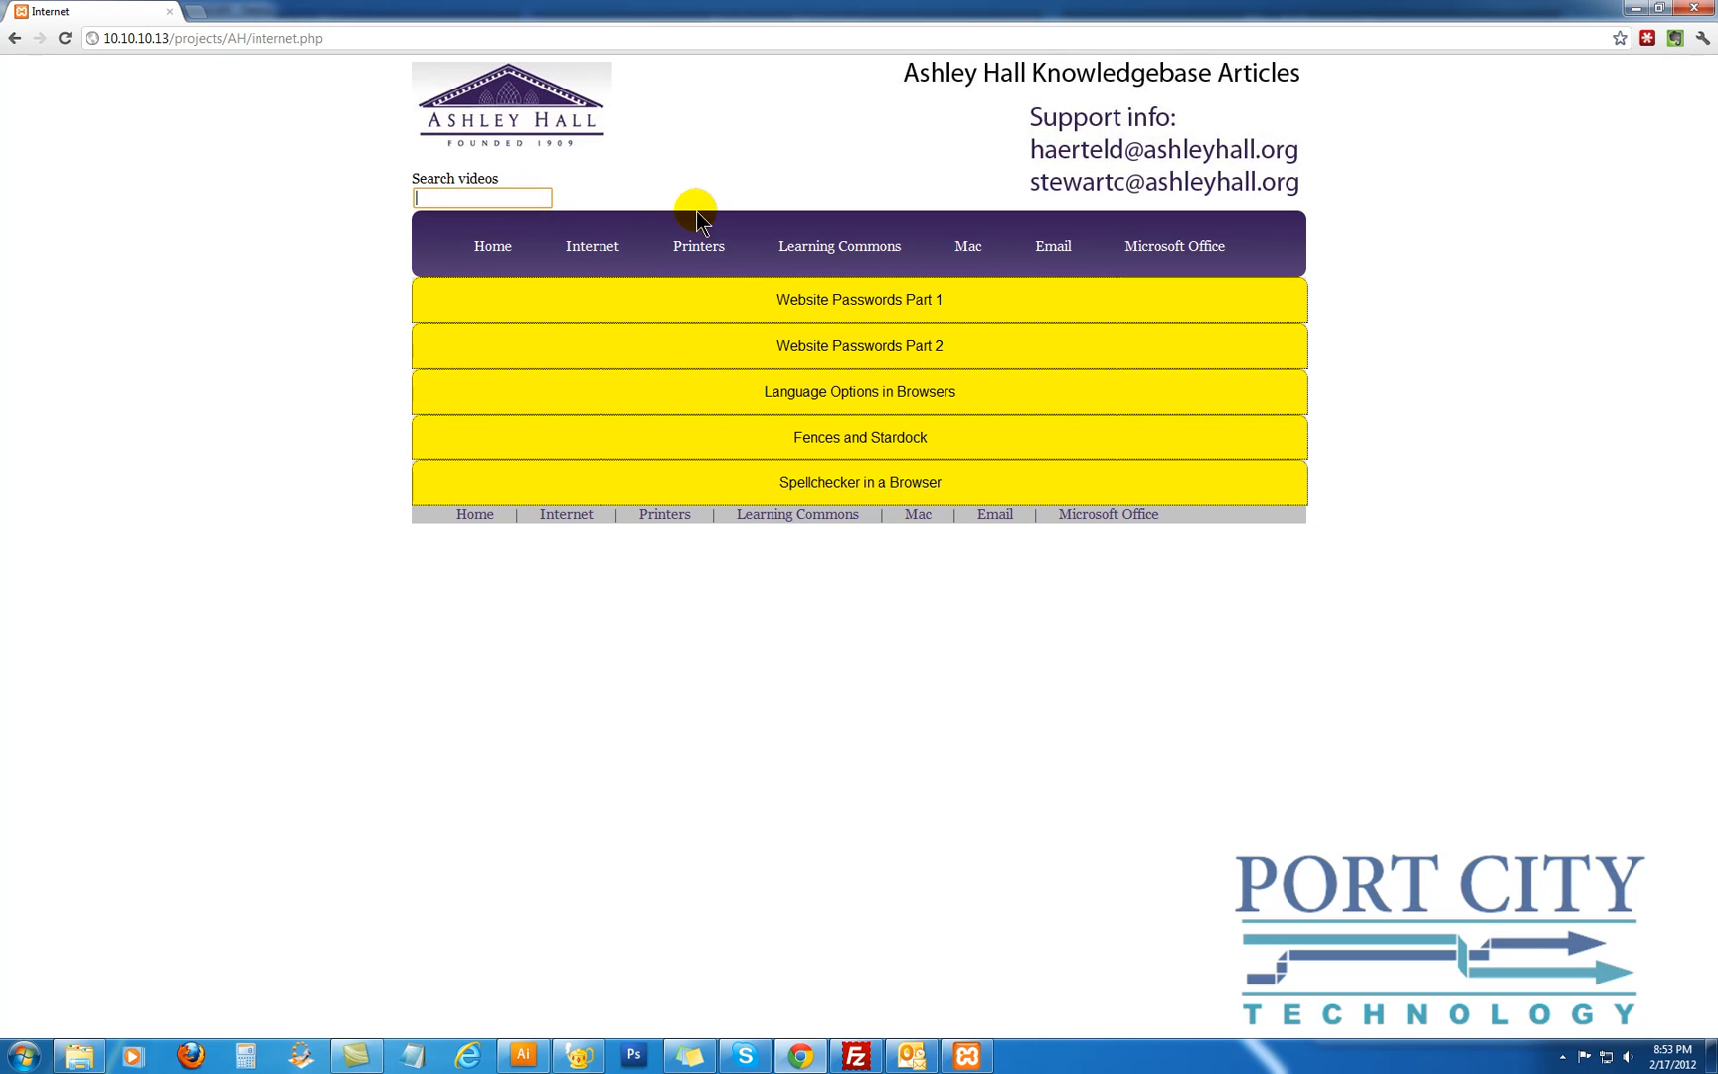
{"action": "mouse_move", "coordinate": [662, 348]}
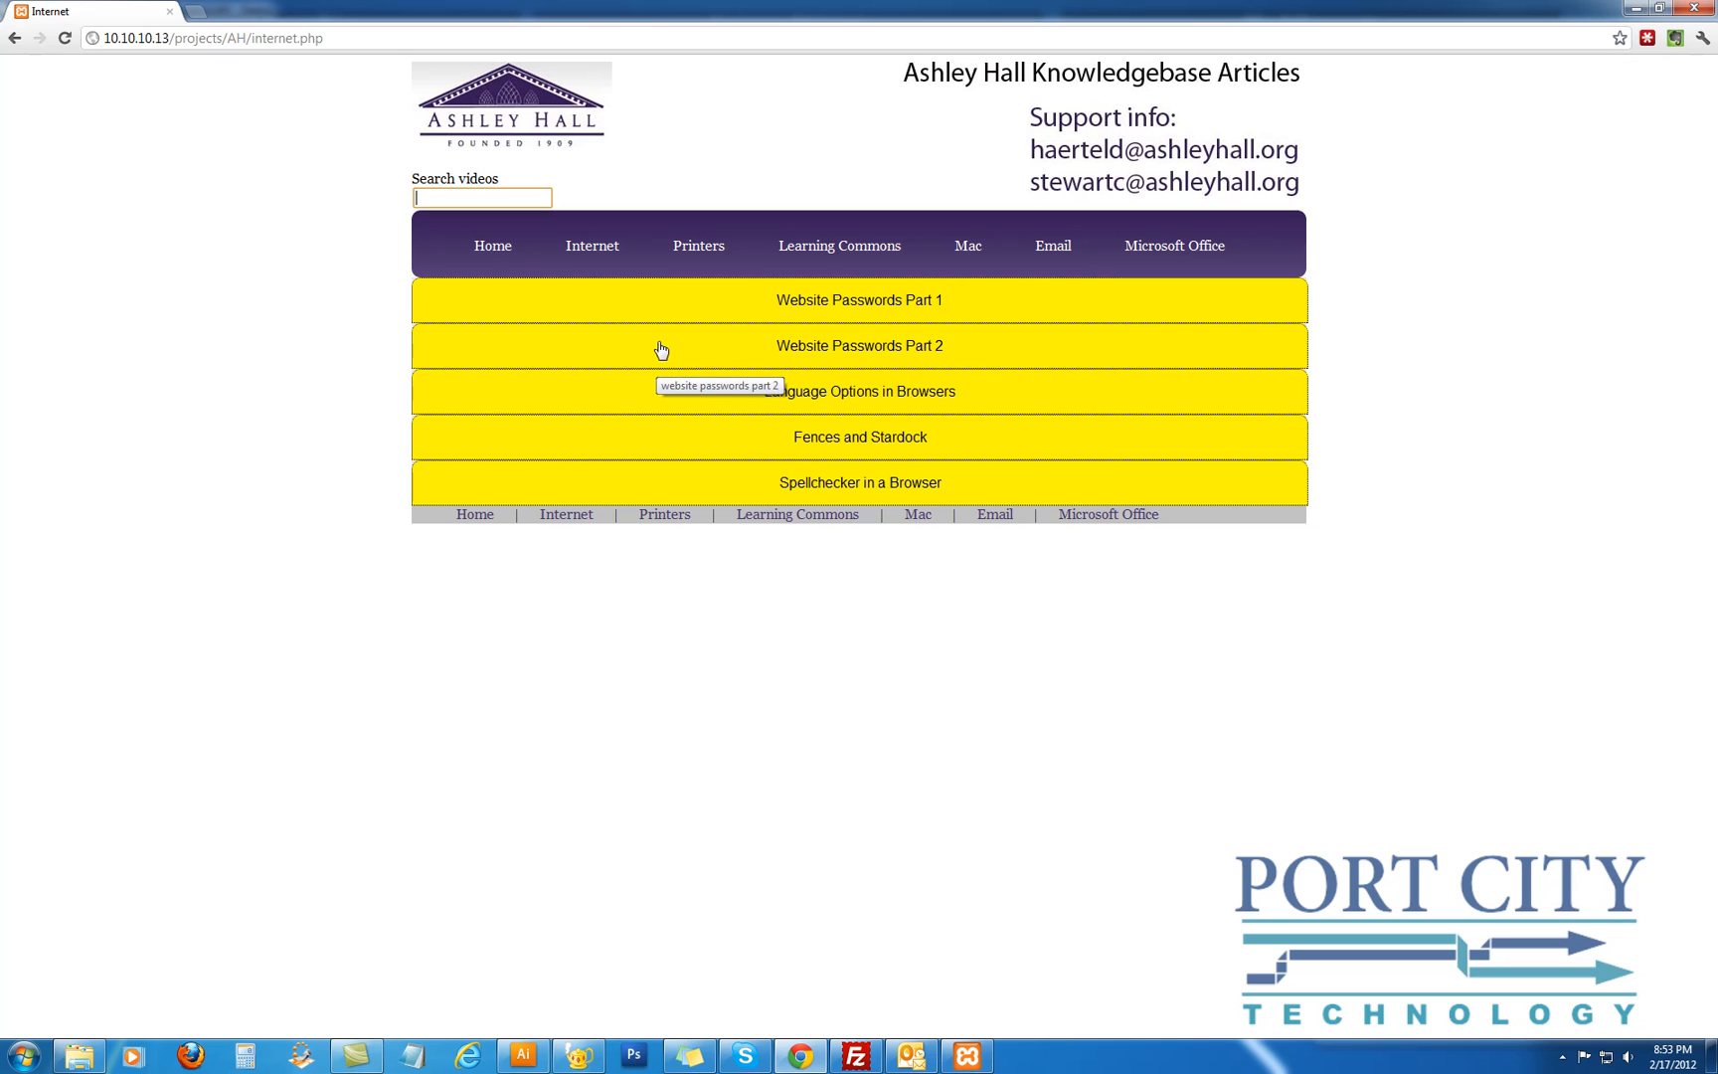
{"action": "mouse_move", "coordinate": [650, 310]}
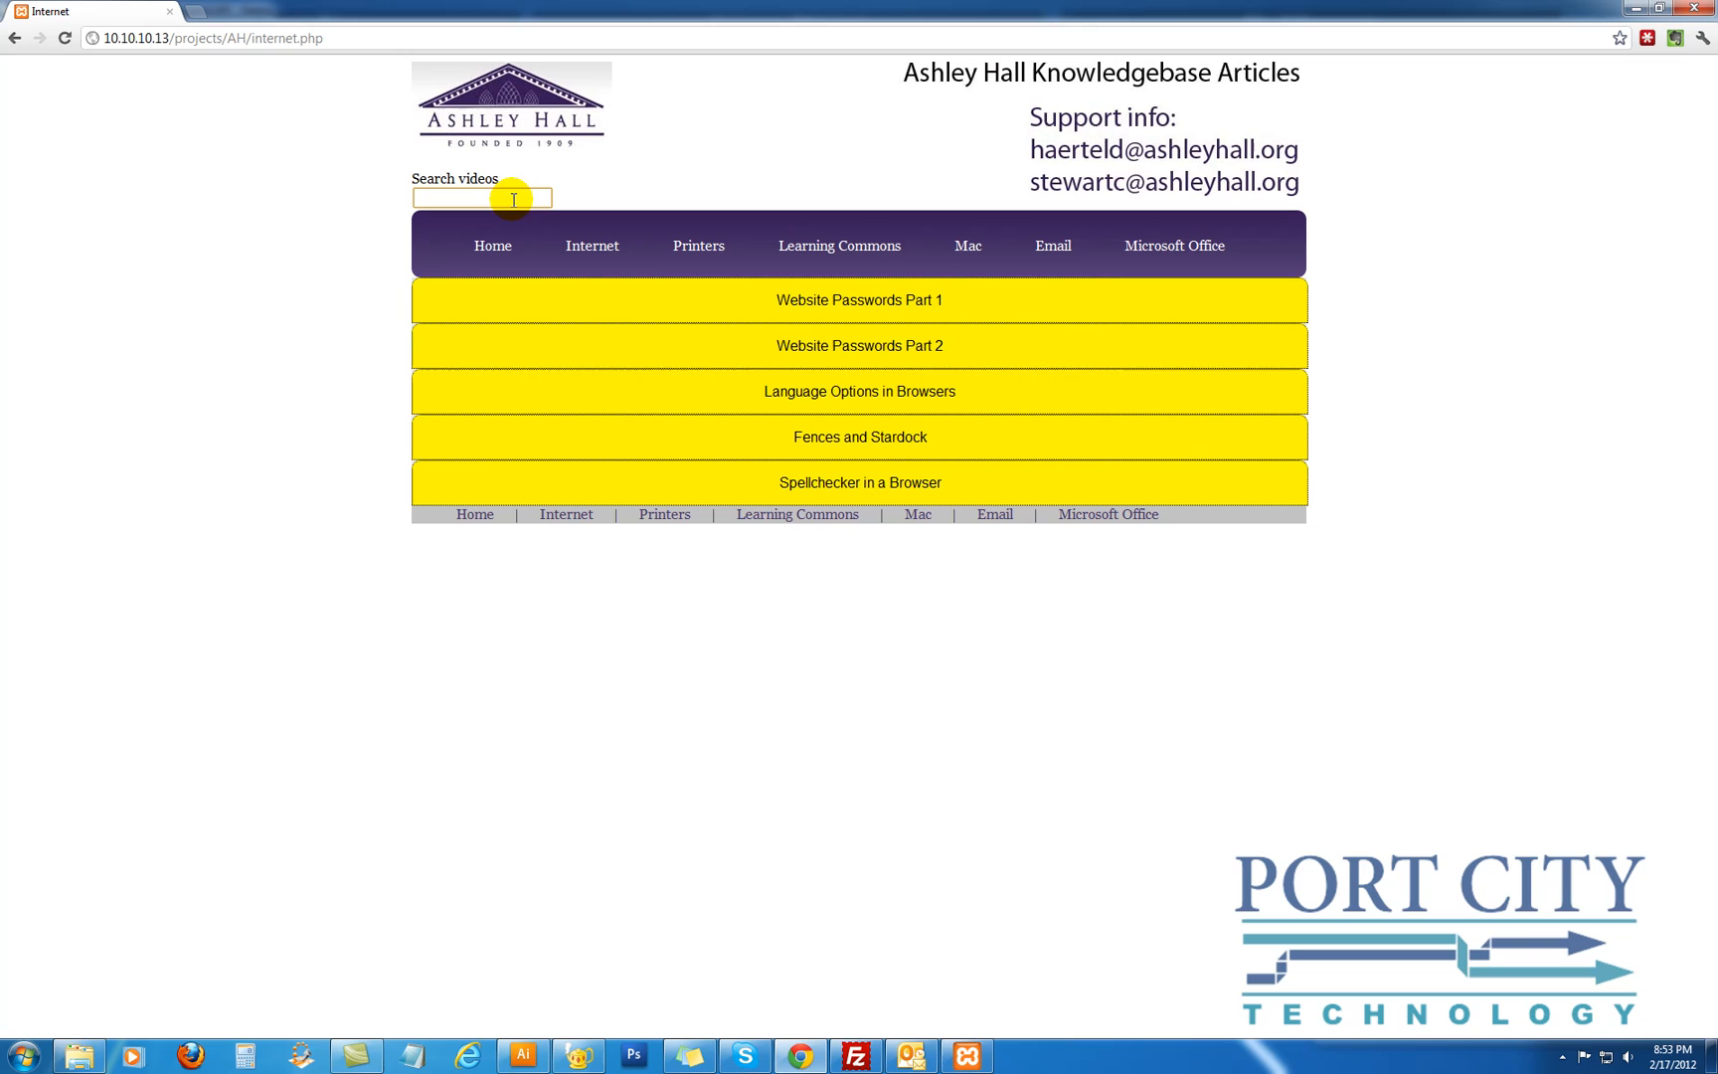
{"action": "mouse_move", "coordinate": [868, 306]}
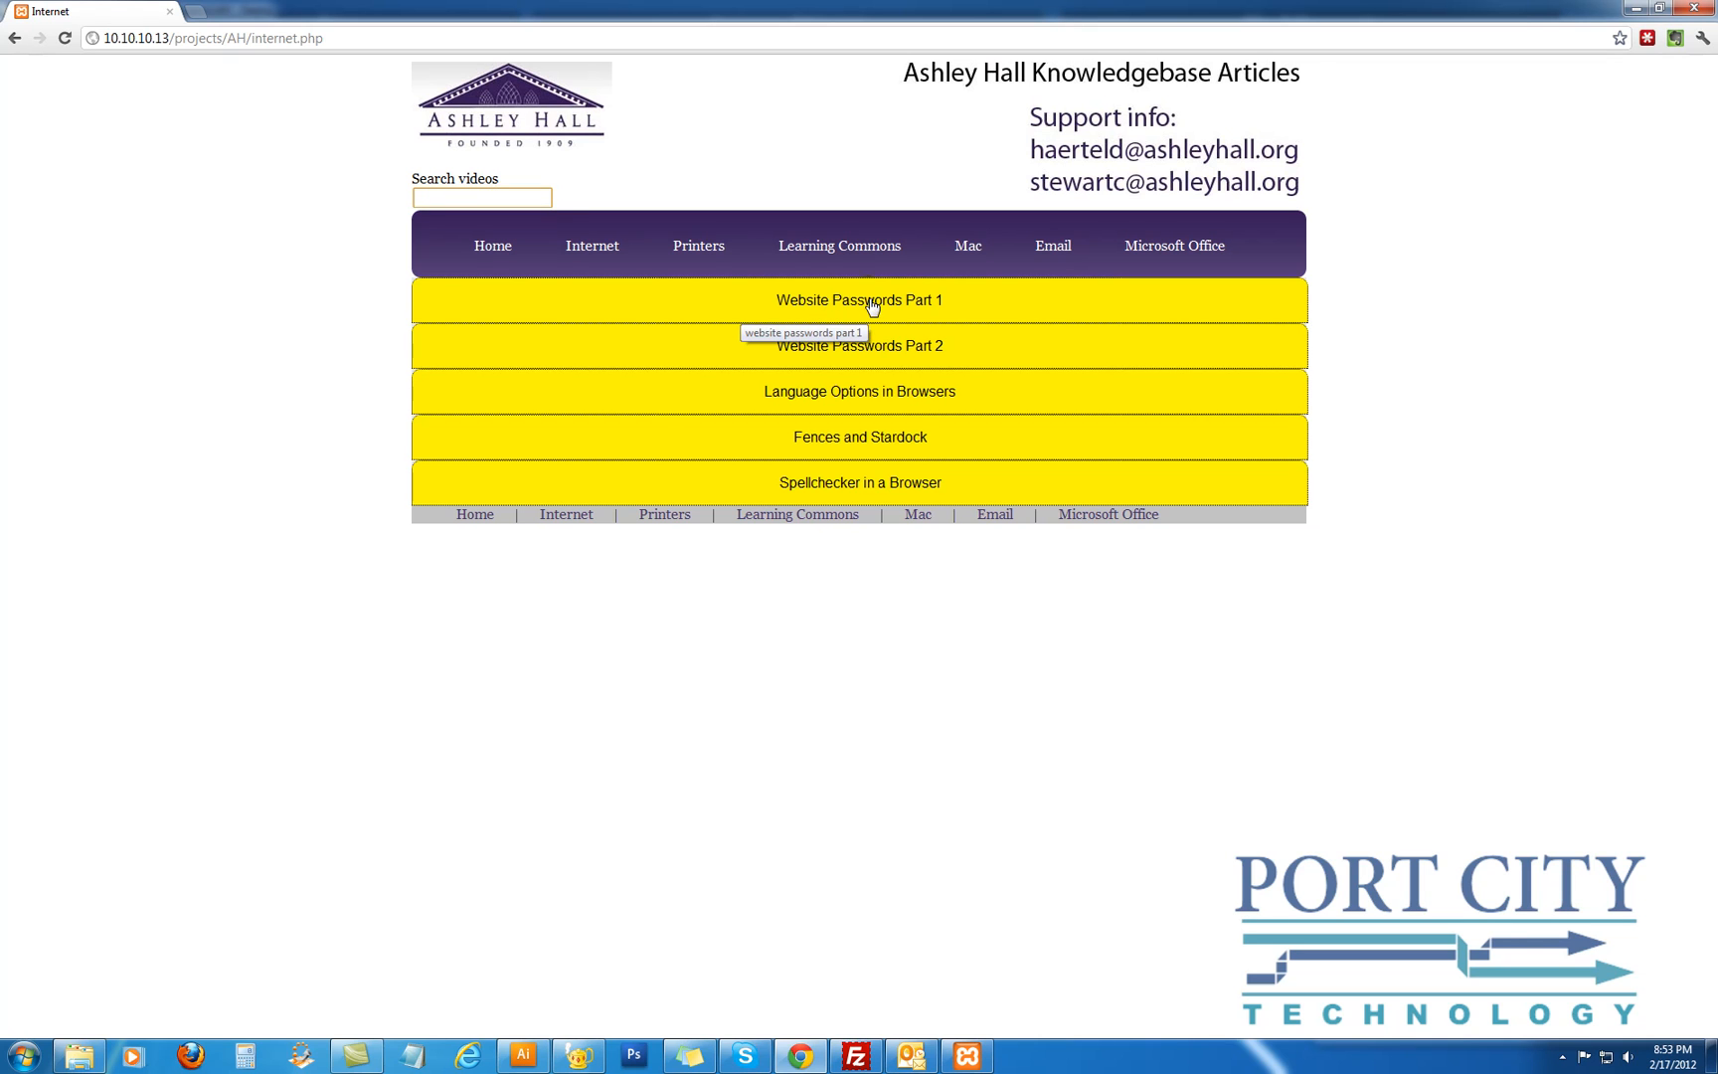
{"action": "mouse_move", "coordinate": [710, 318]}
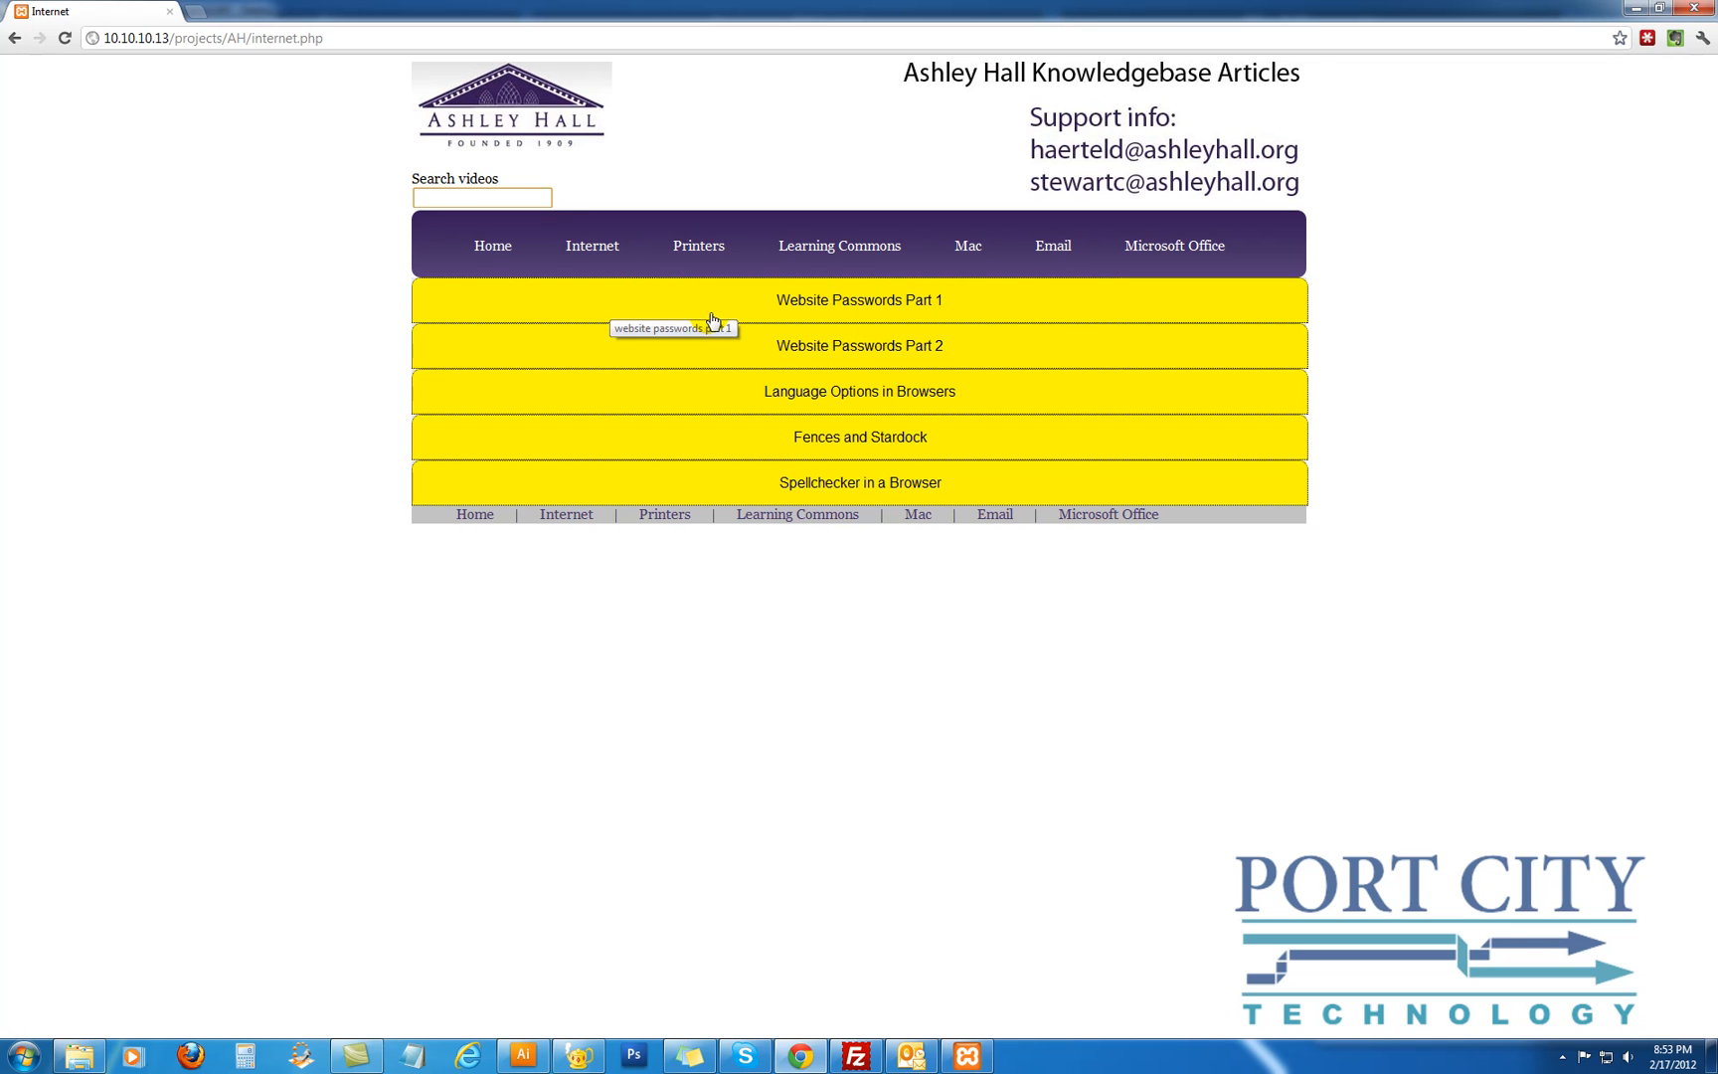
{"action": "mouse_move", "coordinate": [709, 340]}
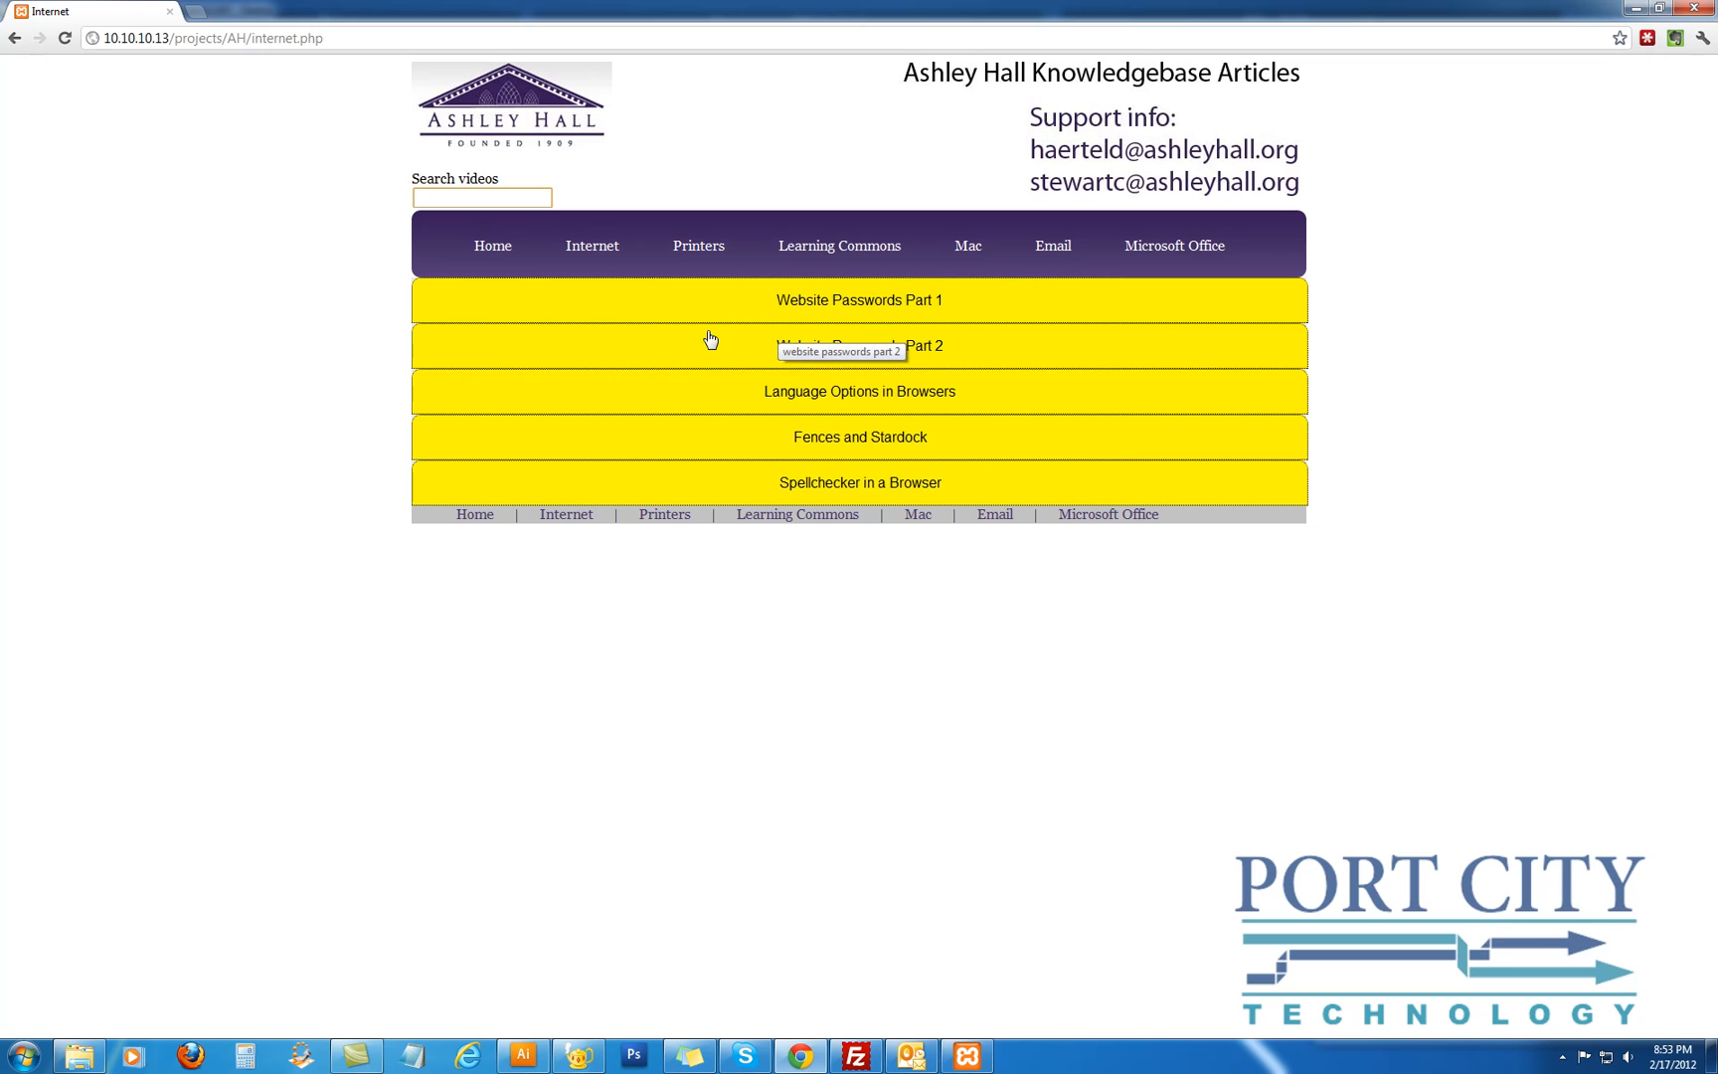
{"action": "left_click", "coordinate": [857, 298]}
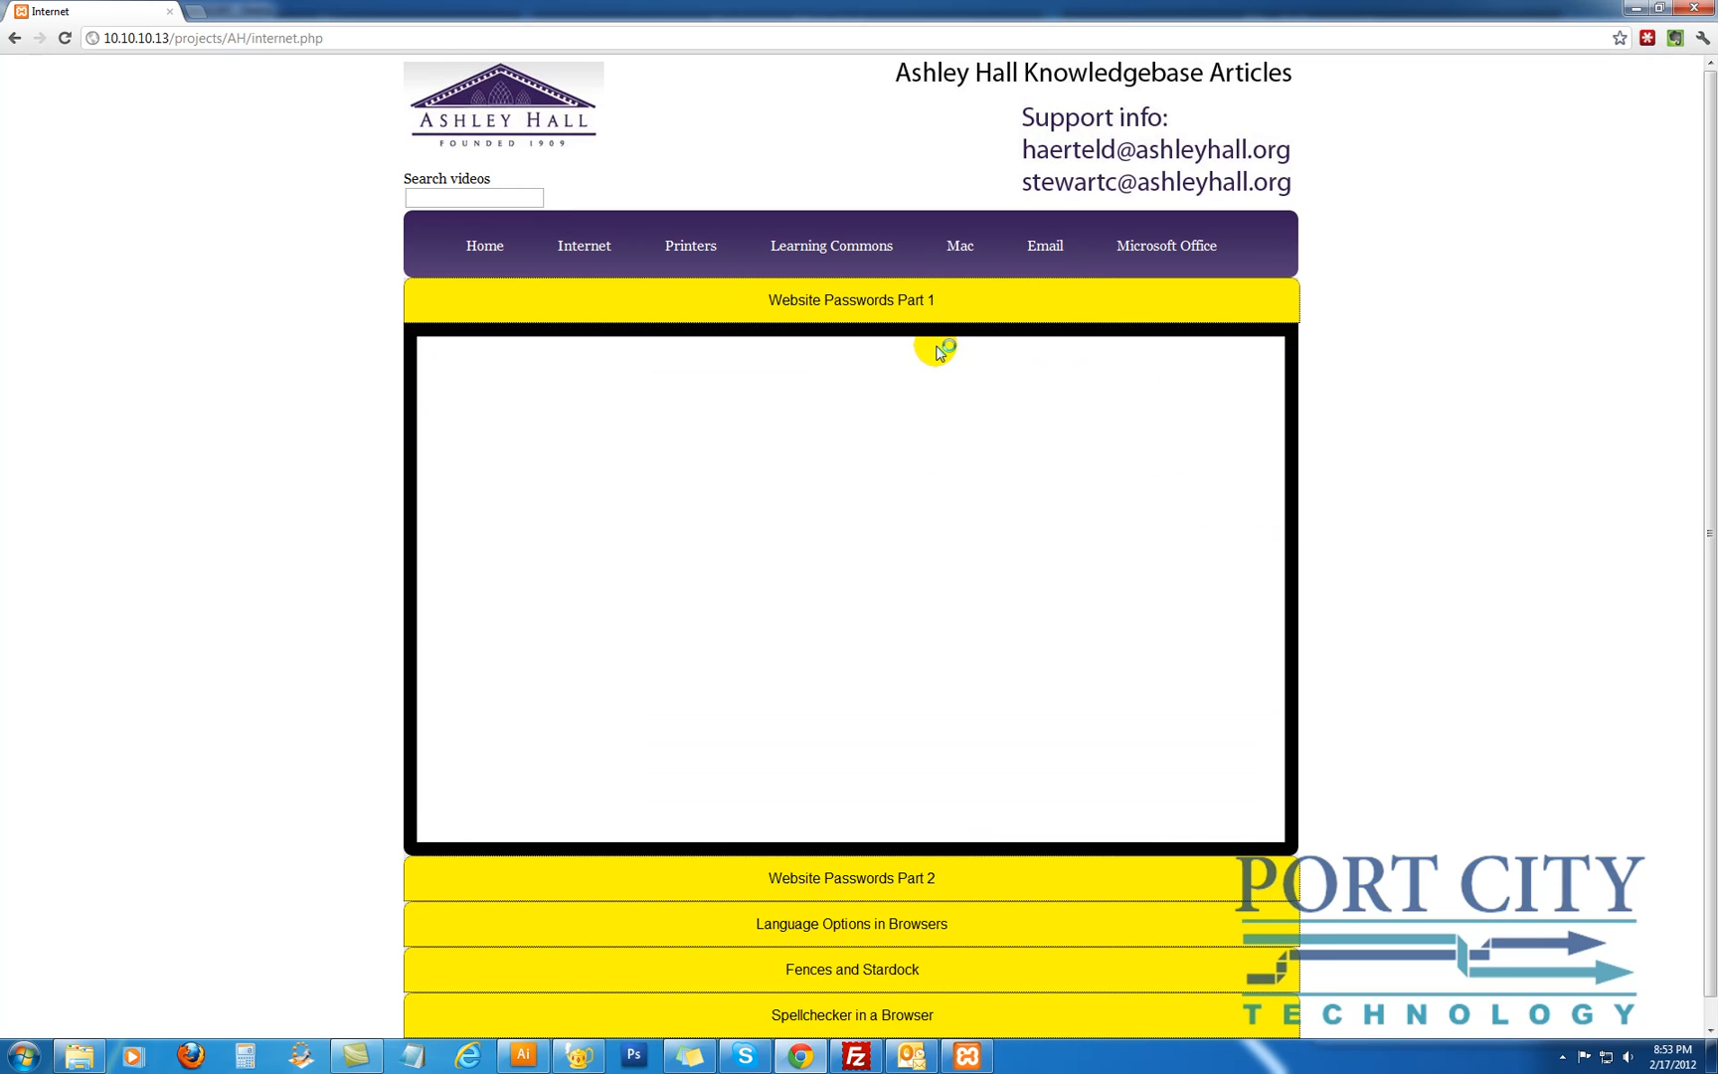
{"action": "left_click", "coordinate": [851, 298]}
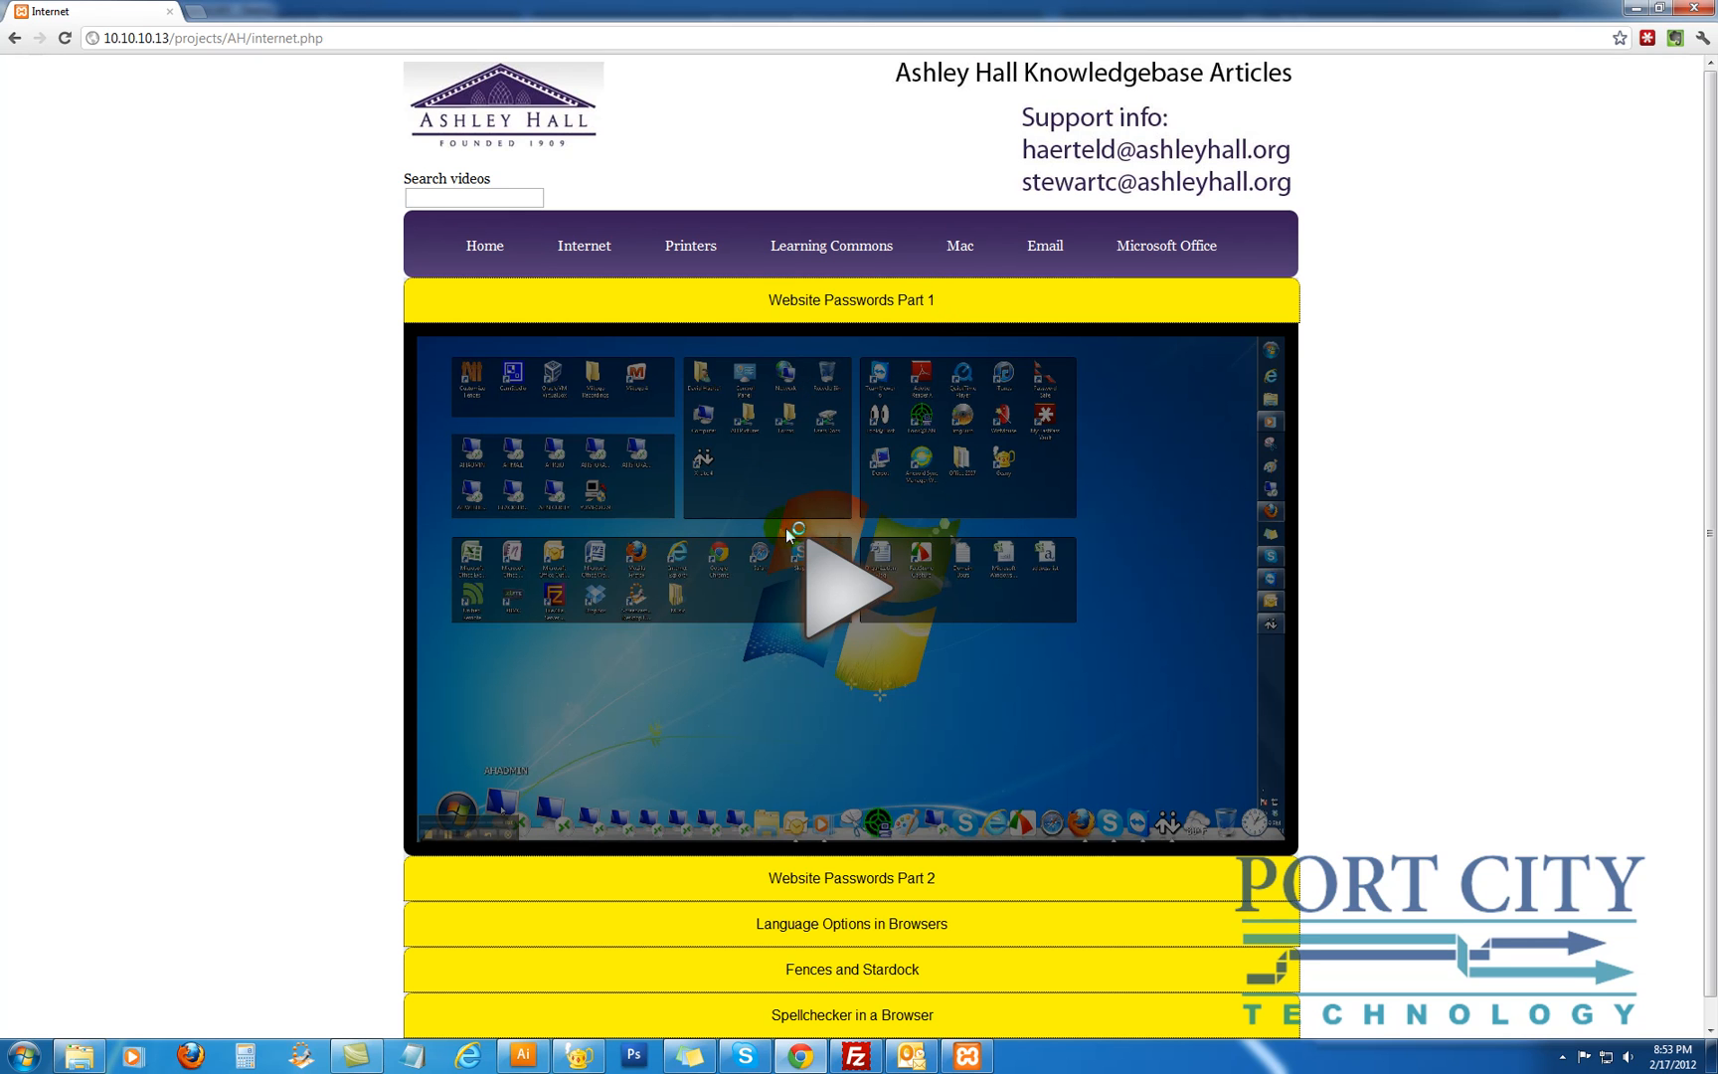
{"action": "left_click", "coordinate": [859, 300]}
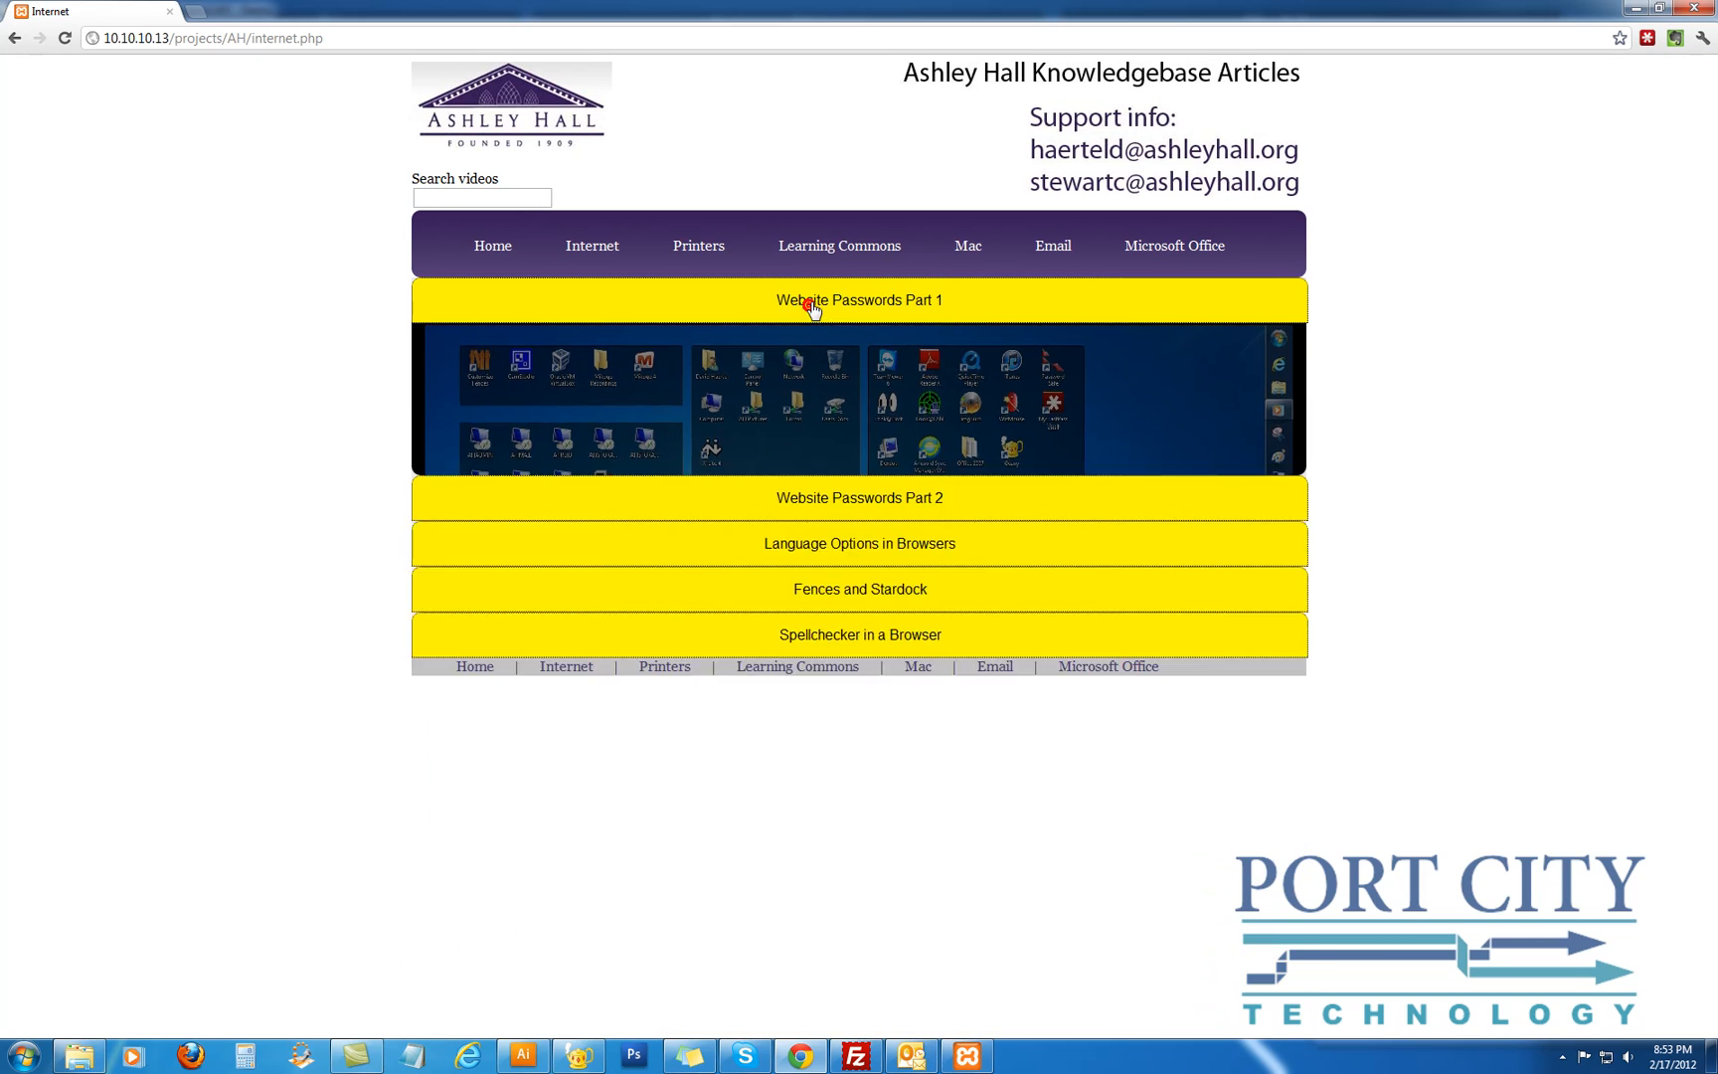
{"action": "left_click", "coordinate": [859, 300]}
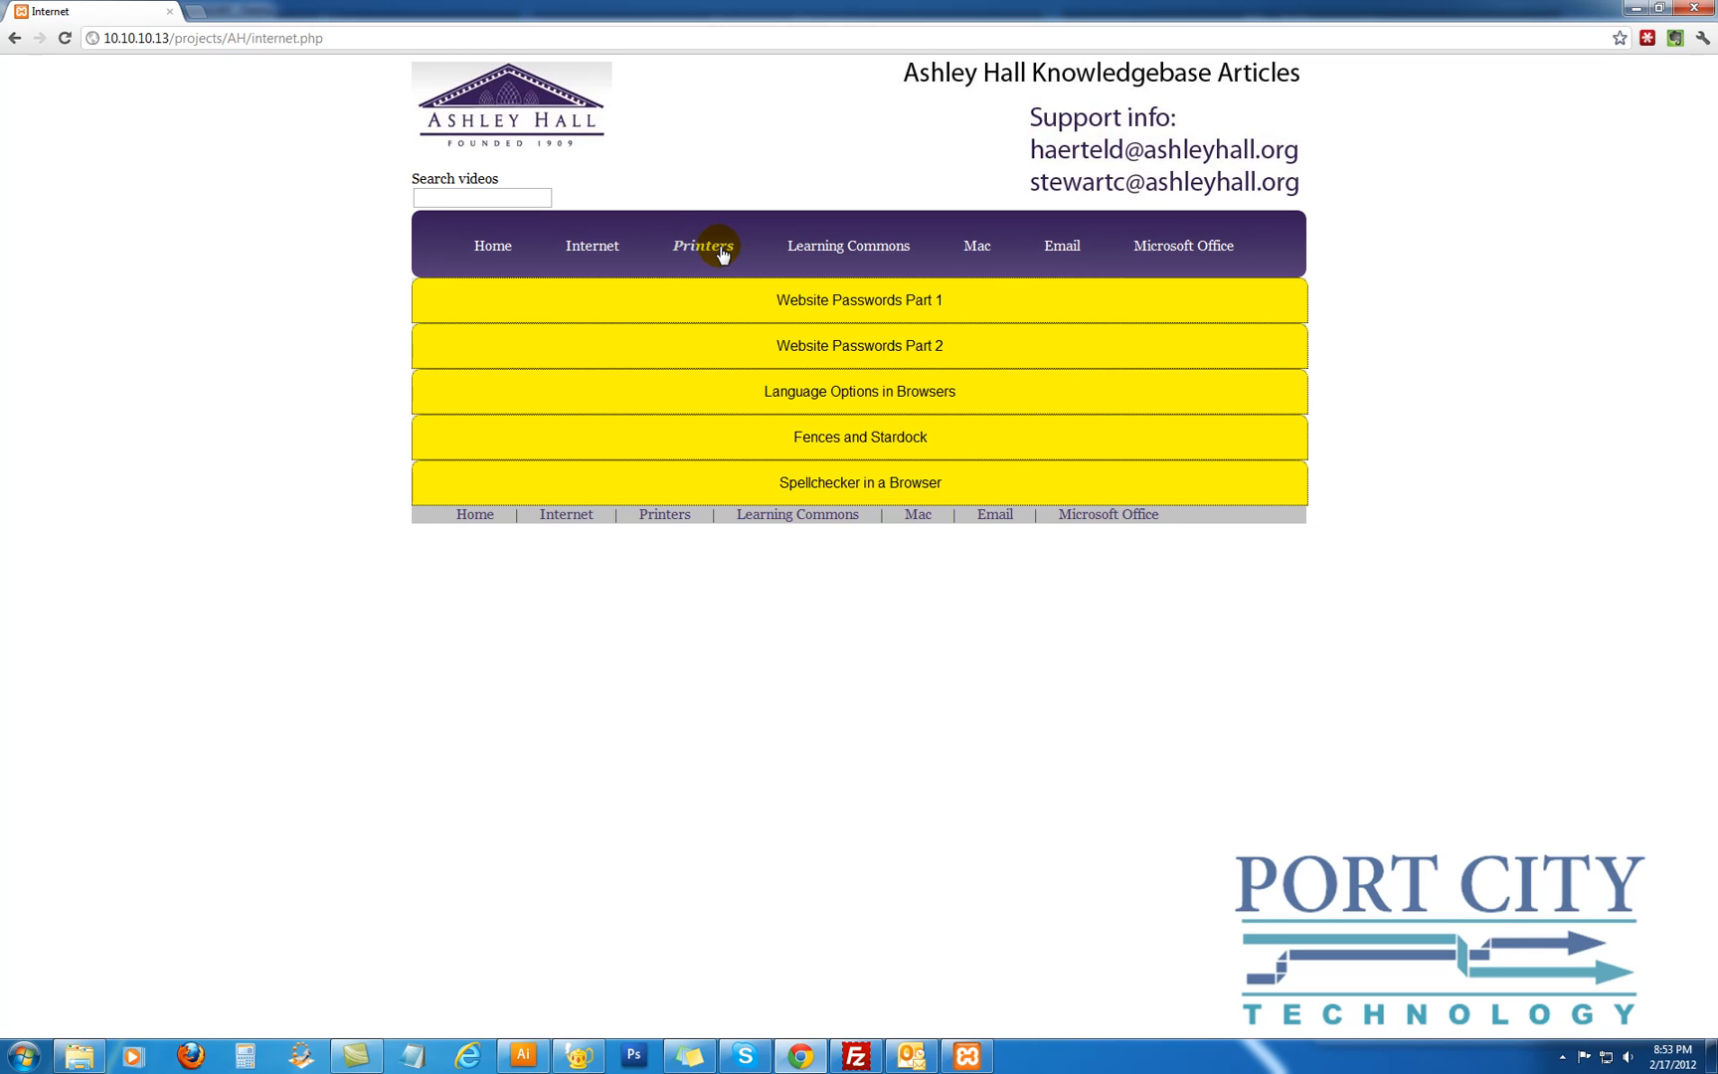
{"action": "mouse_move", "coordinate": [491, 245]}
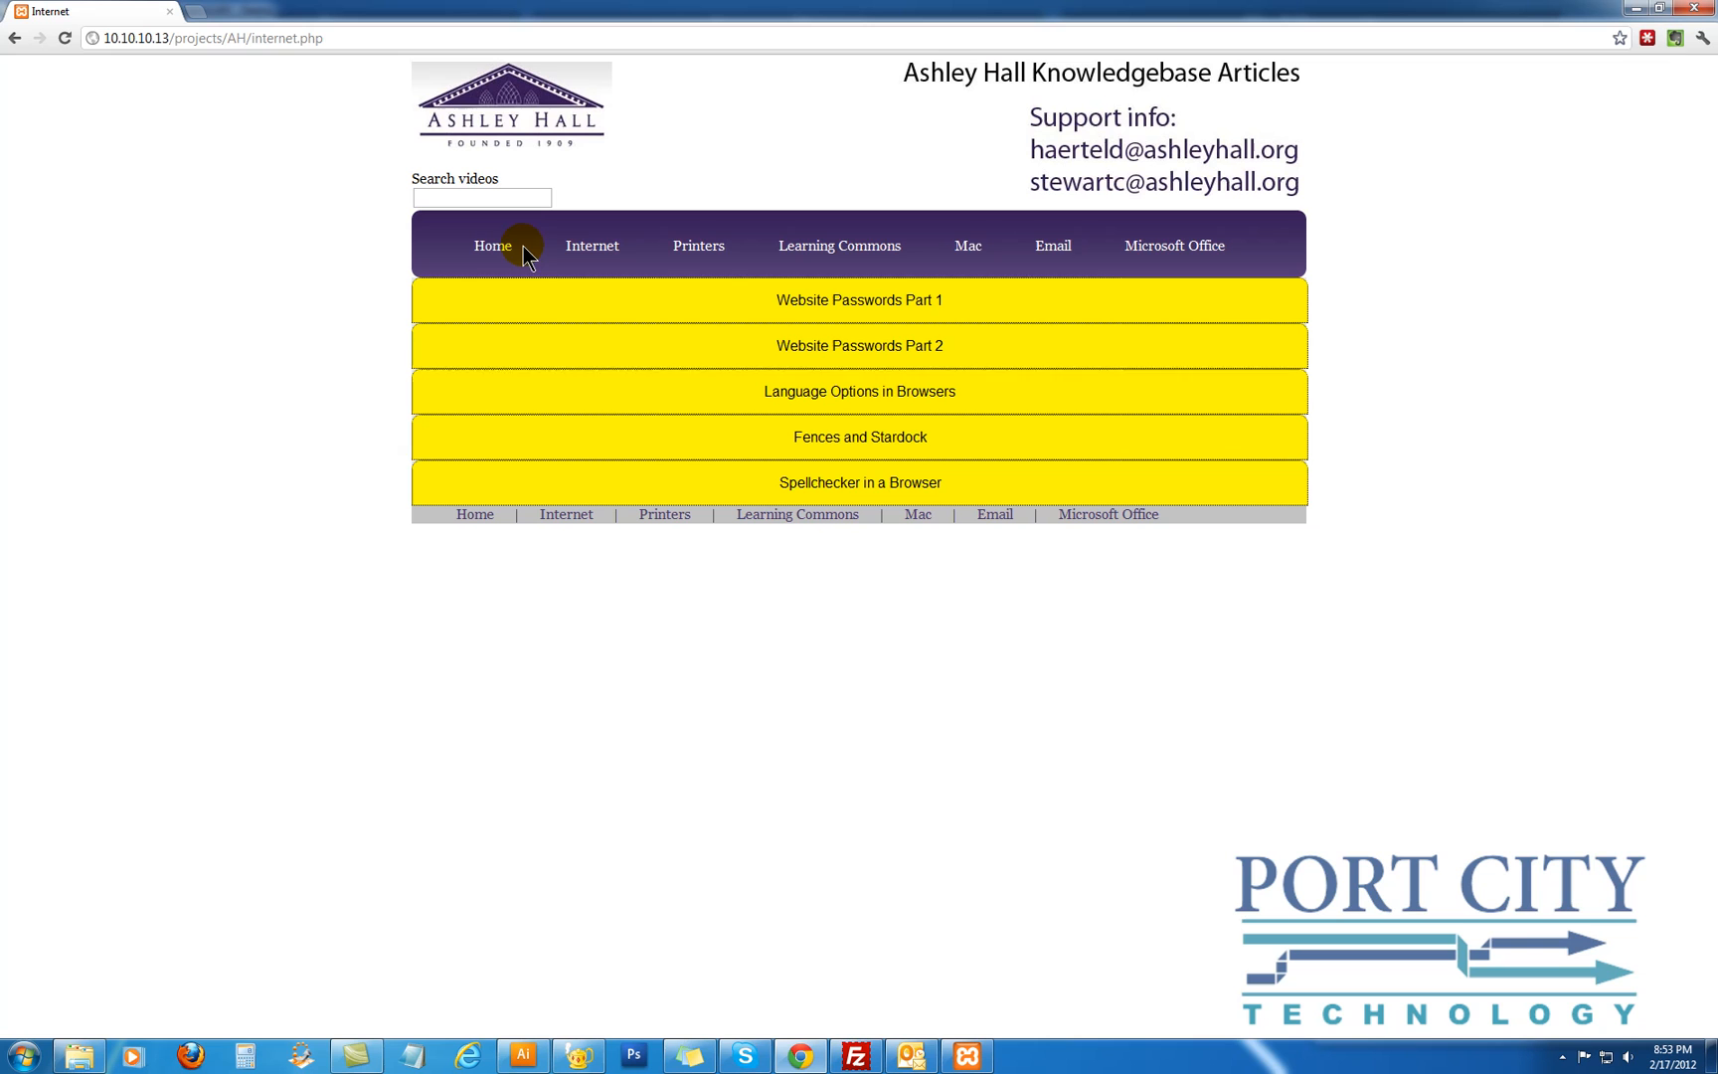
{"action": "mouse_move", "coordinate": [844, 346]}
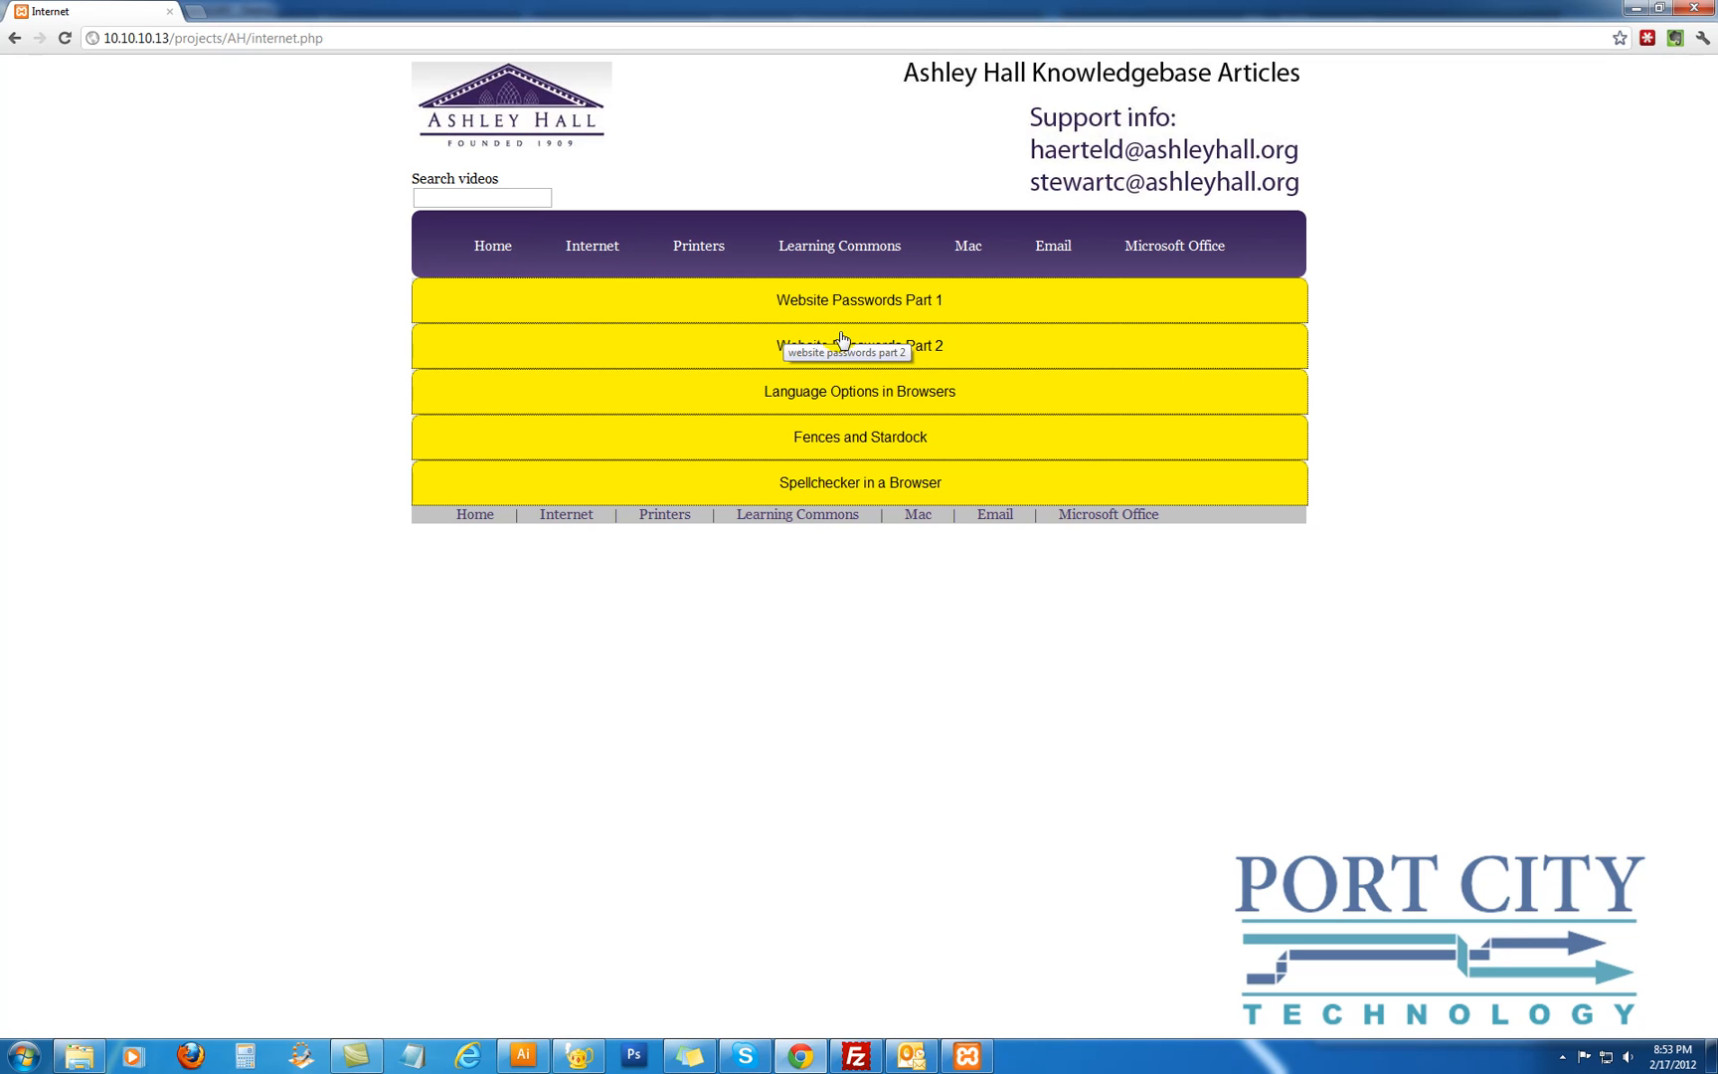
{"action": "mouse_move", "coordinate": [639, 304]}
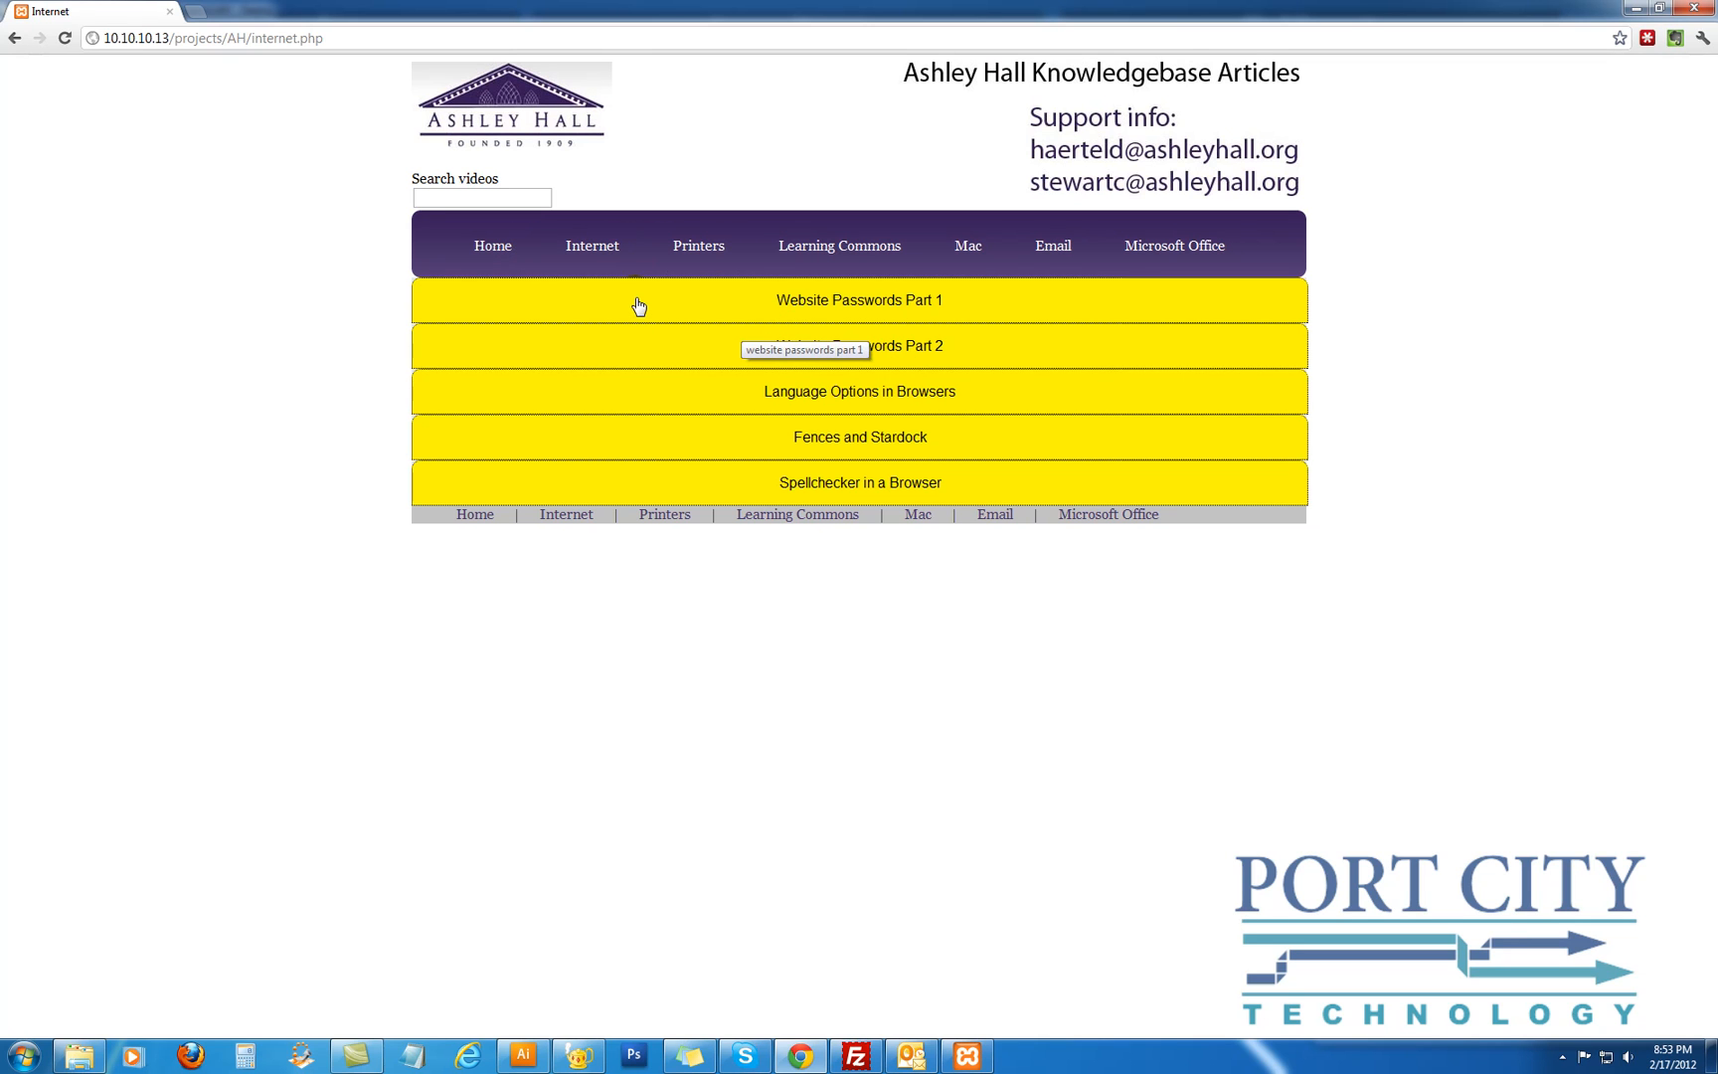
{"action": "mouse_move", "coordinate": [664, 306]}
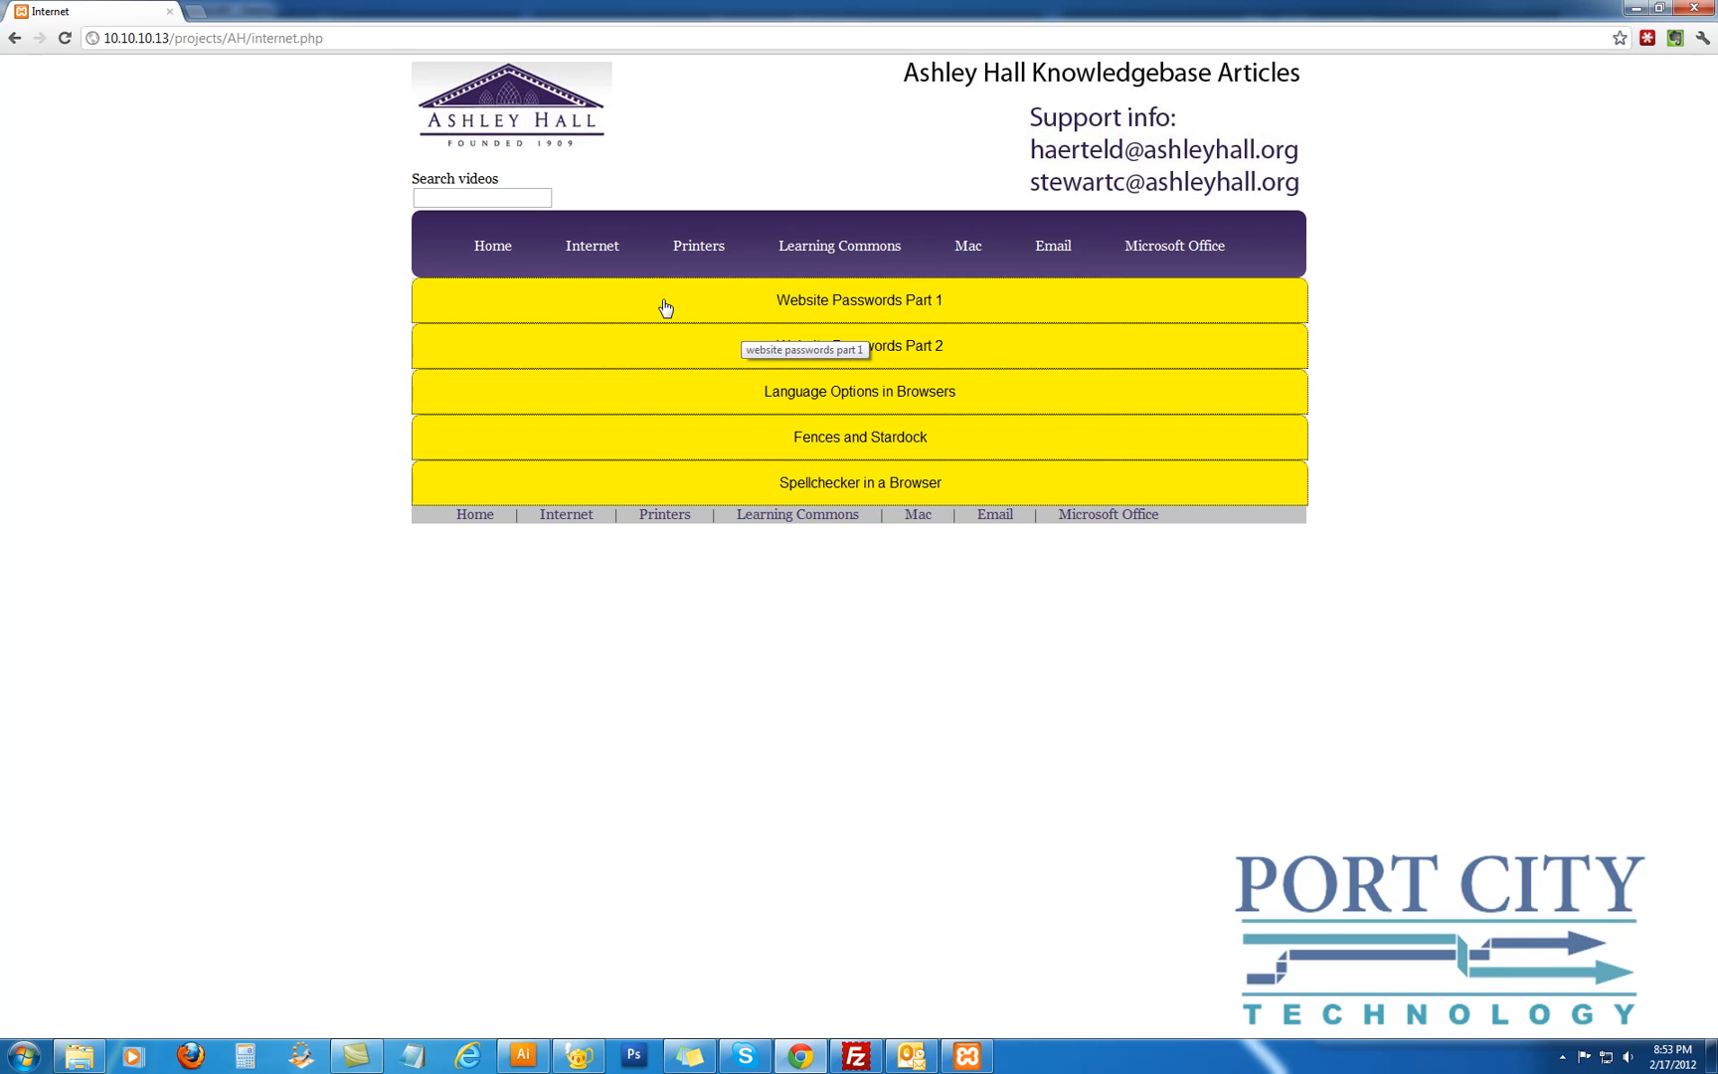
{"action": "mouse_move", "coordinate": [582, 305]}
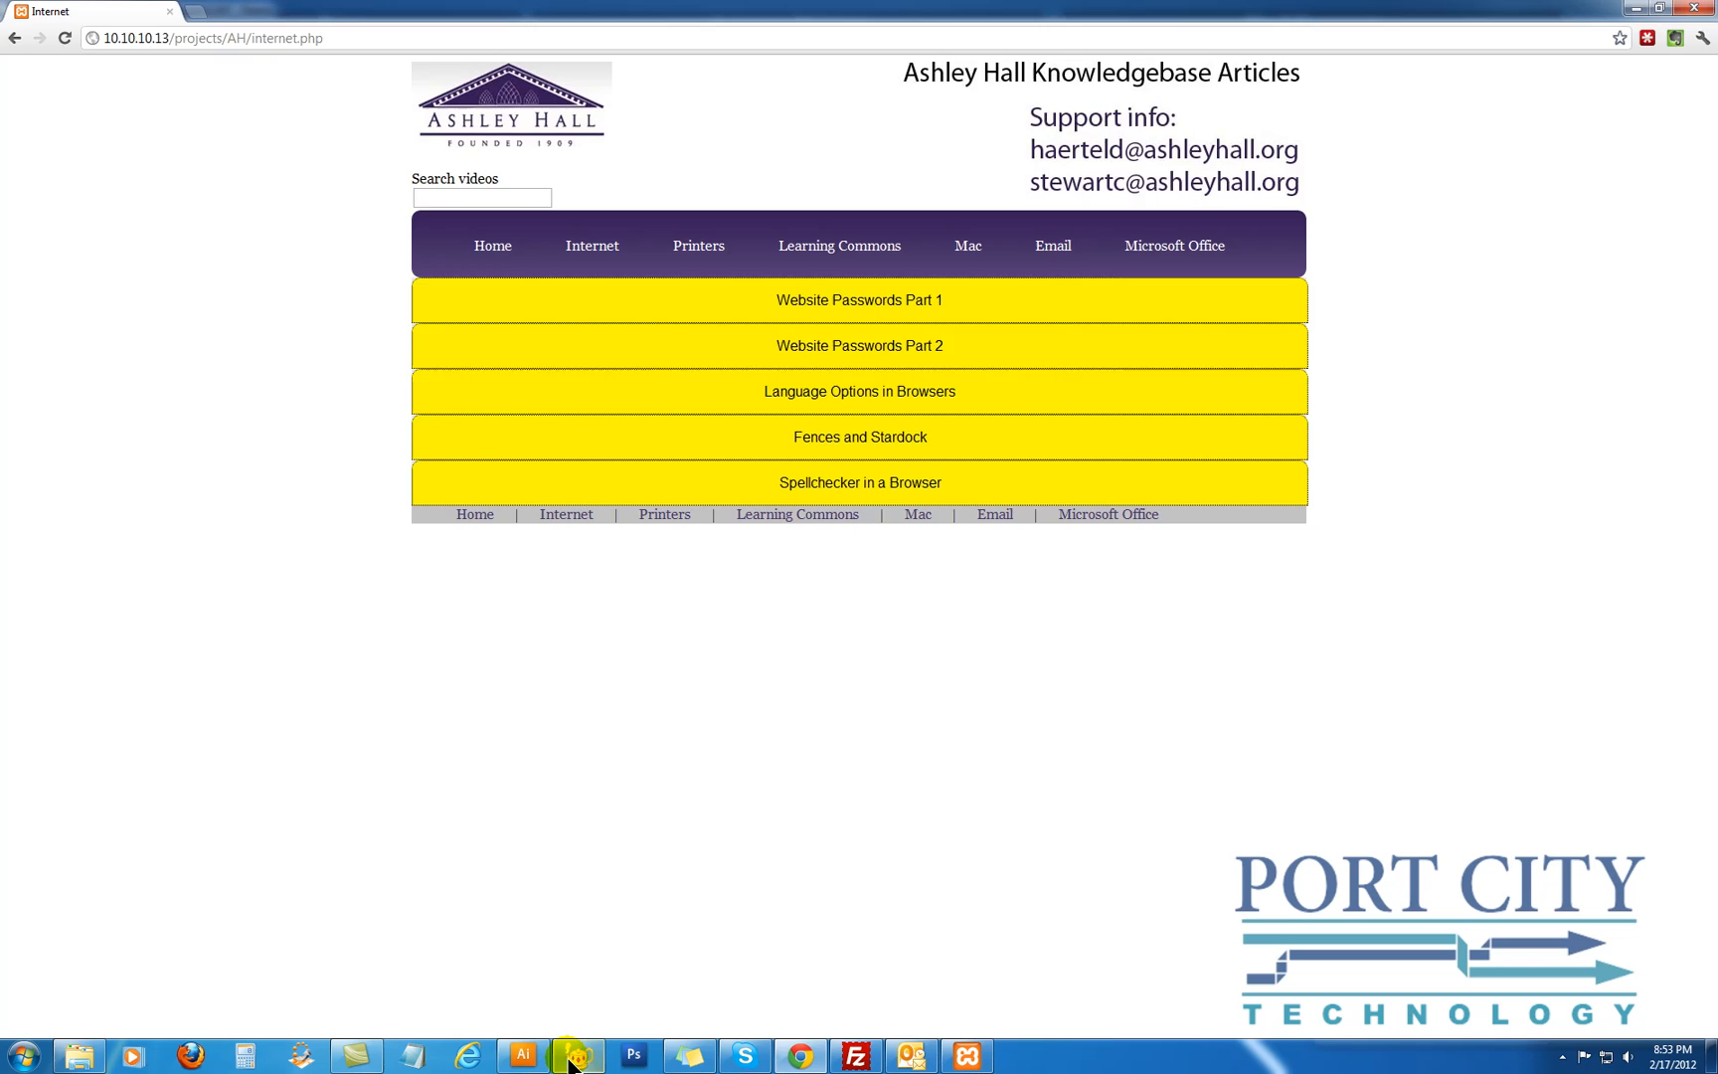
In Geany's untitled scratch file, highlight the videoSearch div and the boxBanner/box markup
{"action": "left_click", "coordinate": [575, 1056]}
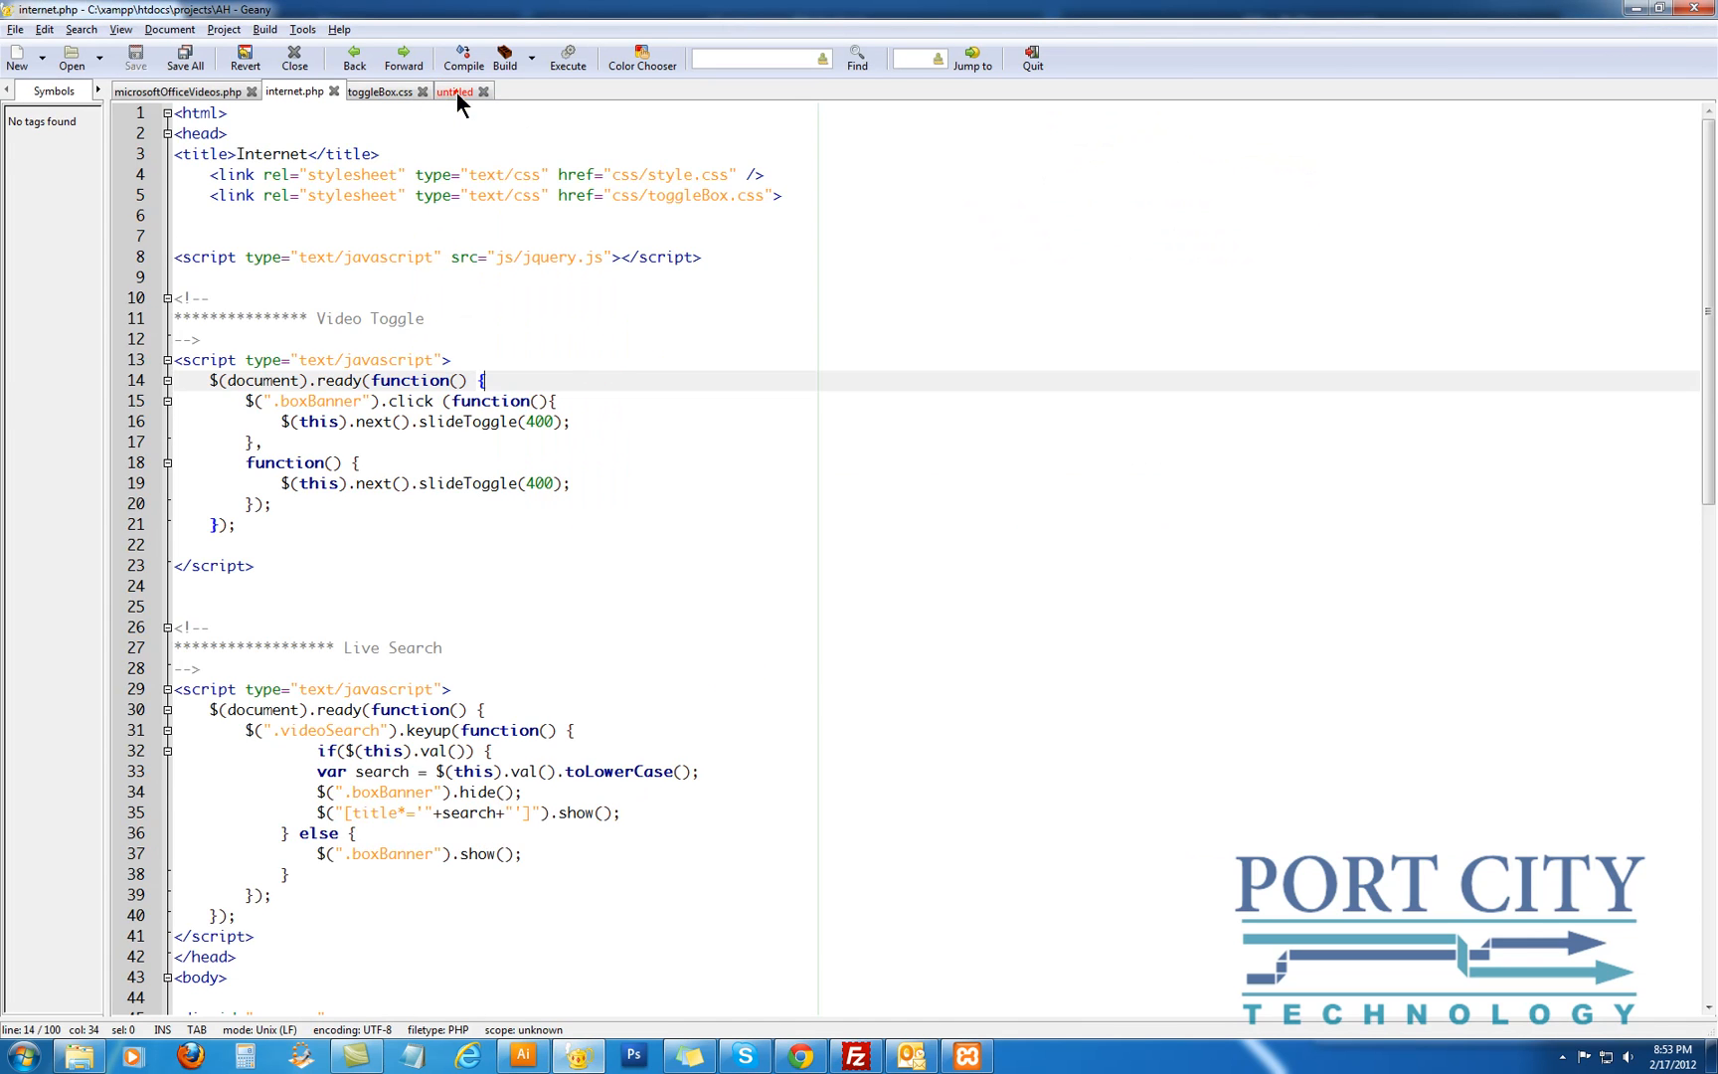
{"action": "left_click", "coordinate": [454, 92]}
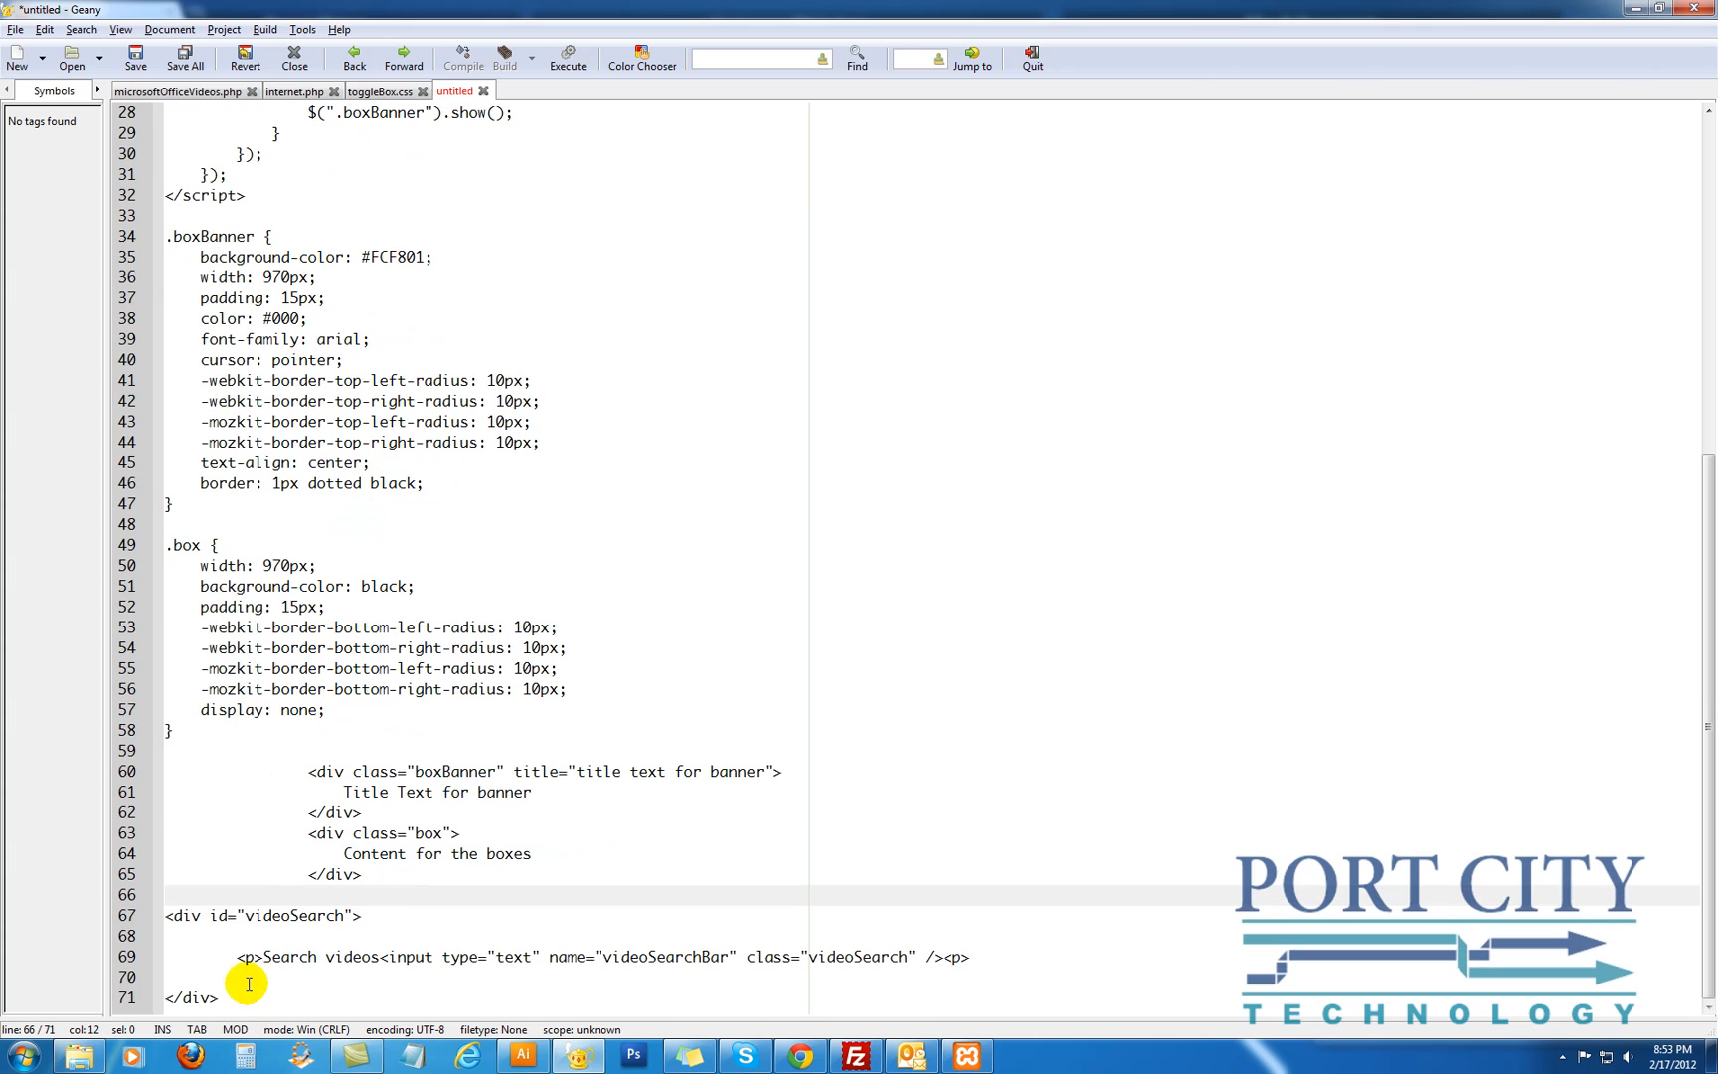
{"action": "left_click", "coordinate": [223, 998]}
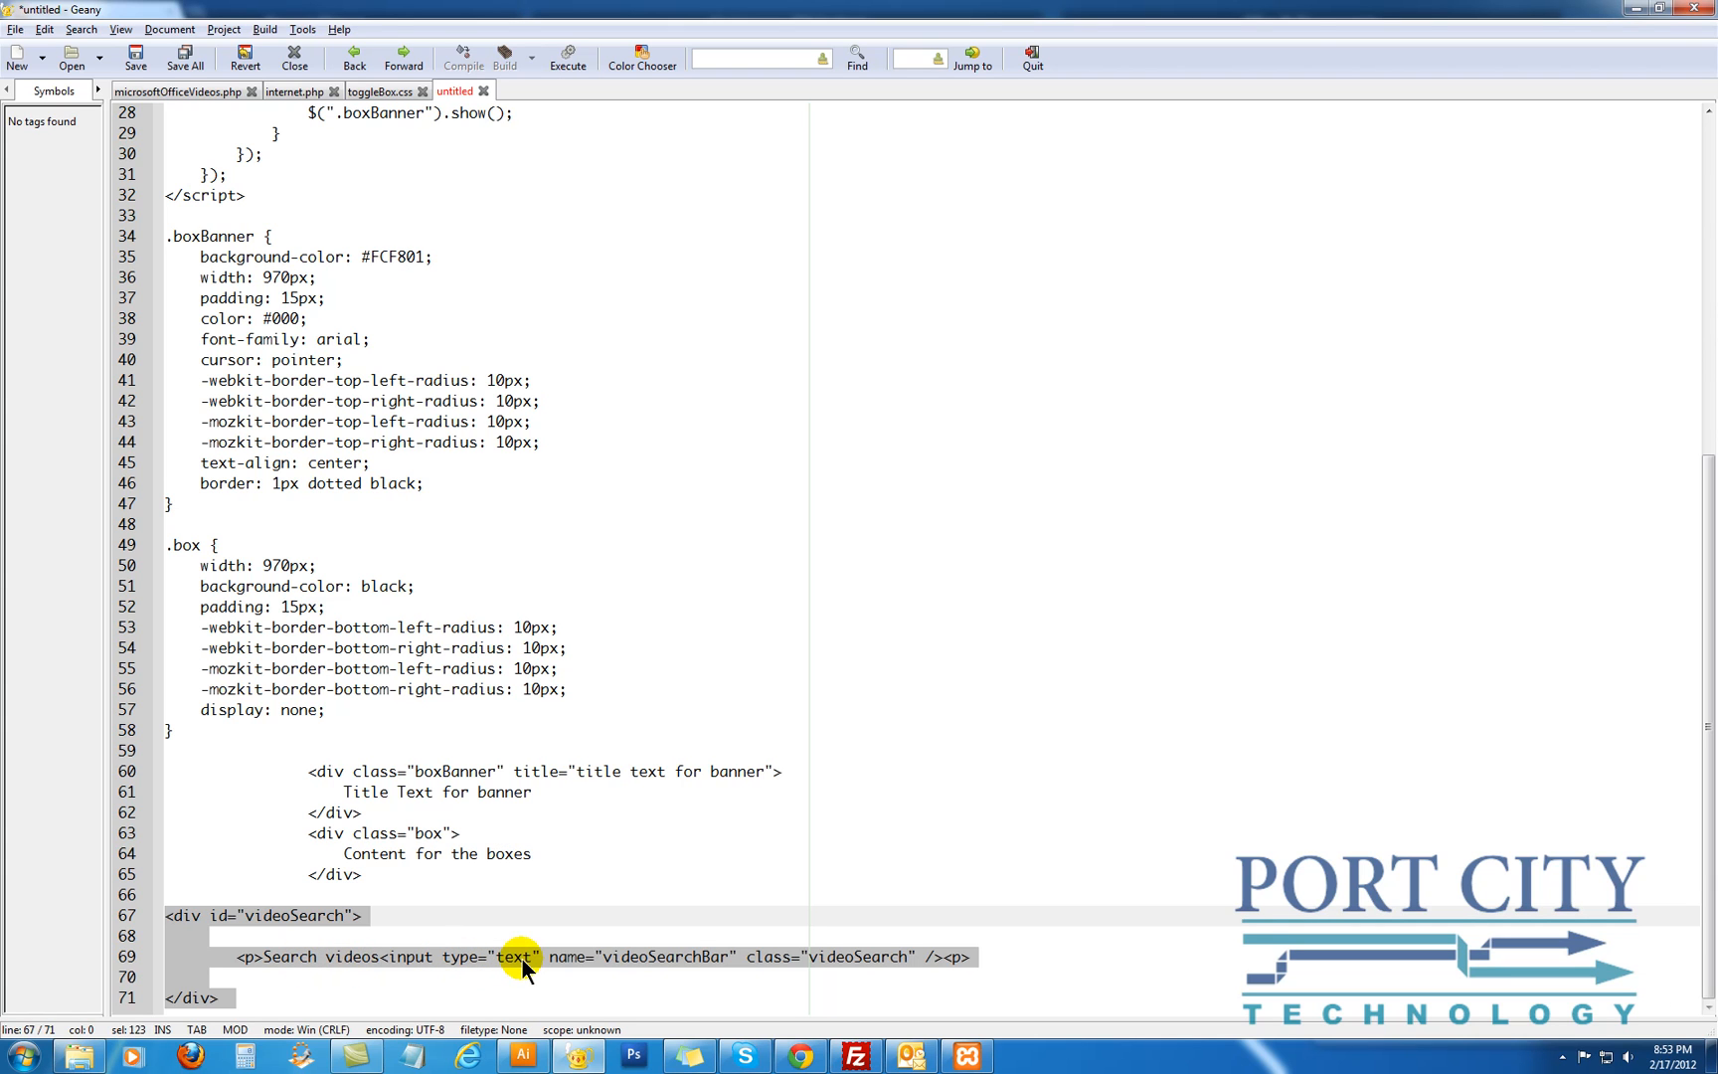
{"action": "mouse_move", "coordinate": [805, 964]}
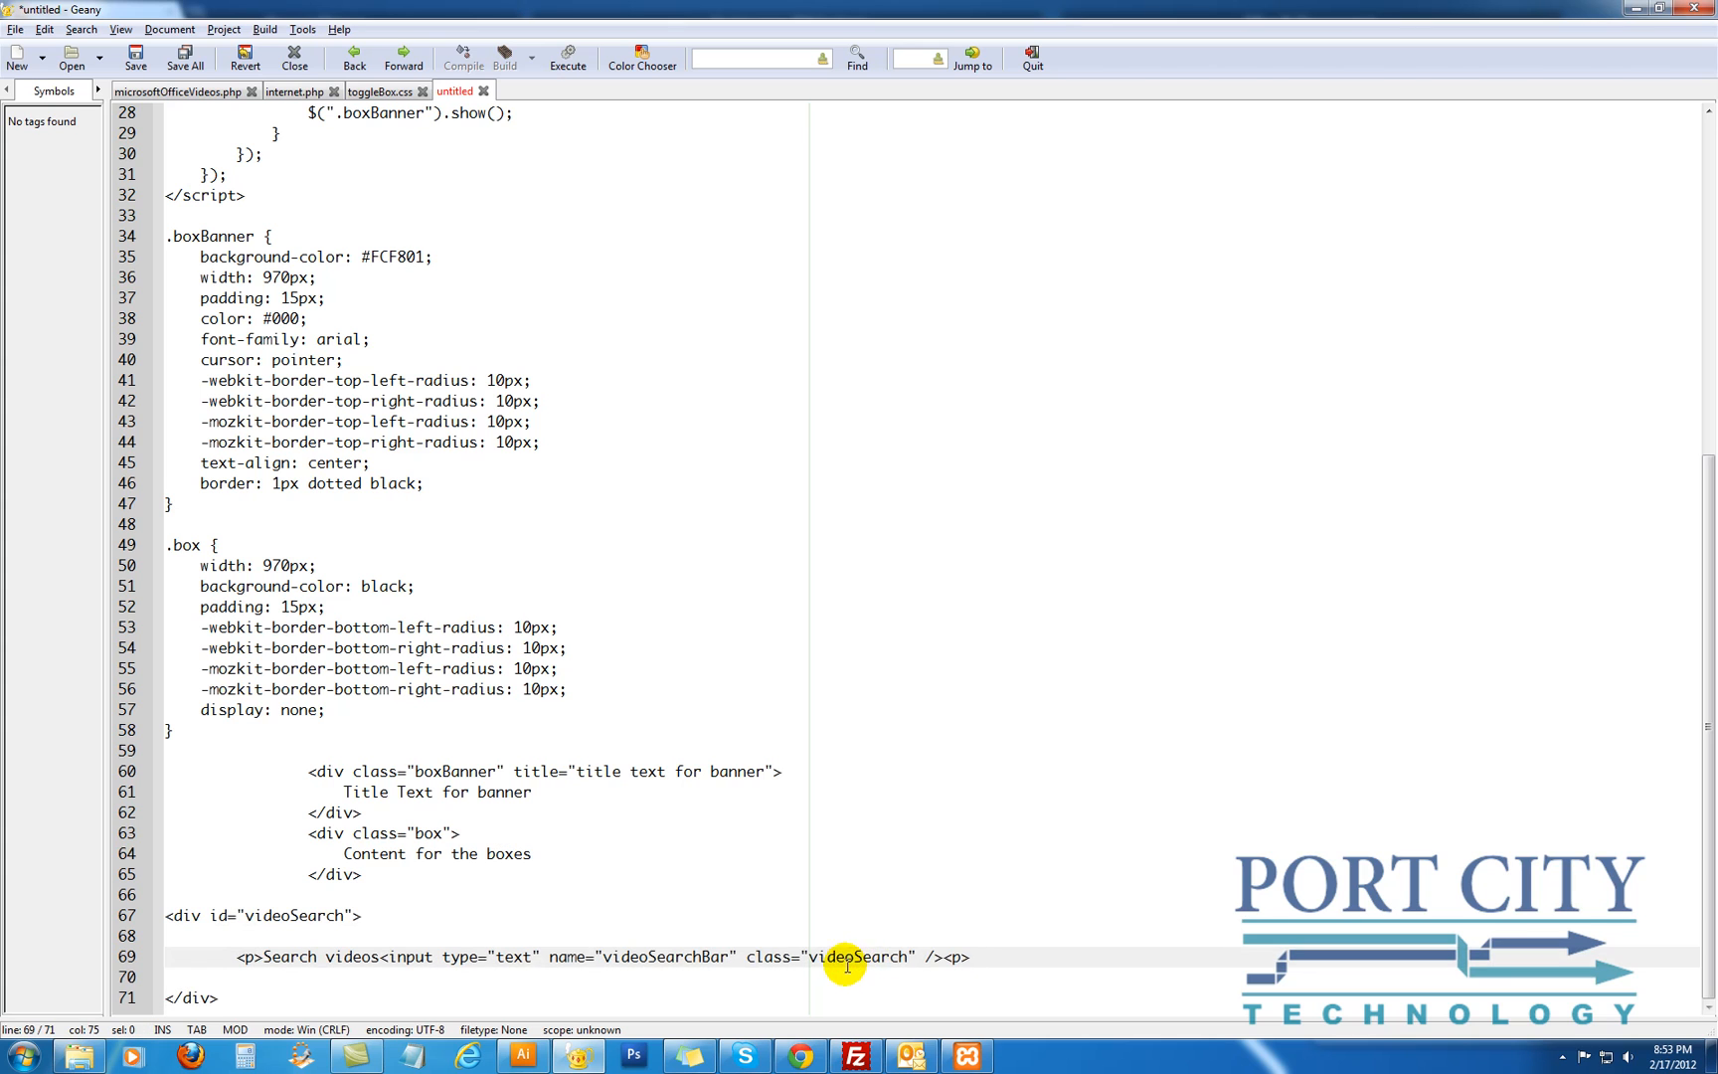
{"action": "double_click", "coordinate": [857, 956]}
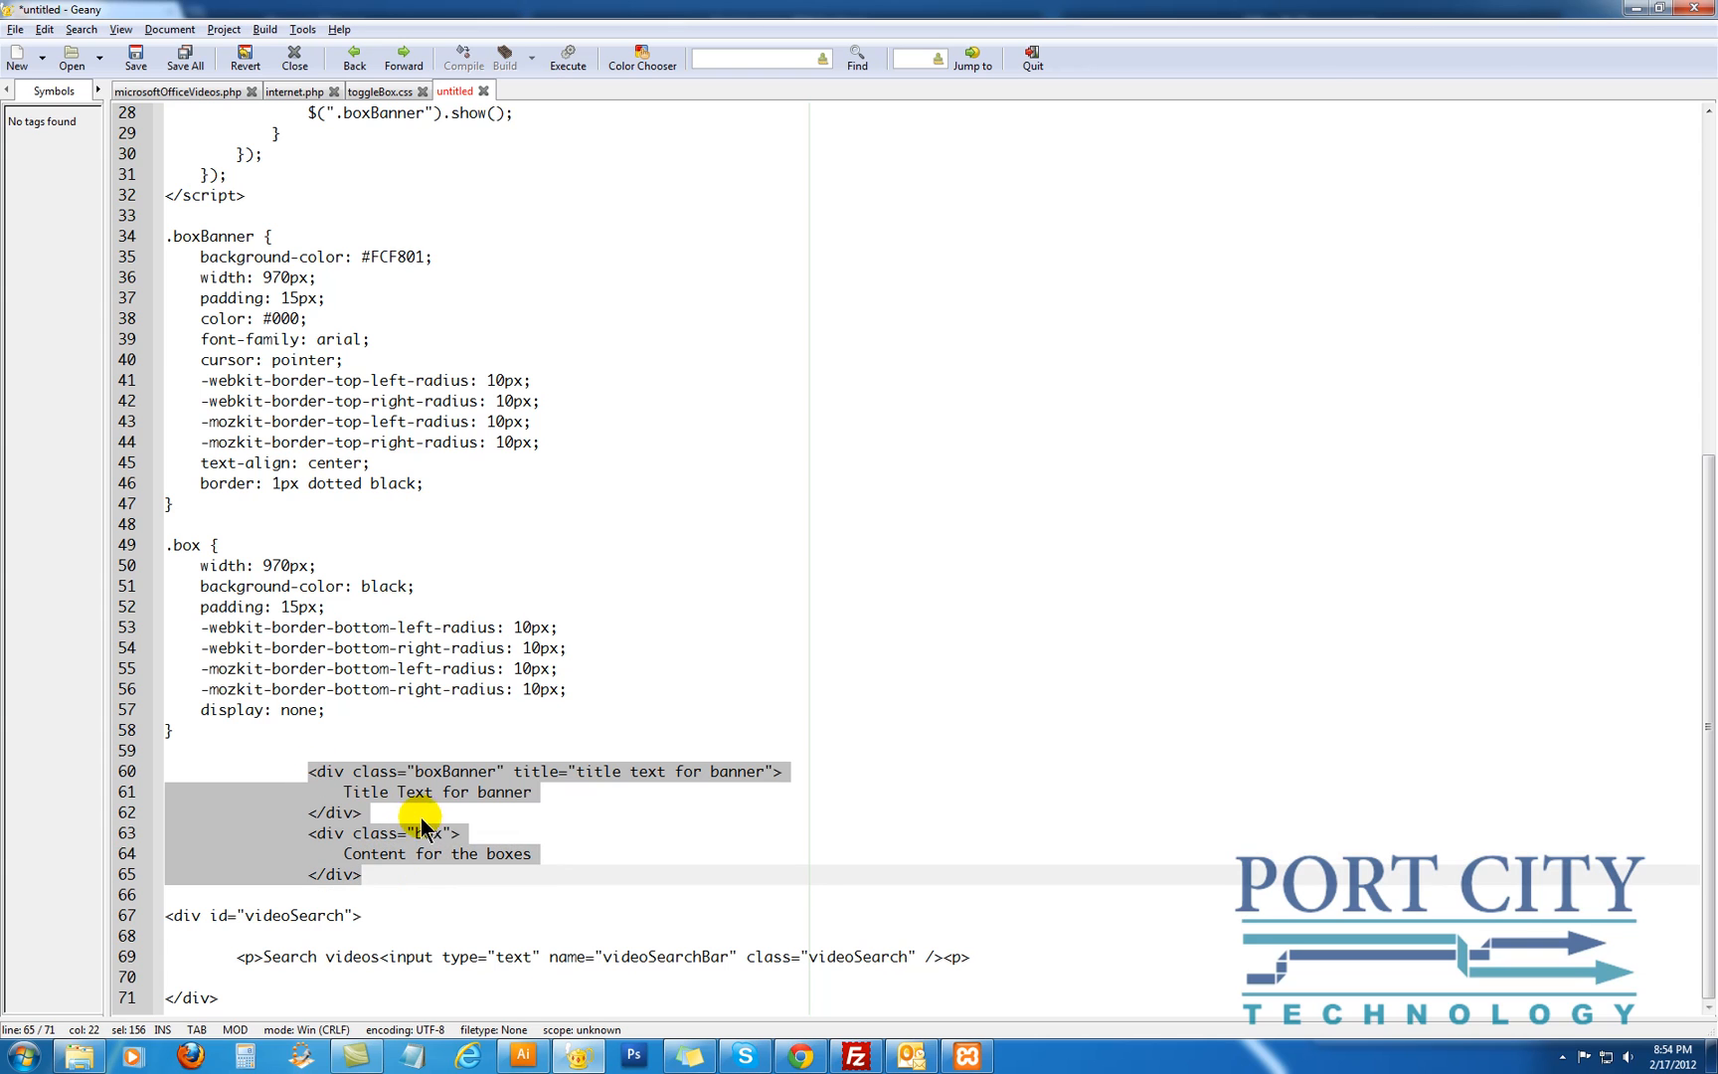
{"action": "mouse_move", "coordinate": [455, 772]}
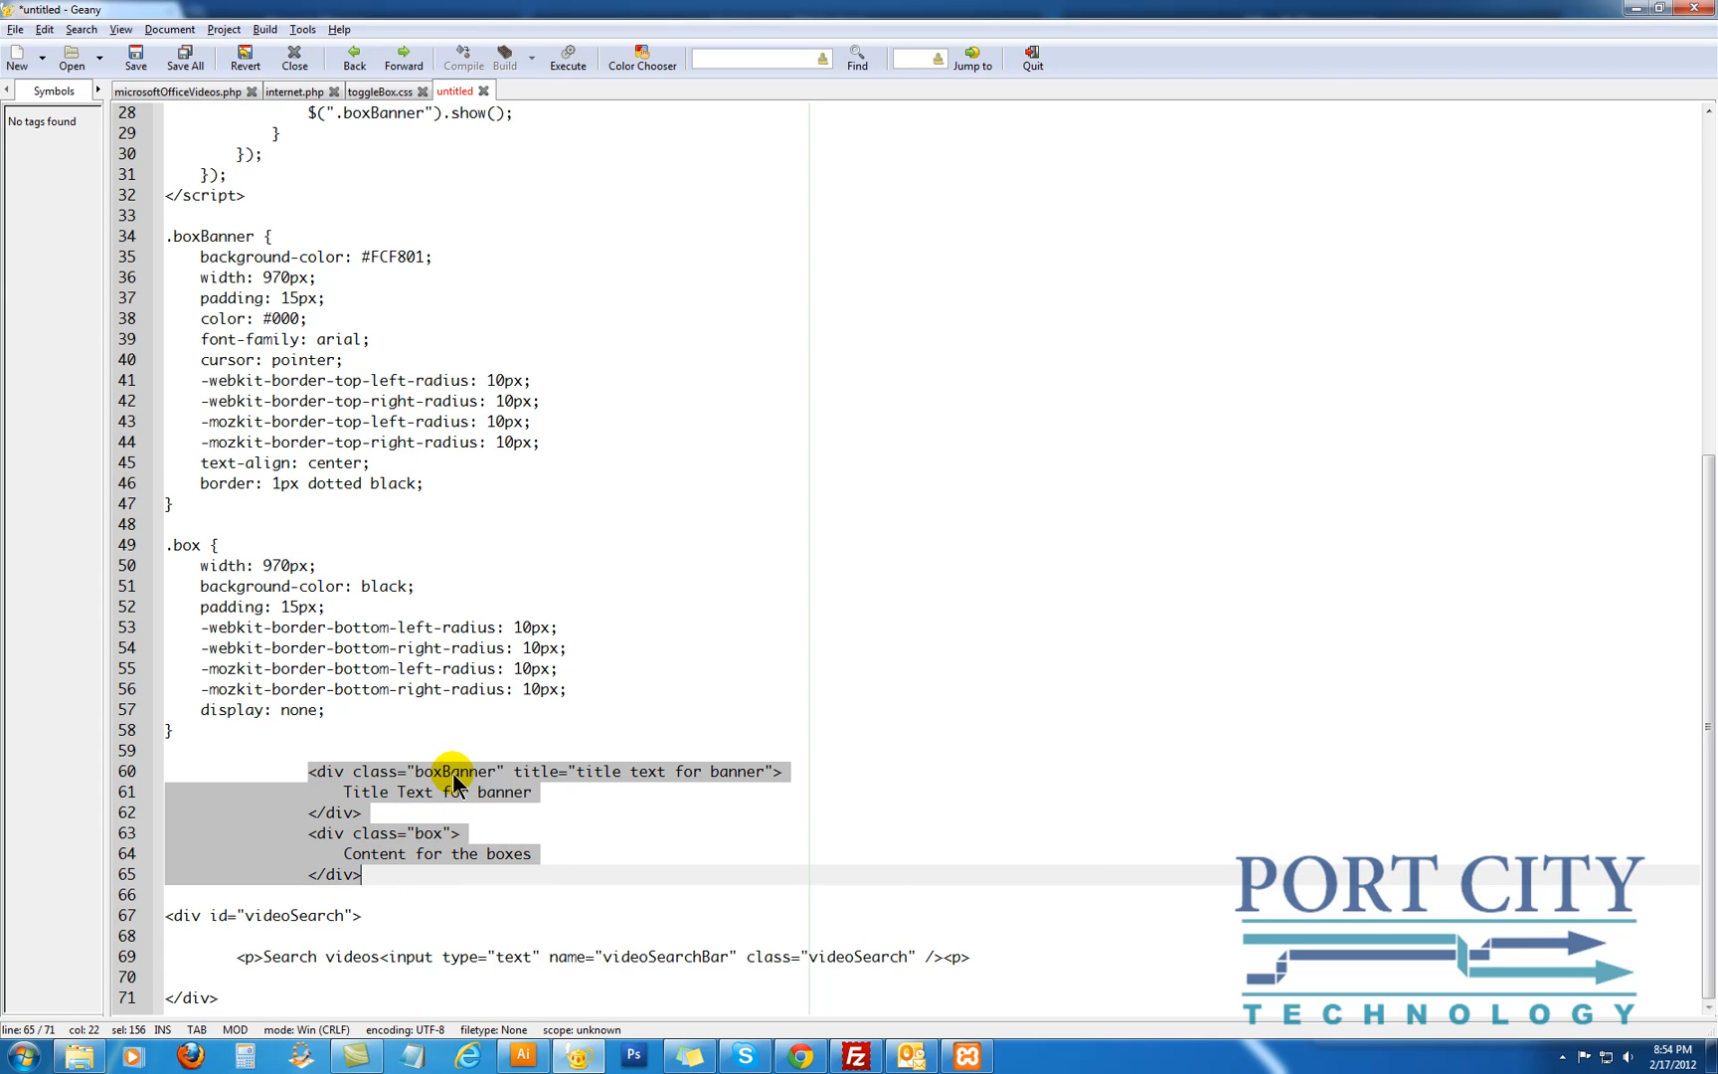
{"action": "left_click", "coordinate": [581, 771]}
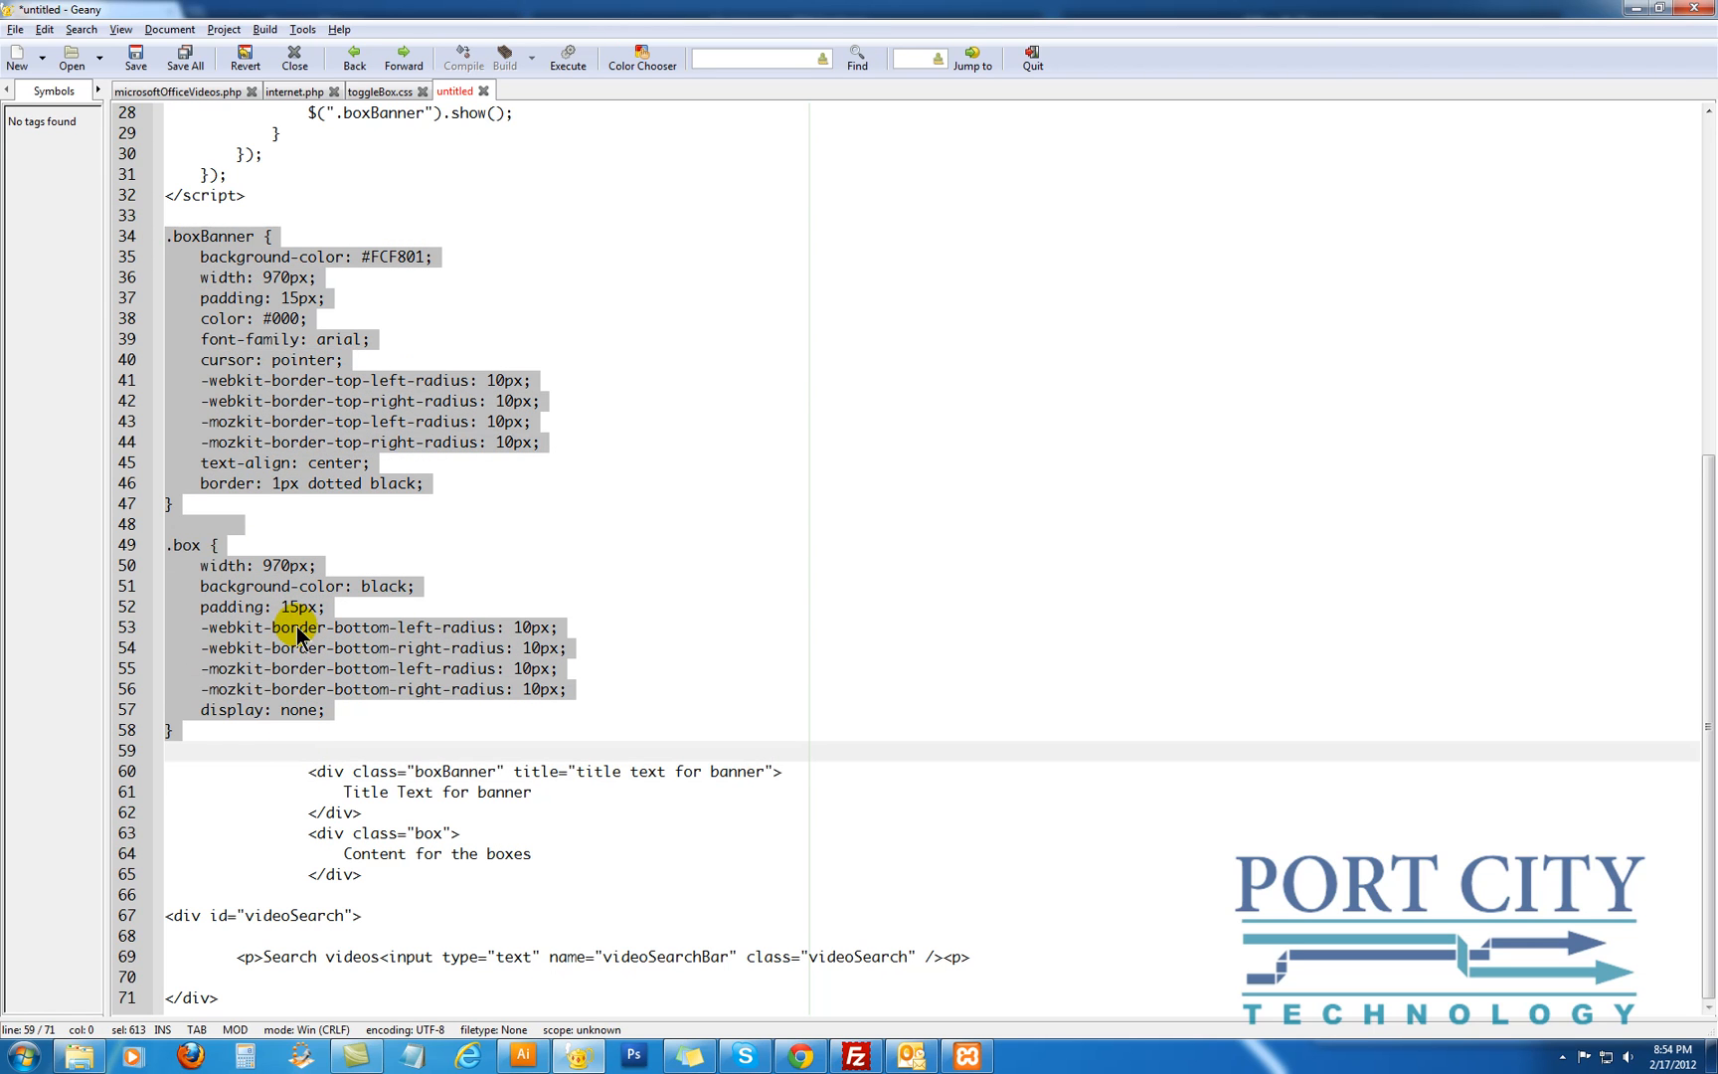
{"action": "left_click", "coordinate": [276, 380]}
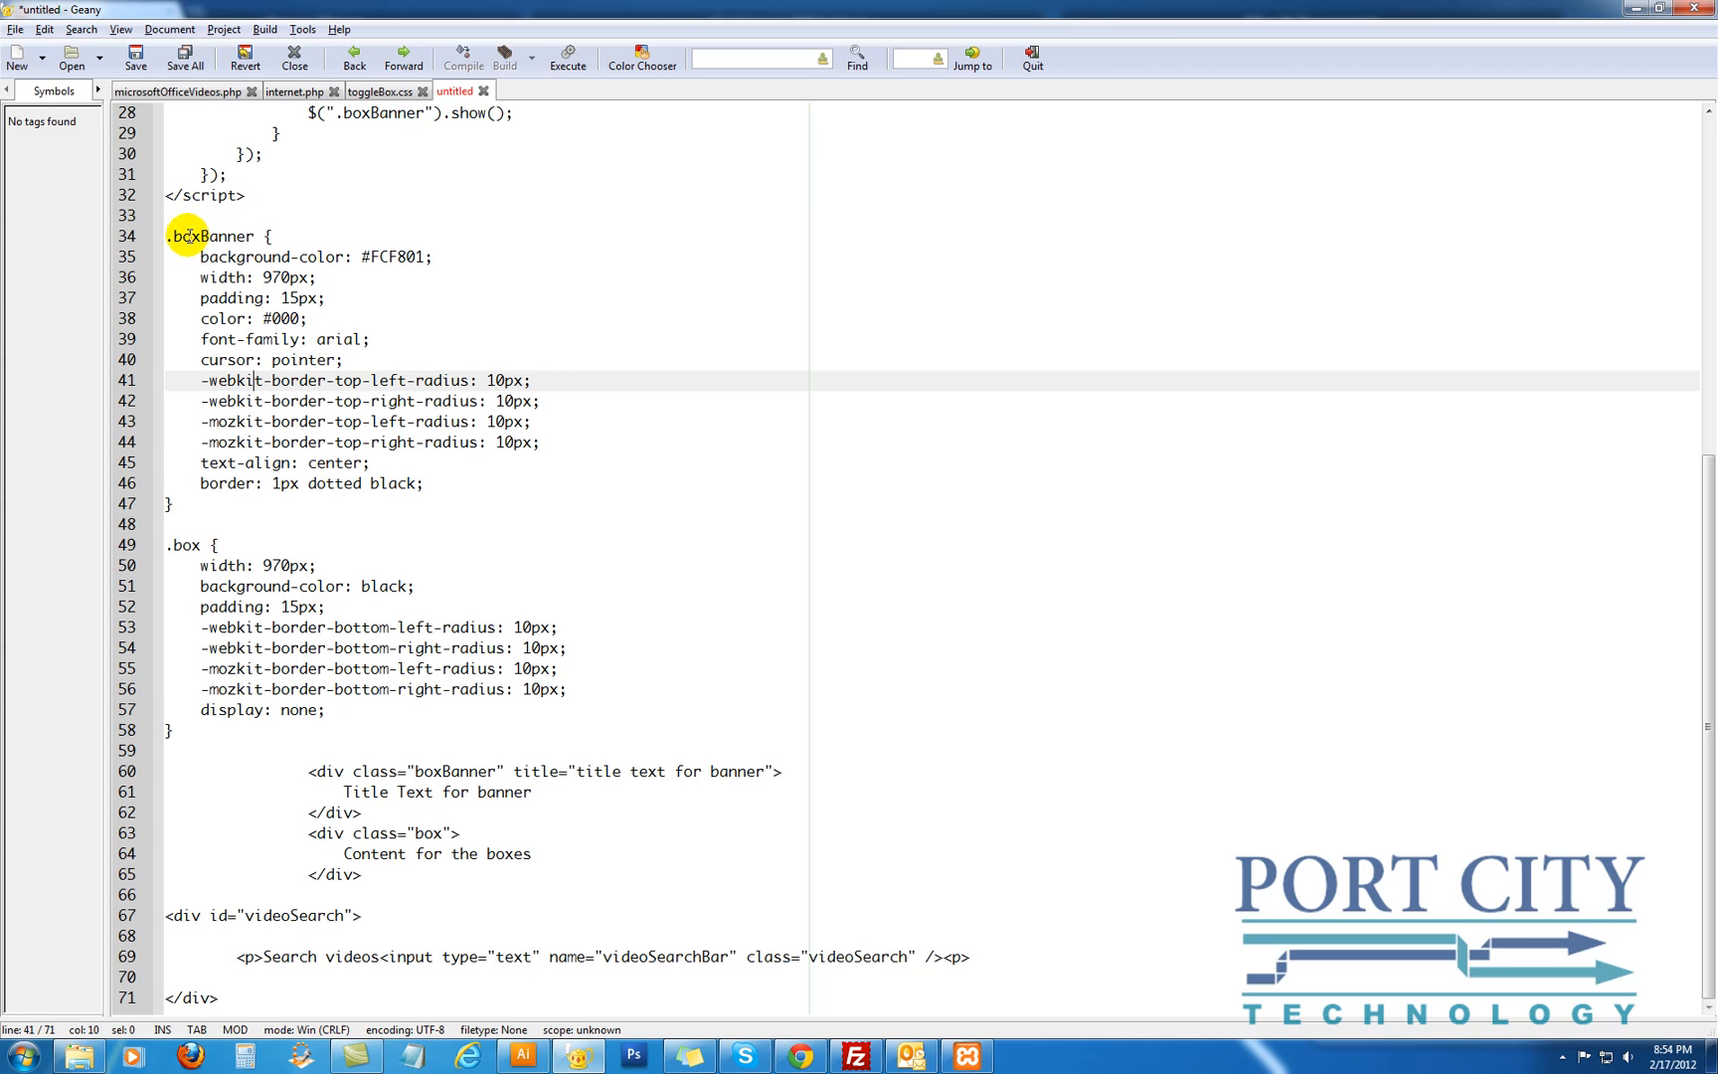
{"action": "left_click", "coordinate": [420, 770]}
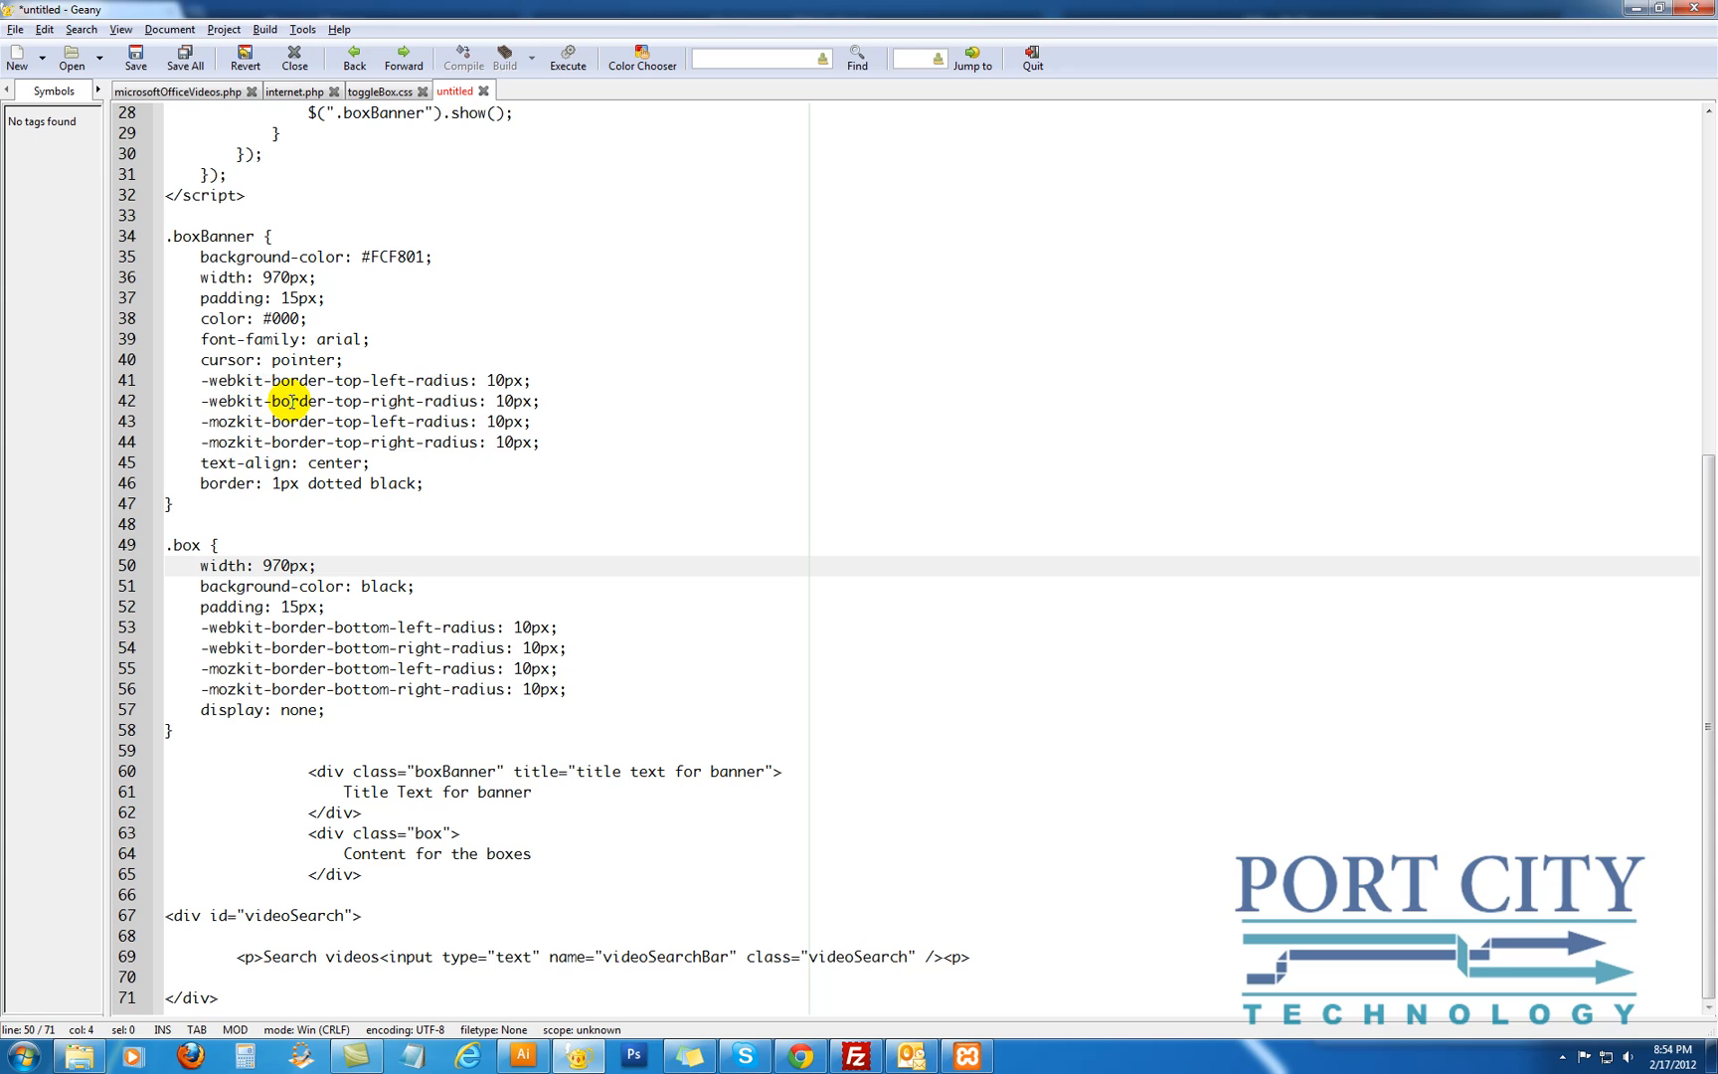
{"action": "left_click", "coordinate": [385, 91]}
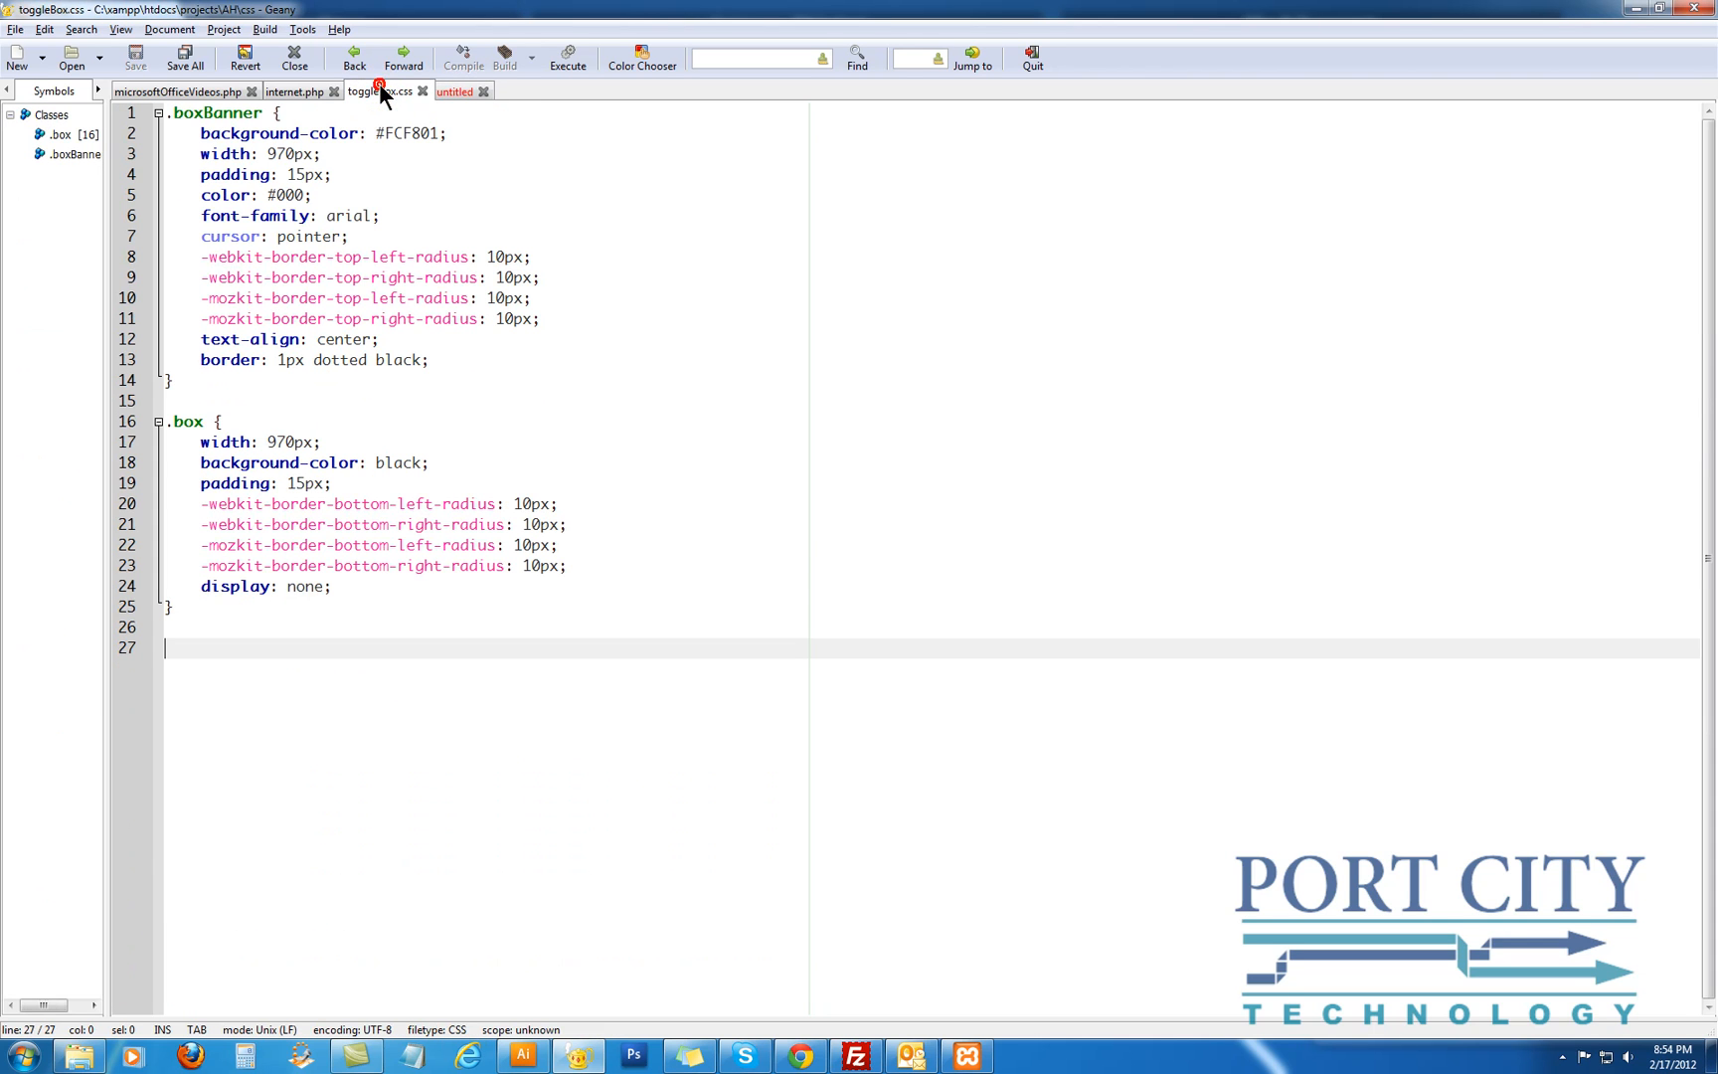
{"action": "left_click", "coordinate": [454, 92]}
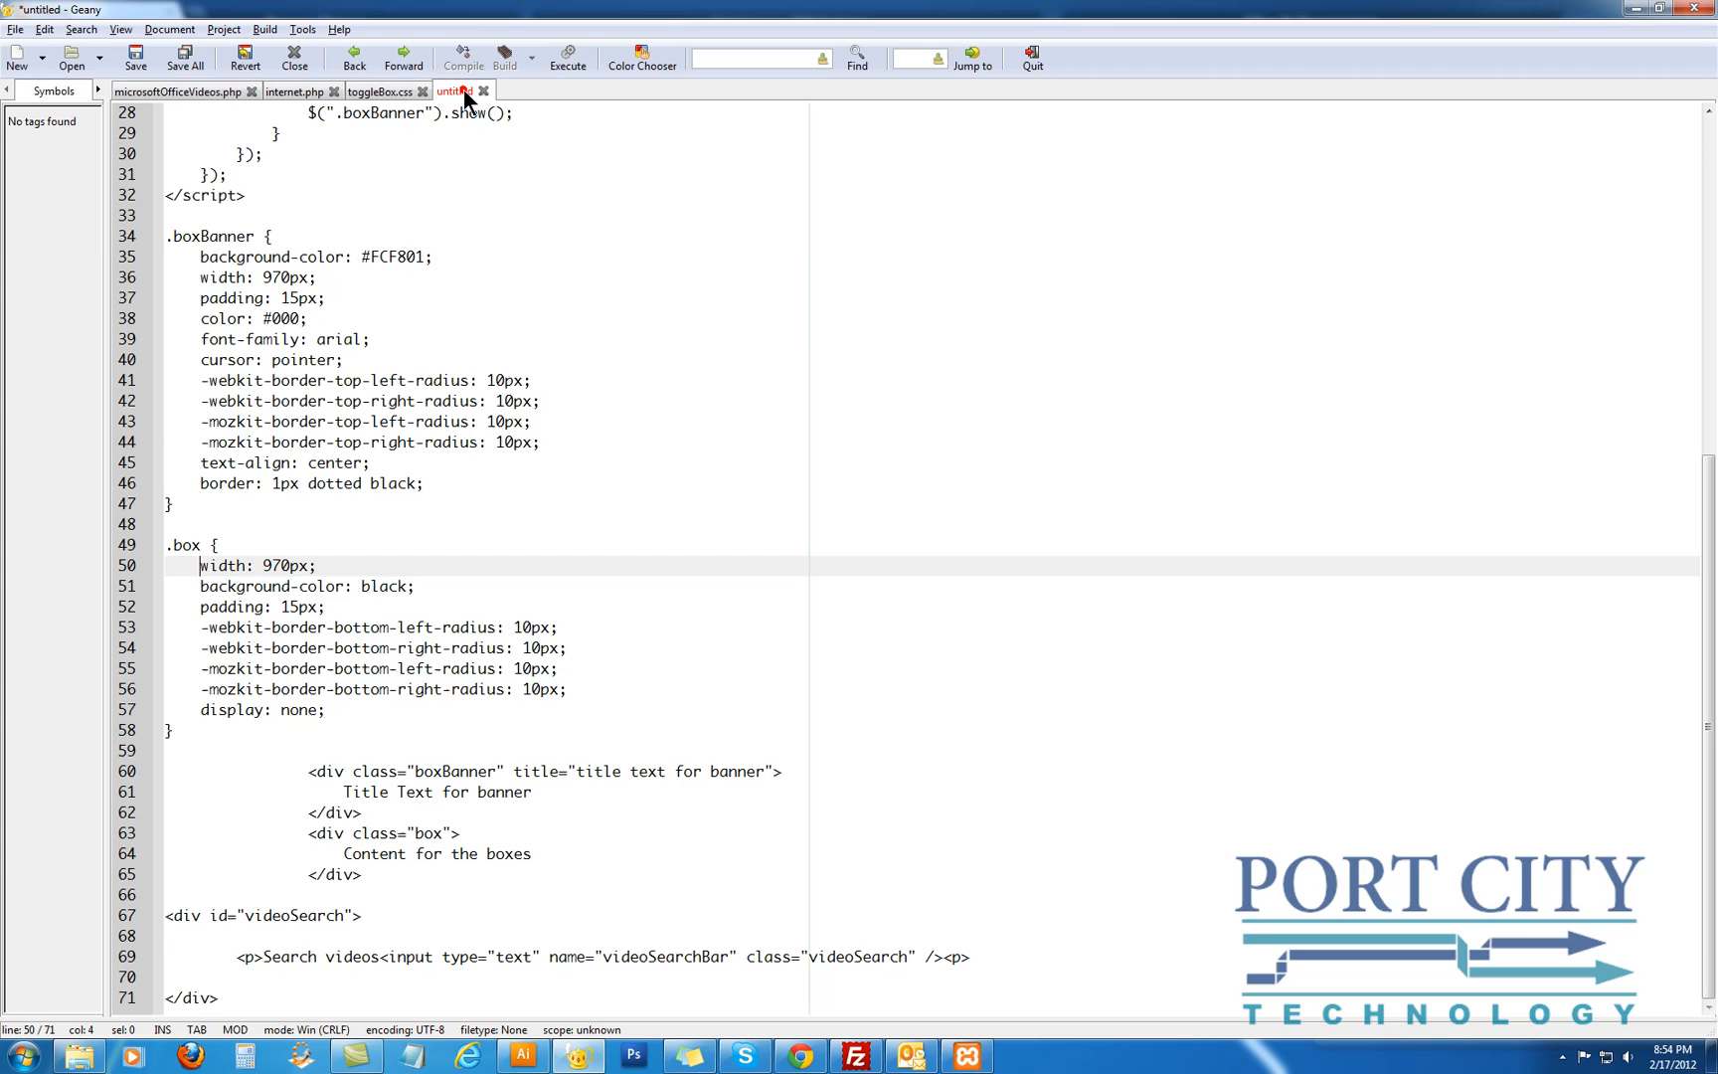
Retype each misspelled -mozkit border-radius prefix as -moz in the banner and box rules
{"action": "left_click", "coordinate": [262, 422]}
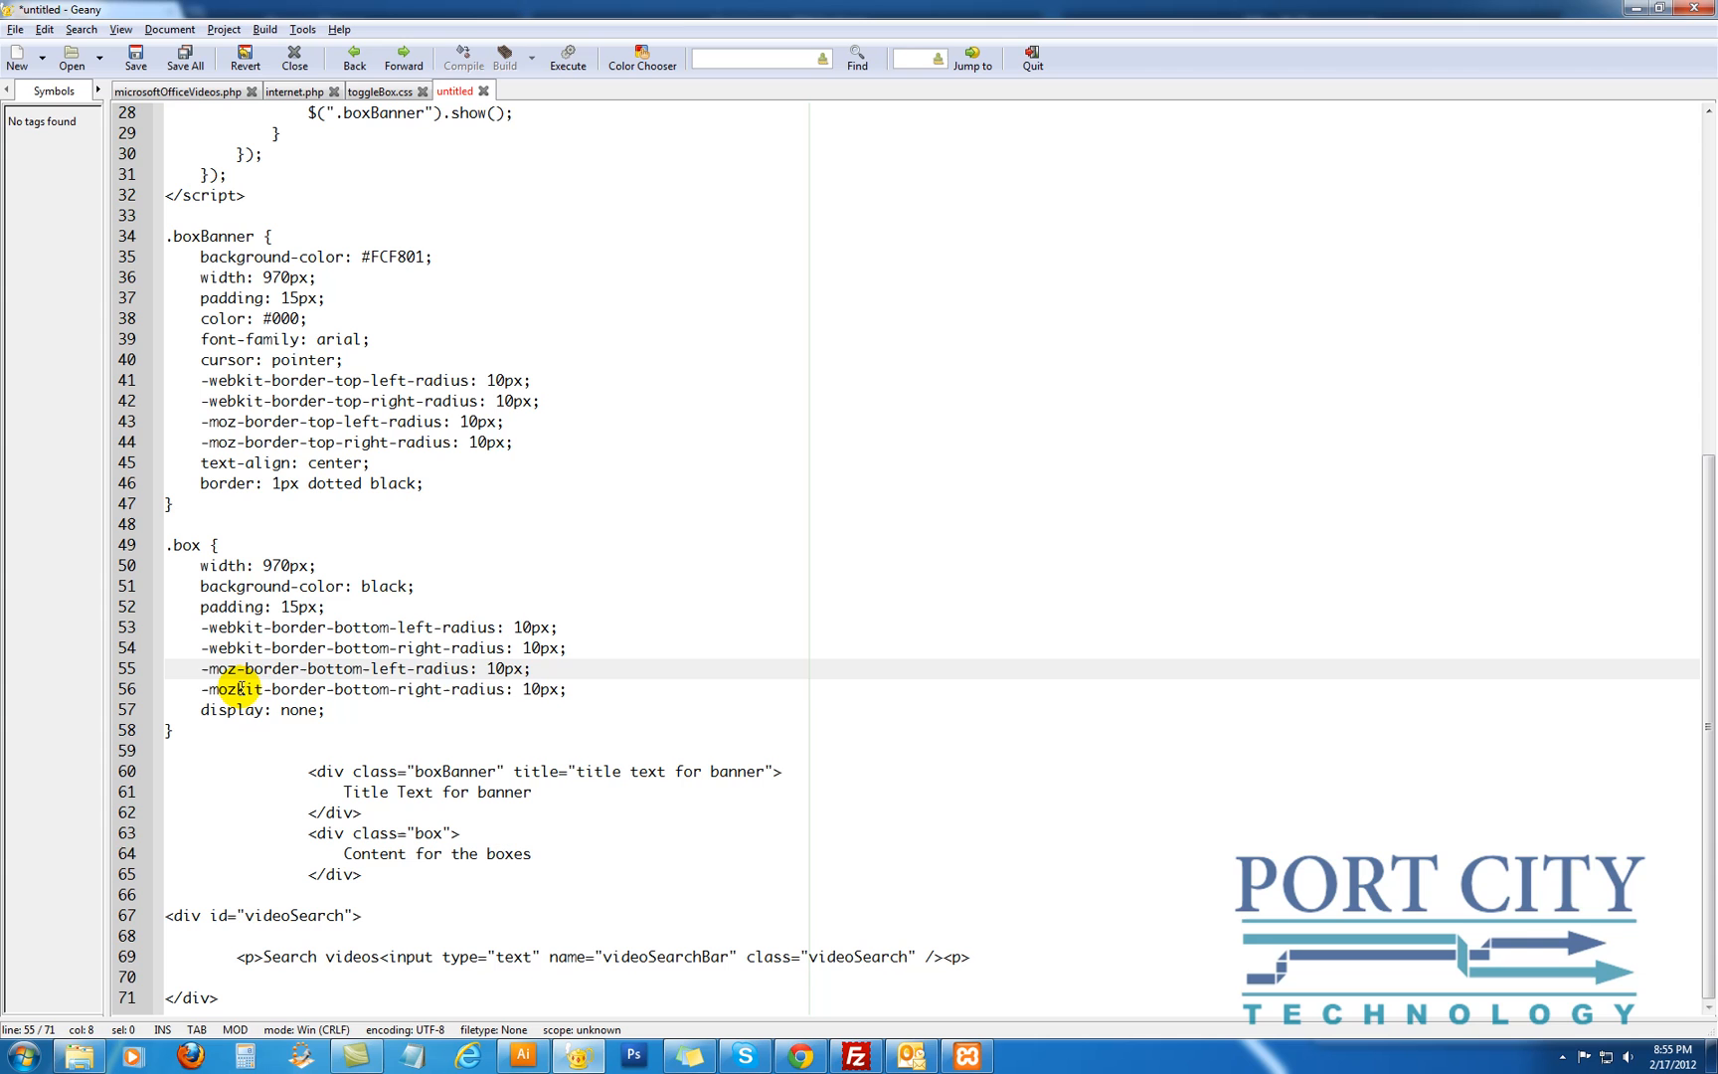
{"action": "left_click", "coordinate": [232, 690]}
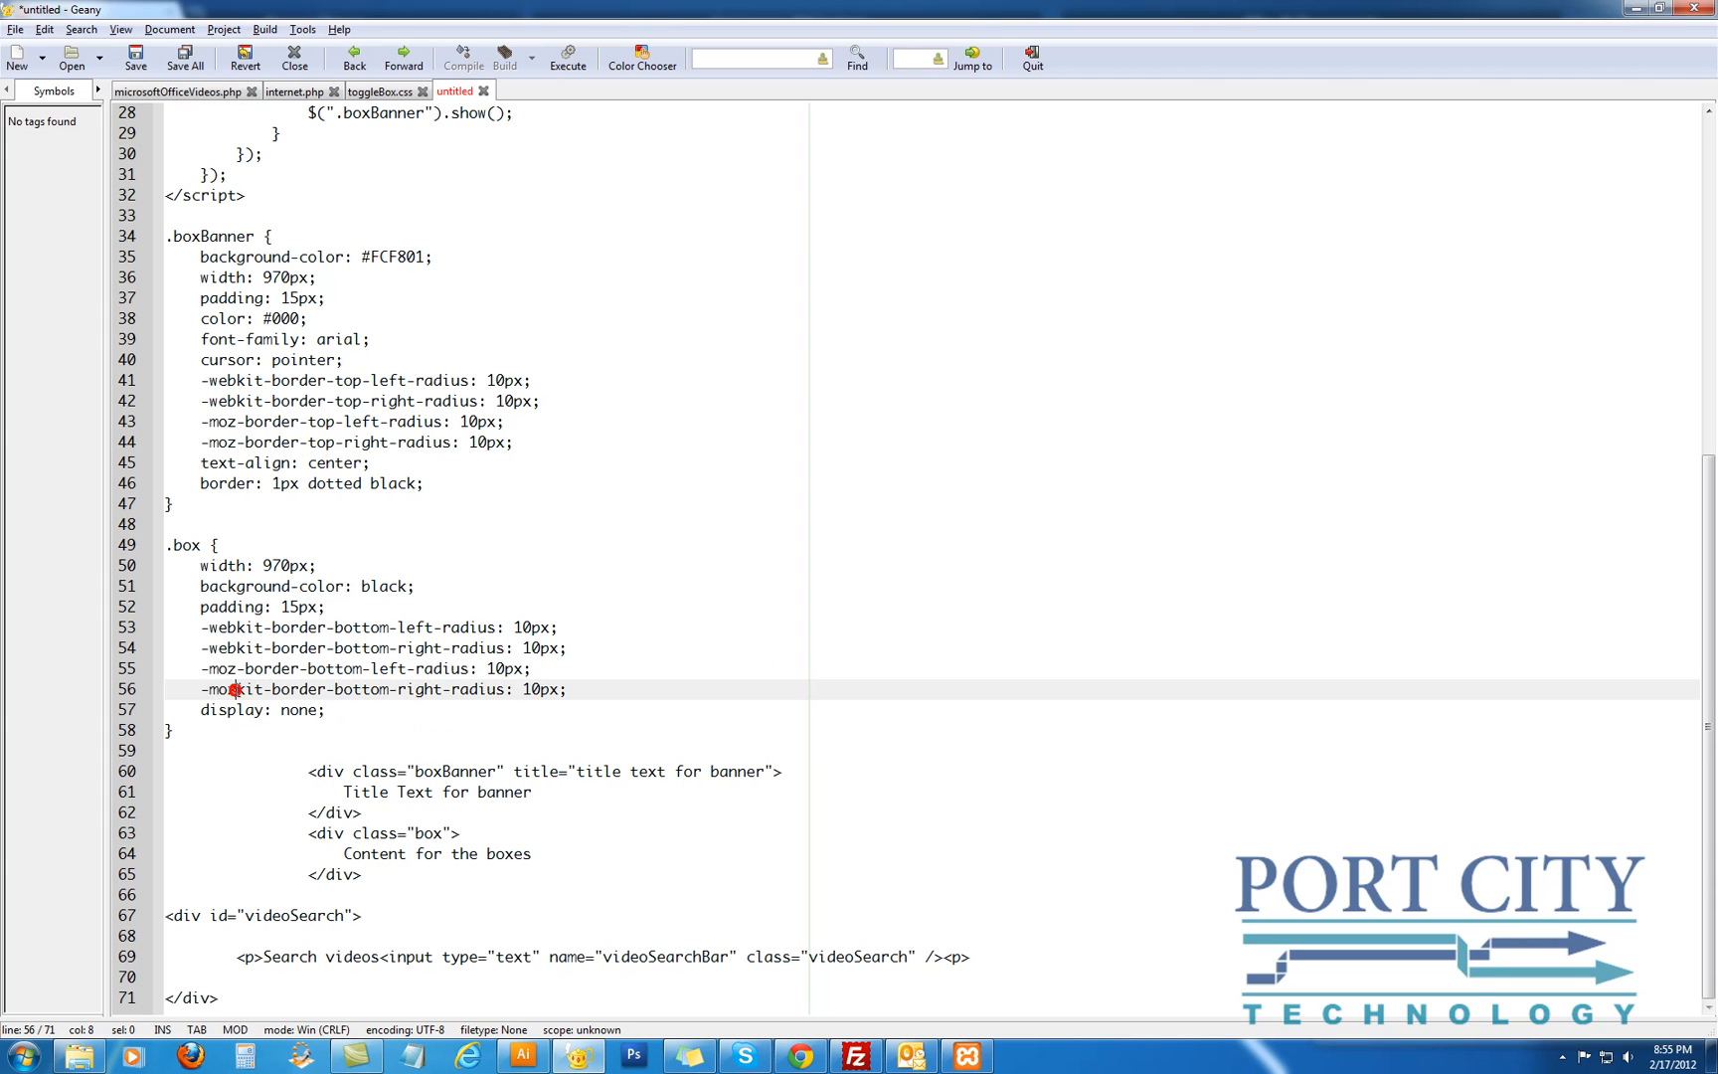
{"action": "double_click", "coordinate": [232, 688]}
{"action": "type", "text": "moz"}
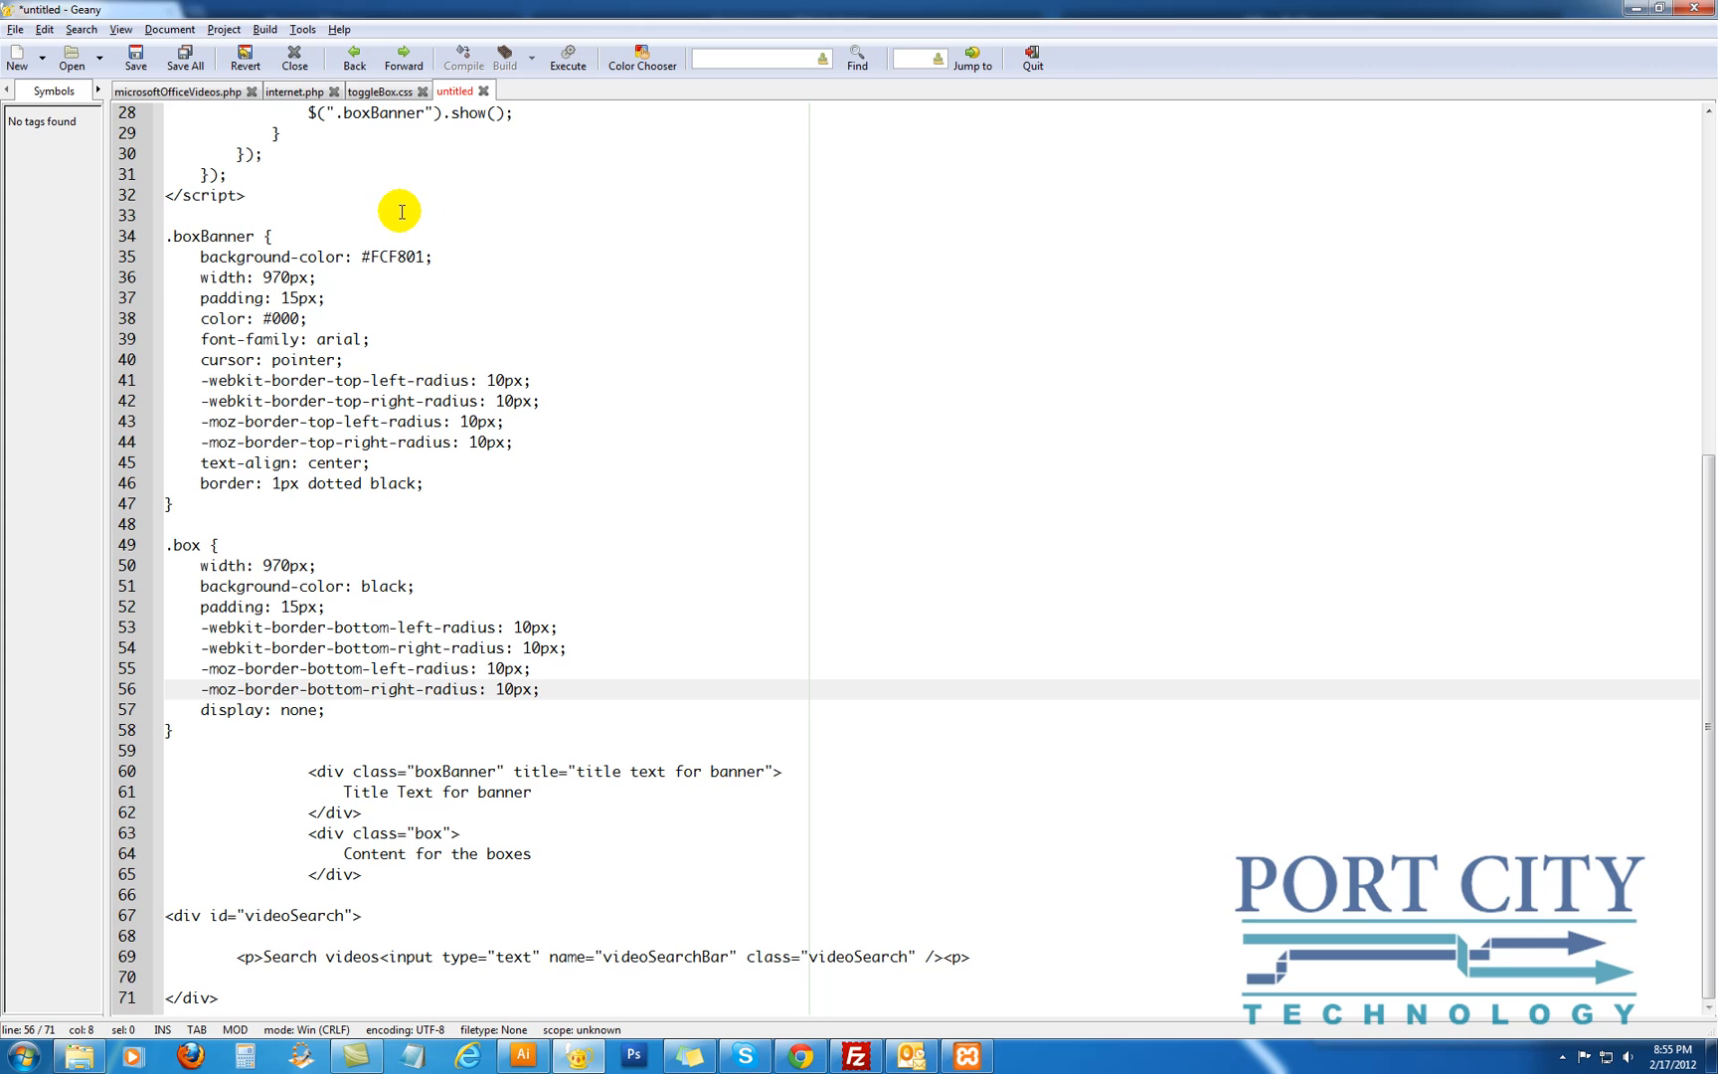
{"action": "scroll", "scroll_direction": "up", "scroll_amount": 3}
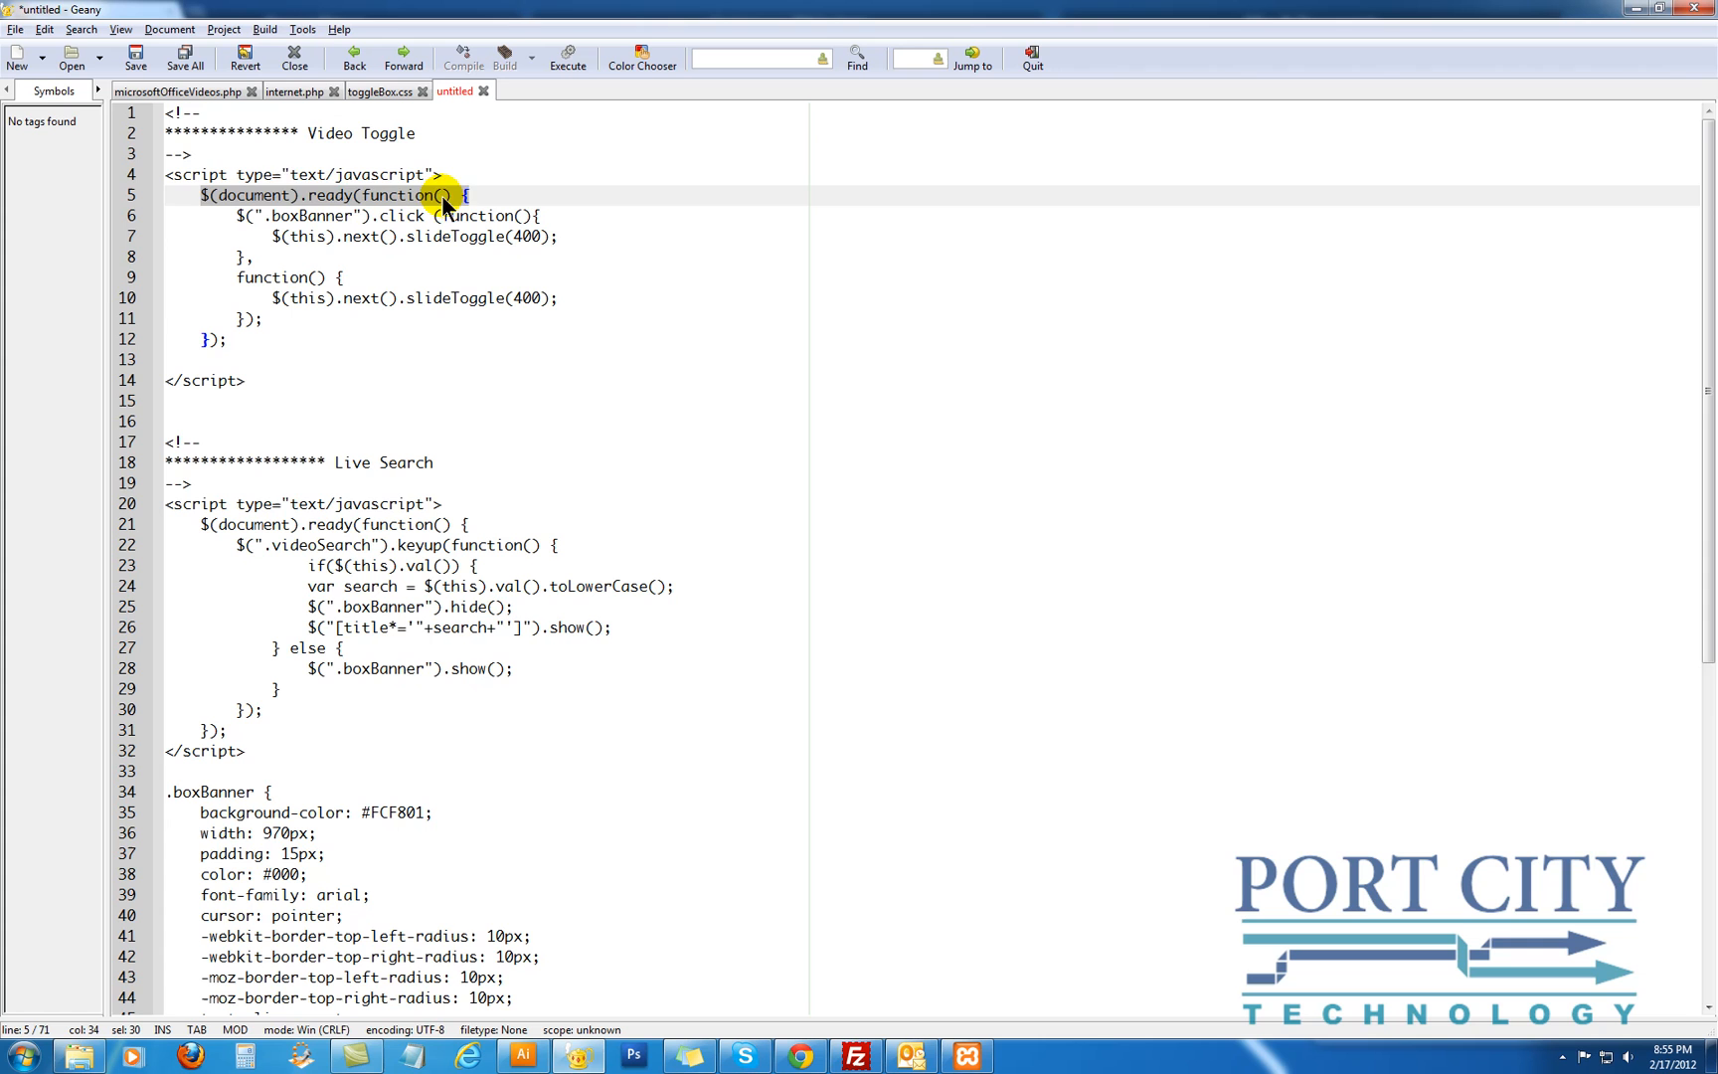
Review internet.php's Live Search keyup script and .boxBanner slideToggle handler, glancing at the untitled file
{"action": "left_click", "coordinate": [295, 92]}
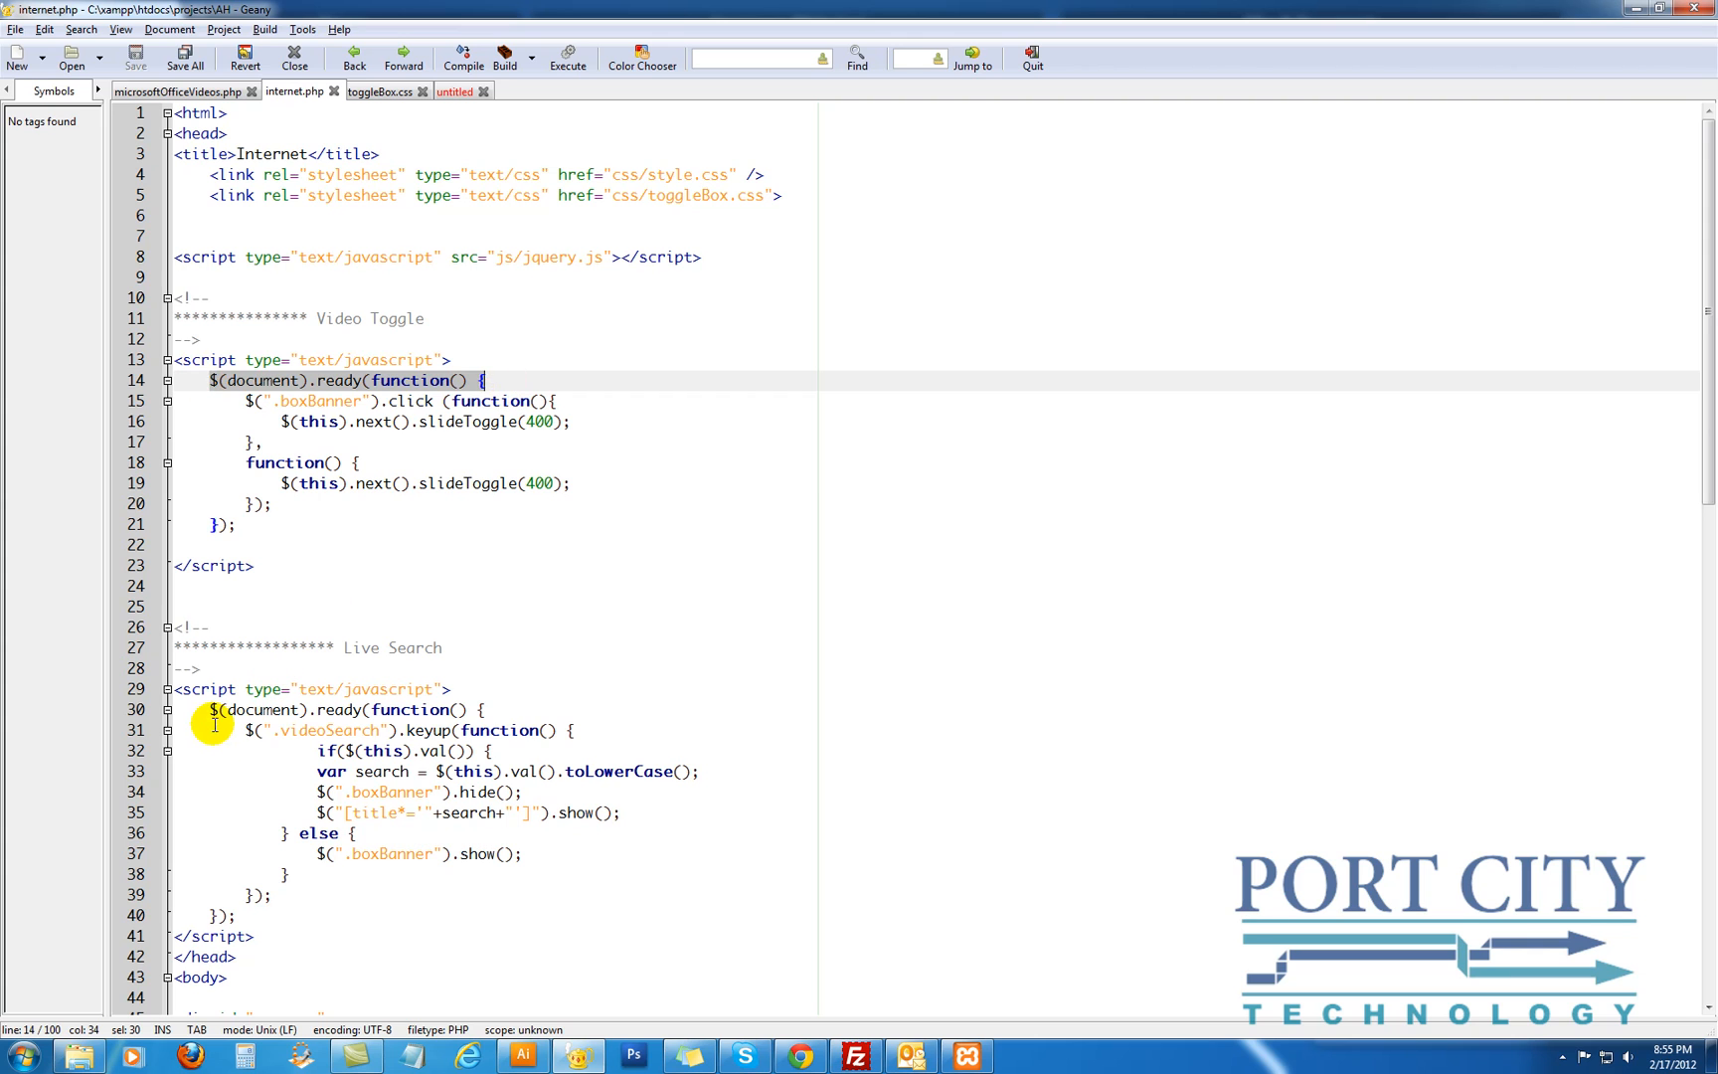
{"action": "left_click", "coordinate": [531, 709]}
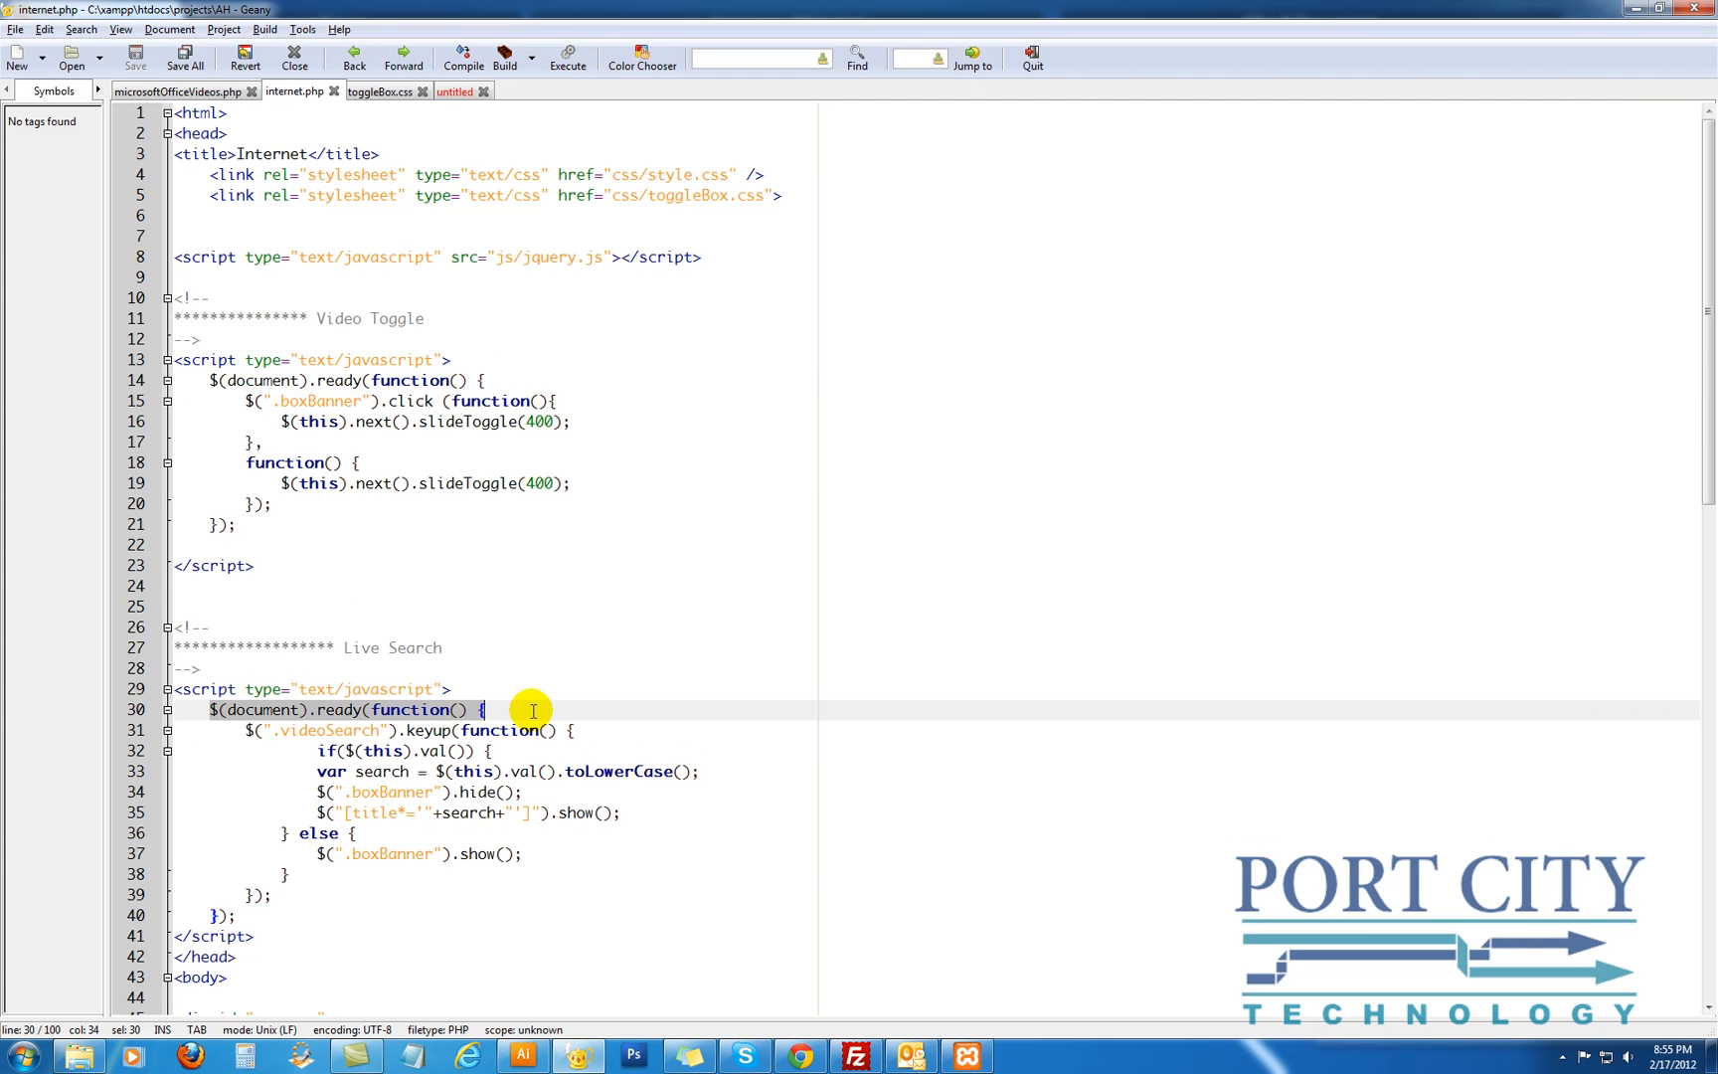
{"action": "mouse_move", "coordinate": [519, 575]}
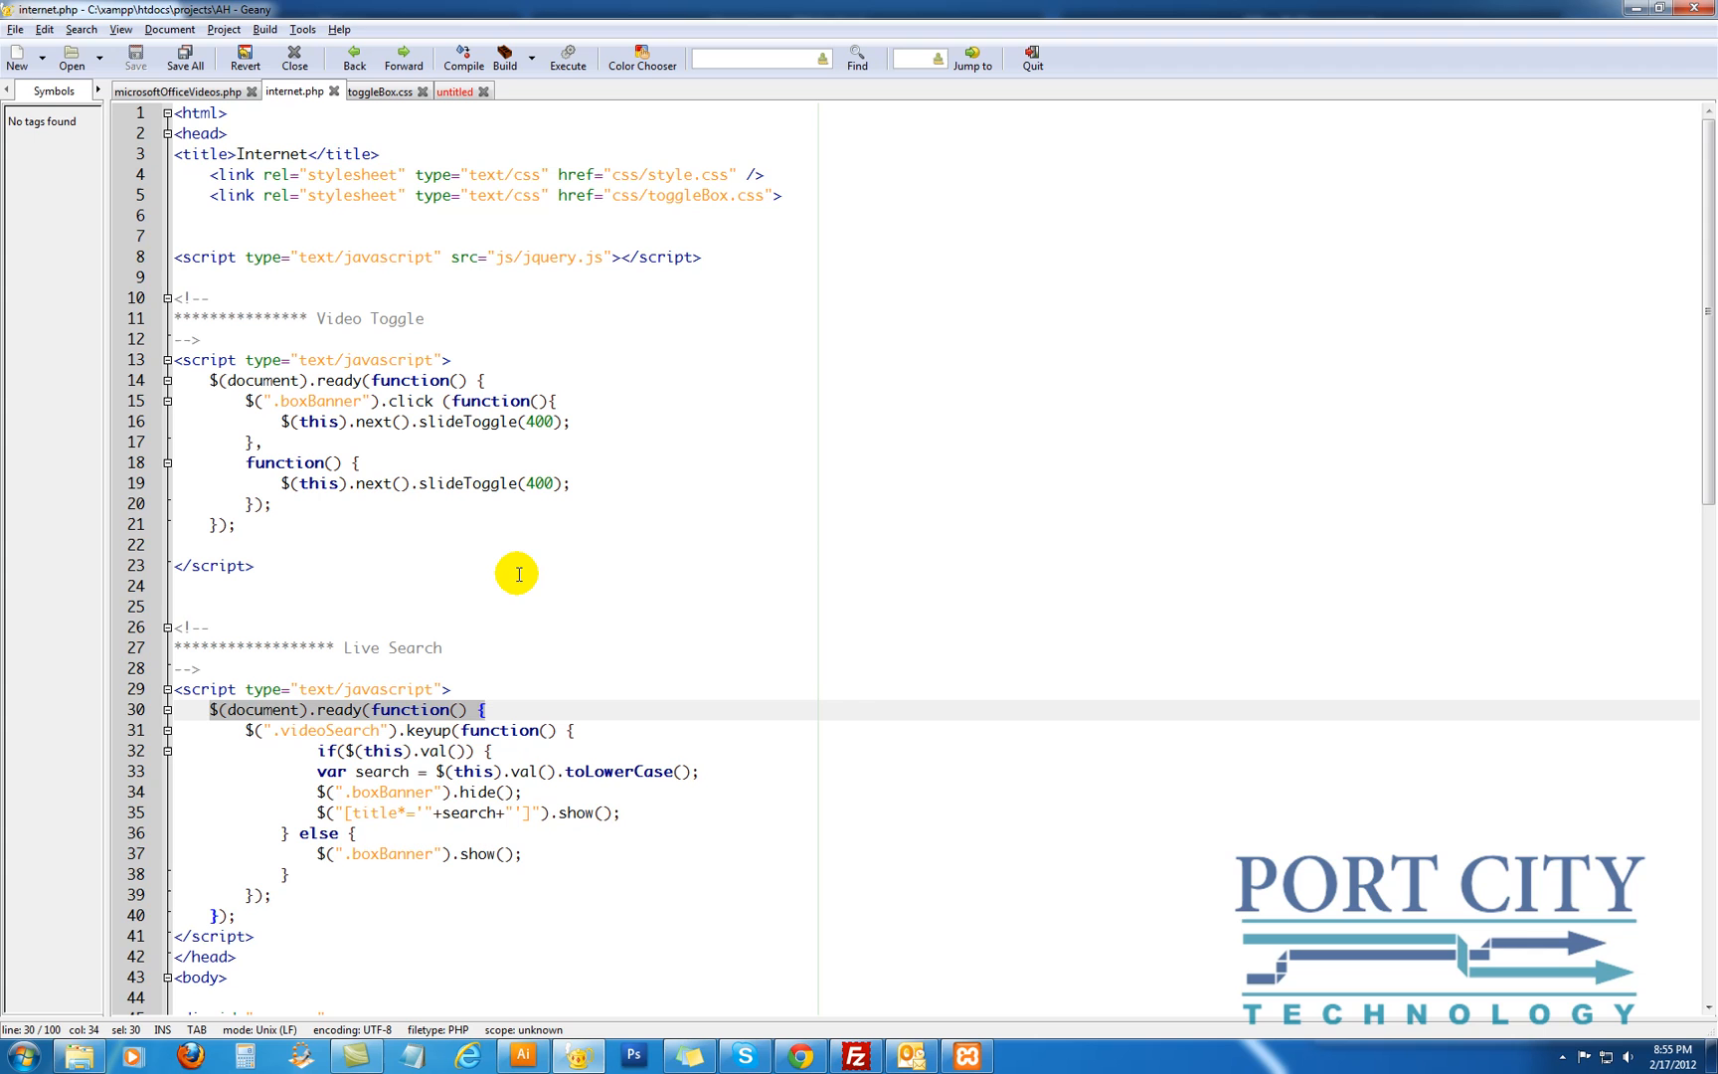
{"action": "mouse_move", "coordinate": [481, 490]}
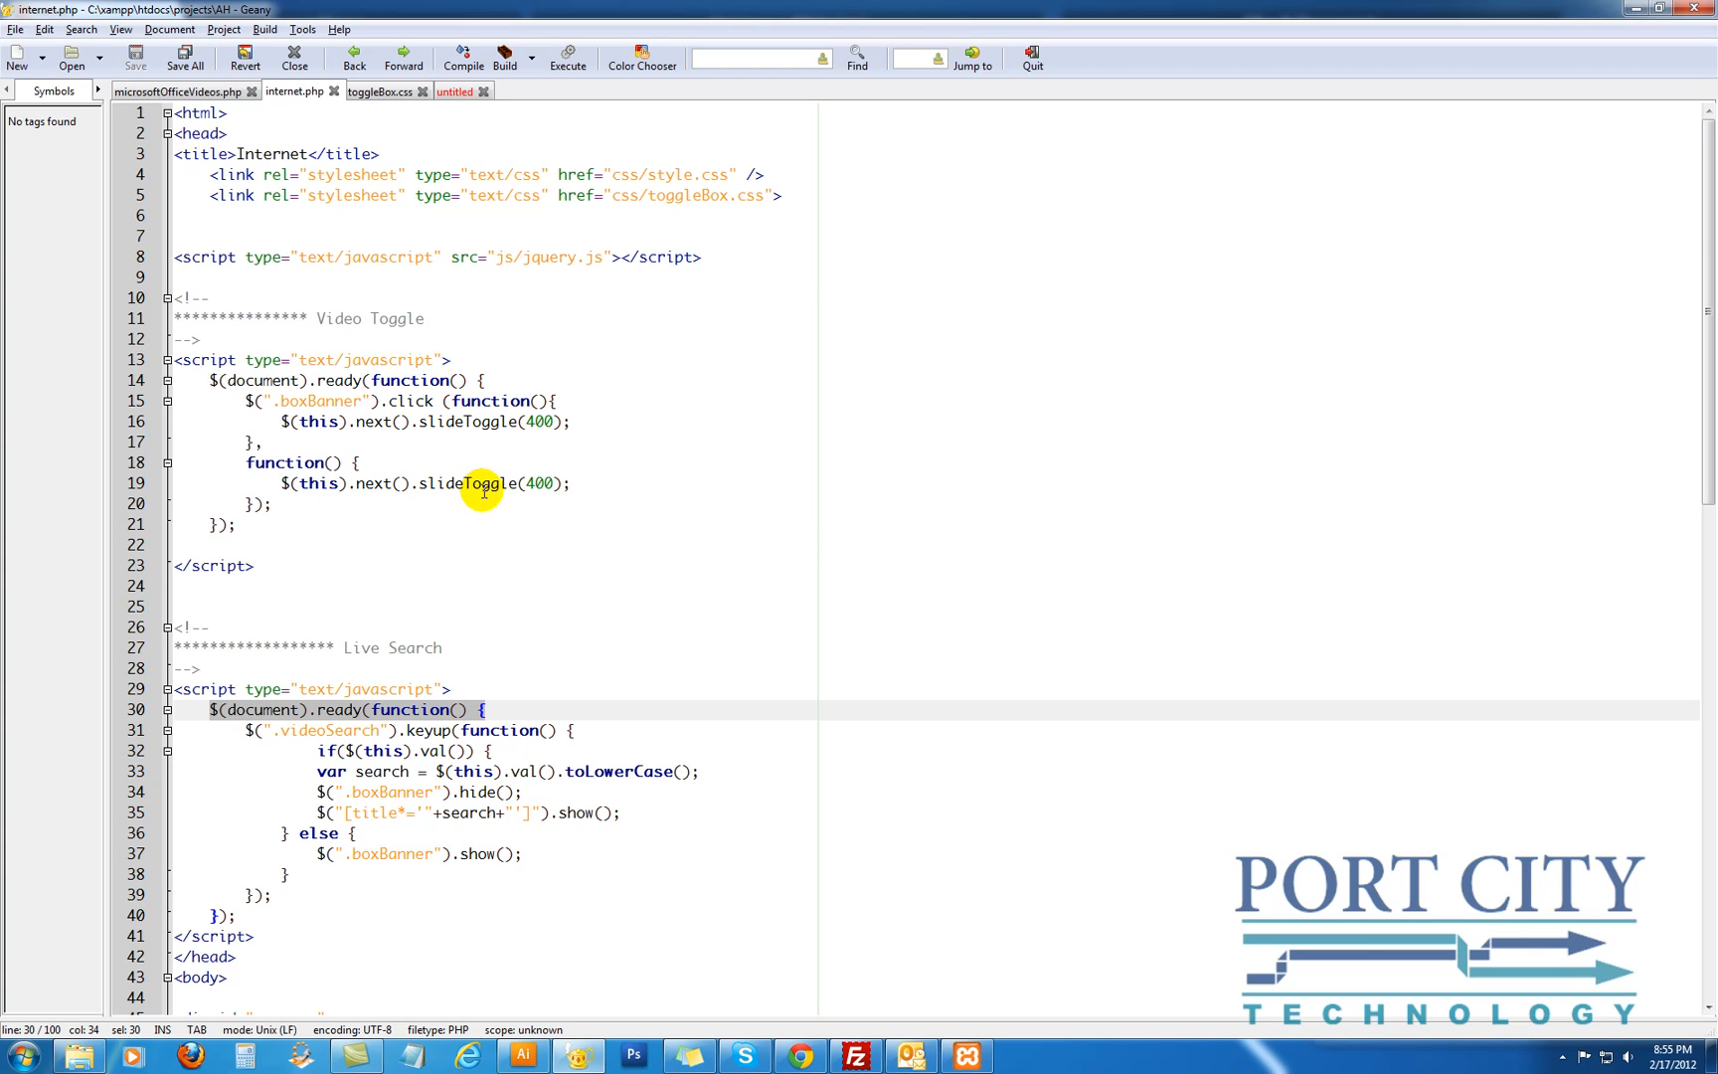
{"action": "left_click", "coordinate": [328, 399]}
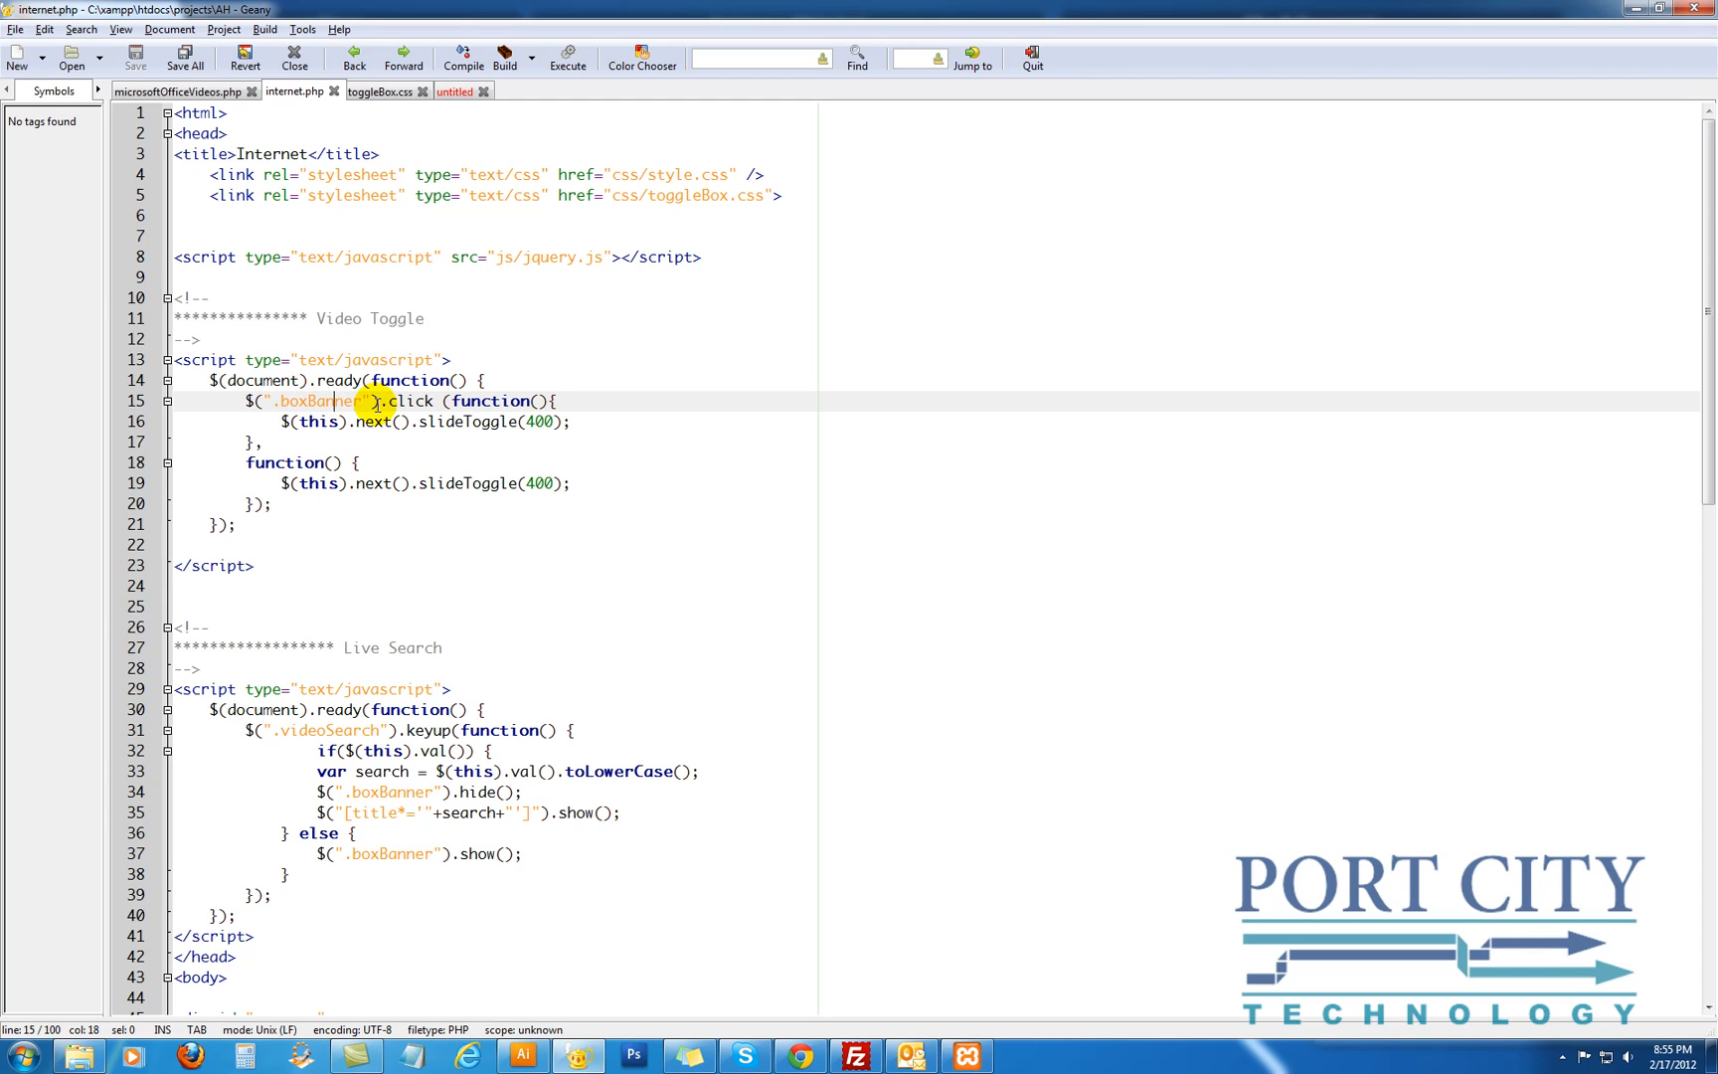
{"action": "mouse_move", "coordinate": [393, 456]}
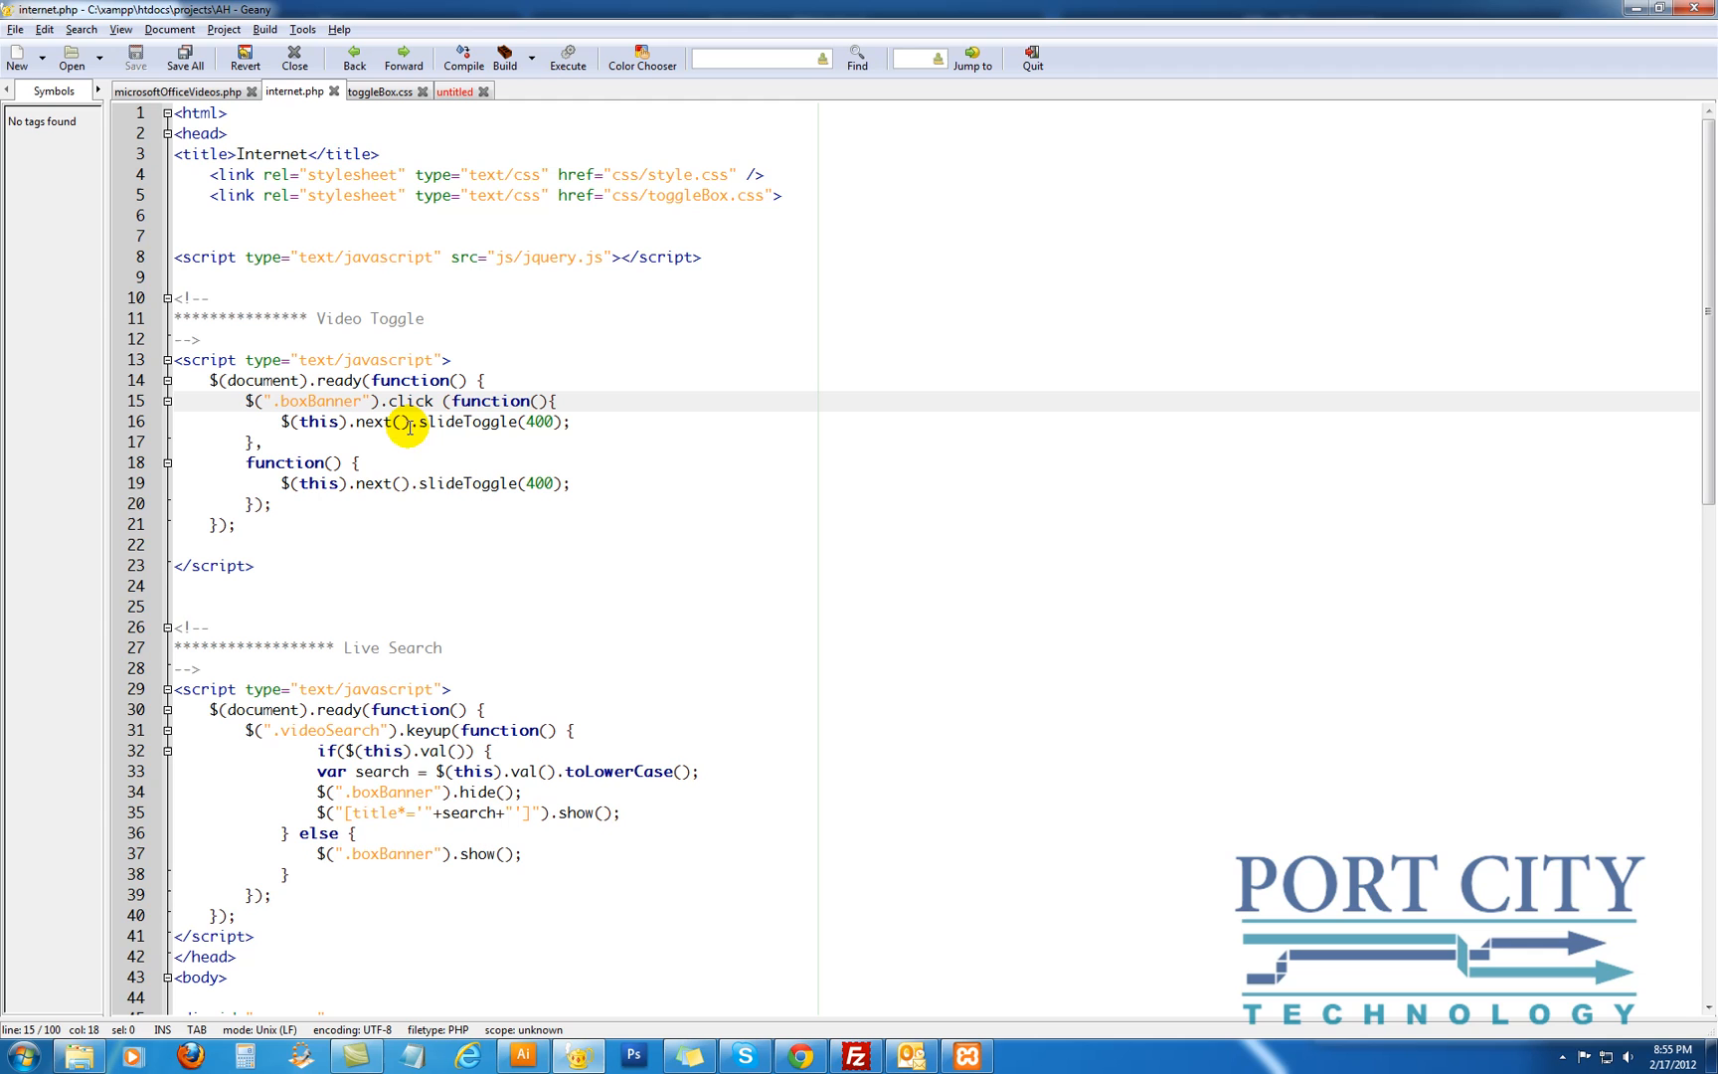
{"action": "mouse_move", "coordinate": [364, 481]}
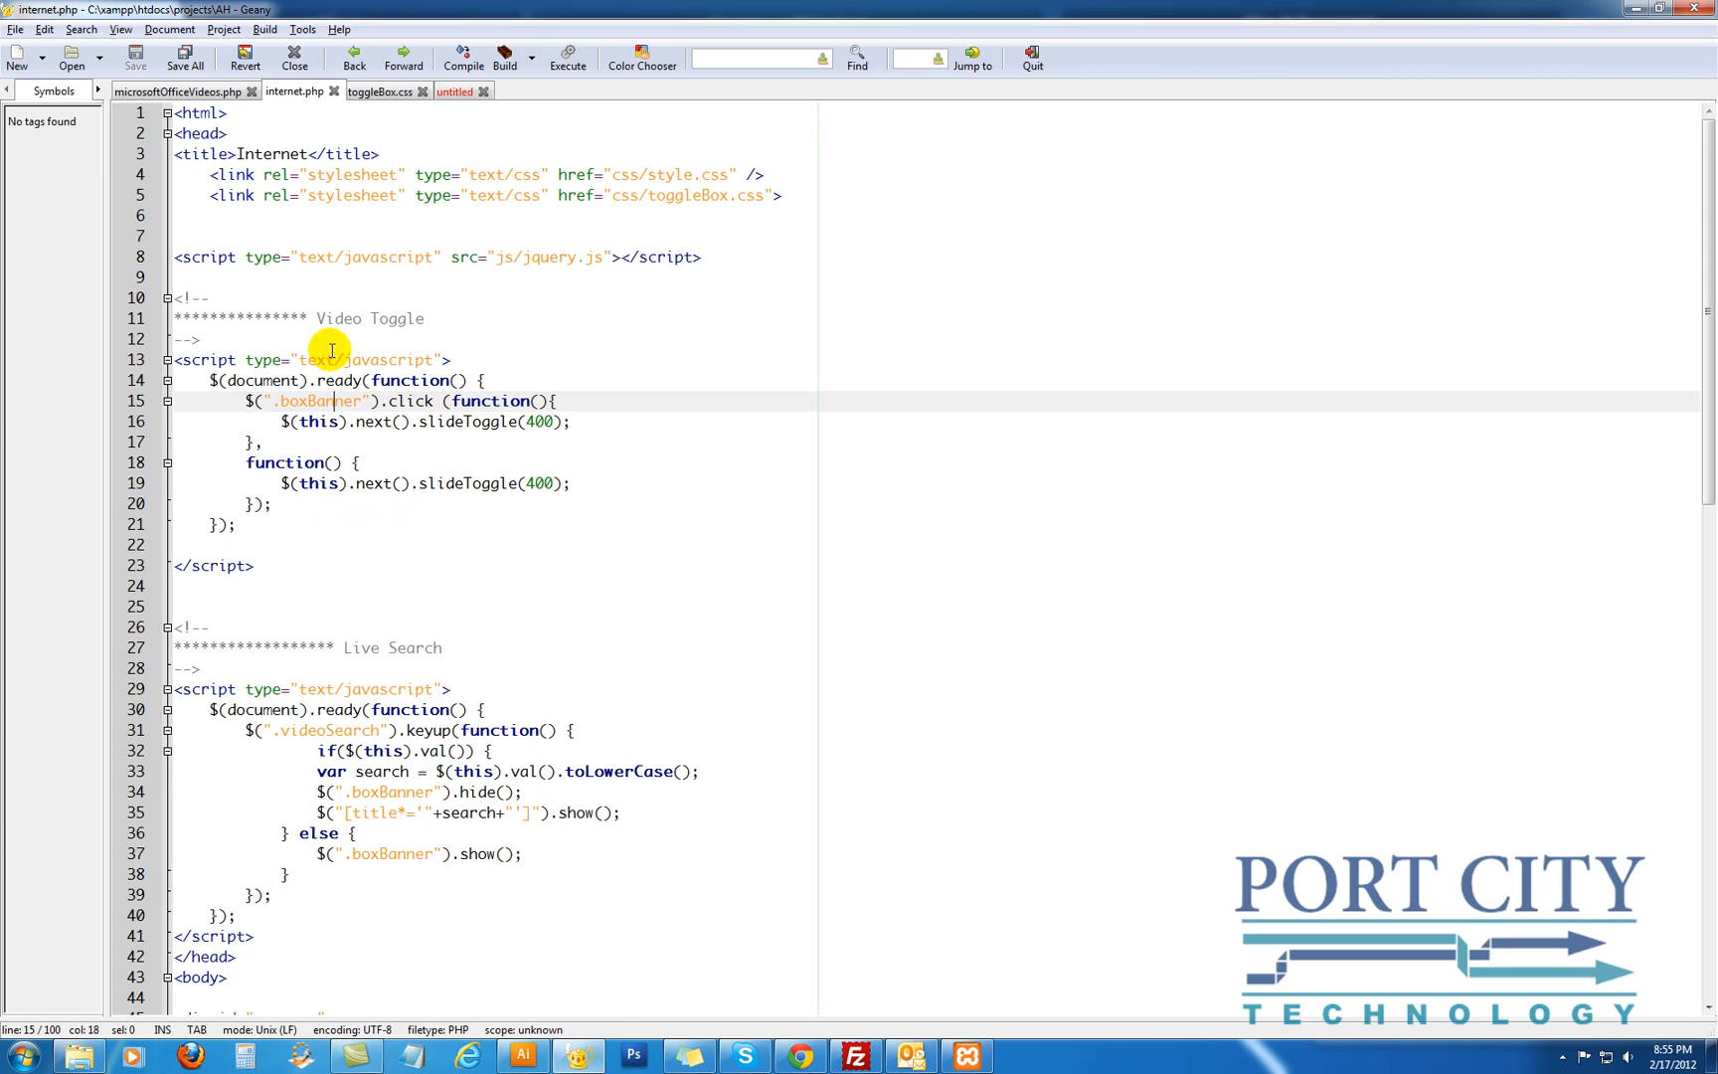
{"action": "left_click", "coordinate": [455, 91]}
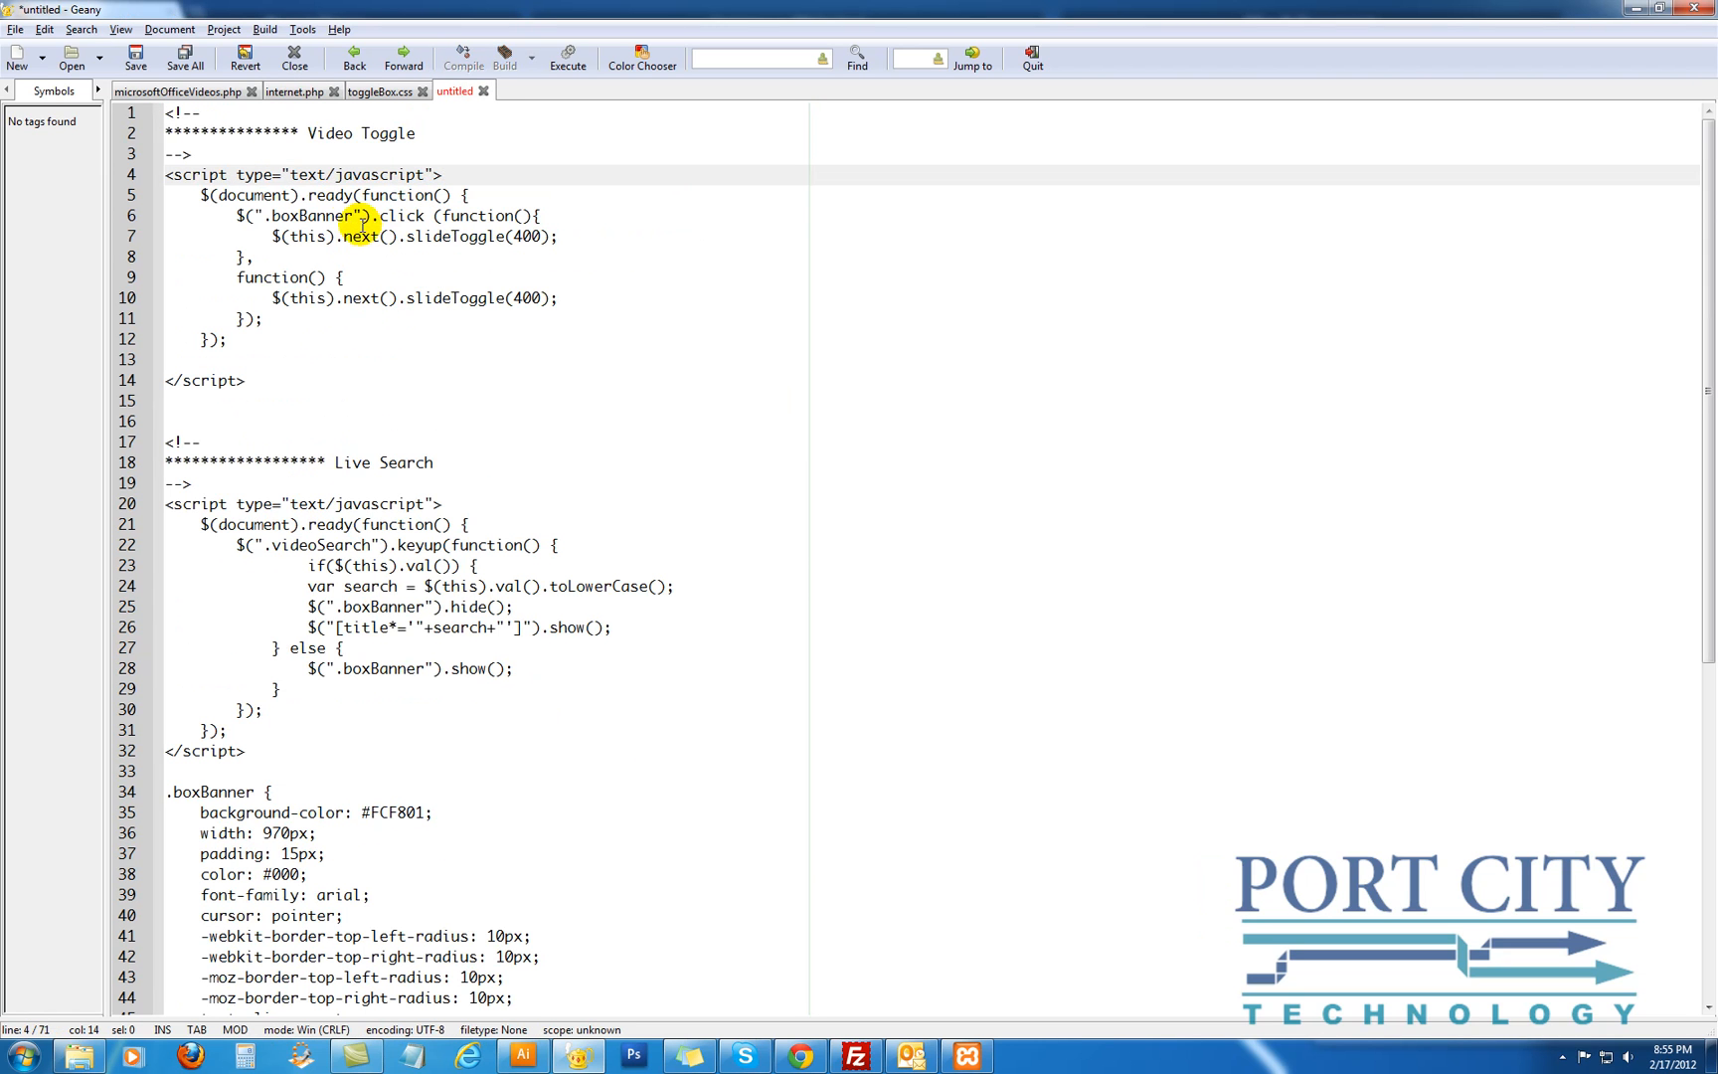
{"action": "left_click", "coordinate": [294, 91]}
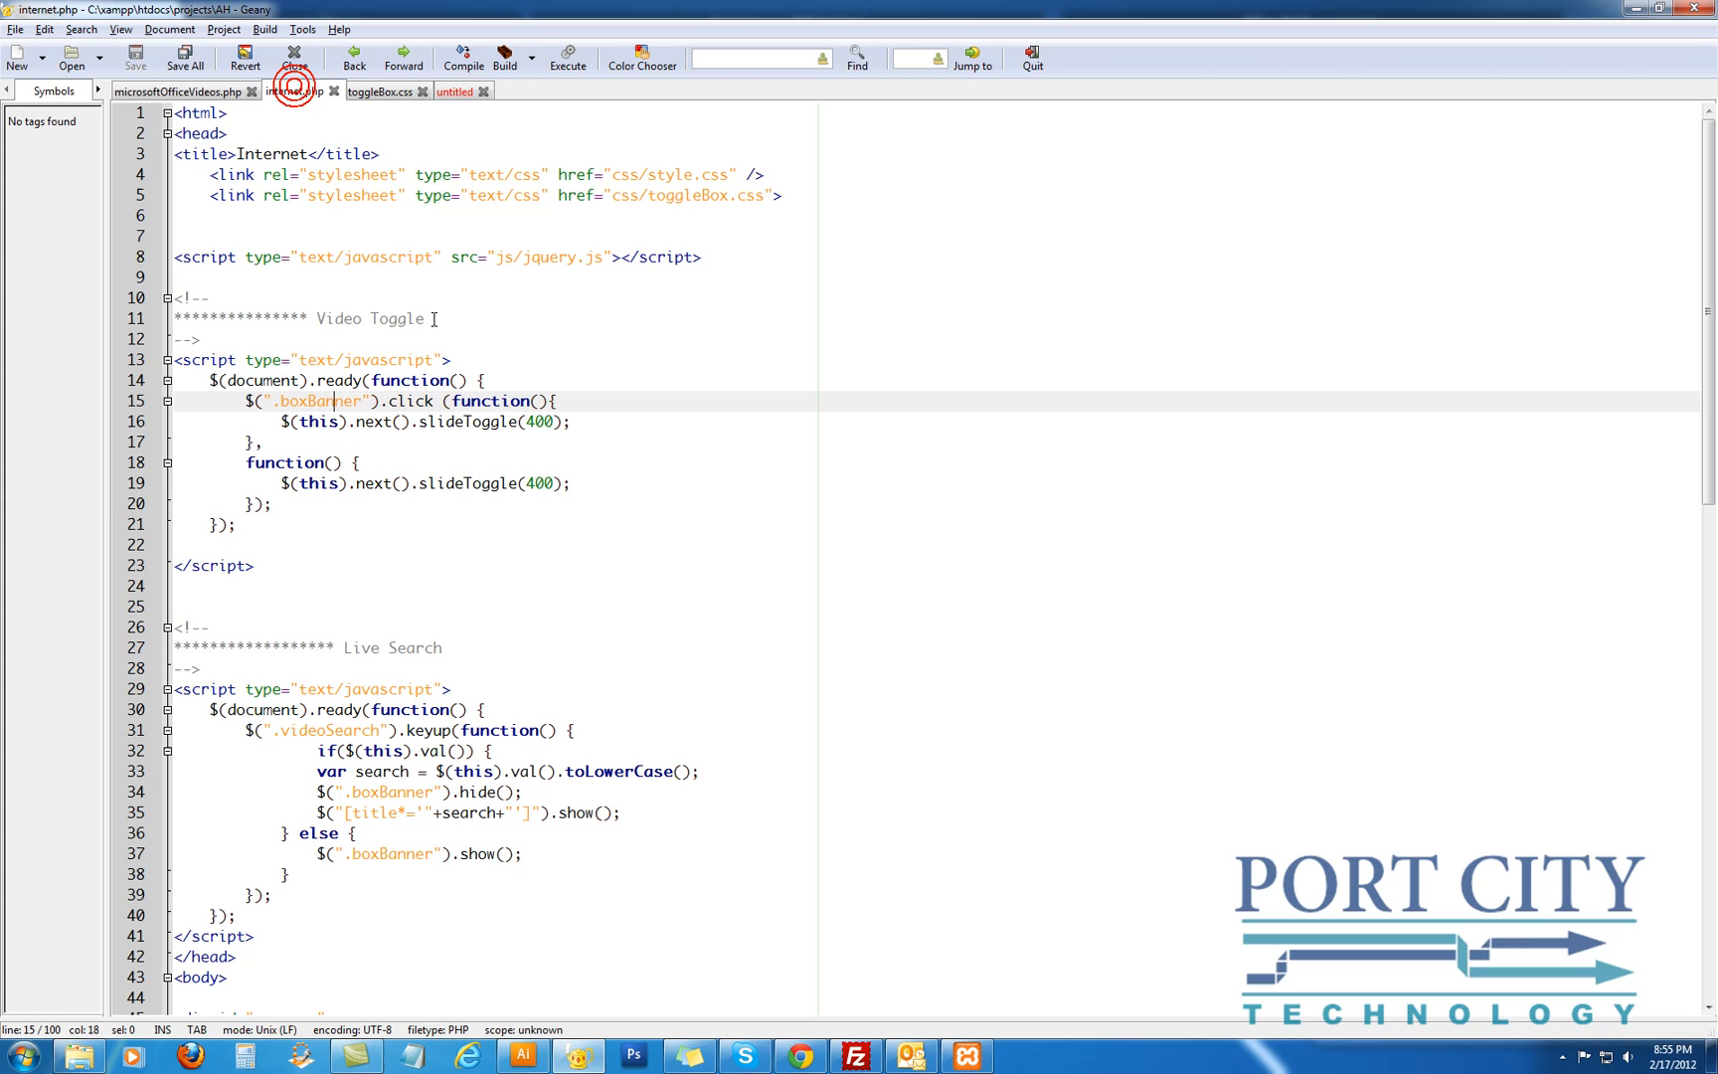
{"action": "scroll", "scroll_direction": "down", "scroll_amount": 3}
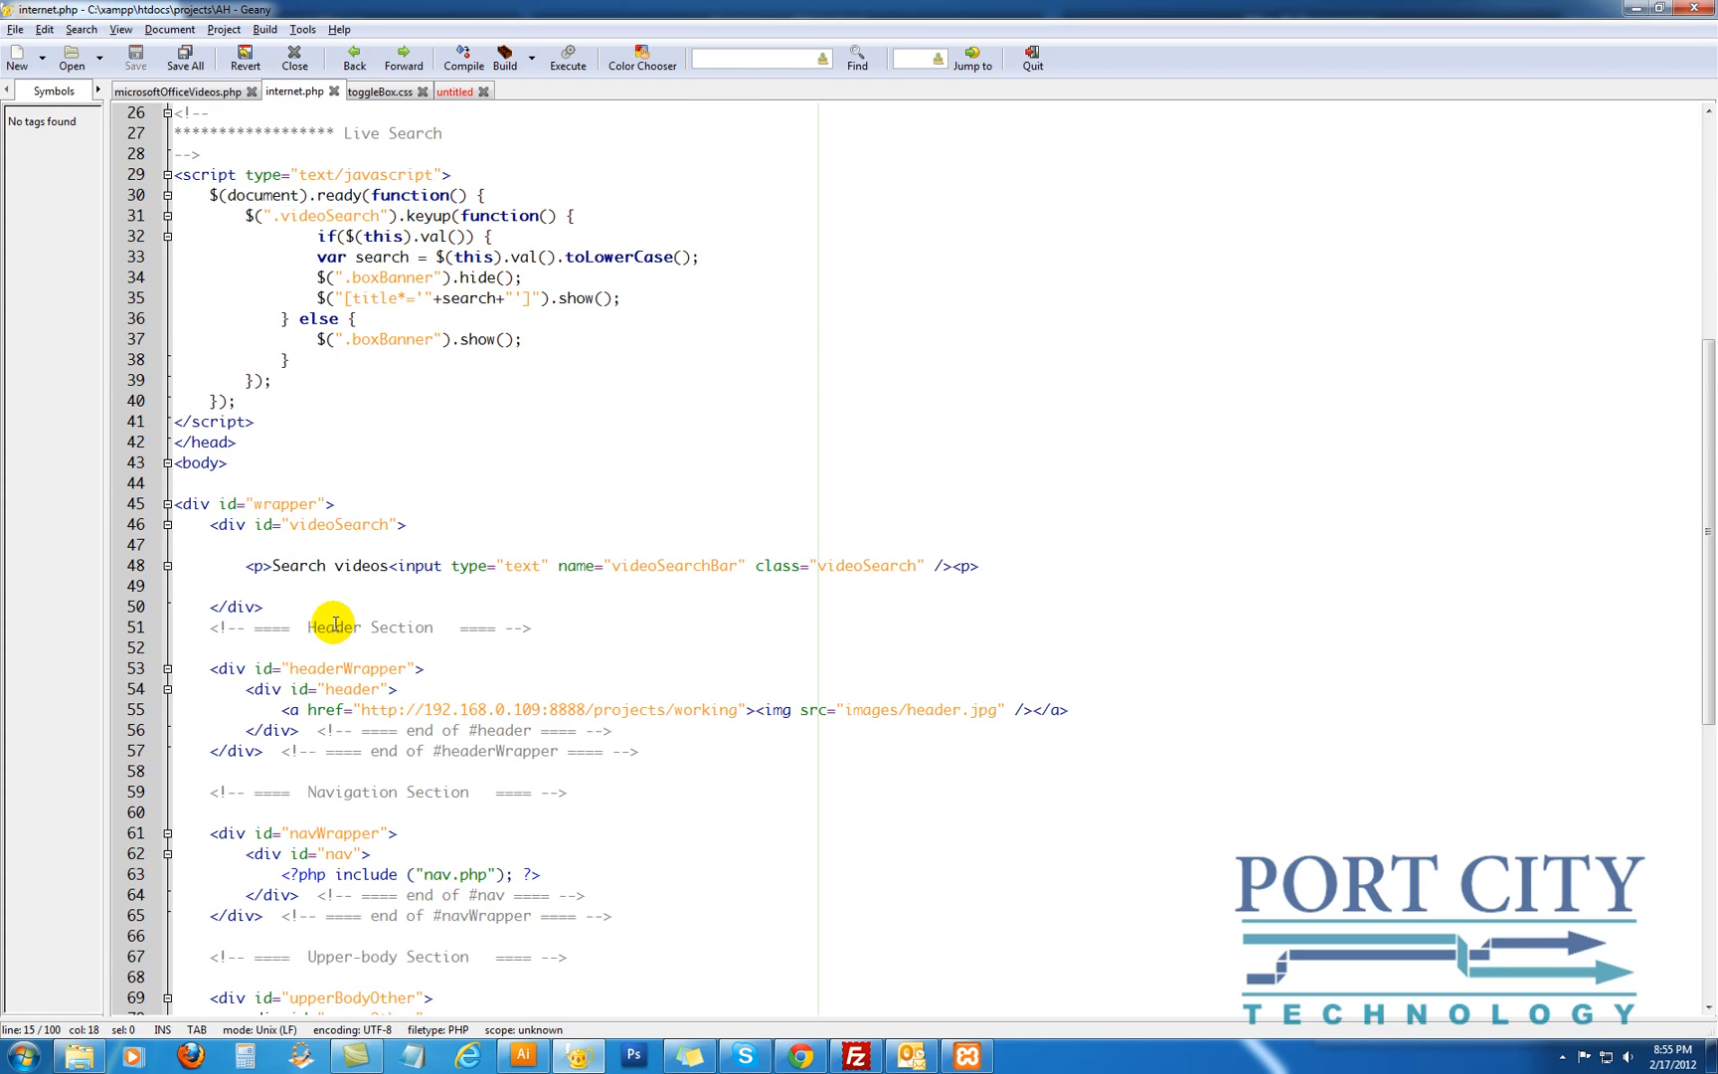
{"action": "scroll", "scroll_direction": "up", "scroll_amount": 3}
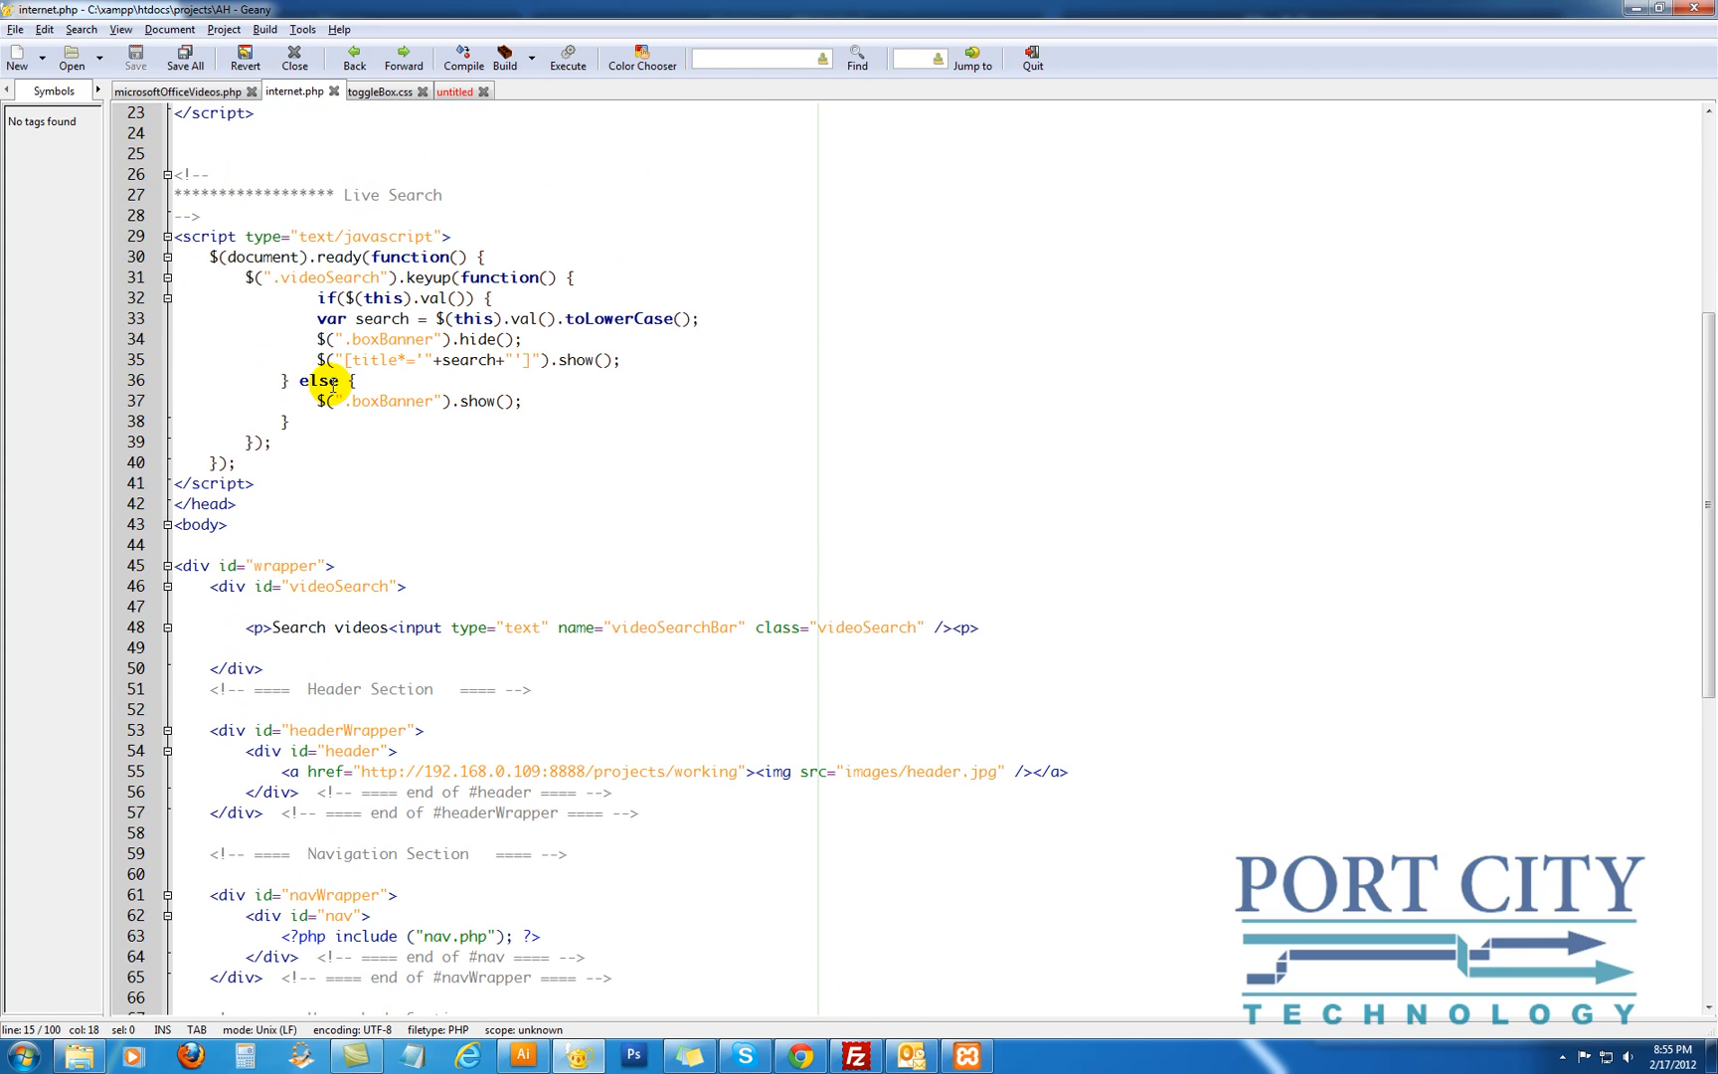
{"action": "mouse_move", "coordinate": [382, 206]}
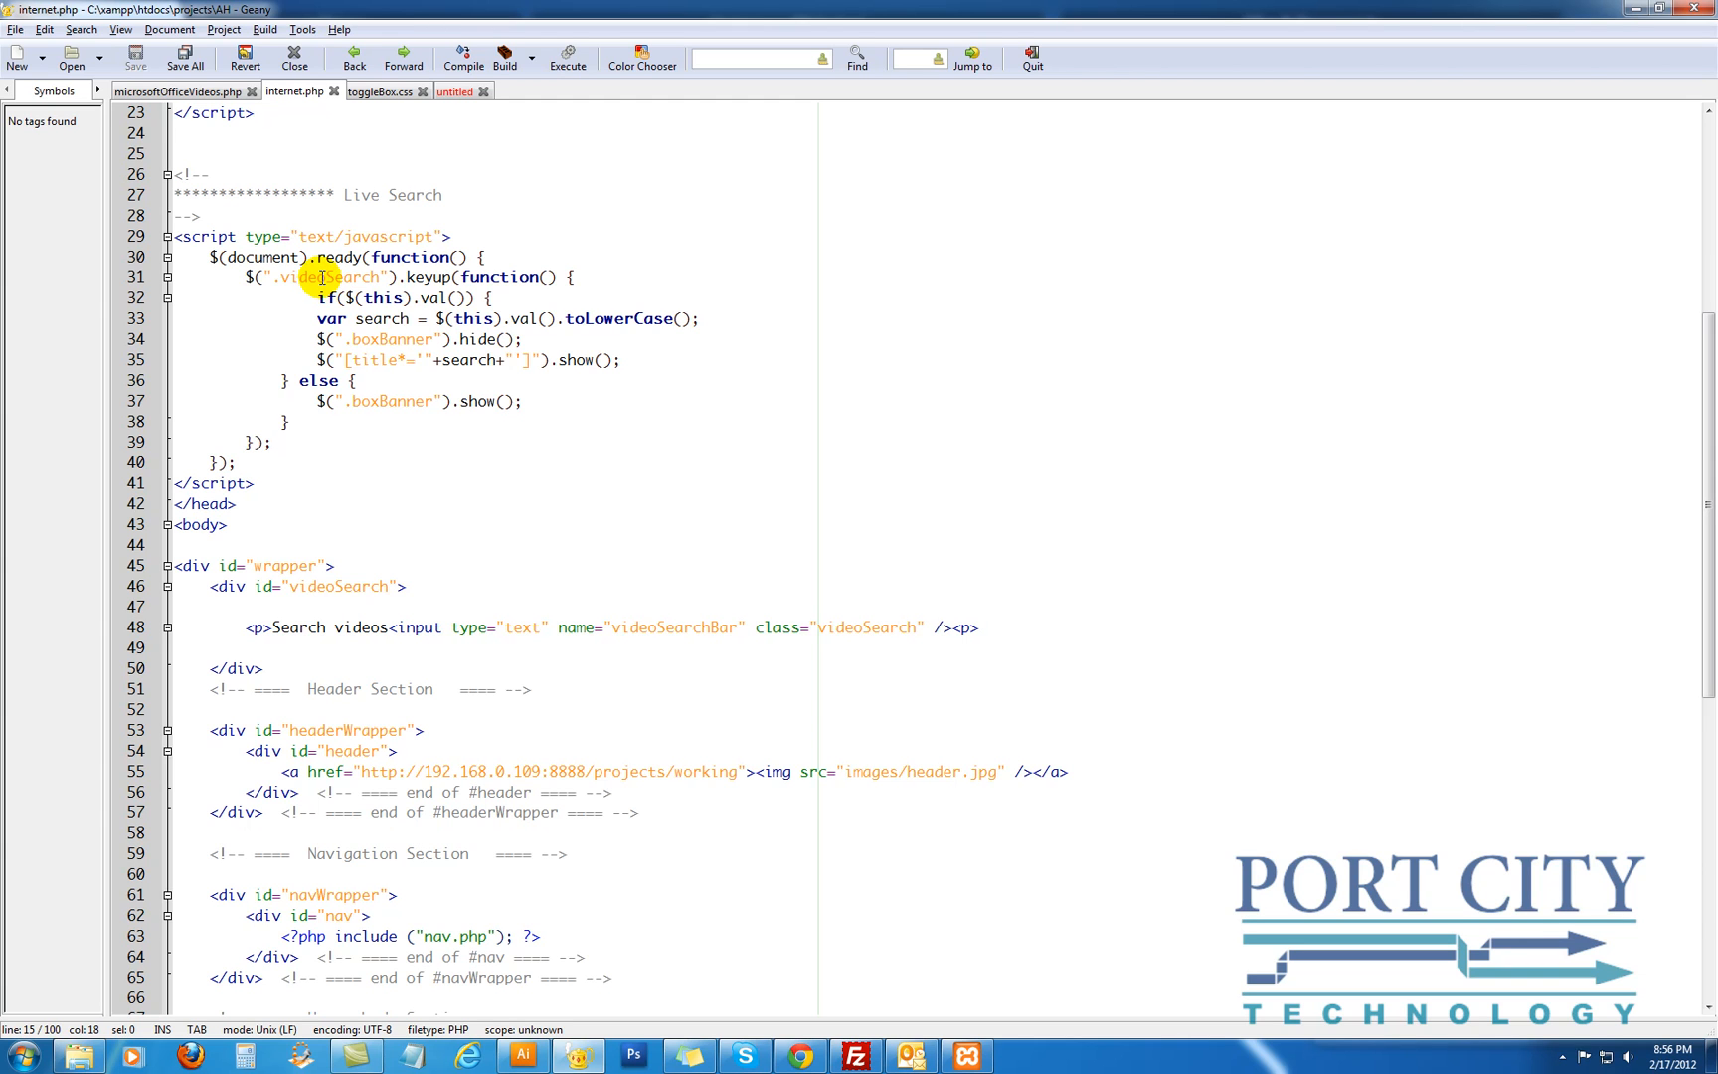
{"action": "mouse_move", "coordinate": [606, 627]}
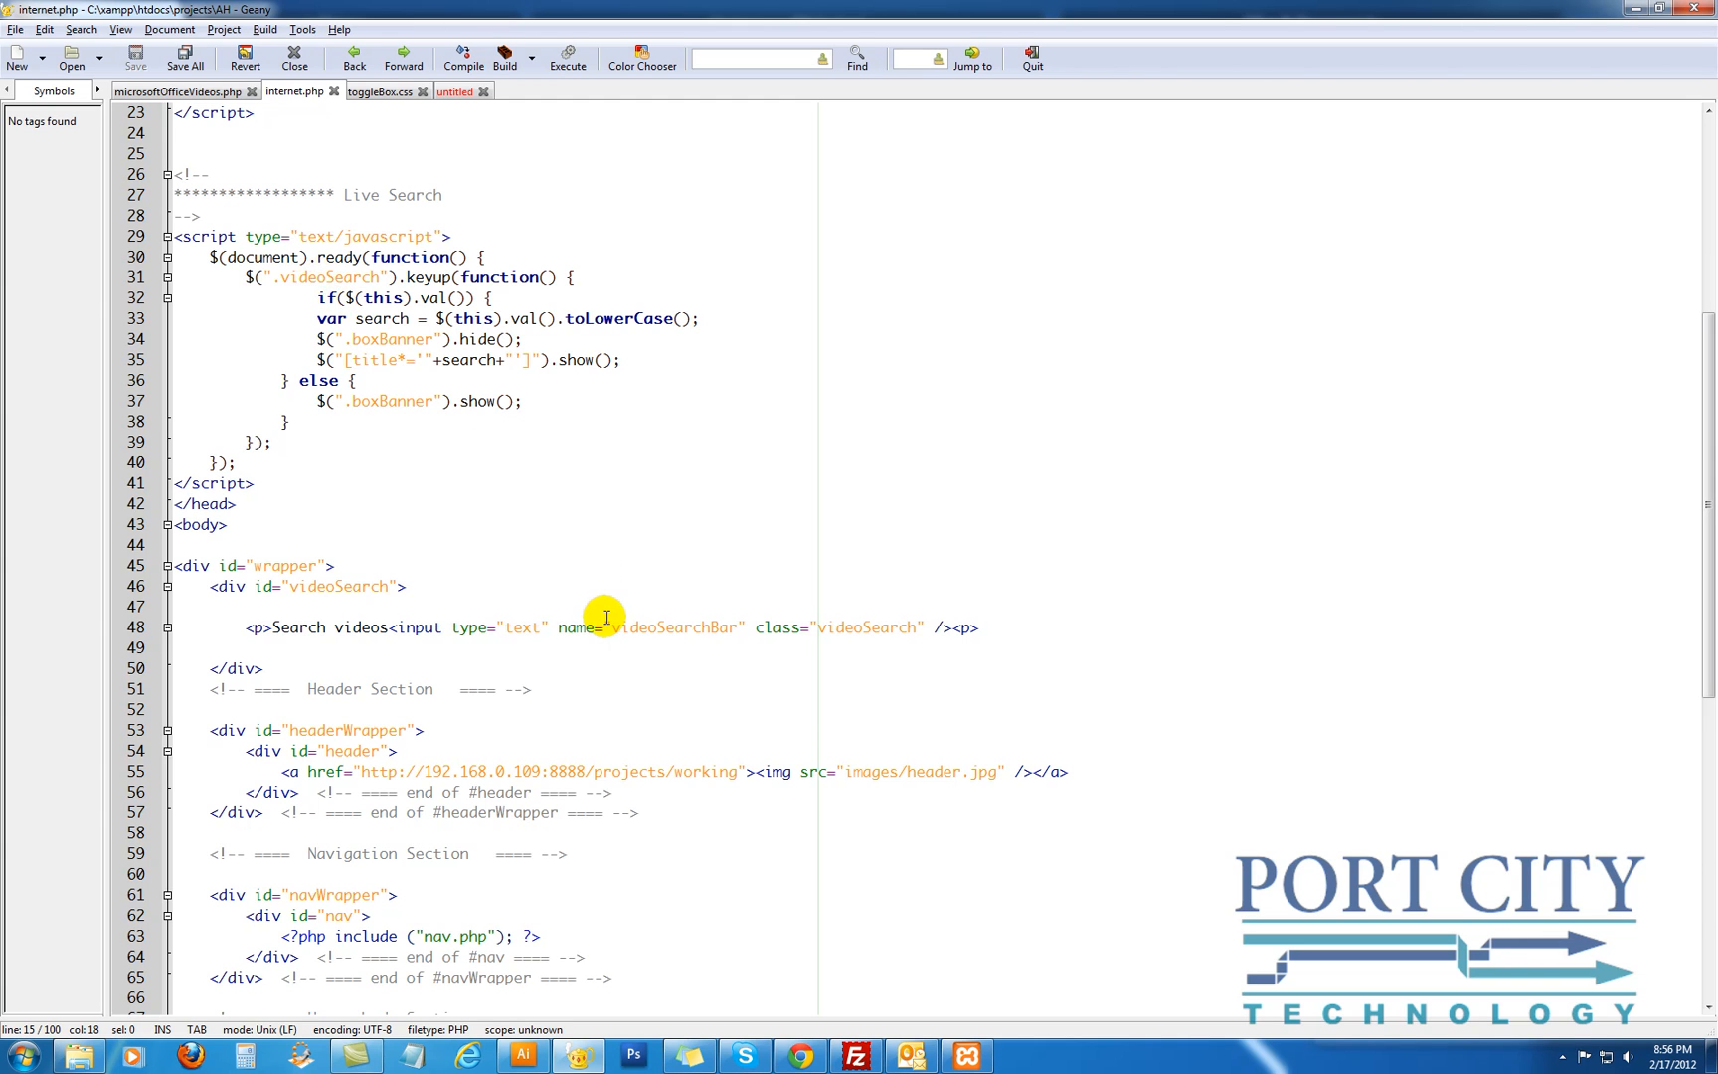
{"action": "double_click", "coordinate": [865, 628]}
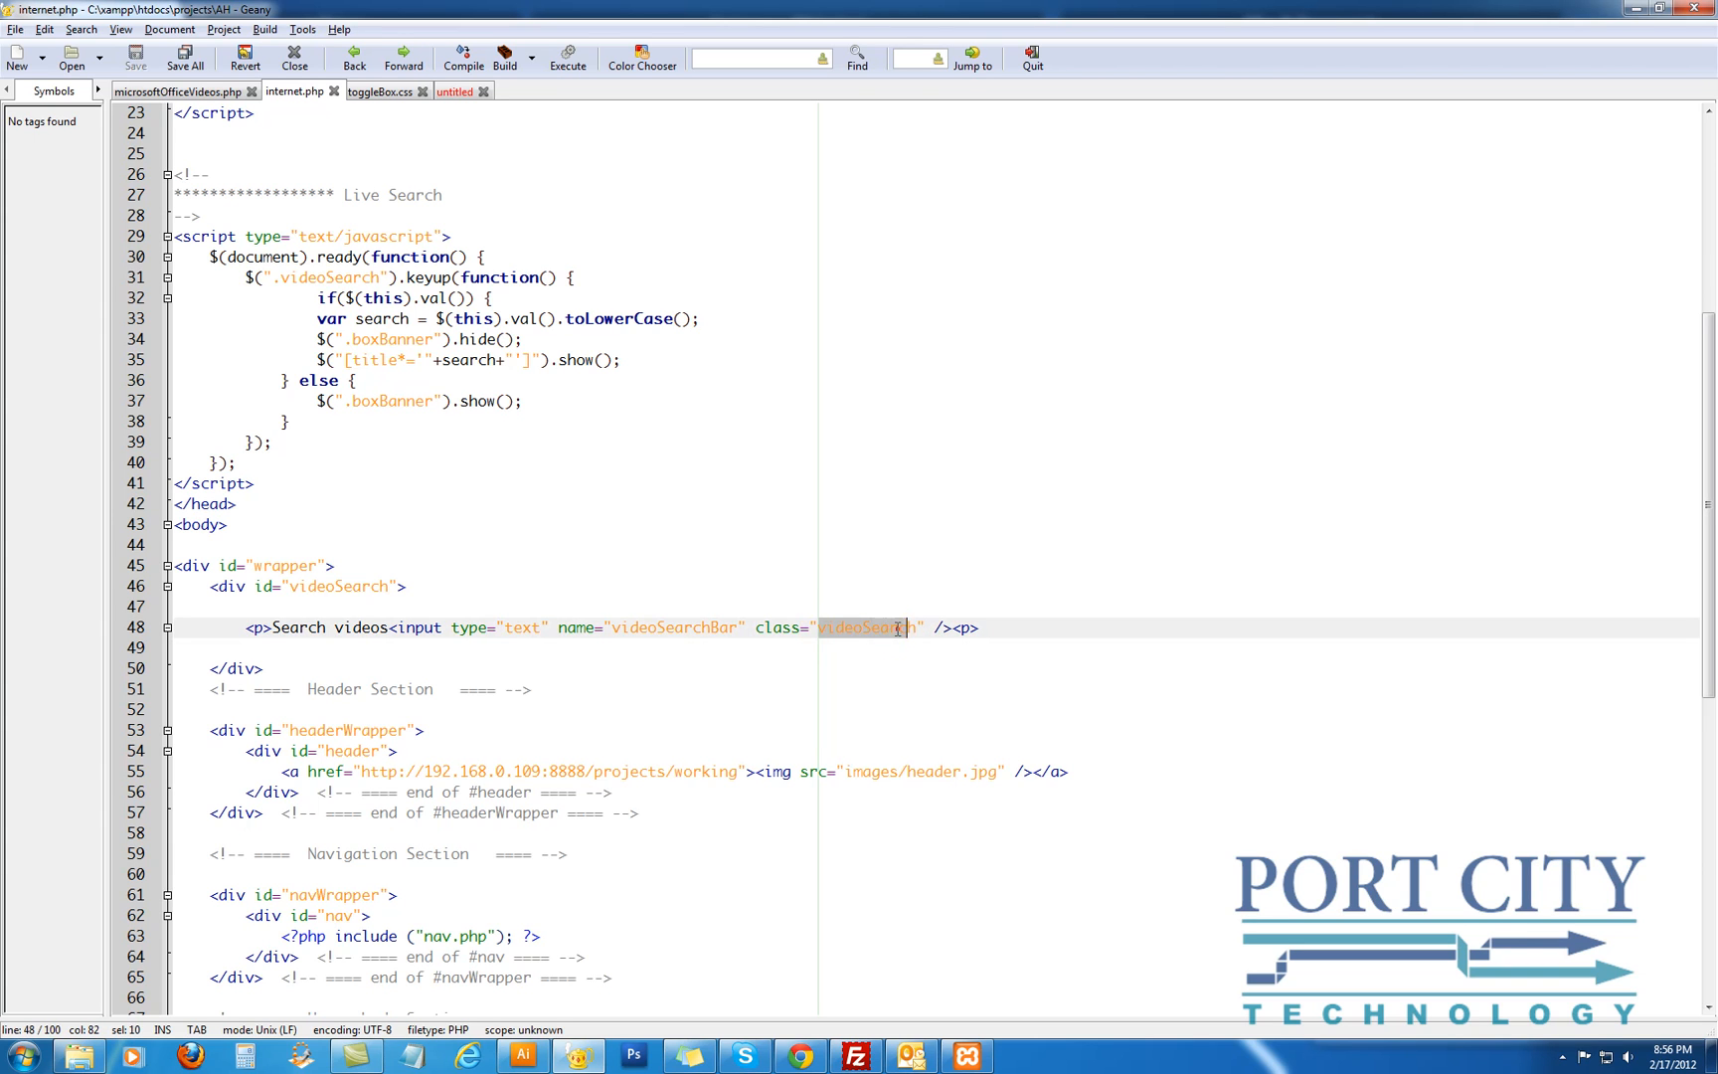
{"action": "mouse_move", "coordinate": [740, 582]}
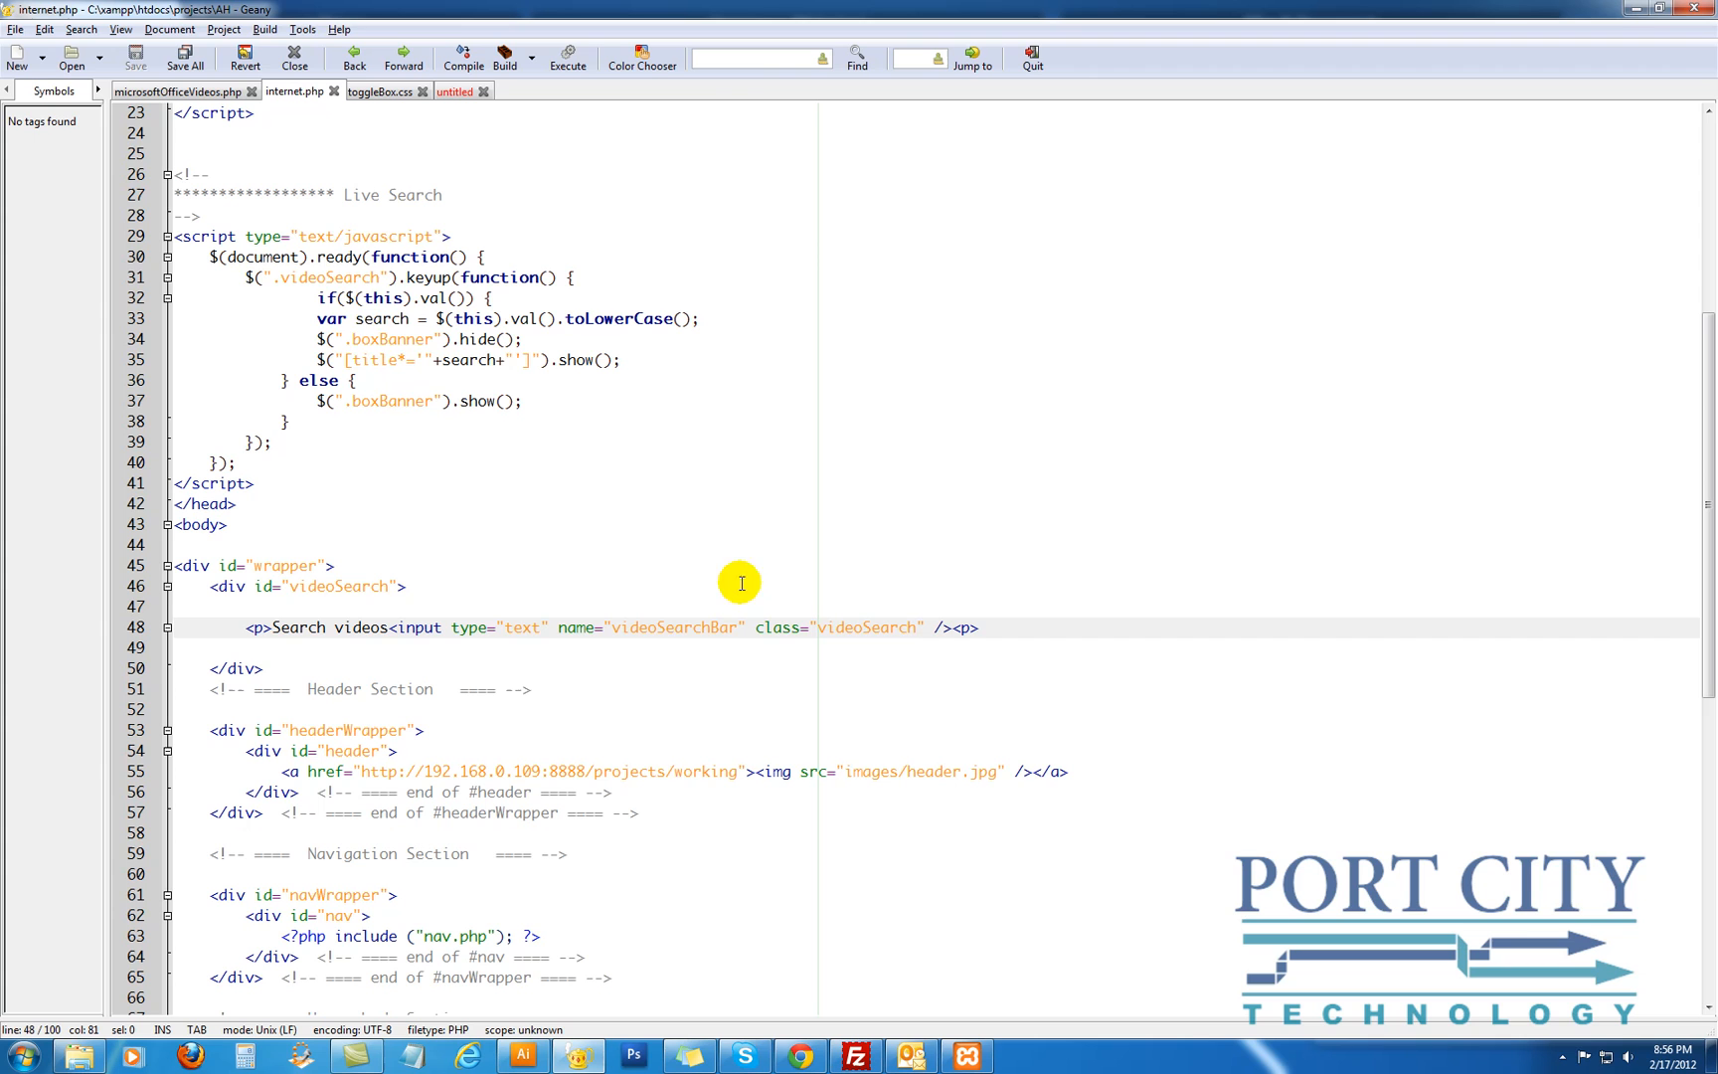
{"action": "mouse_move", "coordinate": [326, 296]}
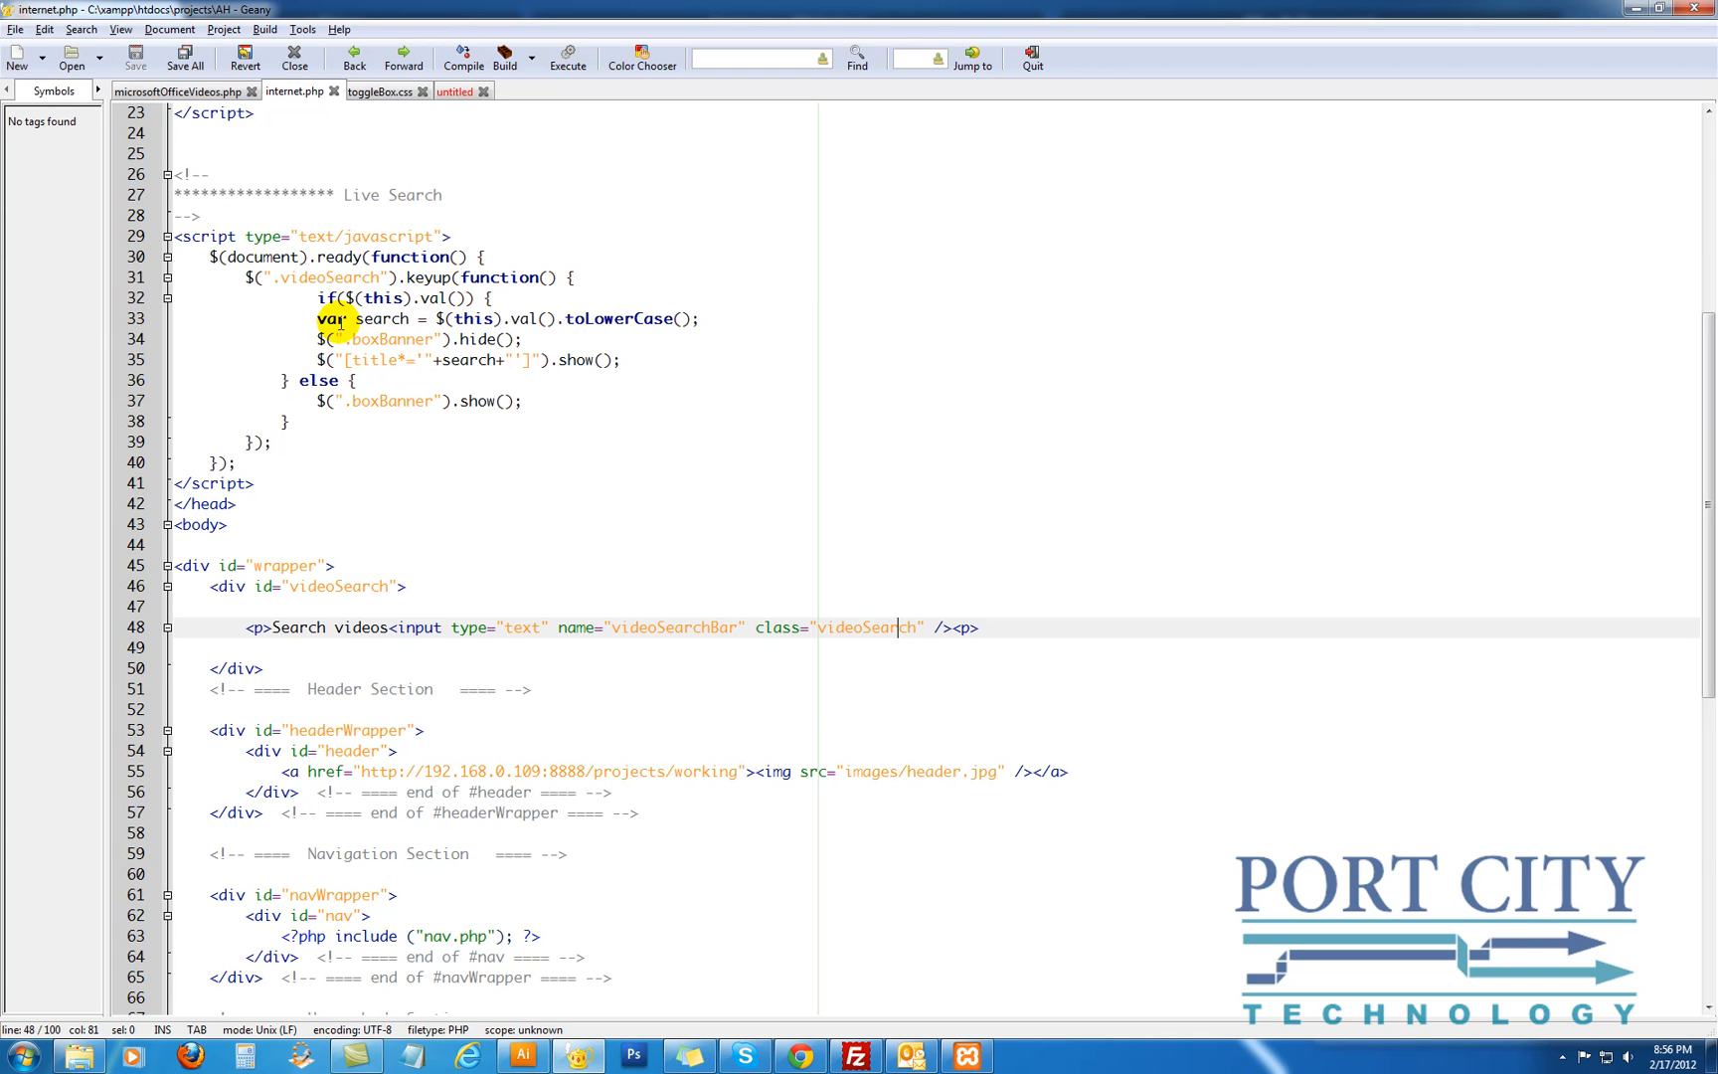
{"action": "double_click", "coordinate": [379, 319]}
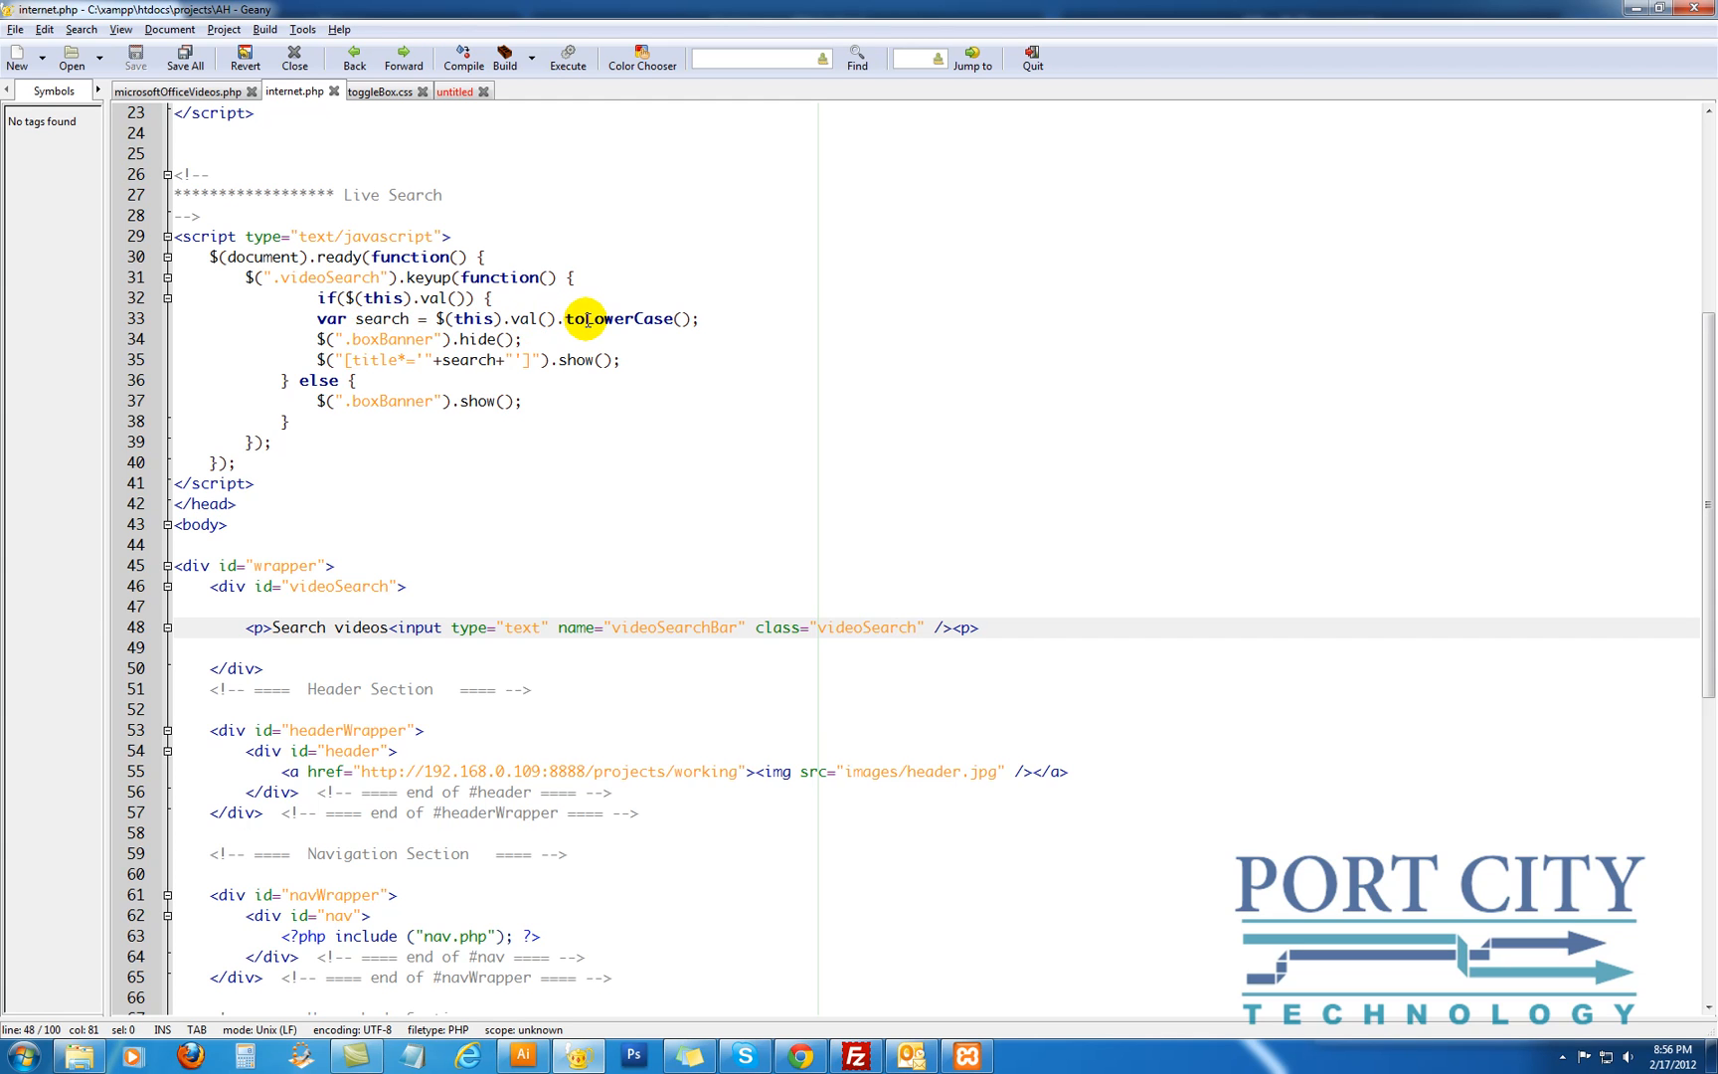
{"action": "scroll", "scroll_direction": "down", "scroll_amount": 3}
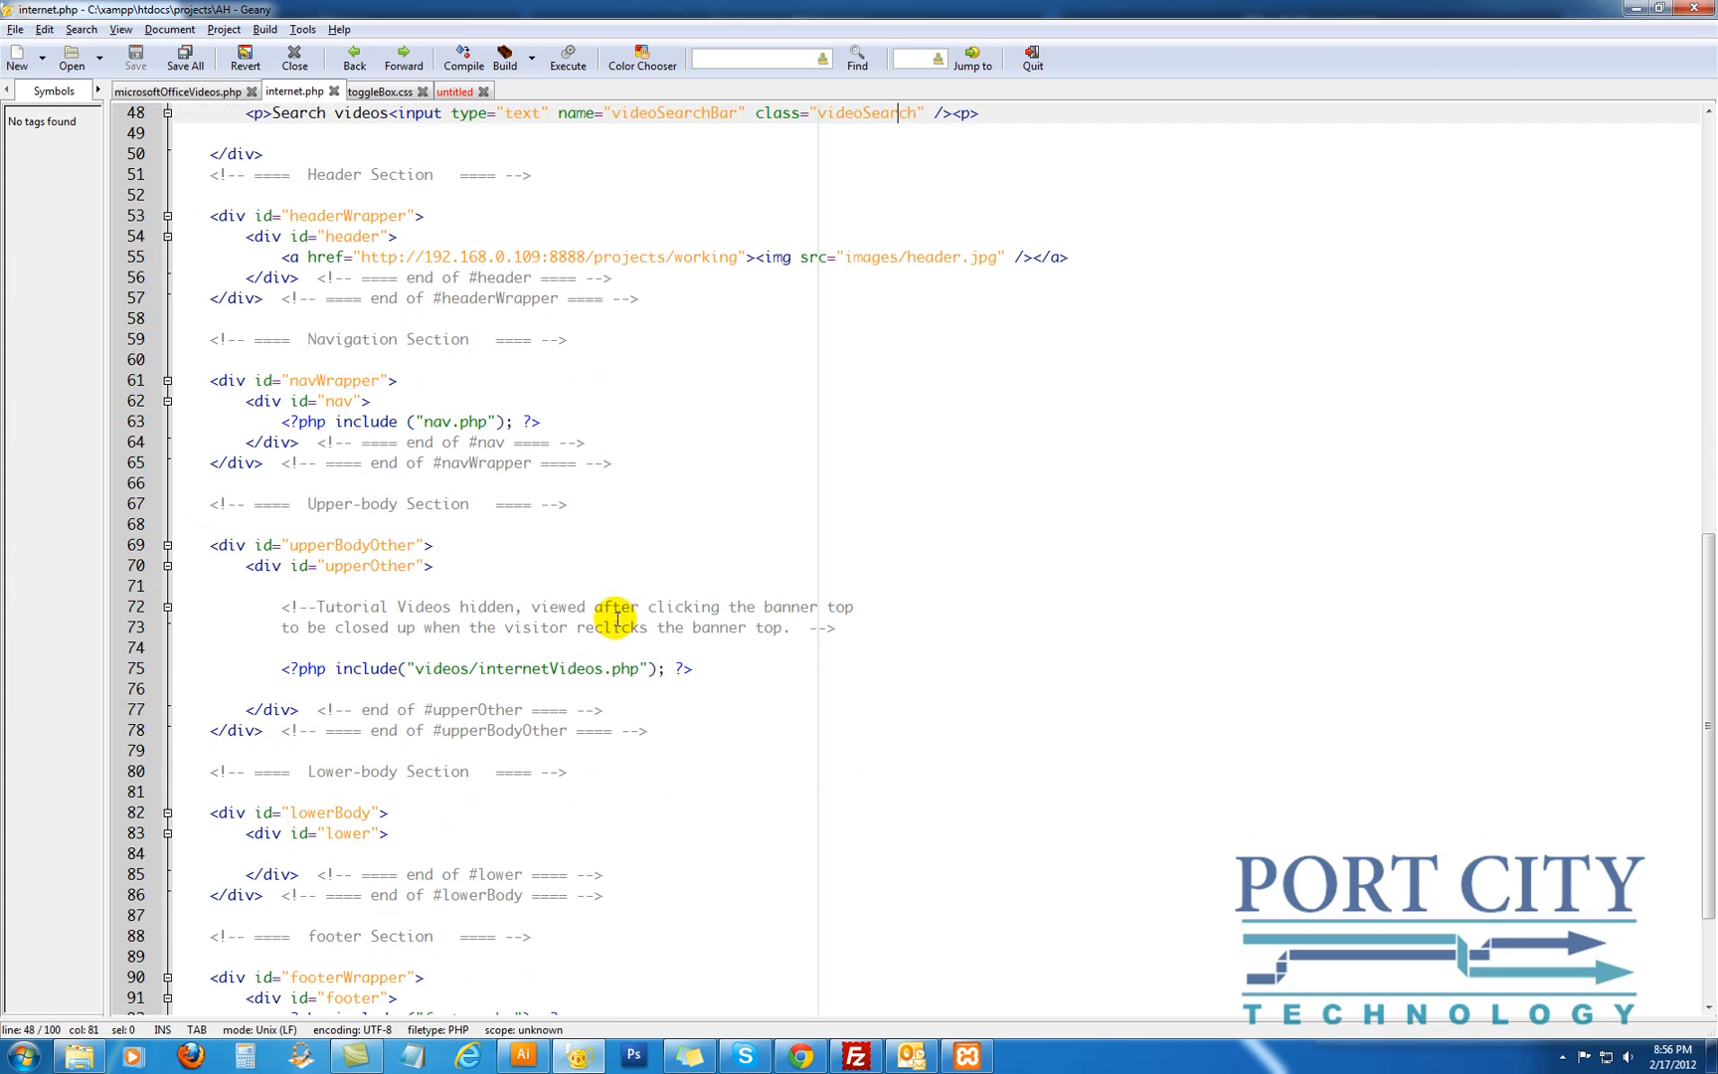
{"action": "left_click", "coordinate": [455, 91]}
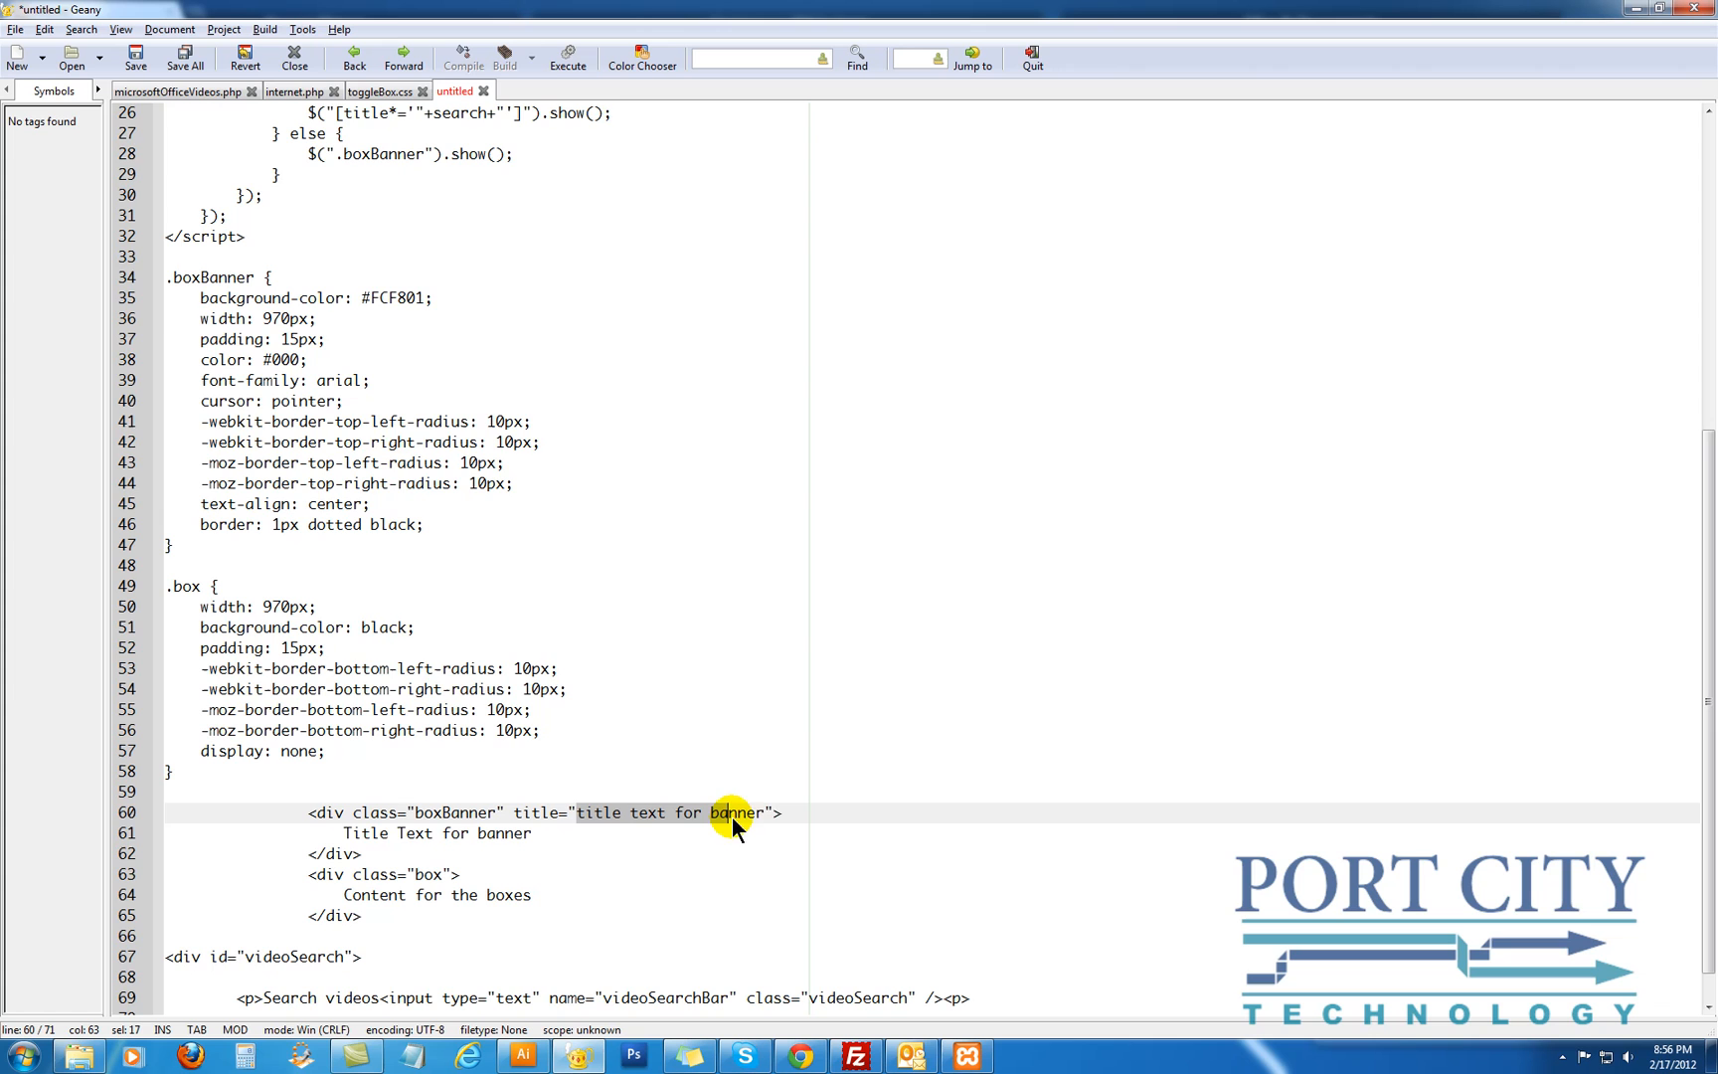
{"action": "scroll", "scroll_direction": "up", "scroll_amount": 3}
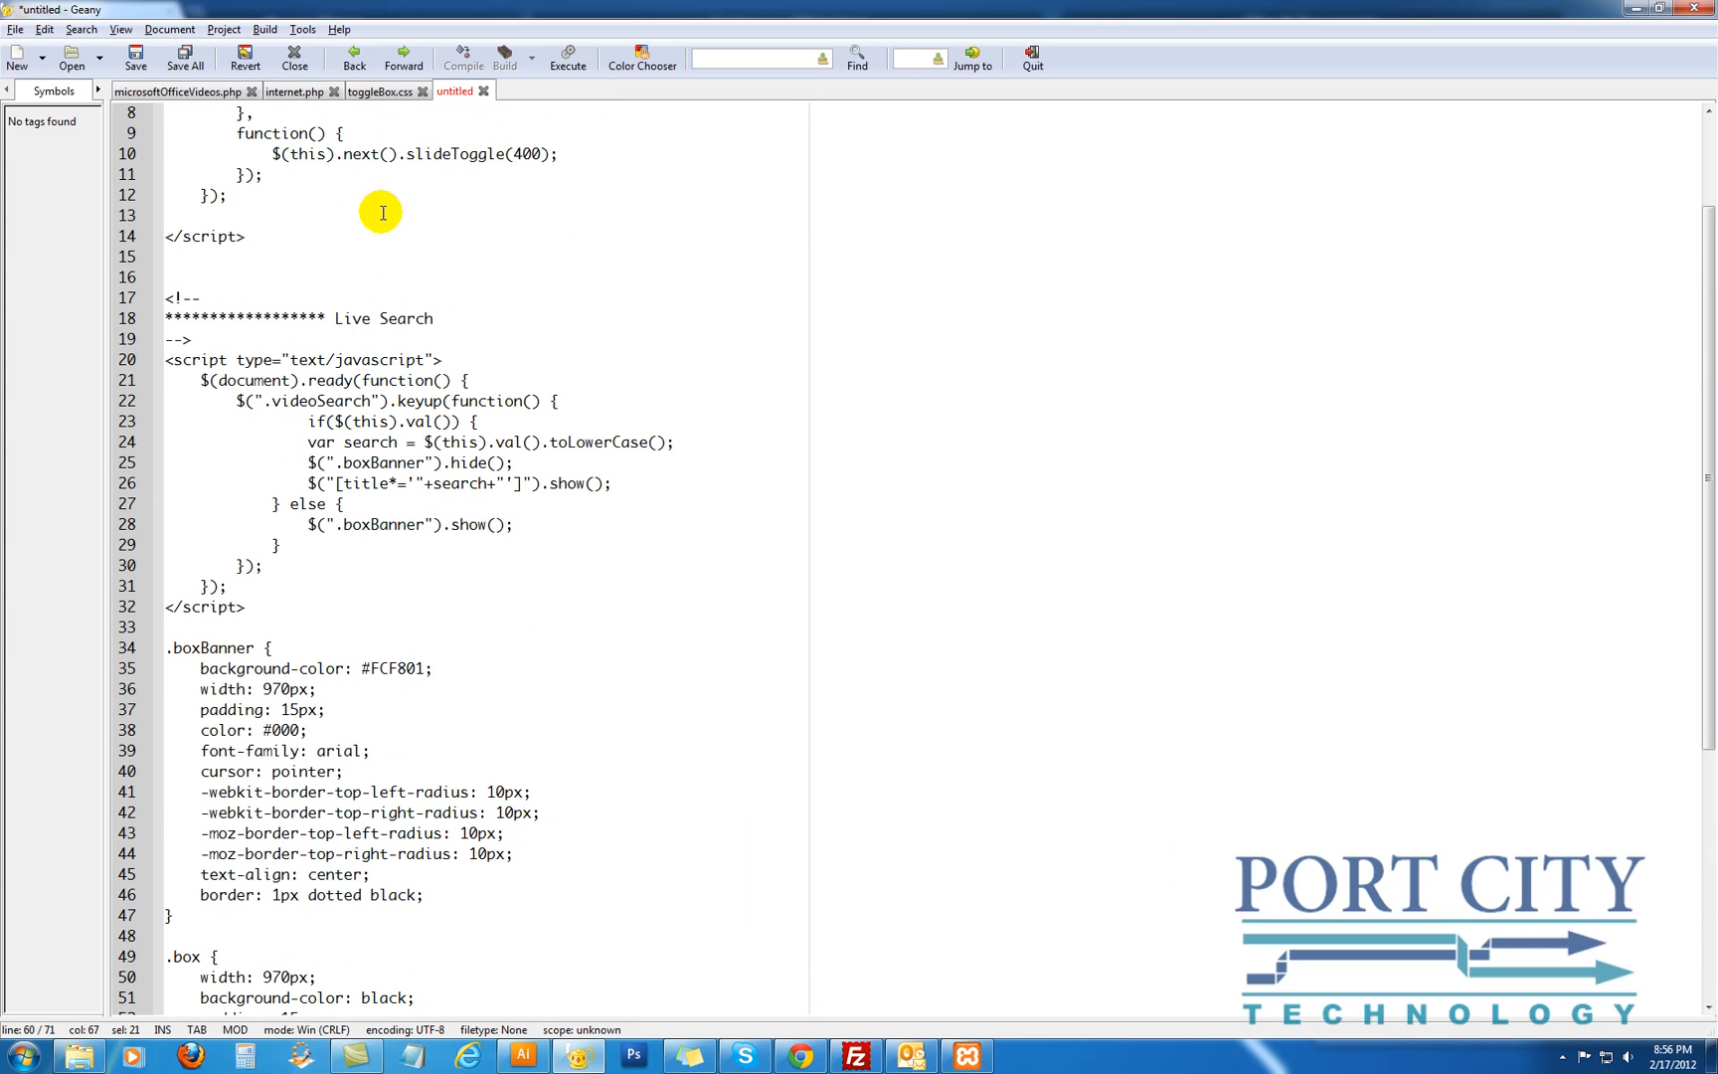
{"action": "left_click", "coordinate": [293, 92]}
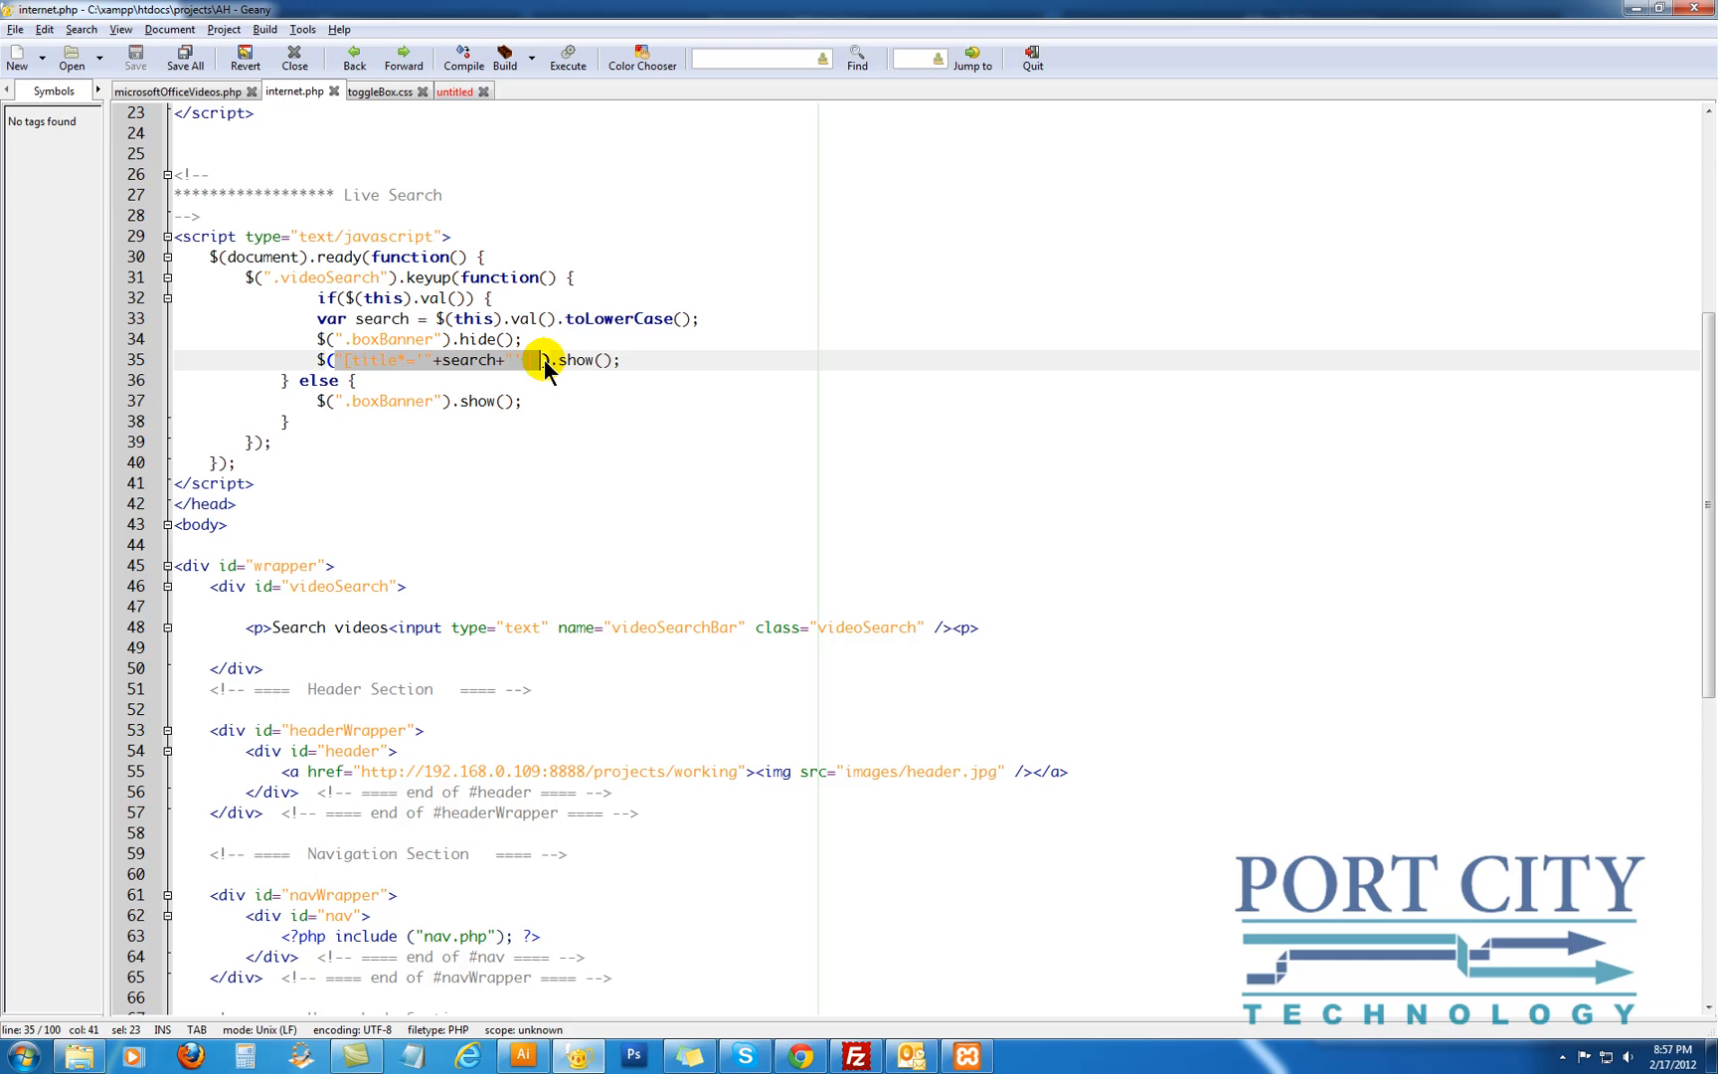
{"action": "left_click", "coordinate": [519, 360]}
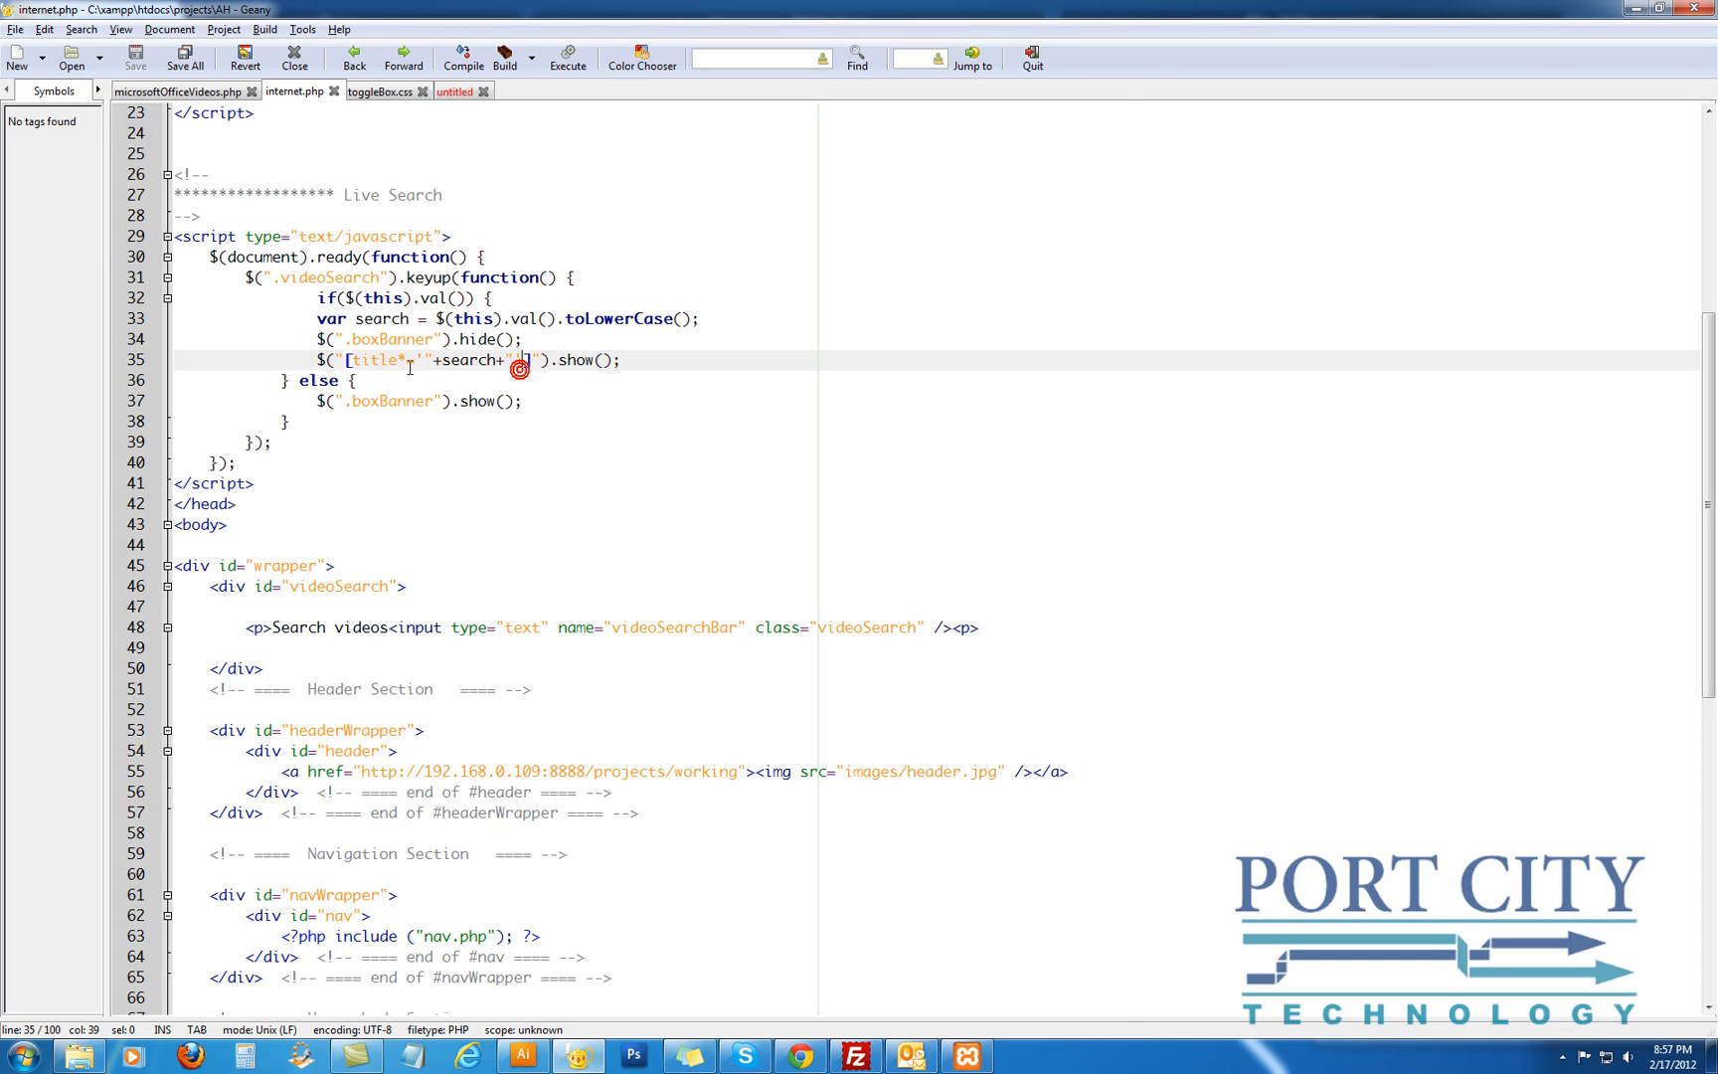
{"action": "double_click", "coordinate": [377, 360]}
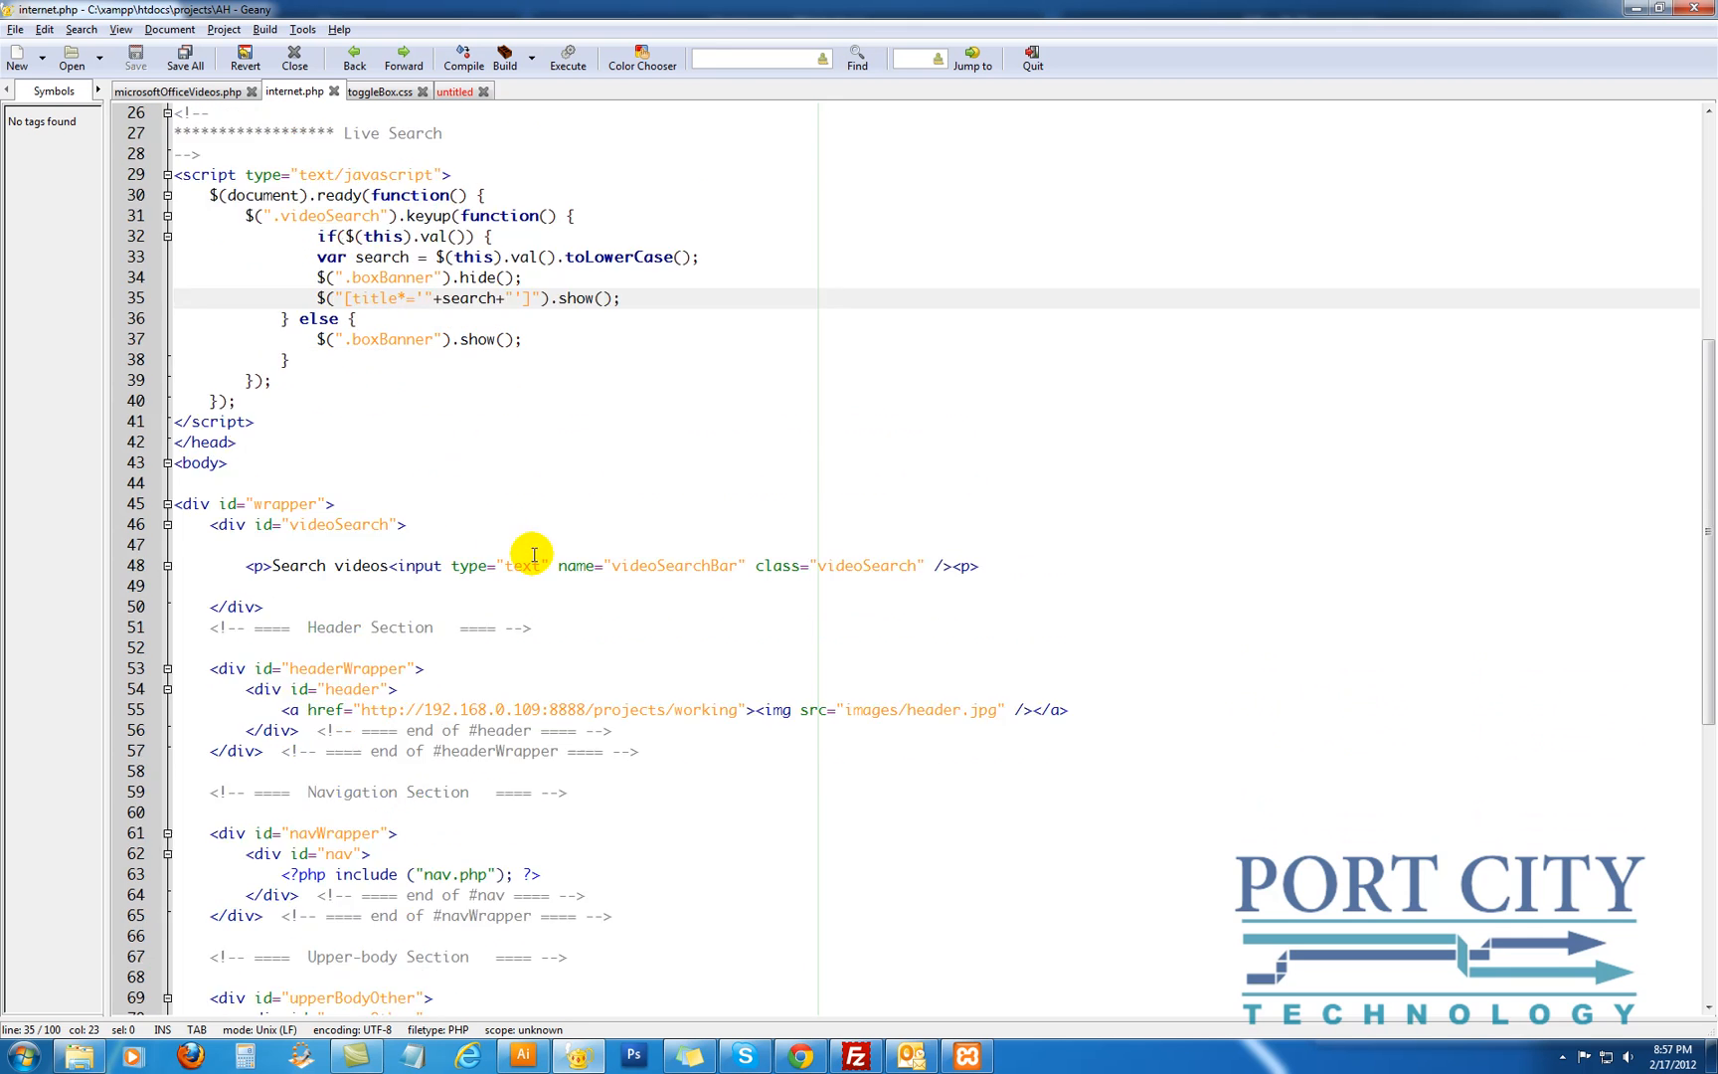
{"action": "scroll", "scroll_direction": "down", "scroll_amount": 3}
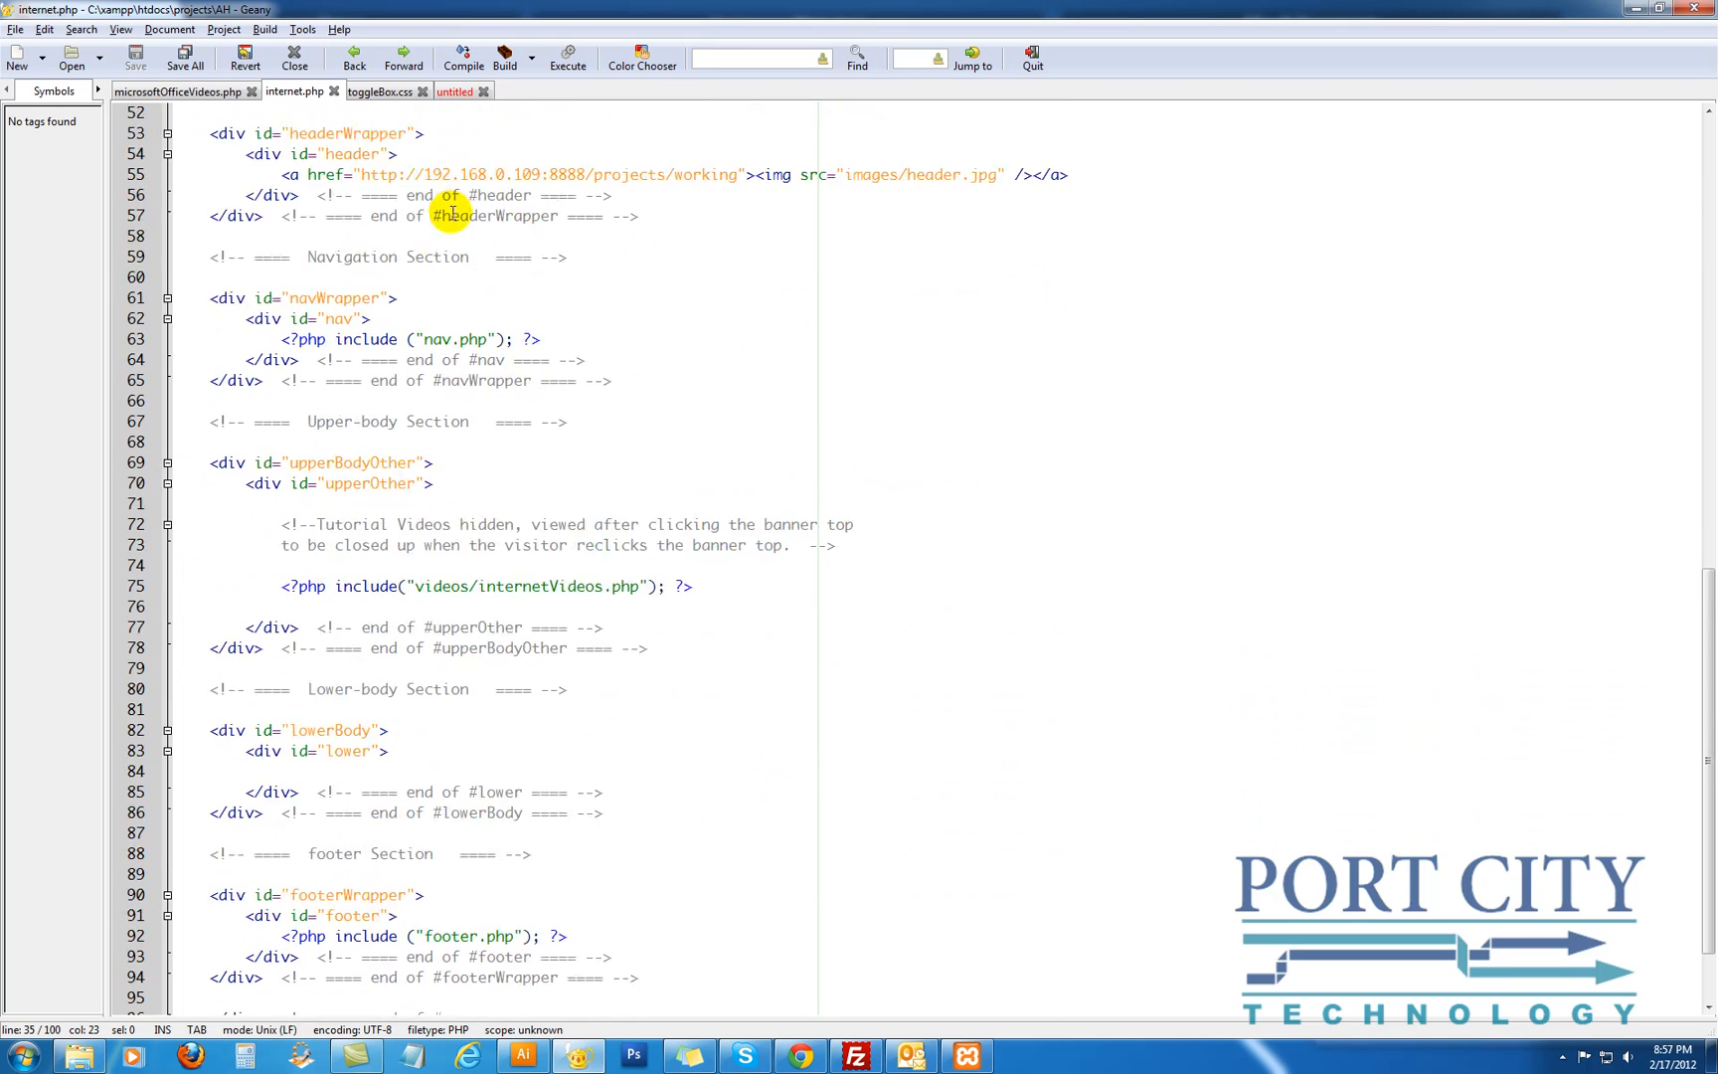
{"action": "left_click", "coordinate": [455, 92]}
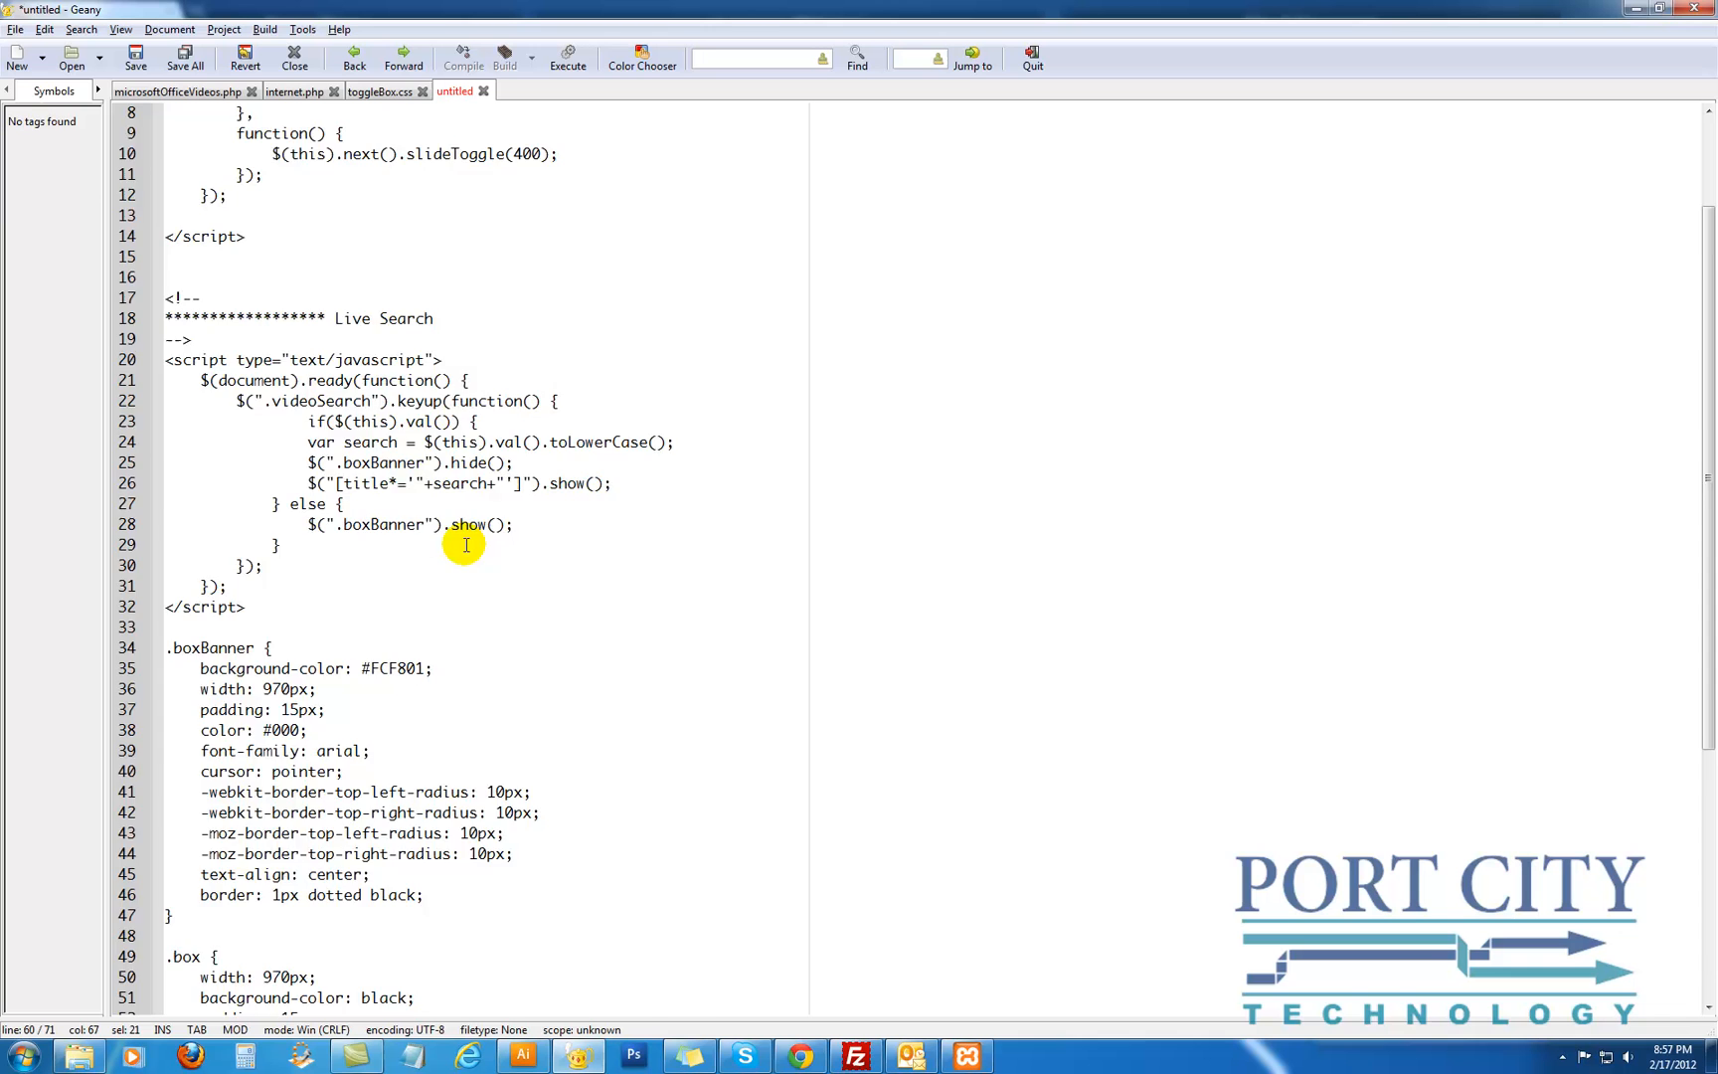
{"action": "scroll", "scroll_direction": "down", "scroll_amount": 3}
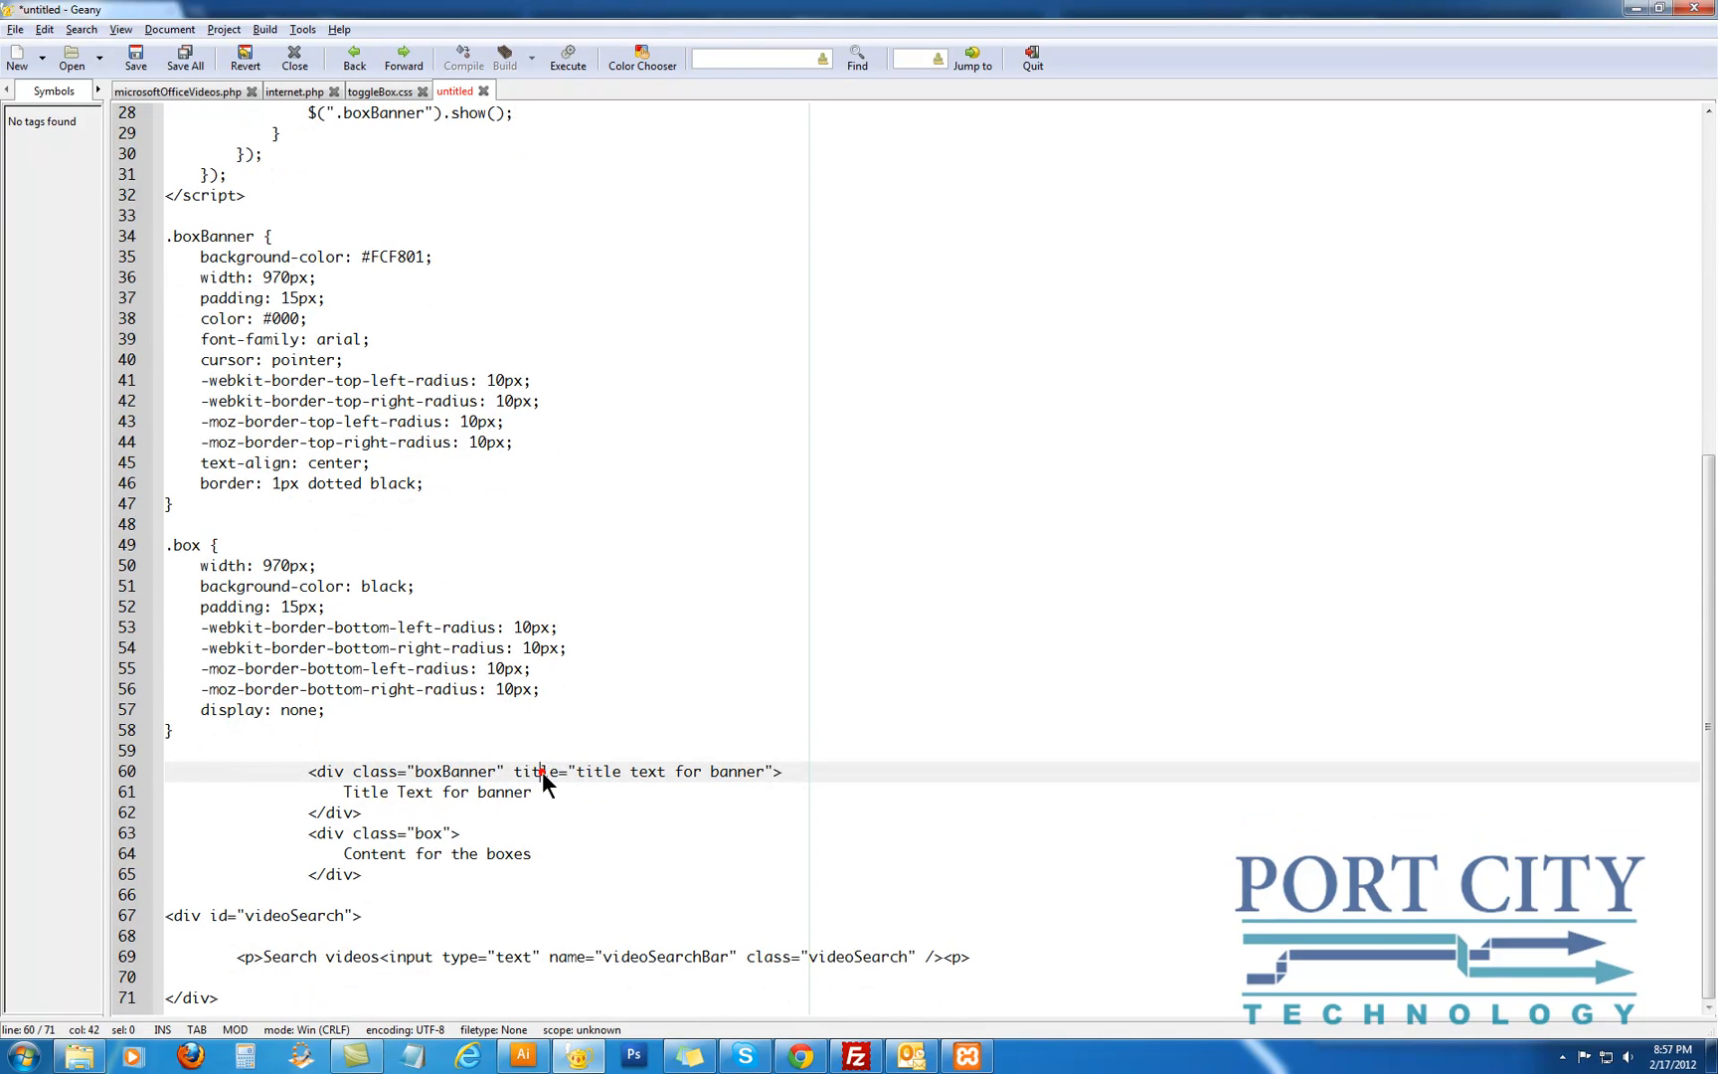
{"action": "left_click", "coordinate": [294, 92]}
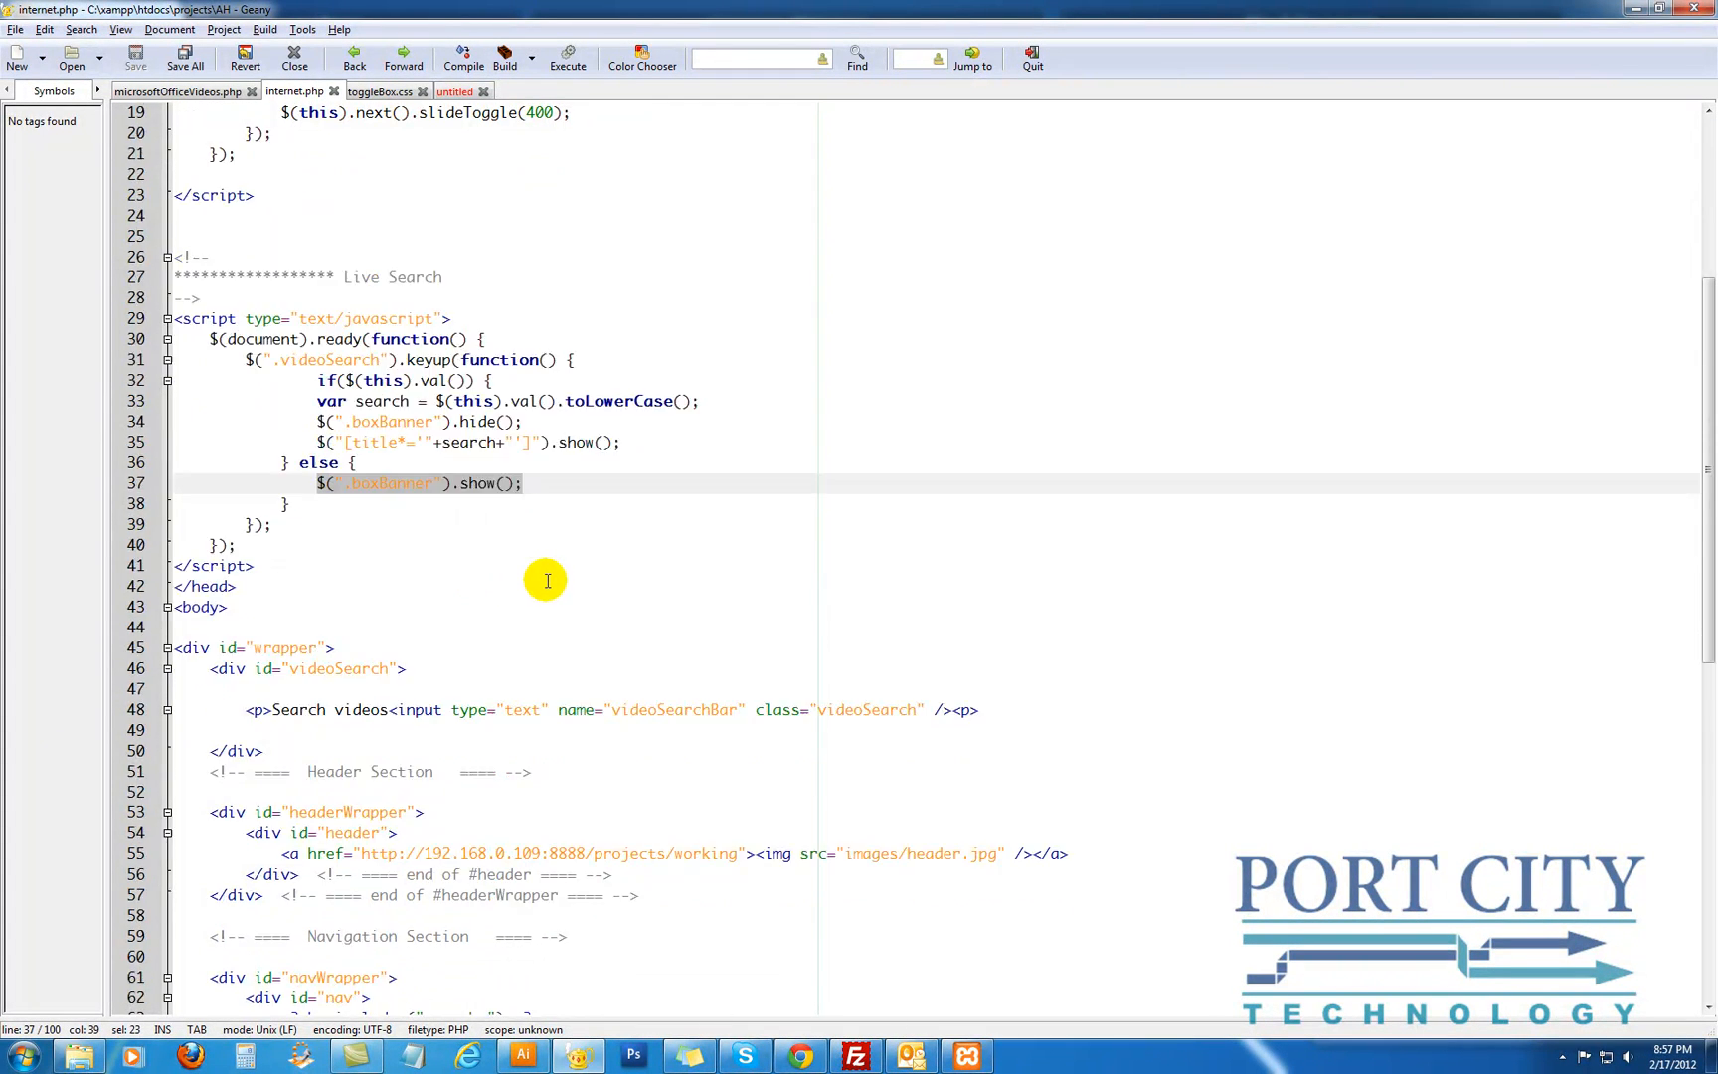
{"action": "scroll", "scroll_direction": "down", "scroll_amount": 3}
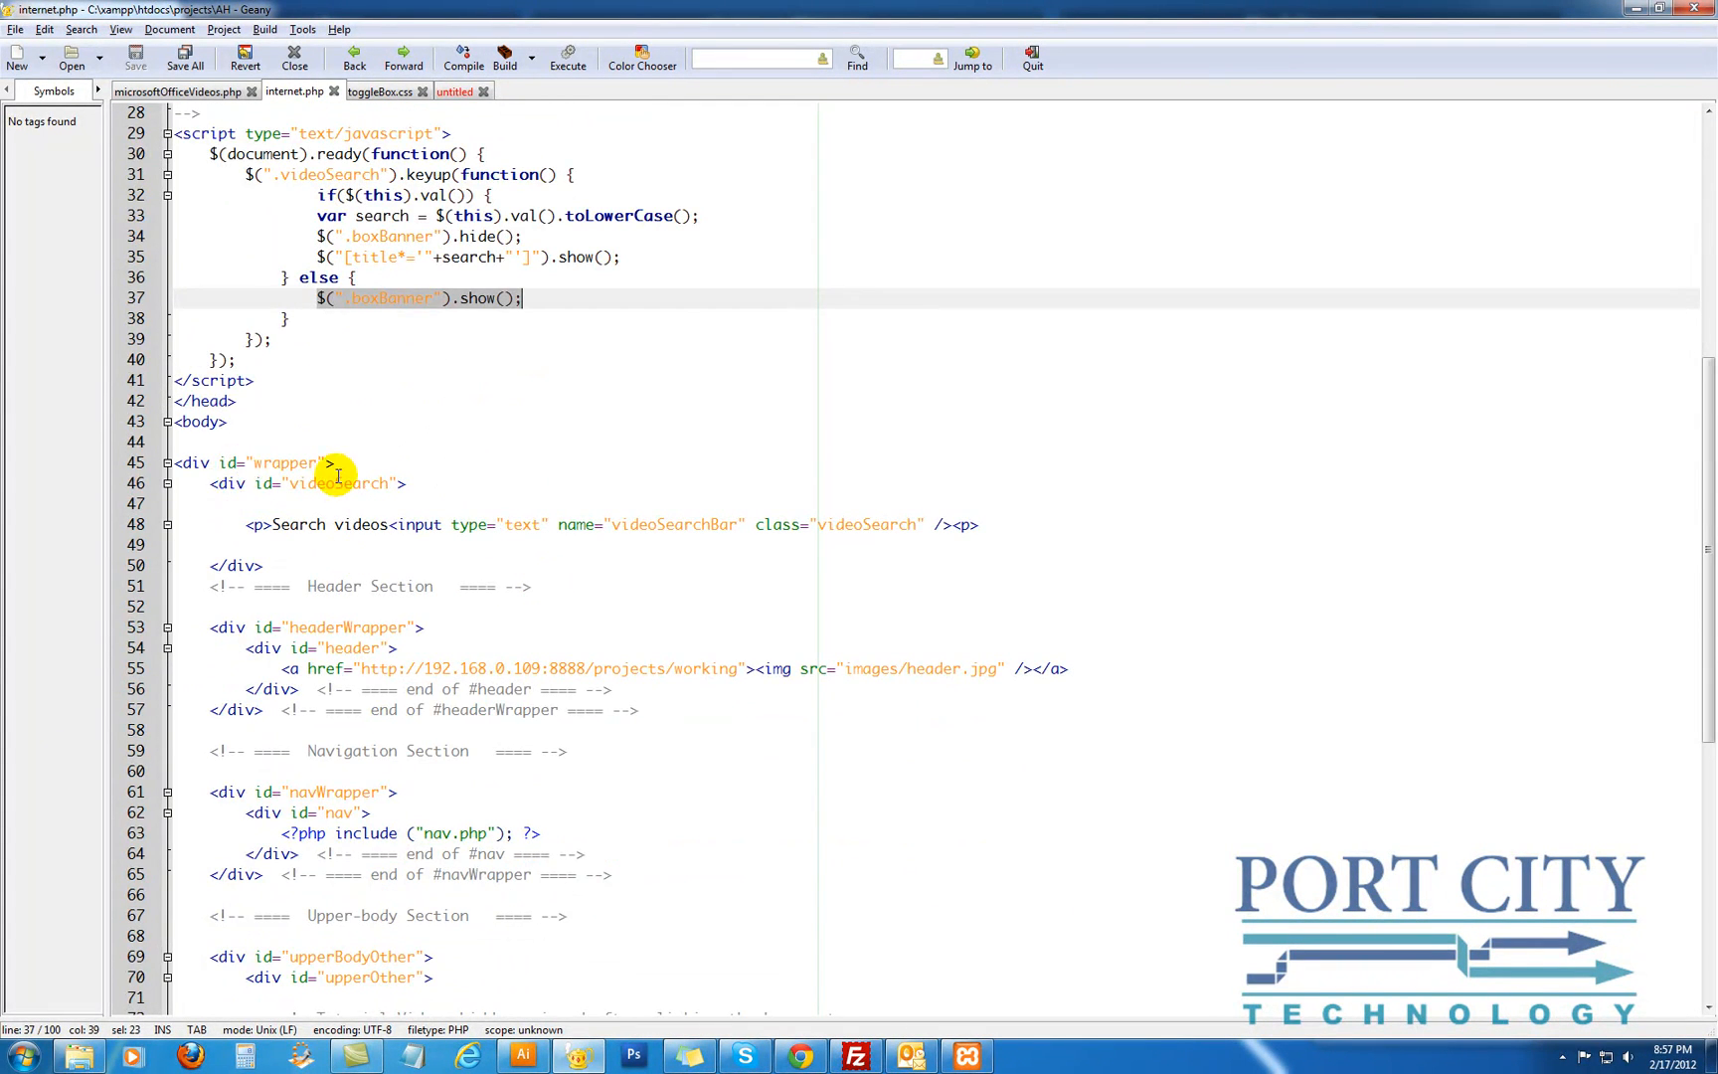
{"action": "scroll", "scroll_direction": "up", "scroll_amount": 3}
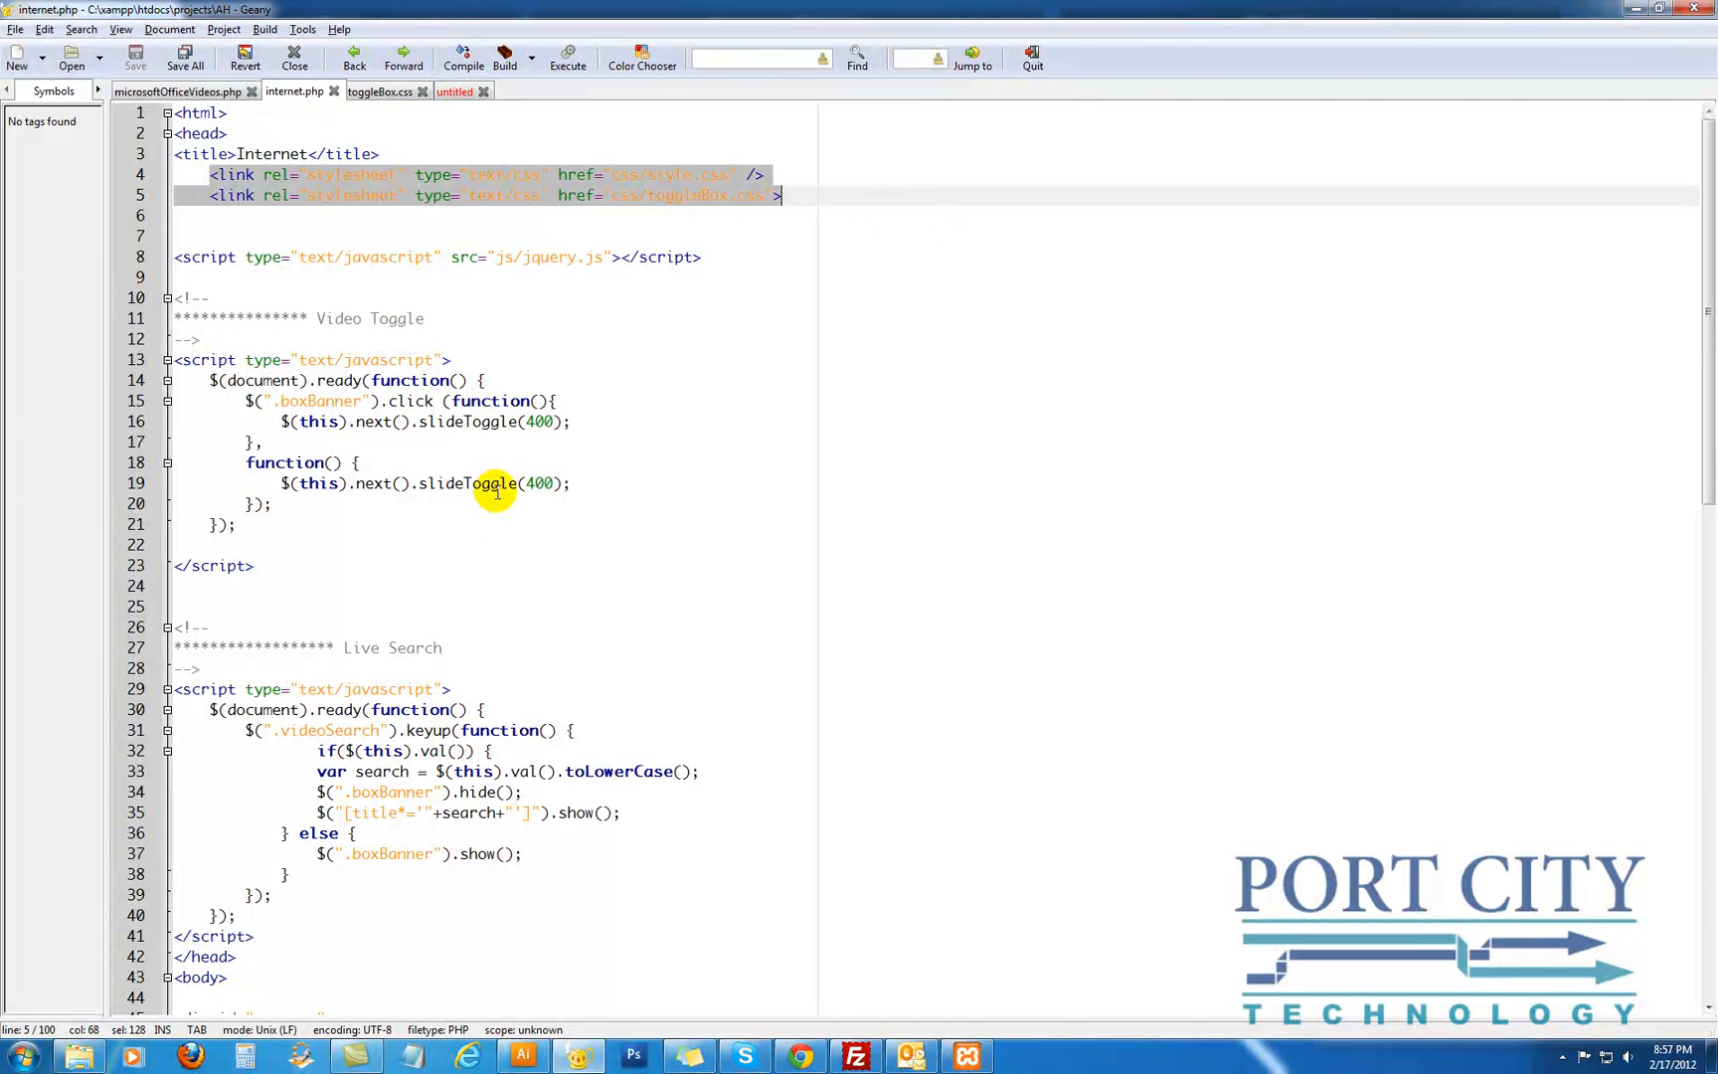
{"action": "scroll", "scroll_direction": "down", "scroll_amount": 3}
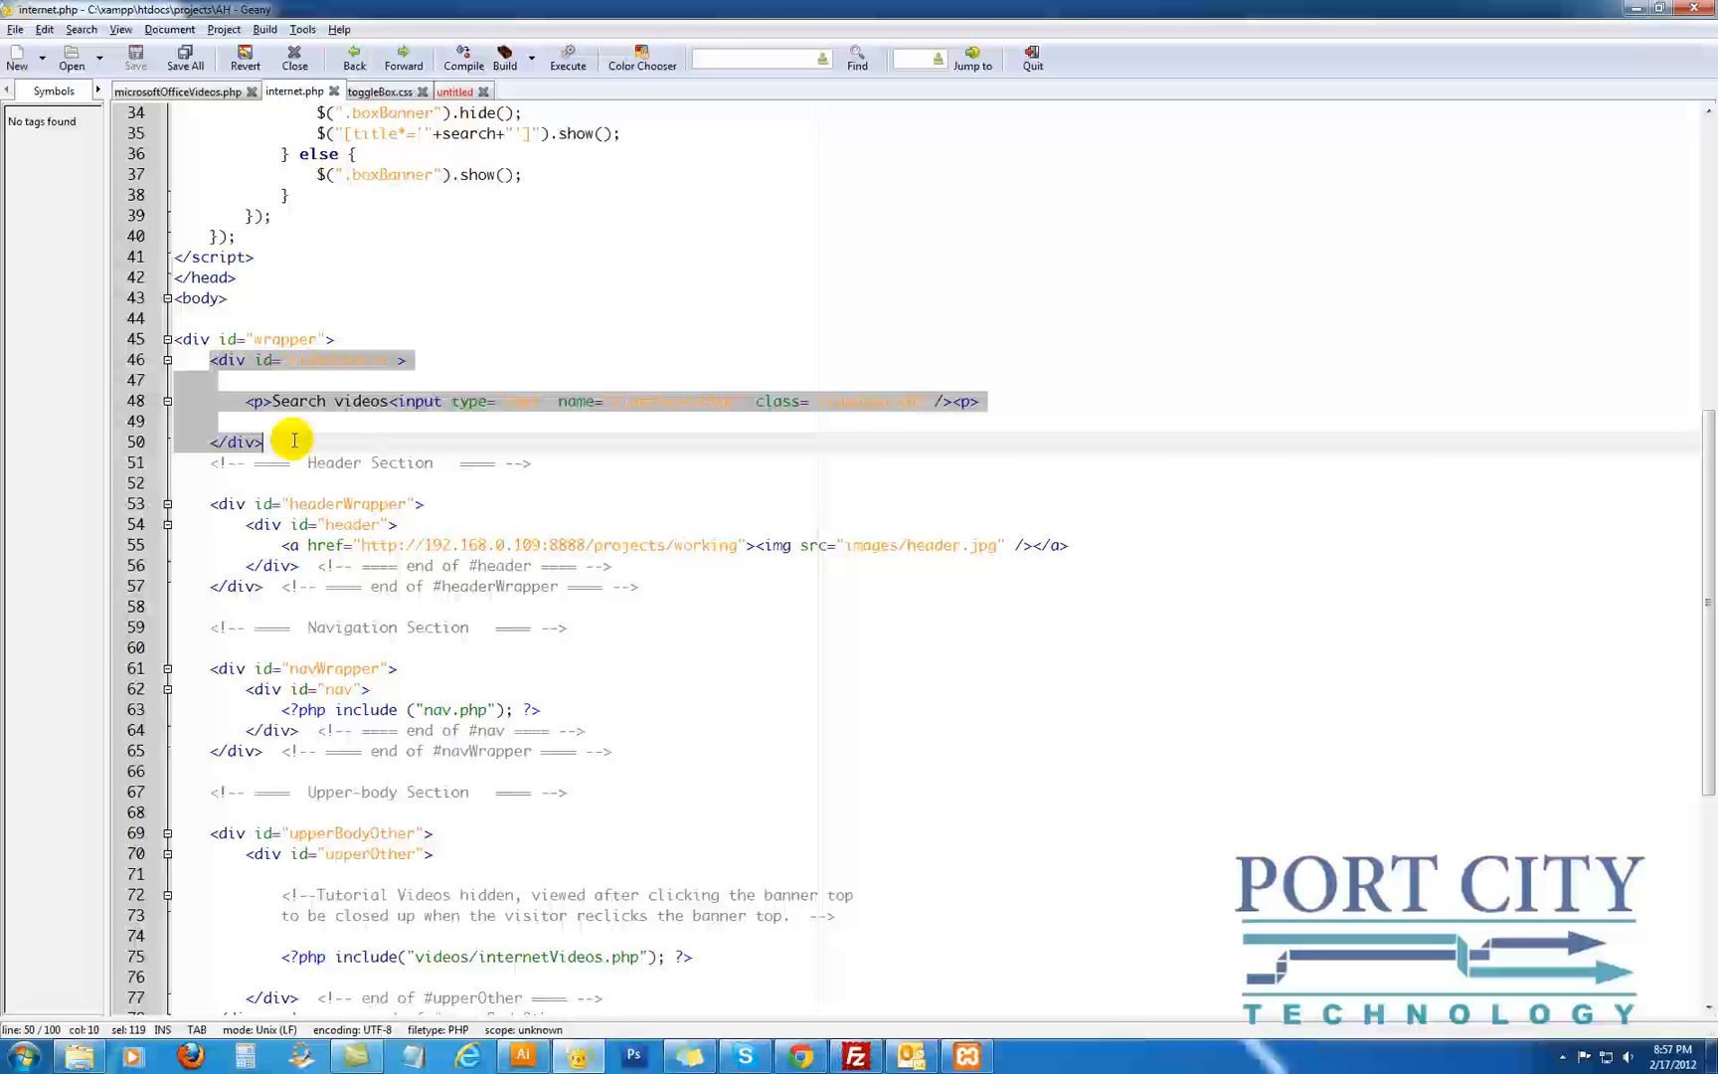
{"action": "scroll", "scroll_direction": "down", "scroll_amount": 3}
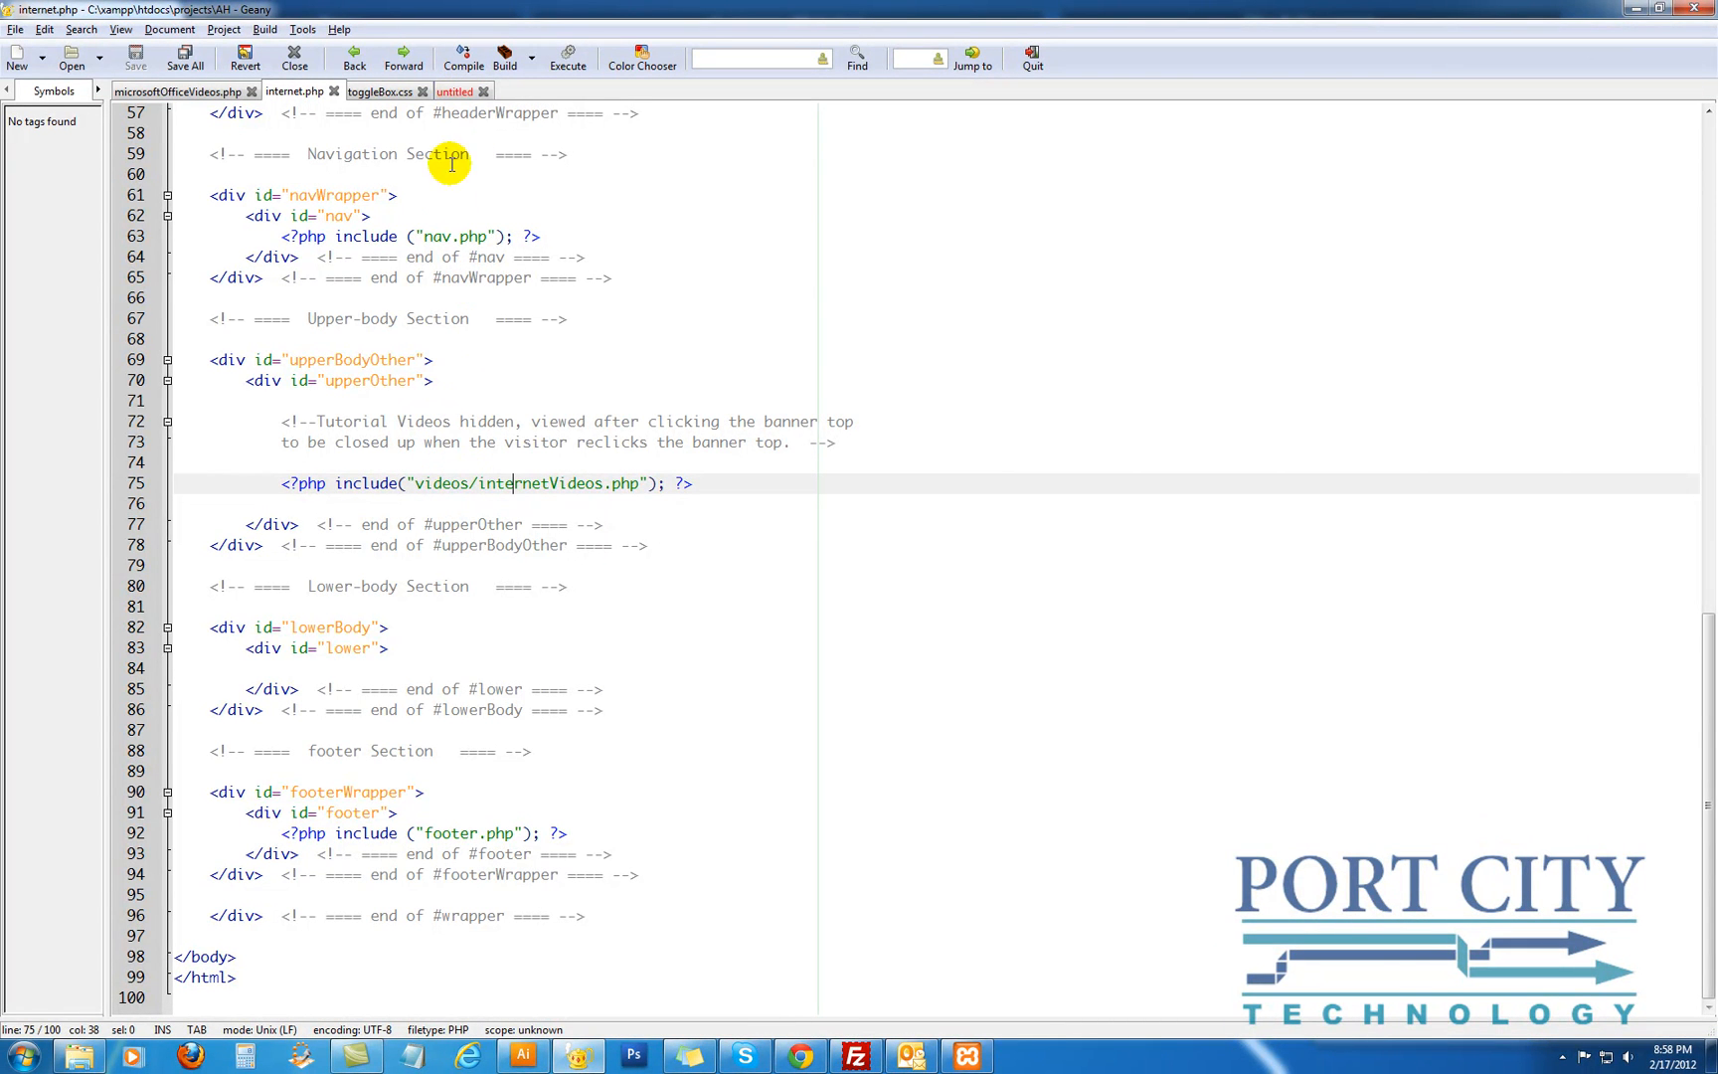
Show microsoftOfficeVideos.php's video 1 banner and its embedded screencast player object code
{"action": "left_click", "coordinate": [179, 91]}
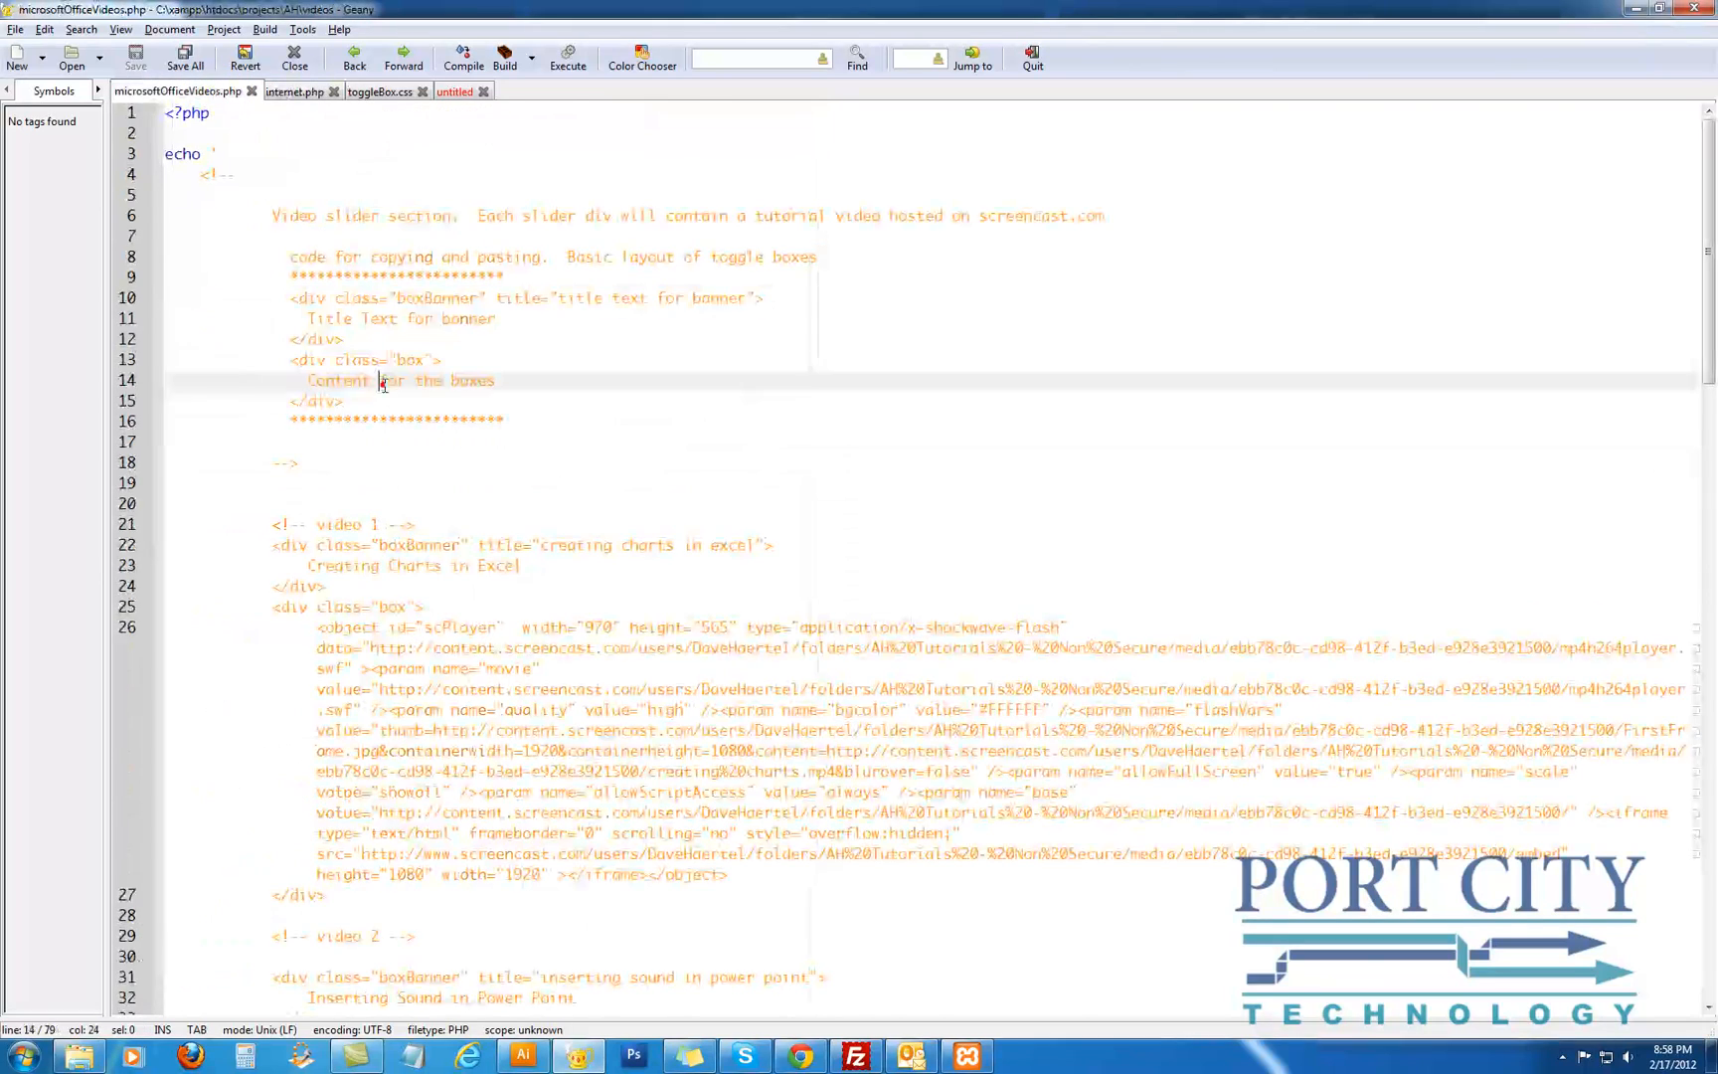
{"action": "scroll", "scroll_direction": "down", "scroll_amount": 3}
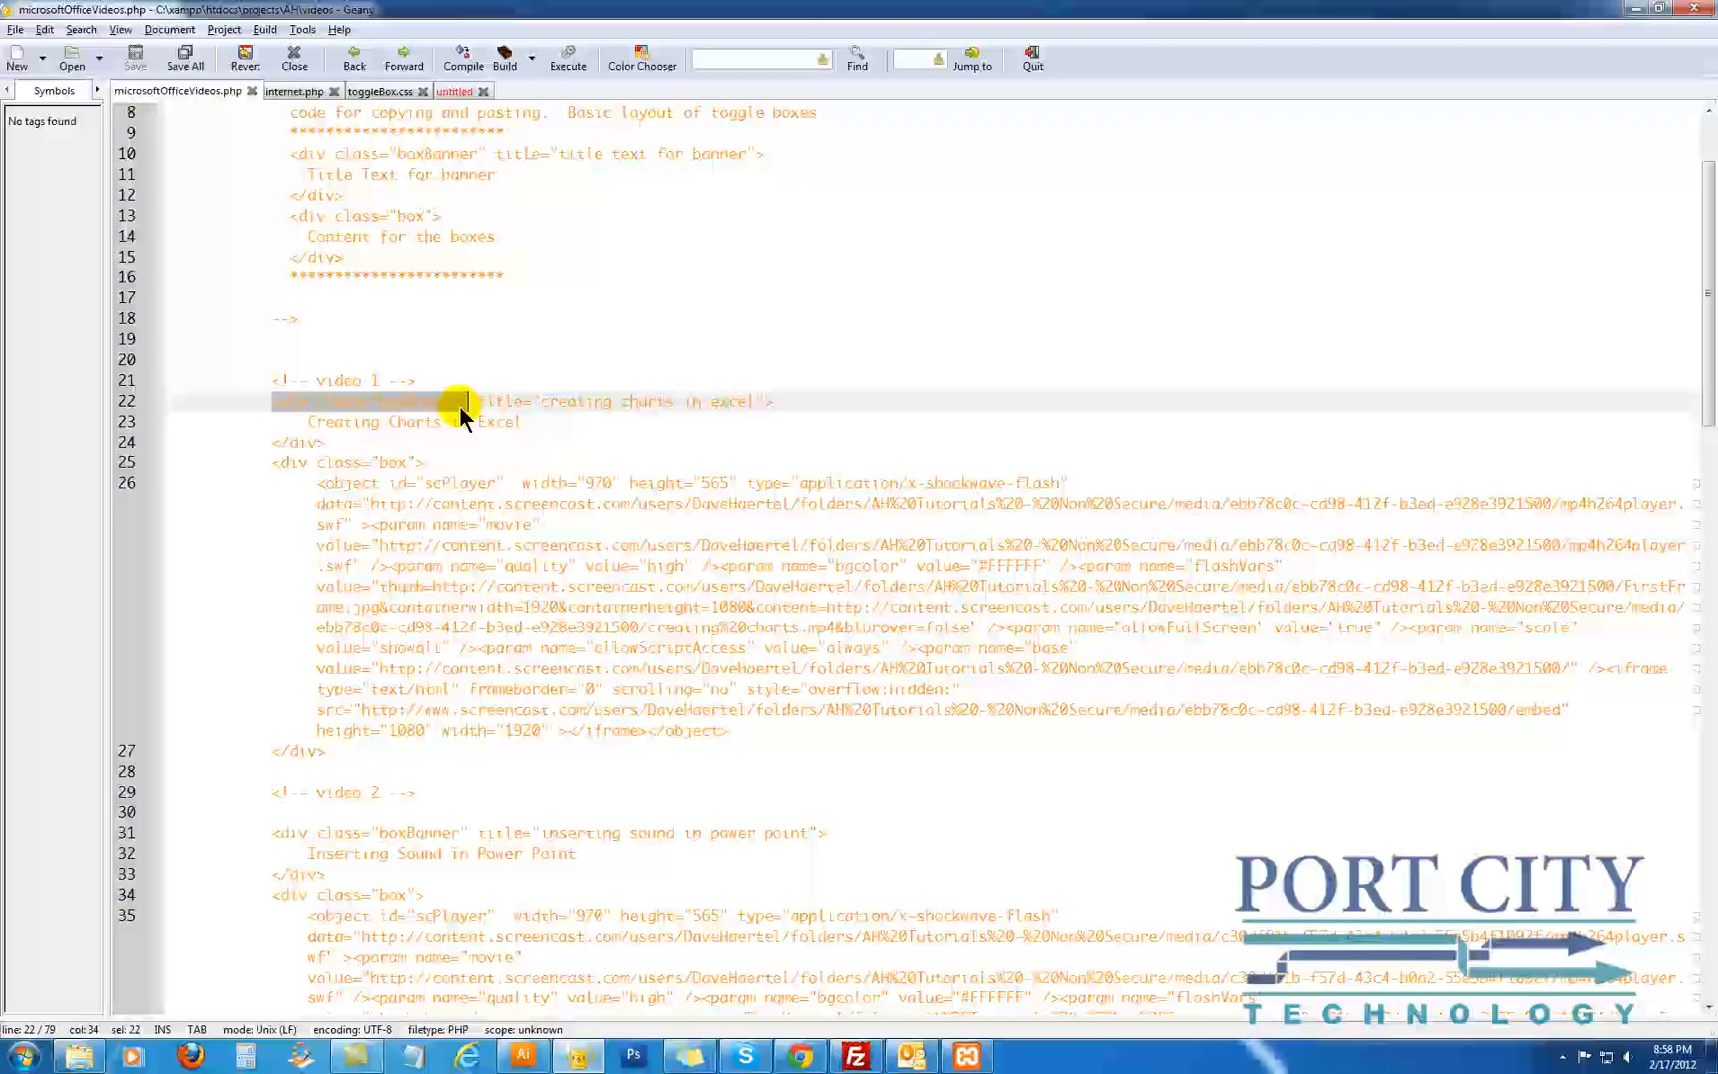
{"action": "left_click", "coordinate": [744, 402]}
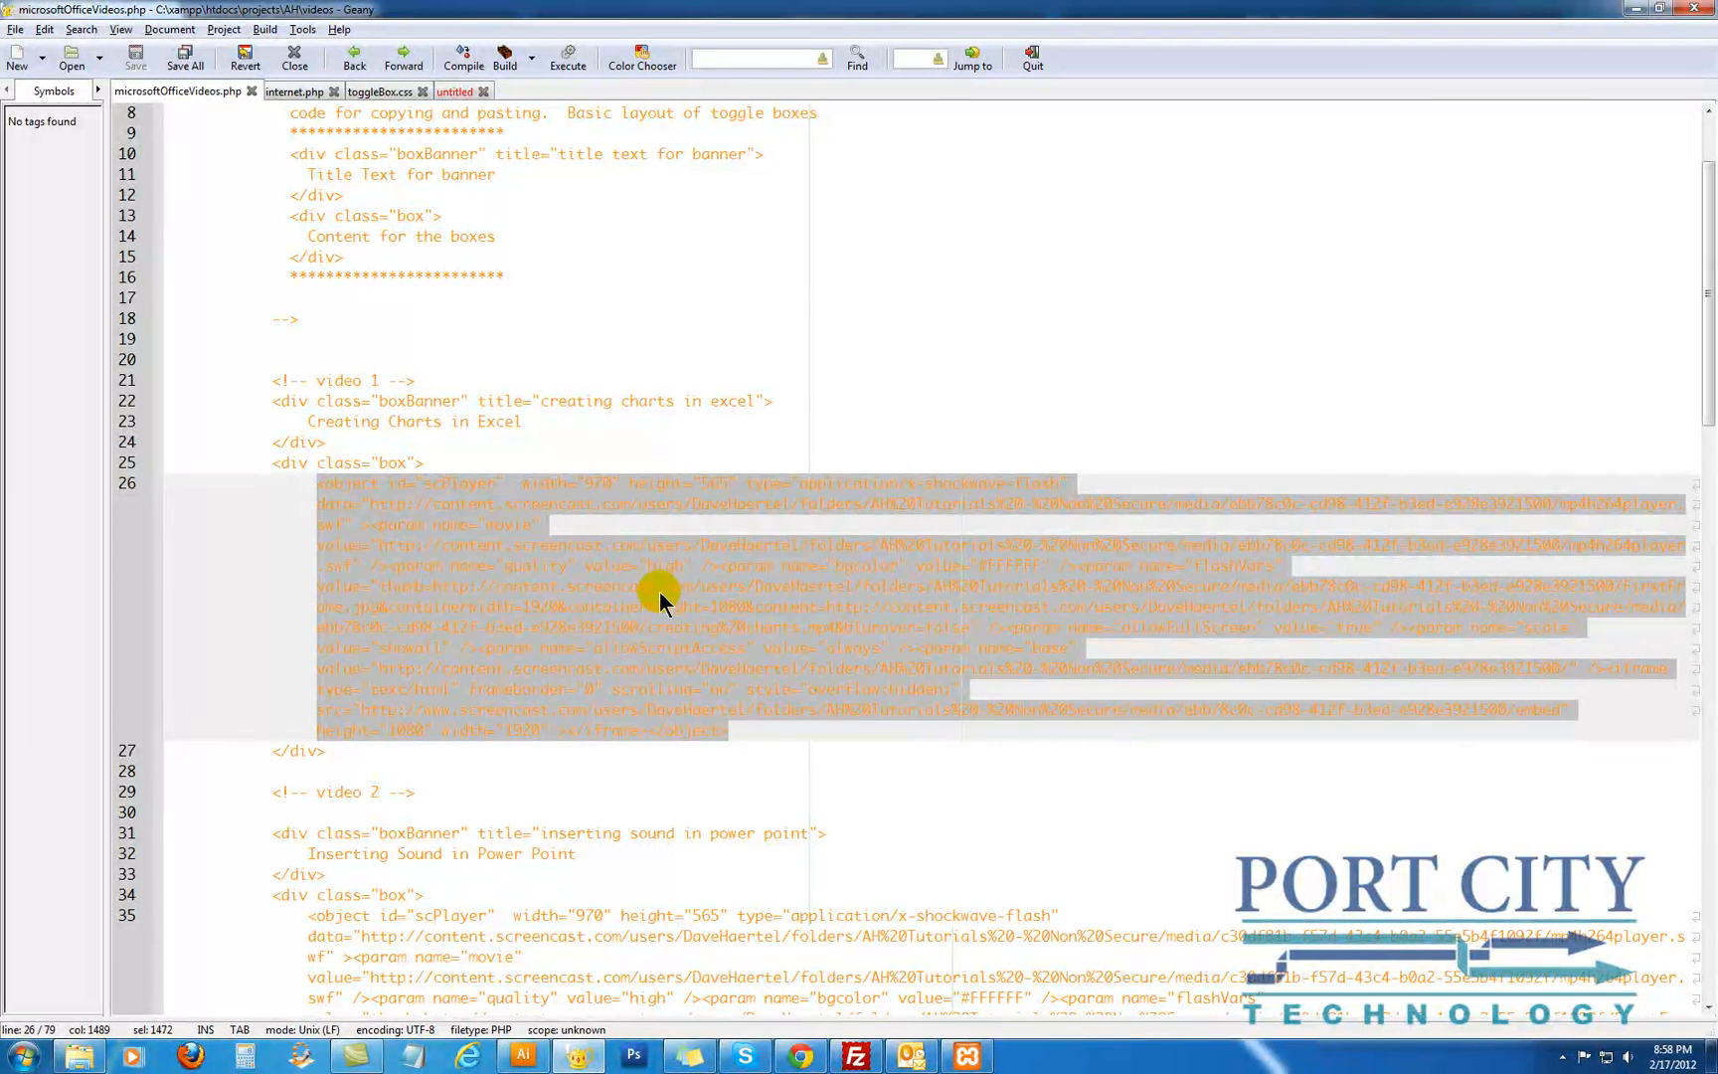
{"action": "mouse_move", "coordinate": [549, 628]}
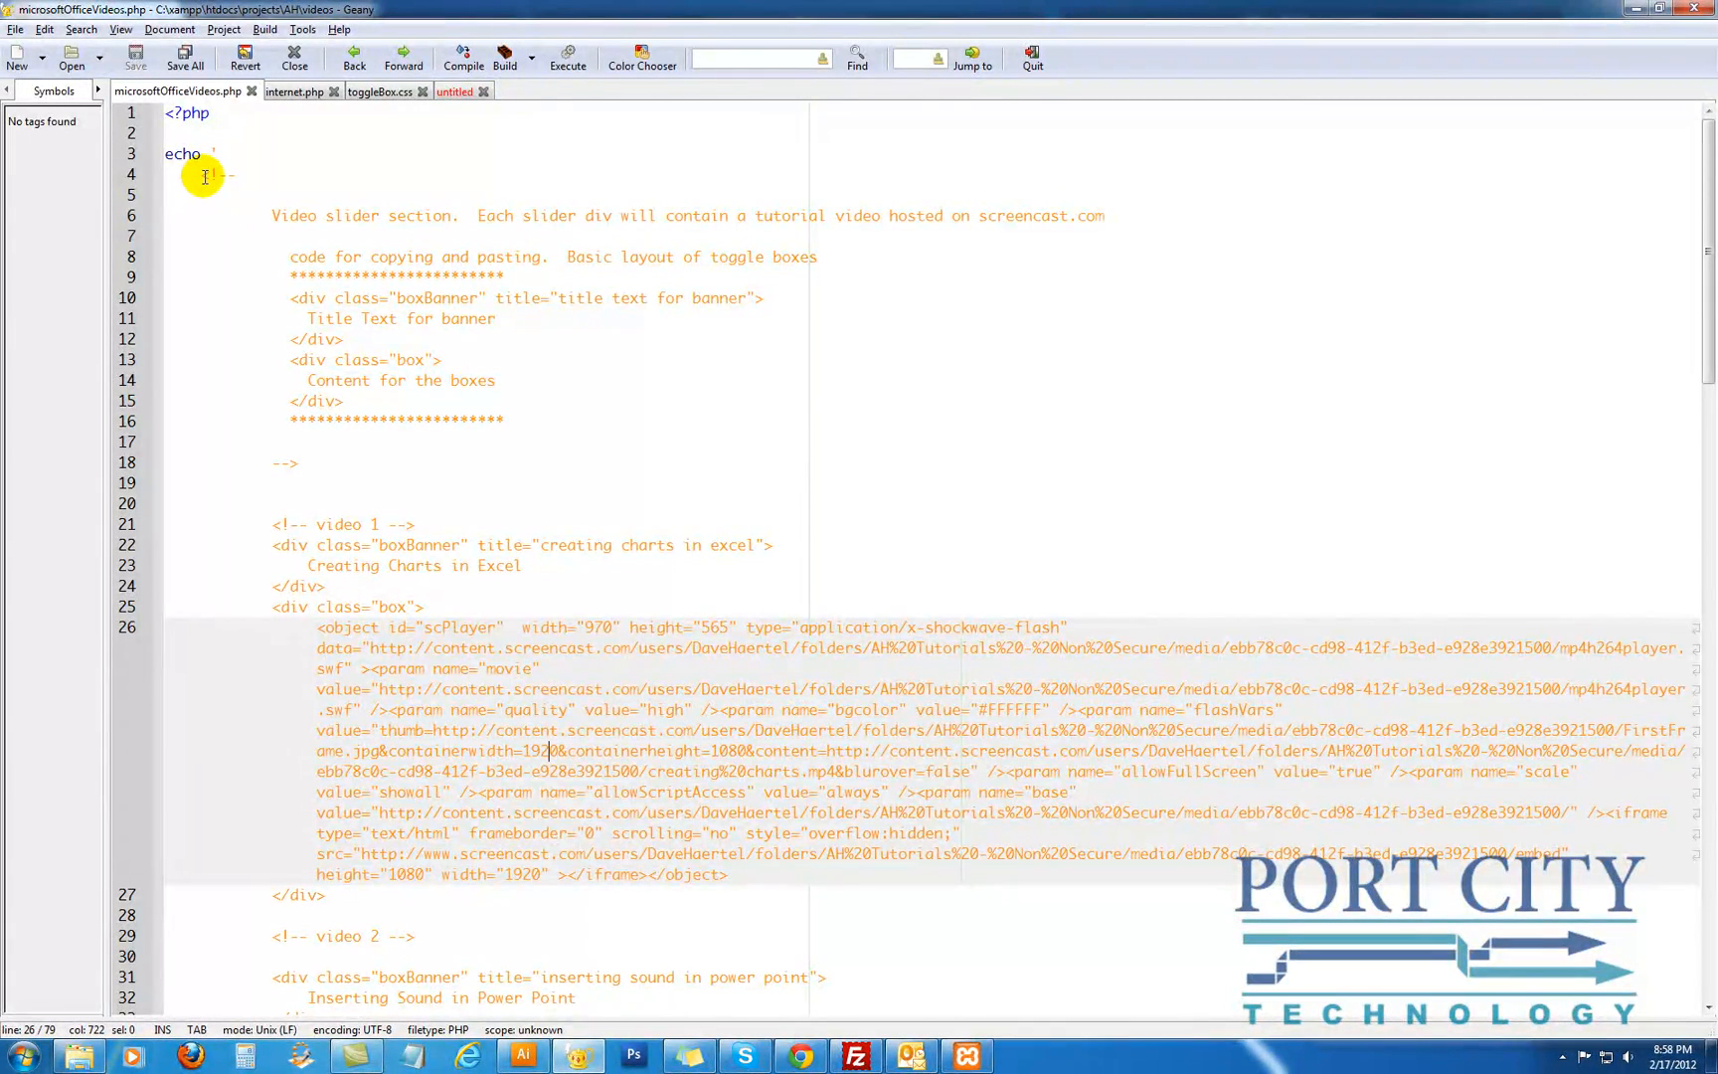
{"action": "left_click", "coordinate": [306, 460]}
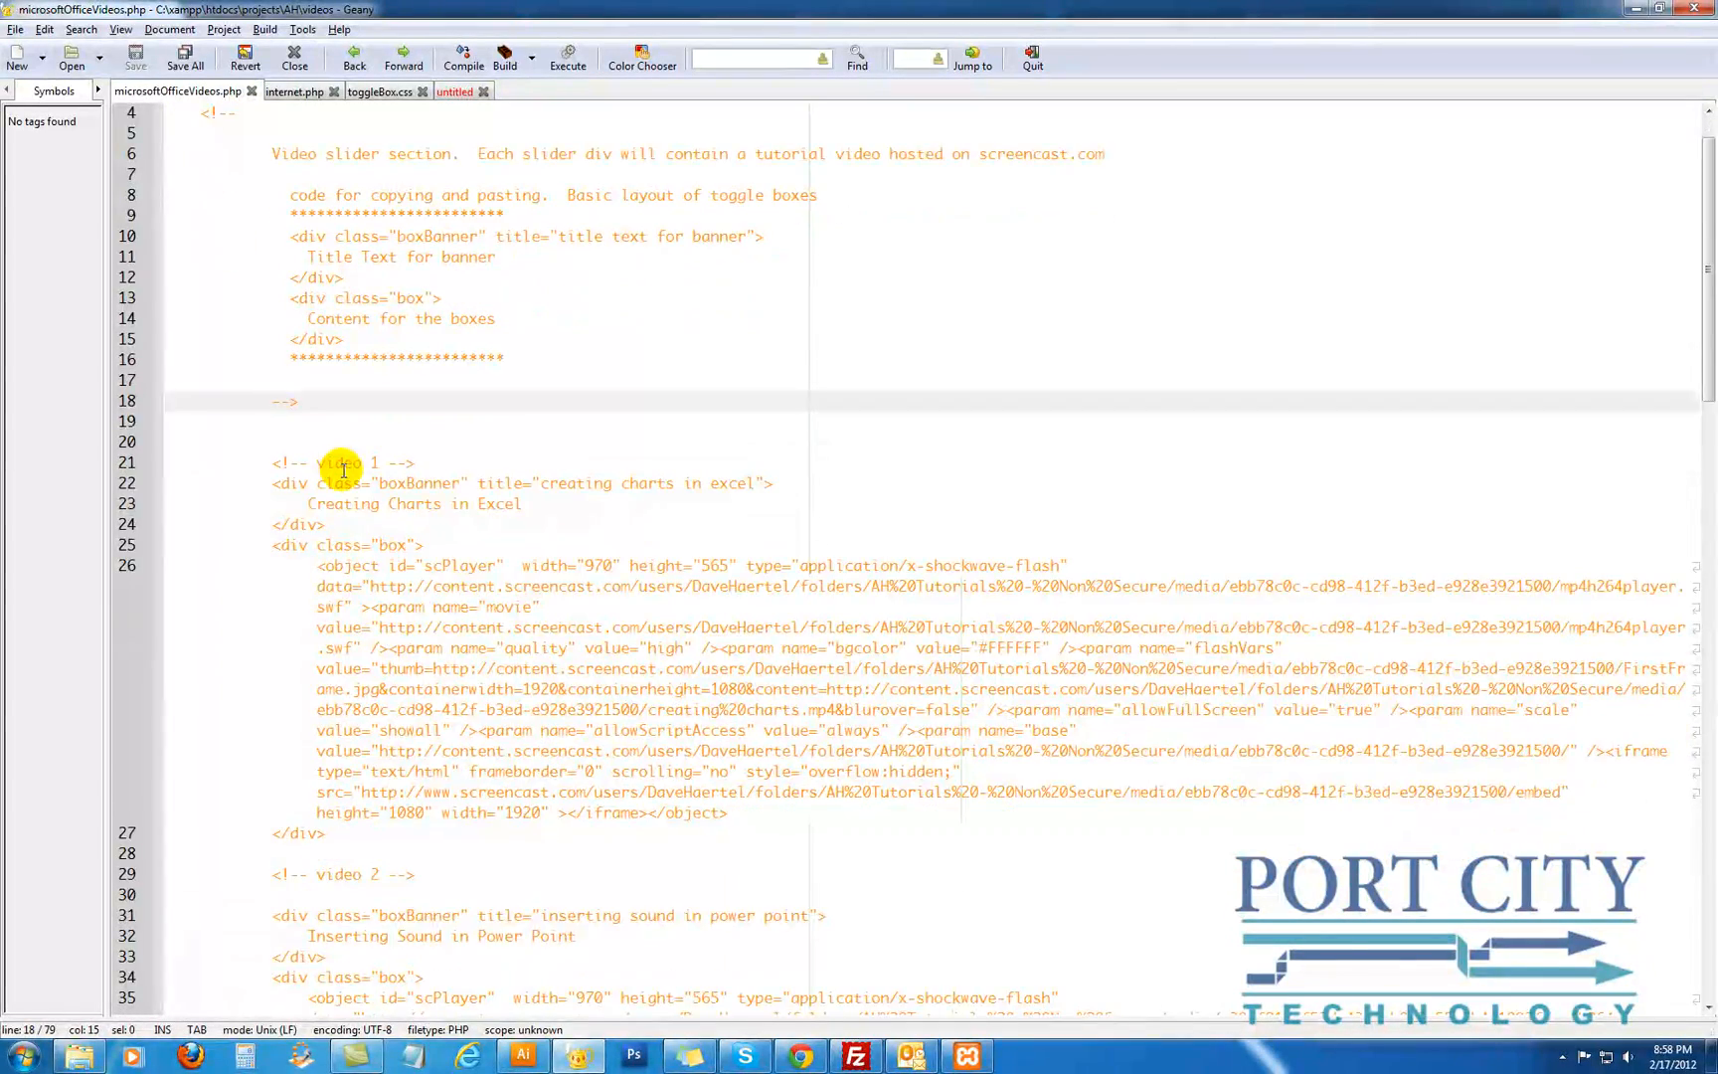
{"action": "scroll", "scroll_direction": "down", "scroll_amount": 3}
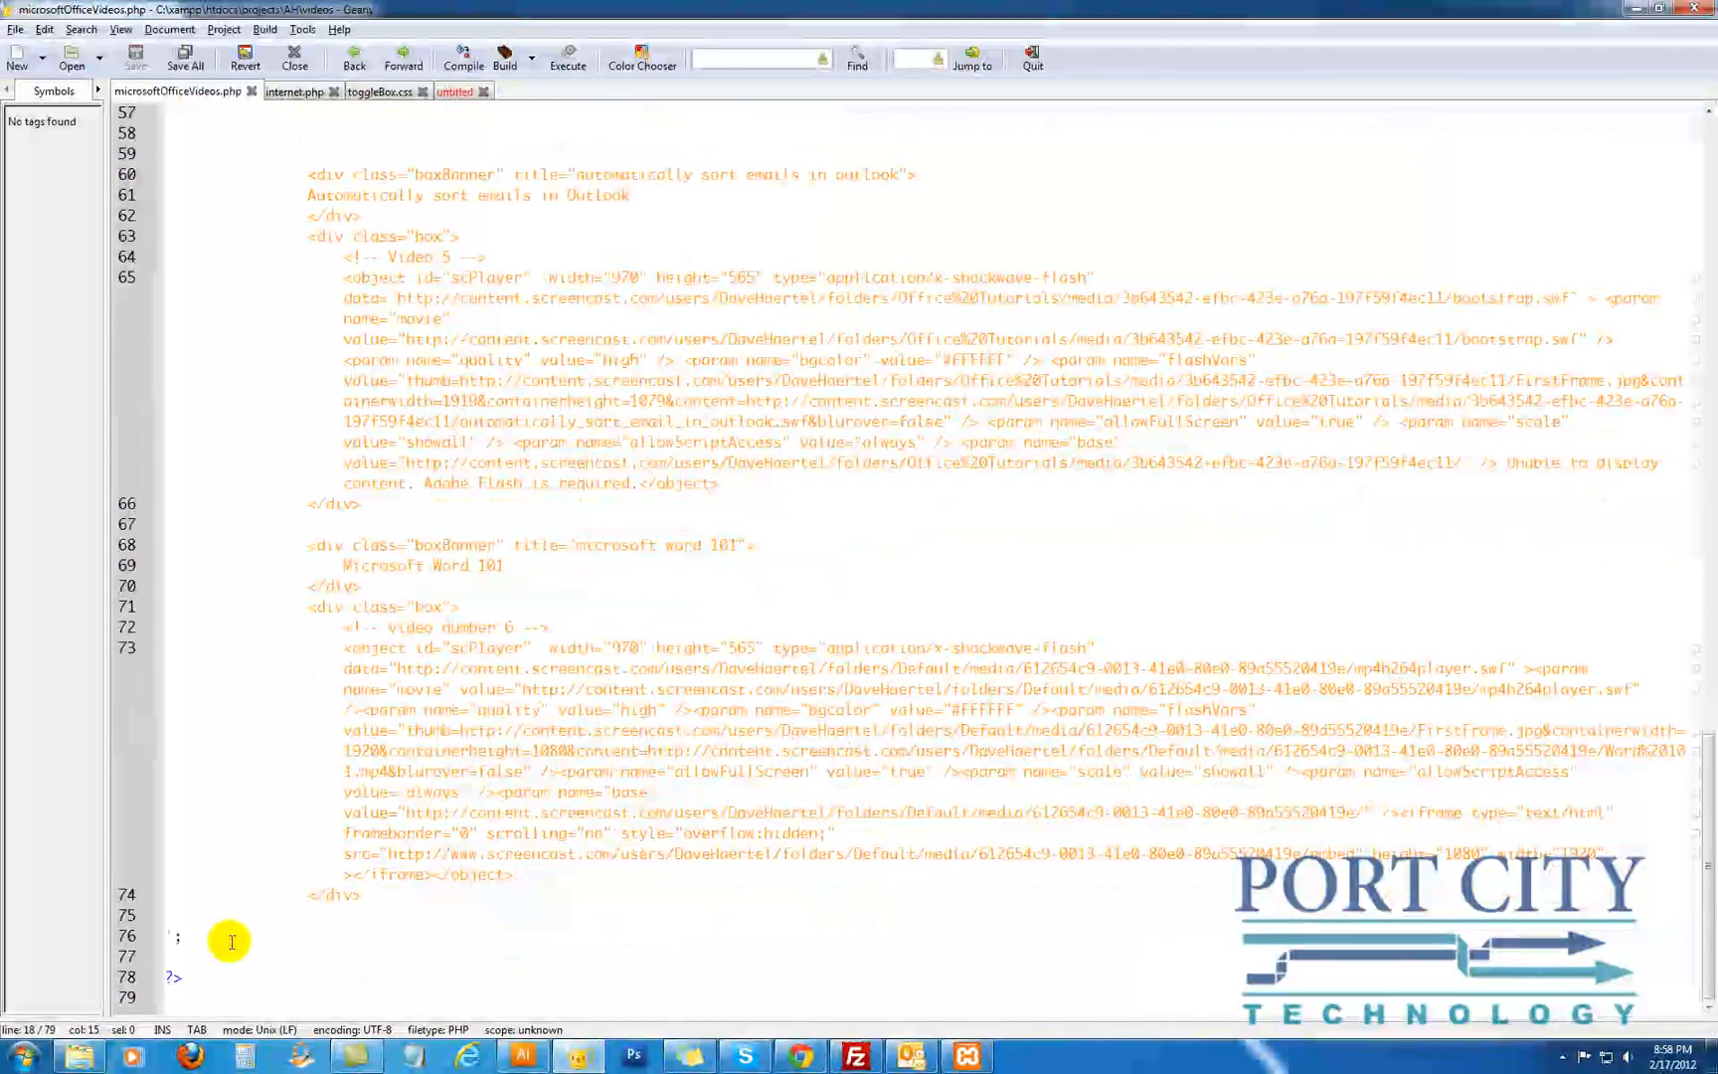
{"action": "left_click", "coordinate": [175, 938]}
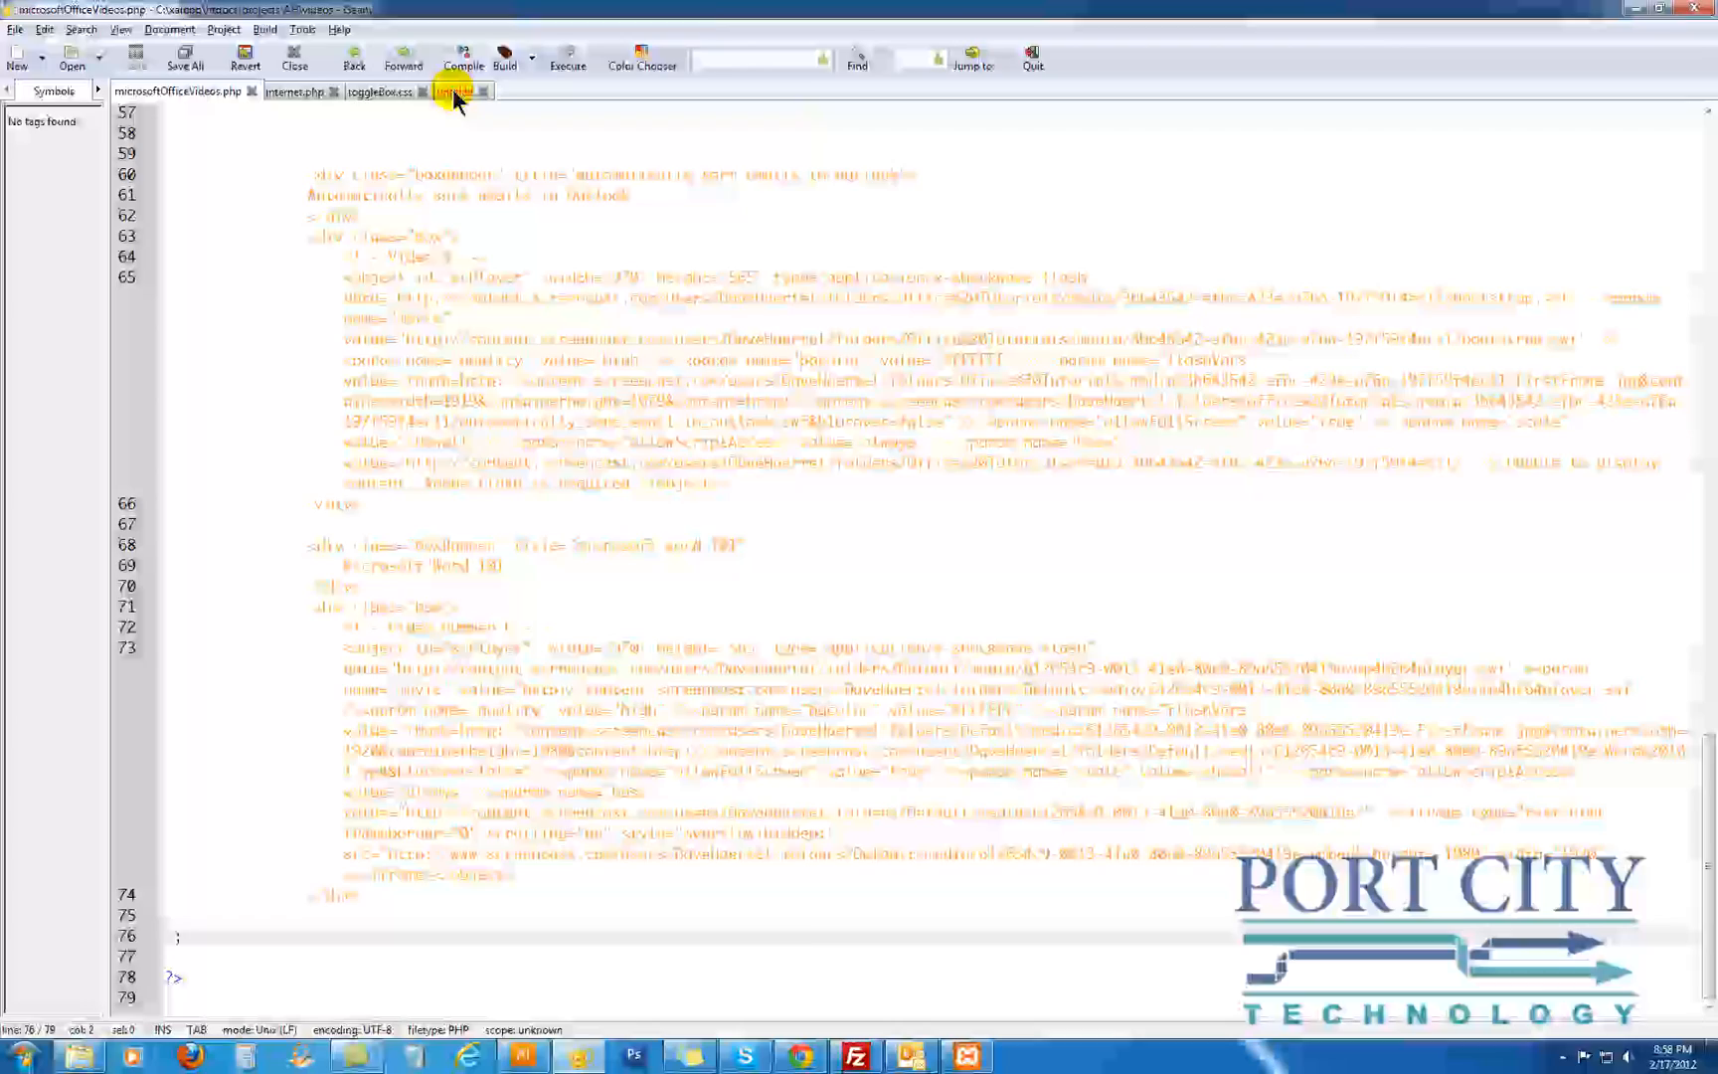
{"action": "mouse_move", "coordinate": [453, 91]}
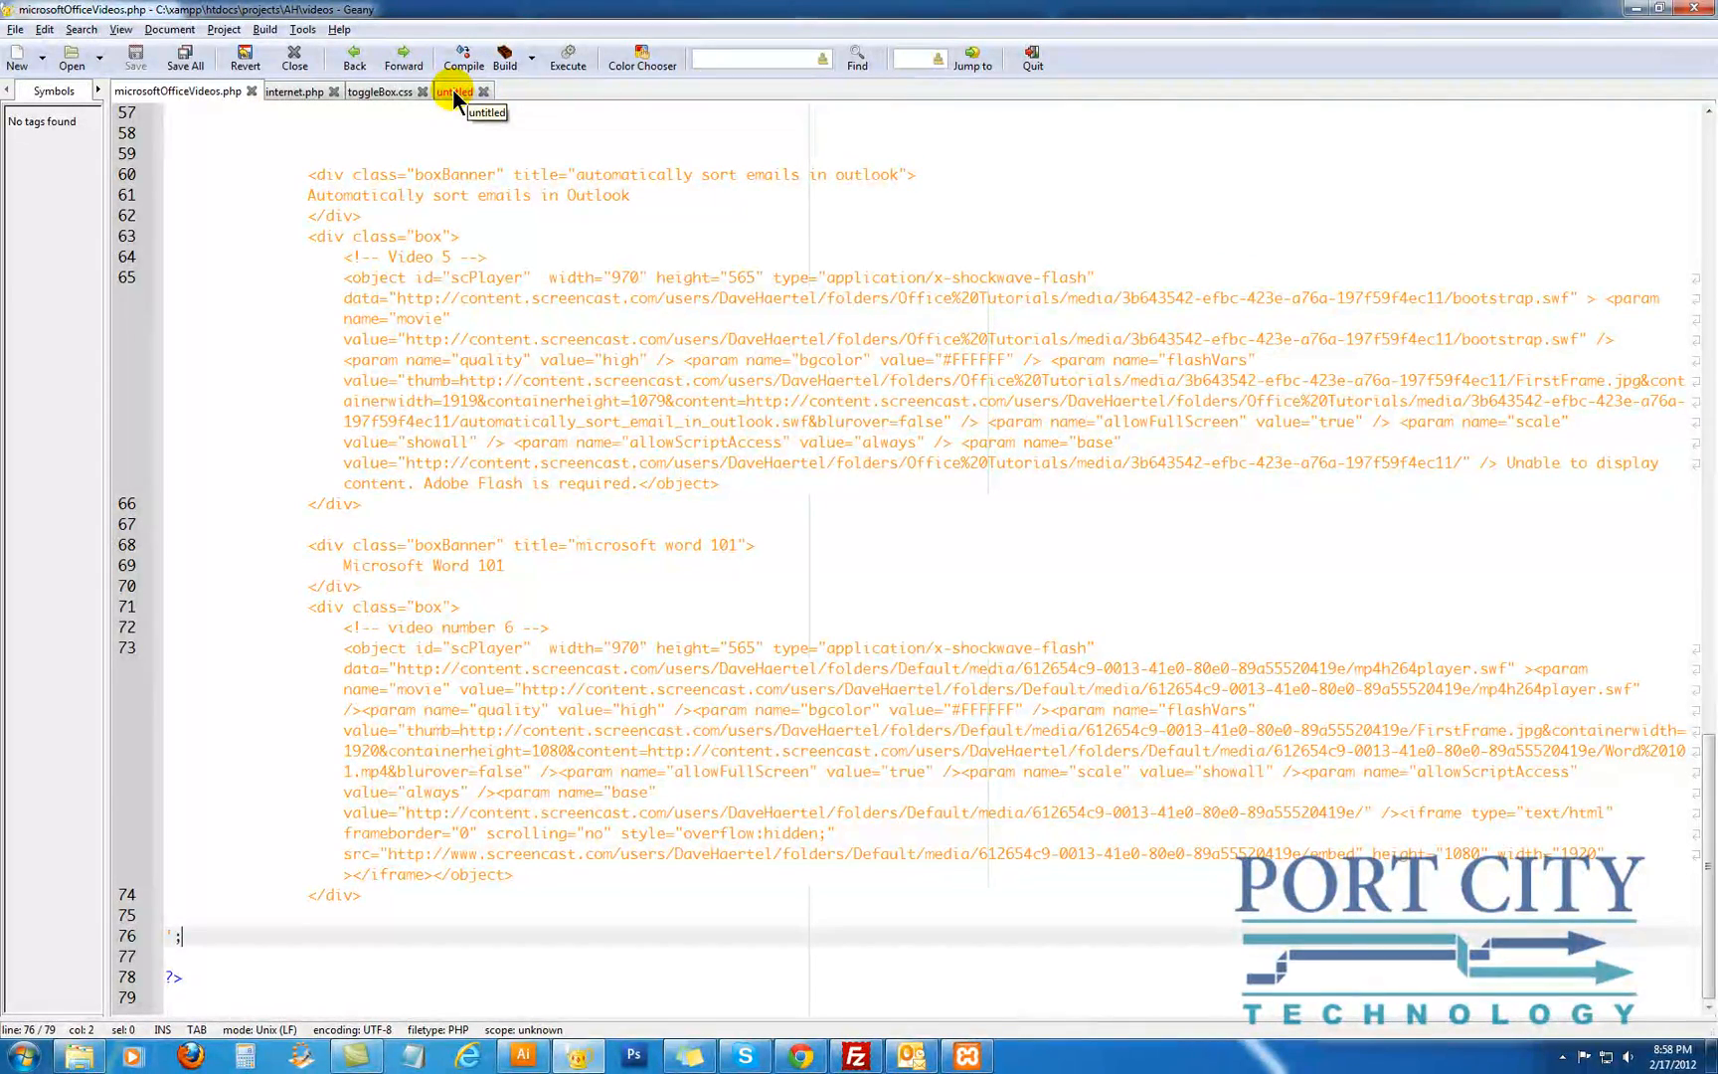
{"action": "mouse_move", "coordinate": [292, 91]}
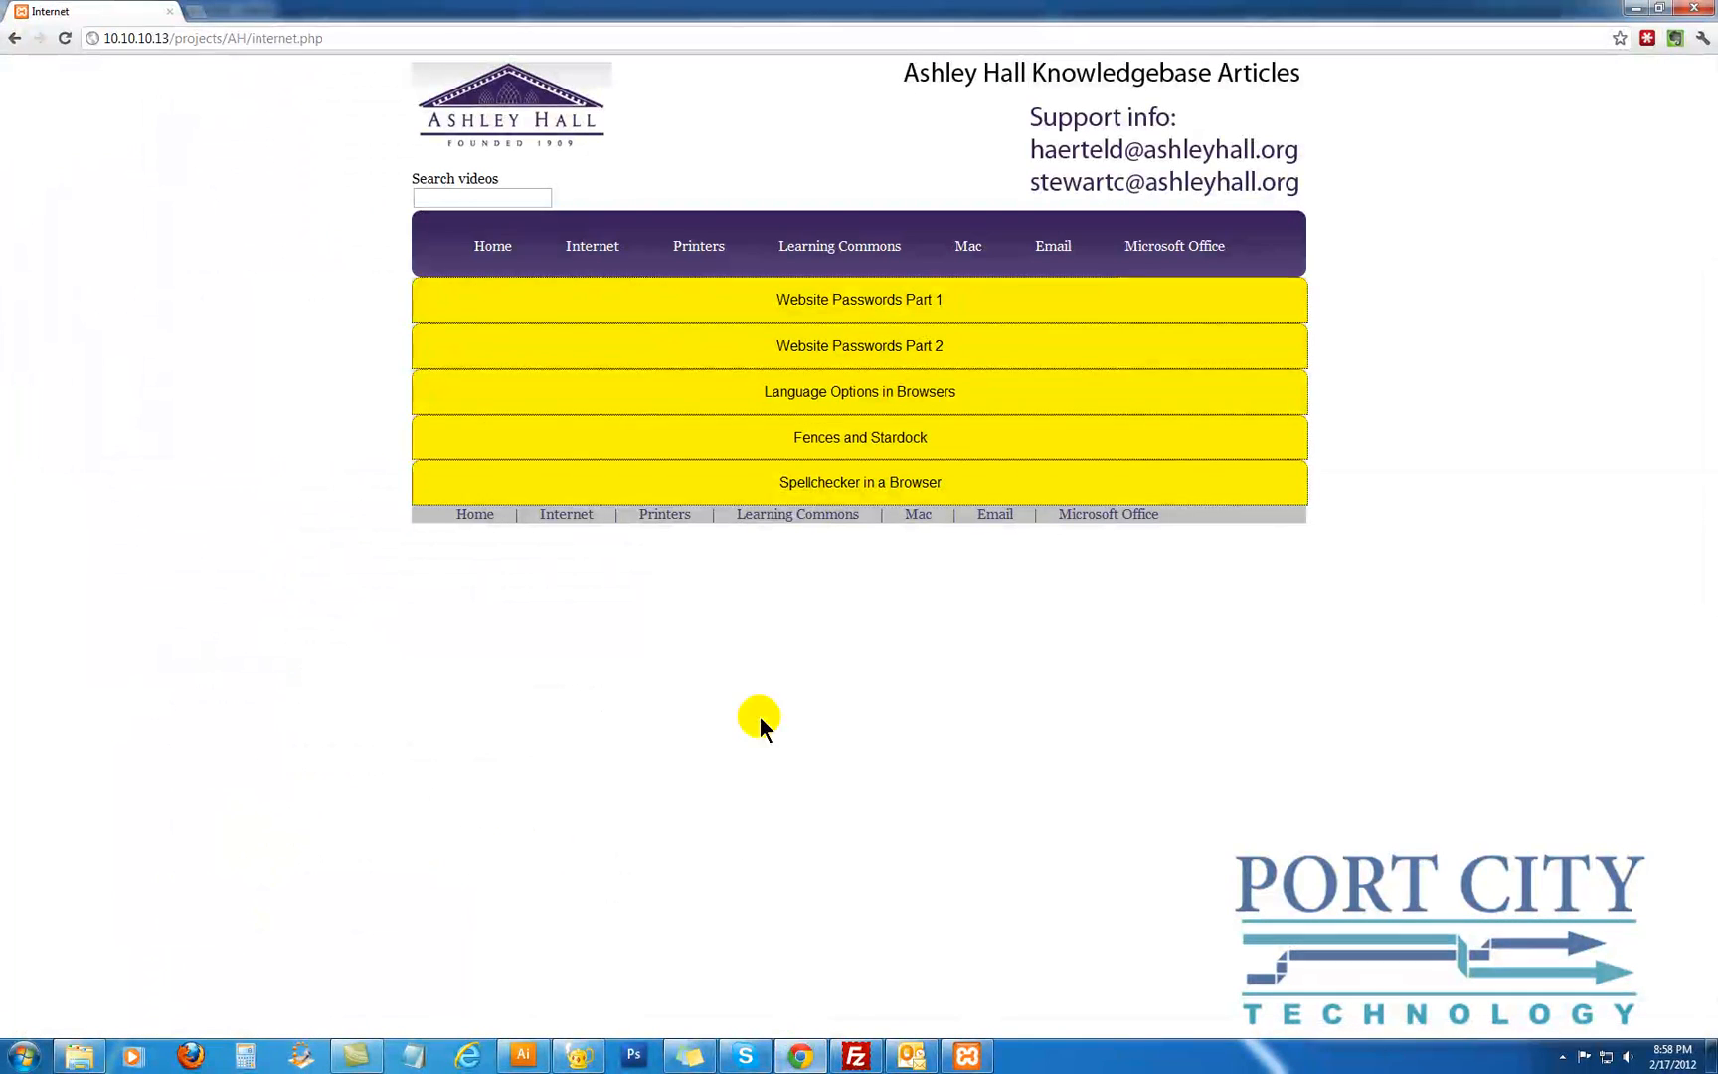
{"action": "left_click", "coordinate": [859, 298]}
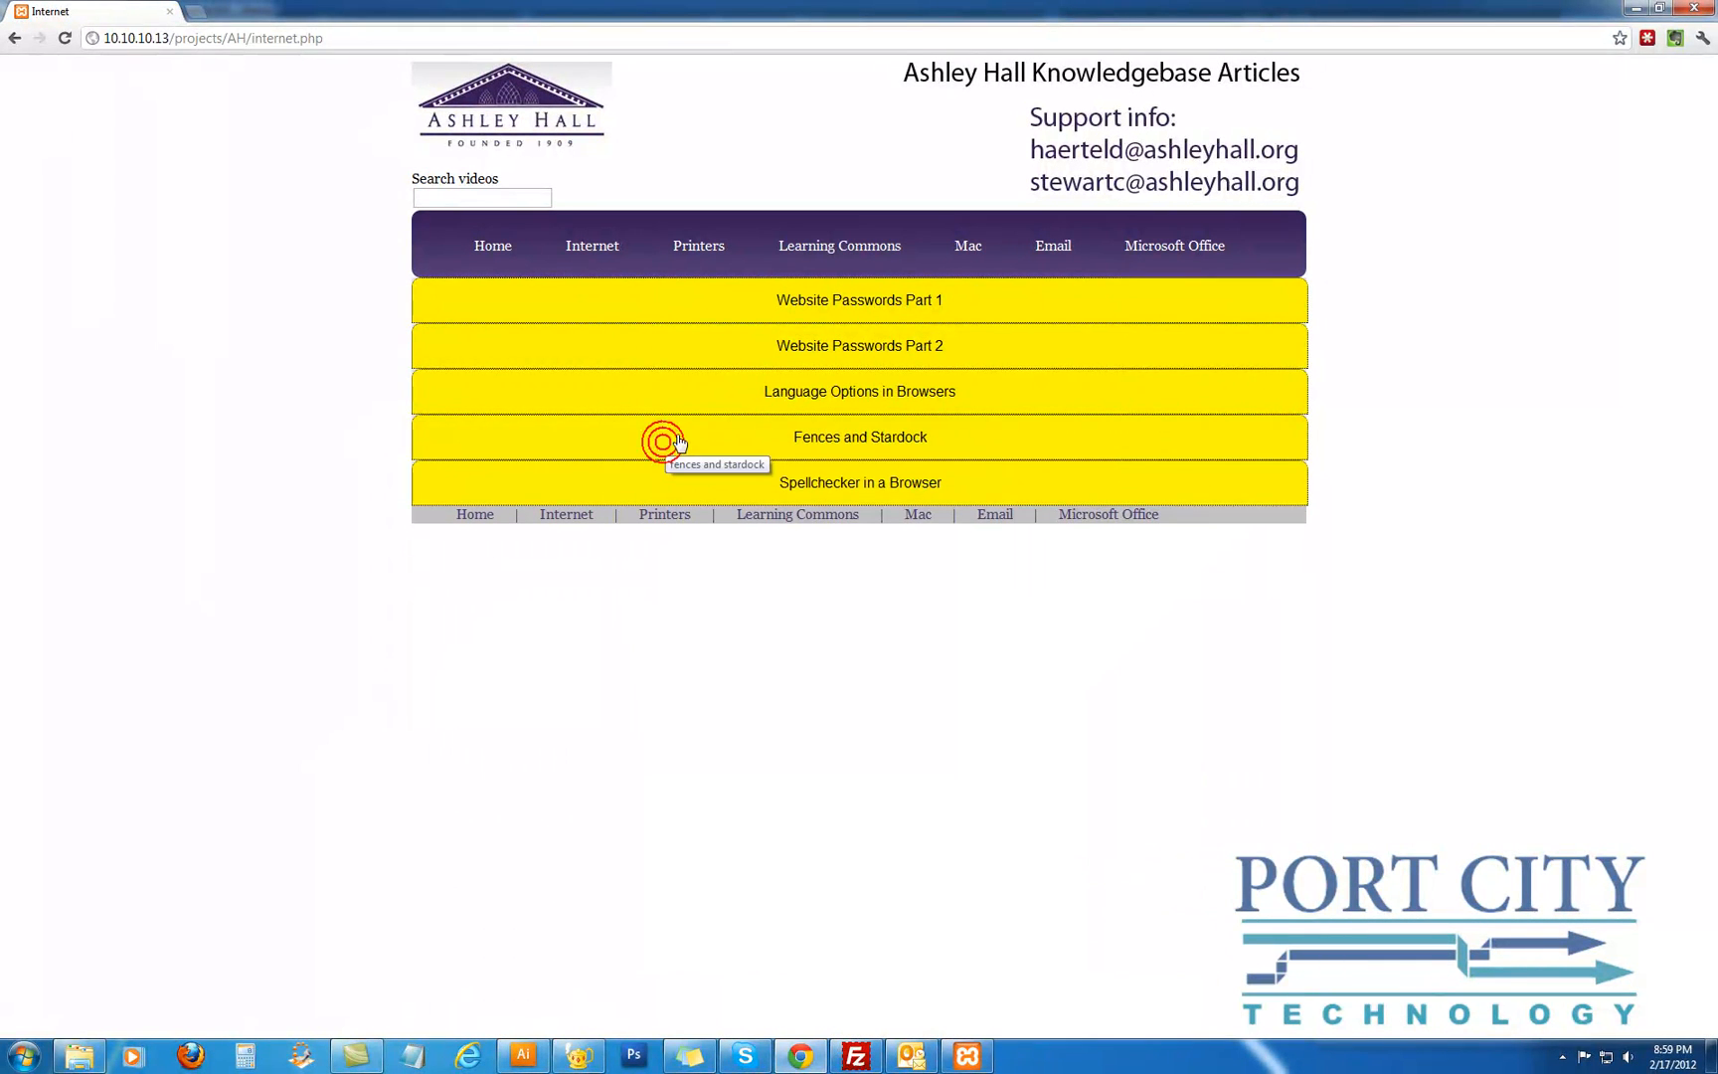
{"action": "left_click", "coordinate": [857, 392]}
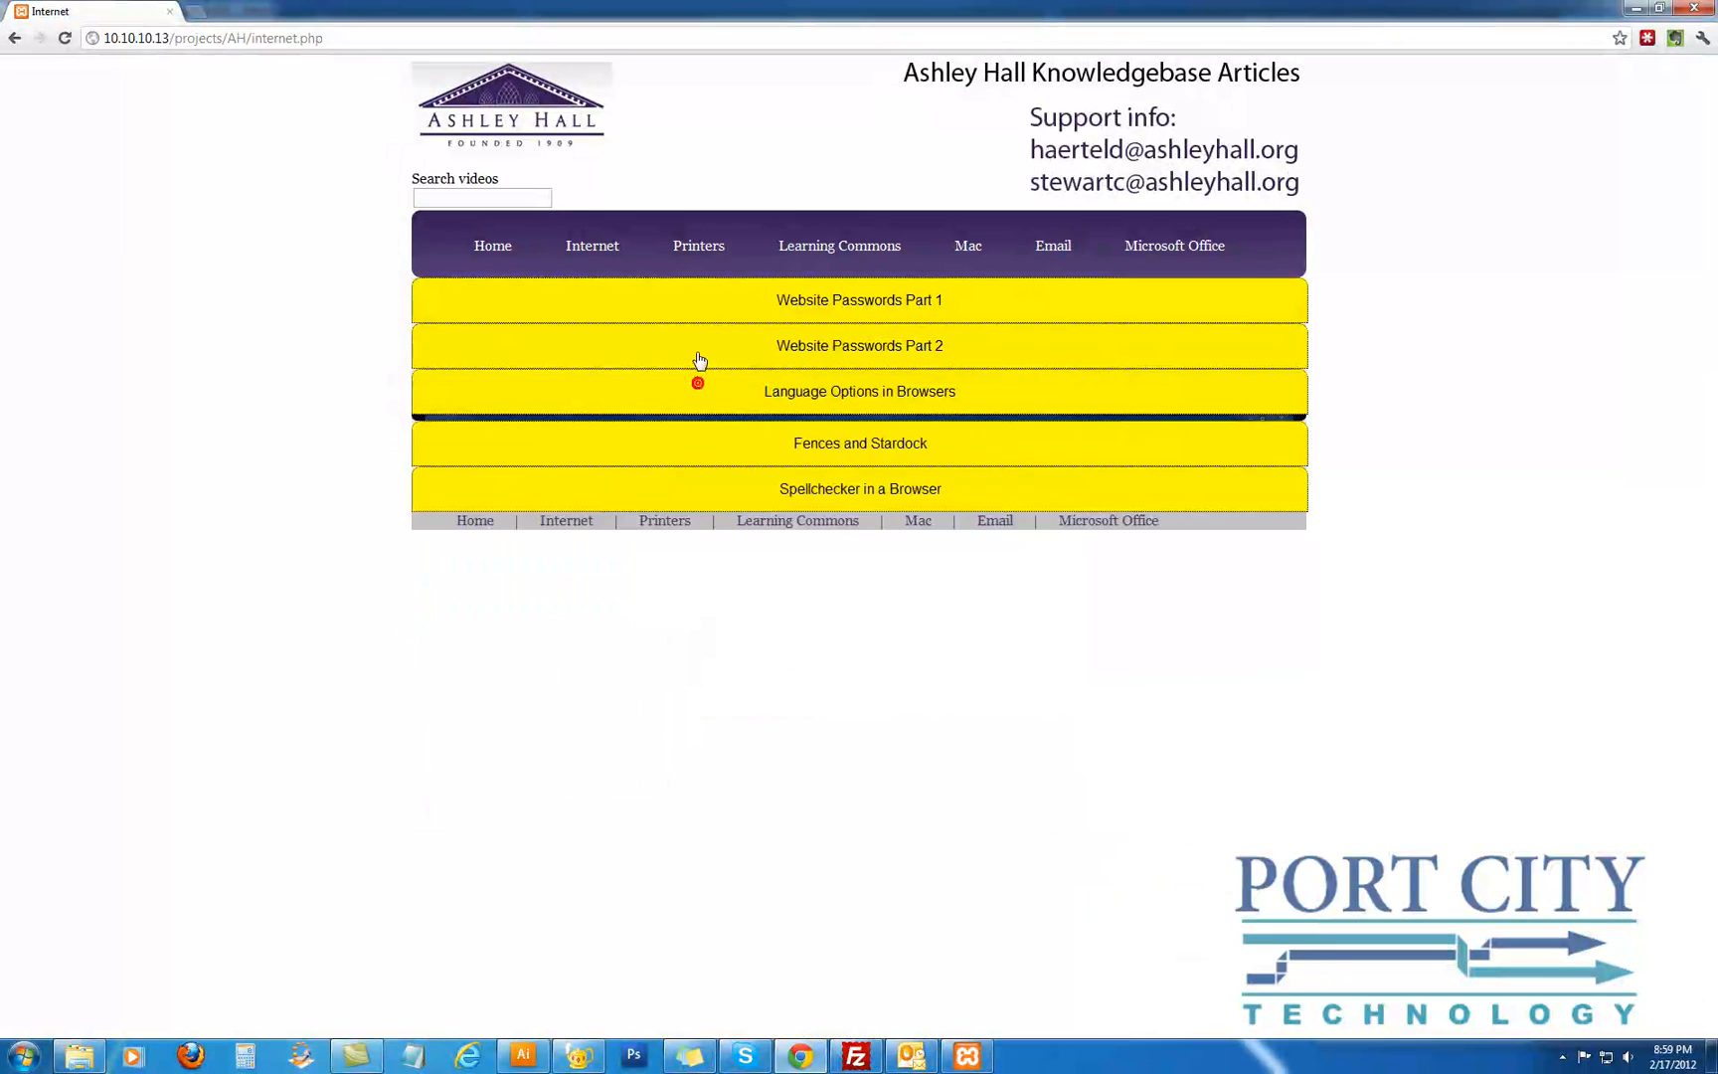
{"action": "left_click", "coordinate": [851, 346]}
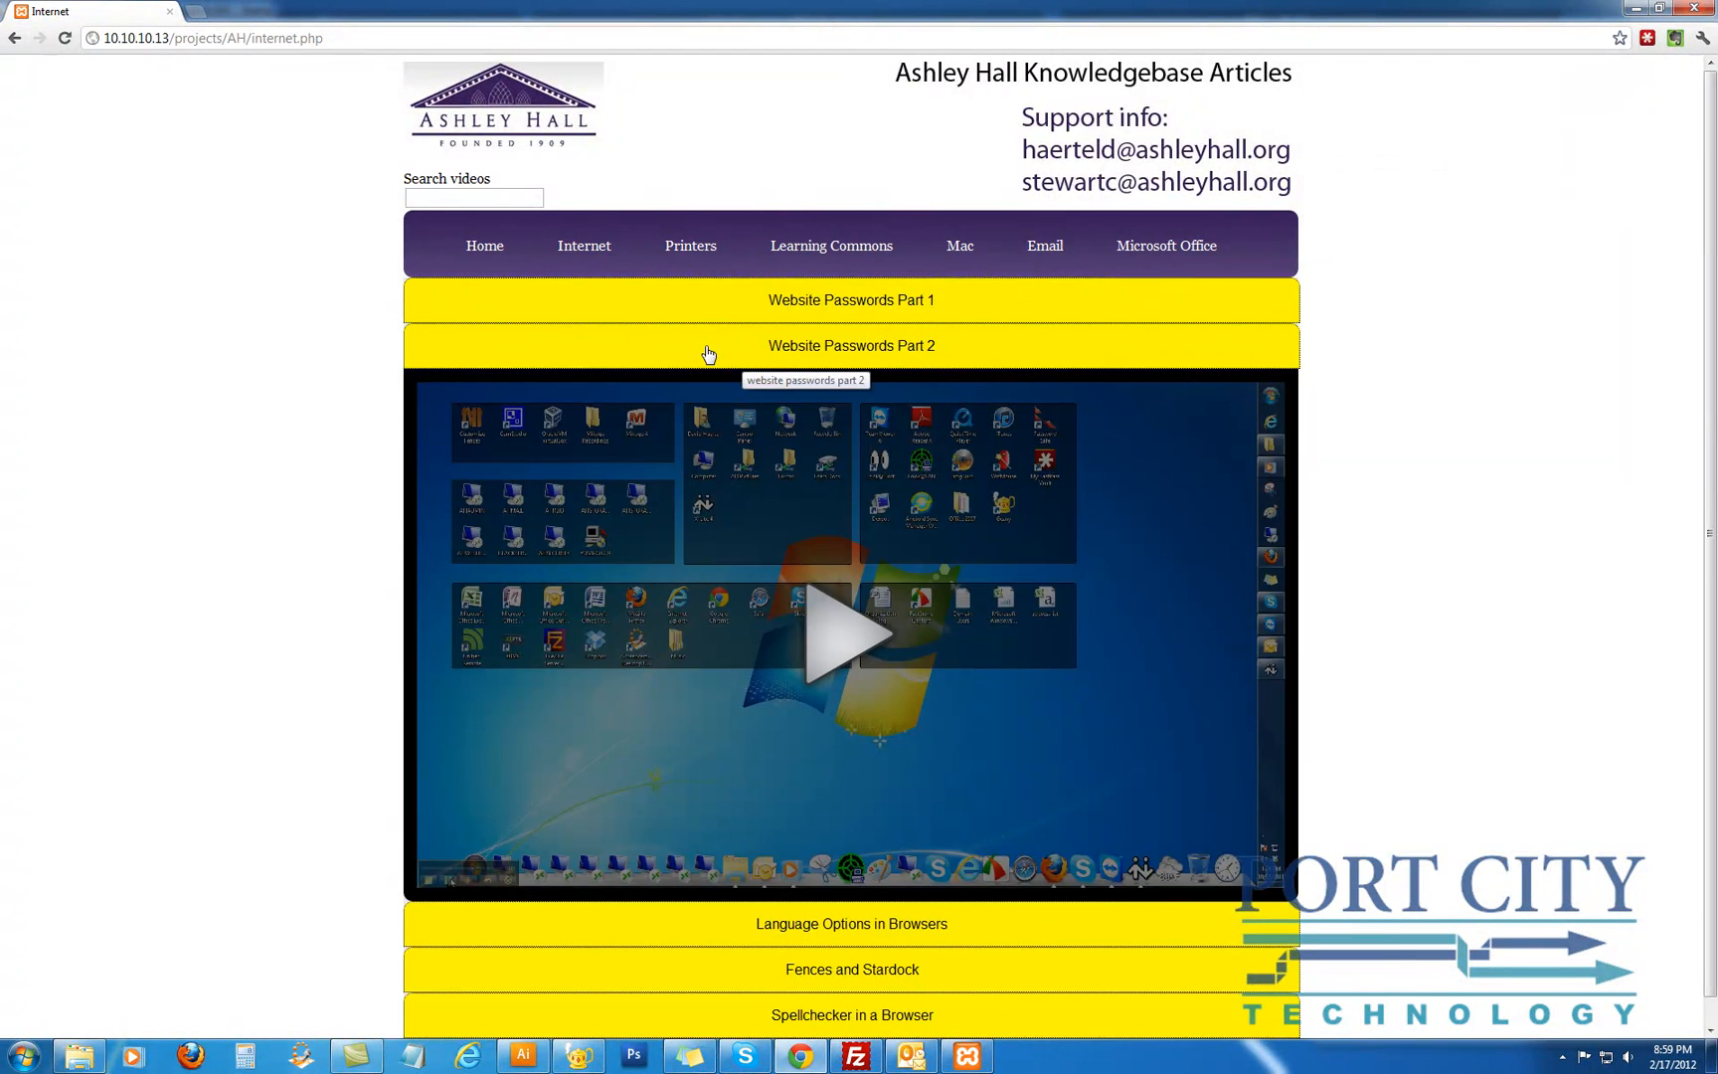
{"action": "left_click", "coordinate": [851, 345]}
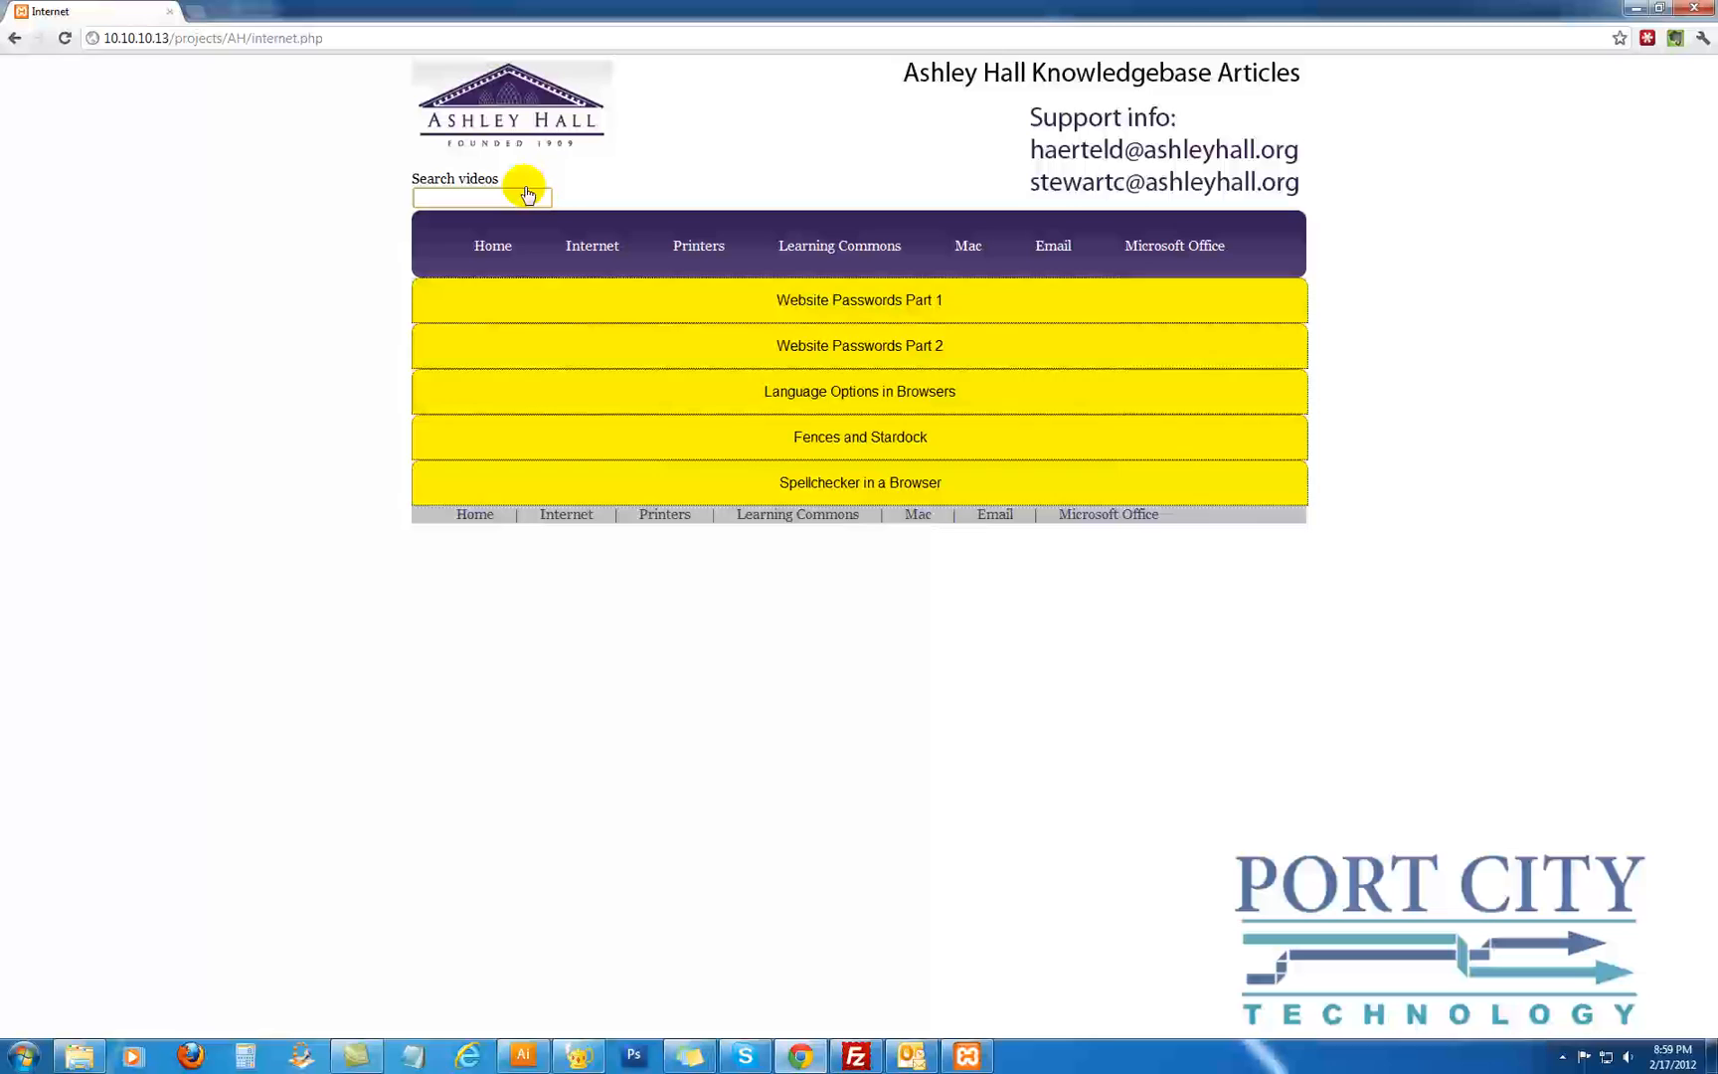
{"action": "type", "text": "spell"}
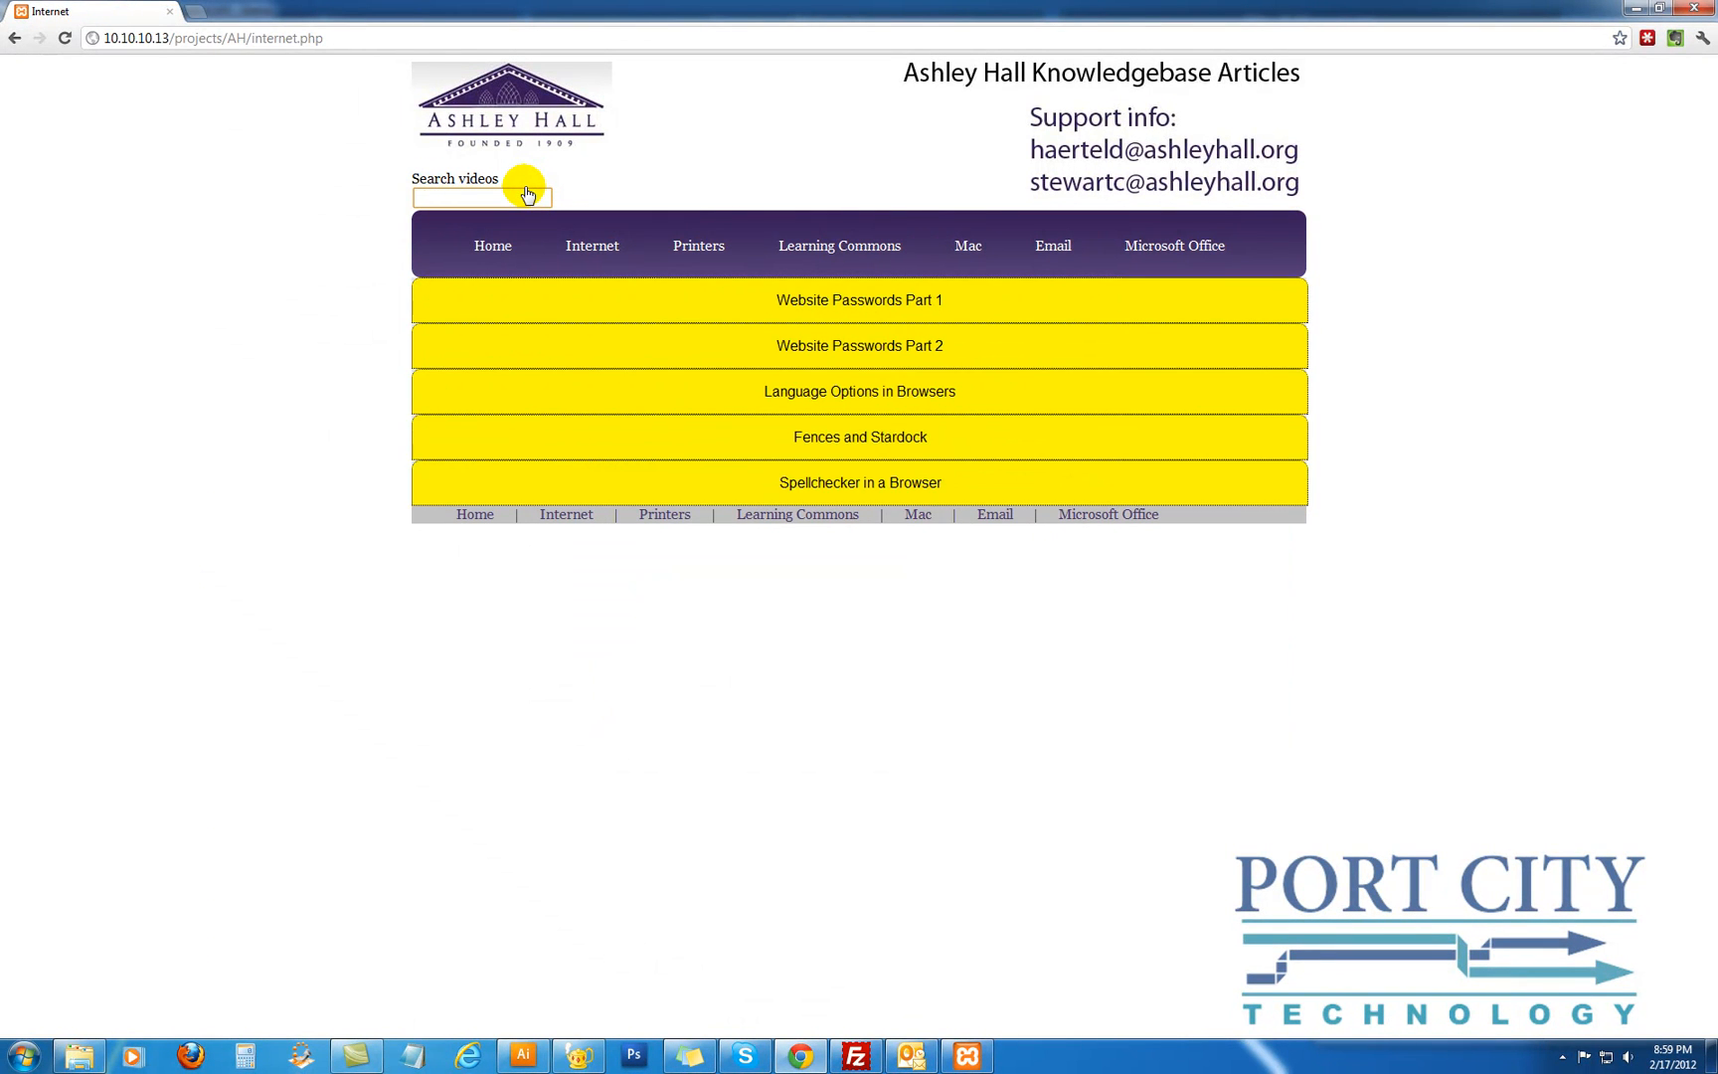
{"action": "left_click", "coordinate": [479, 197]}
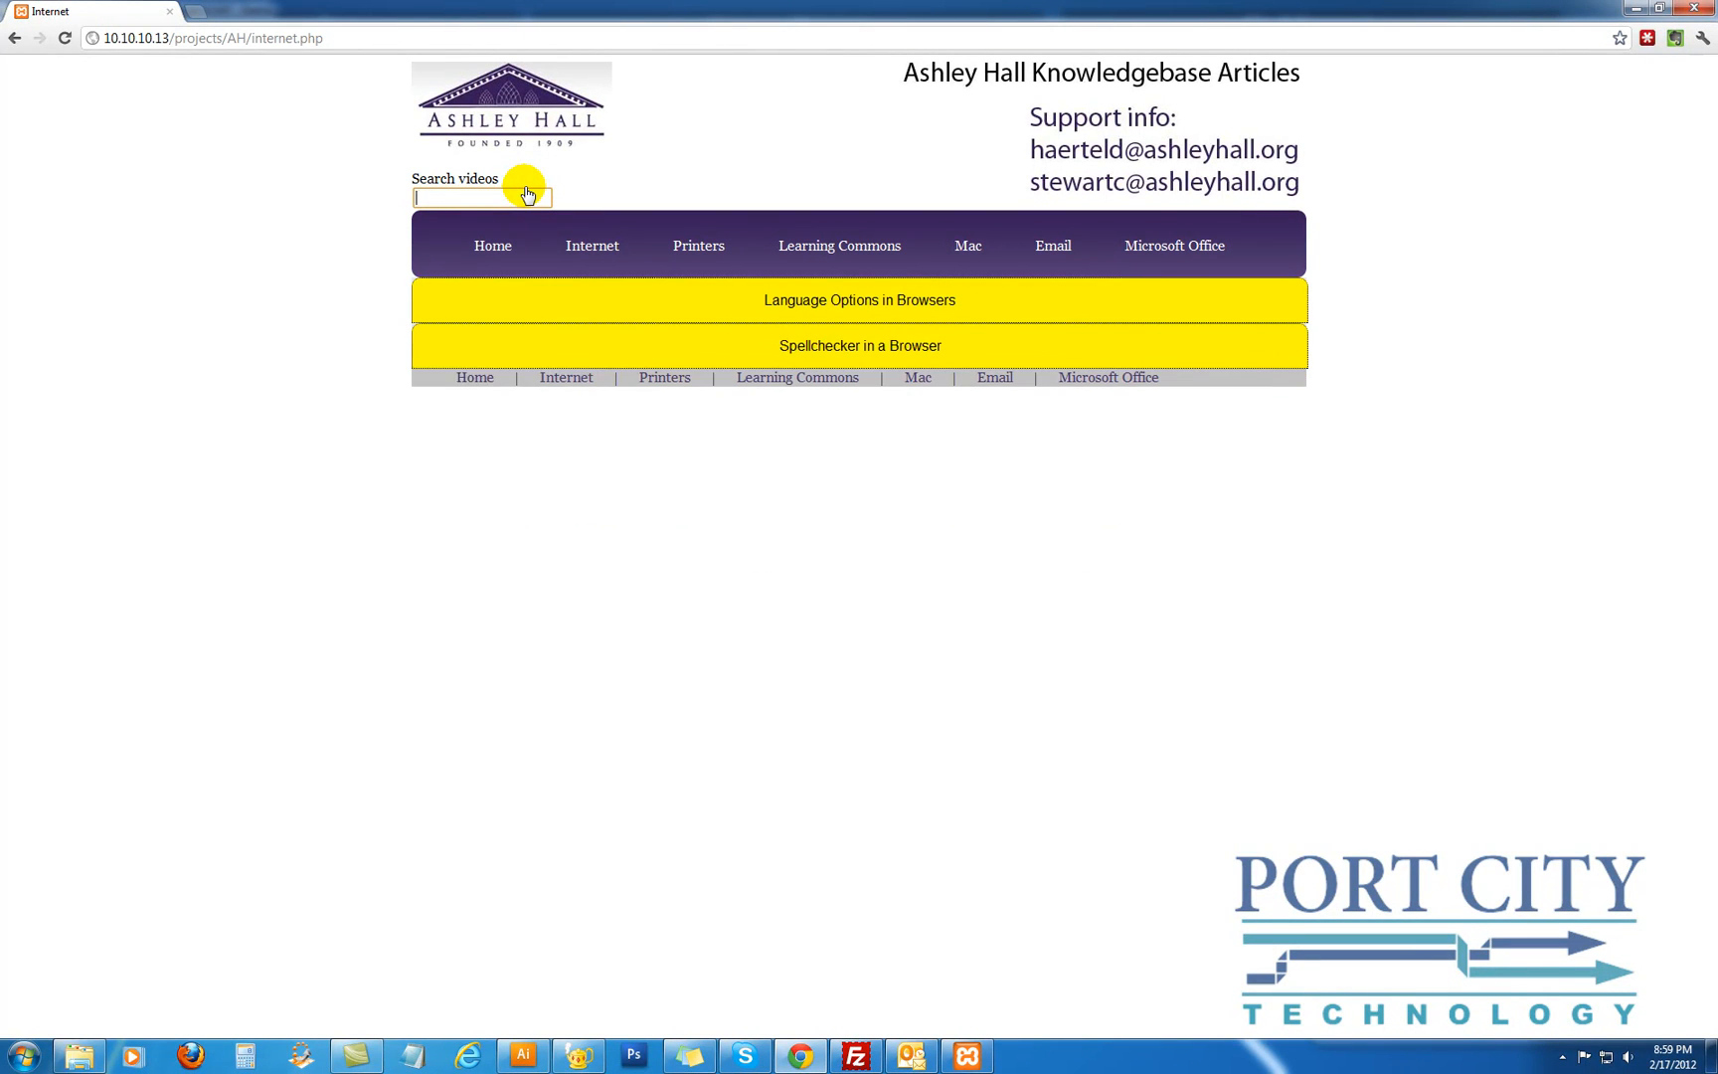
{"action": "type", "text": "a"}
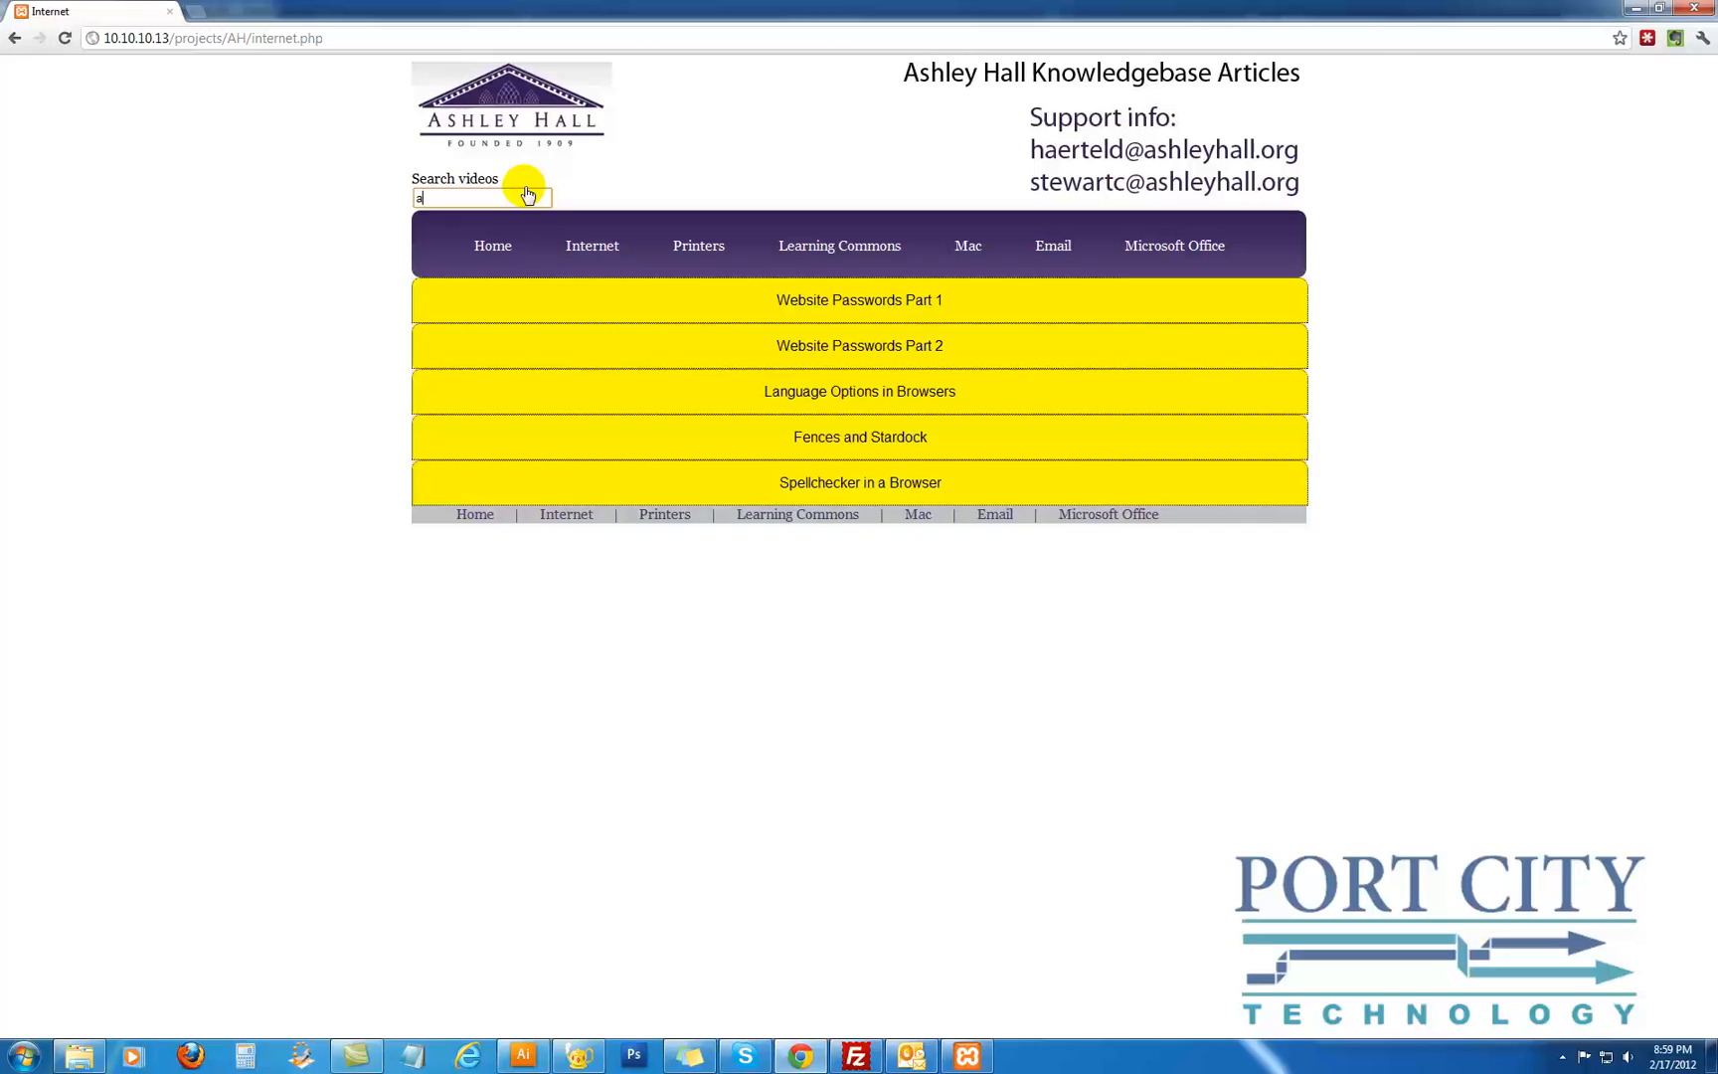
{"action": "type", "text": "ss"}
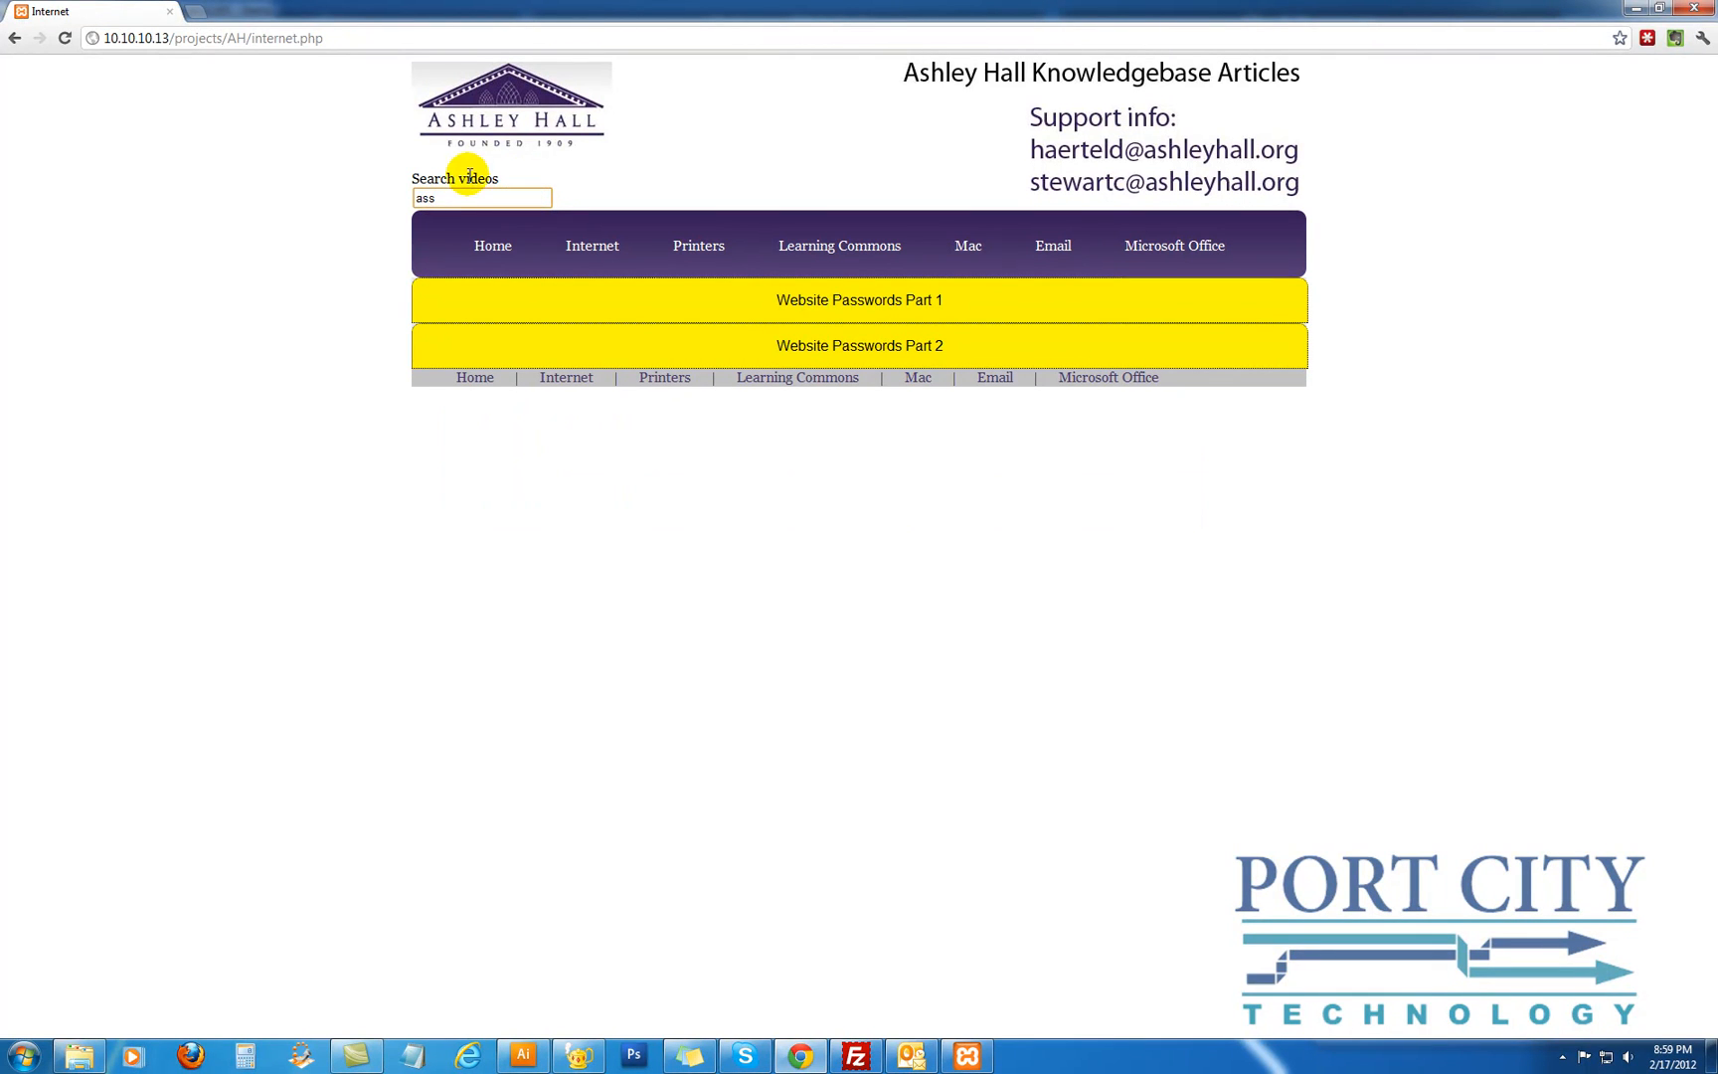
{"action": "mouse_move", "coordinate": [847, 358]}
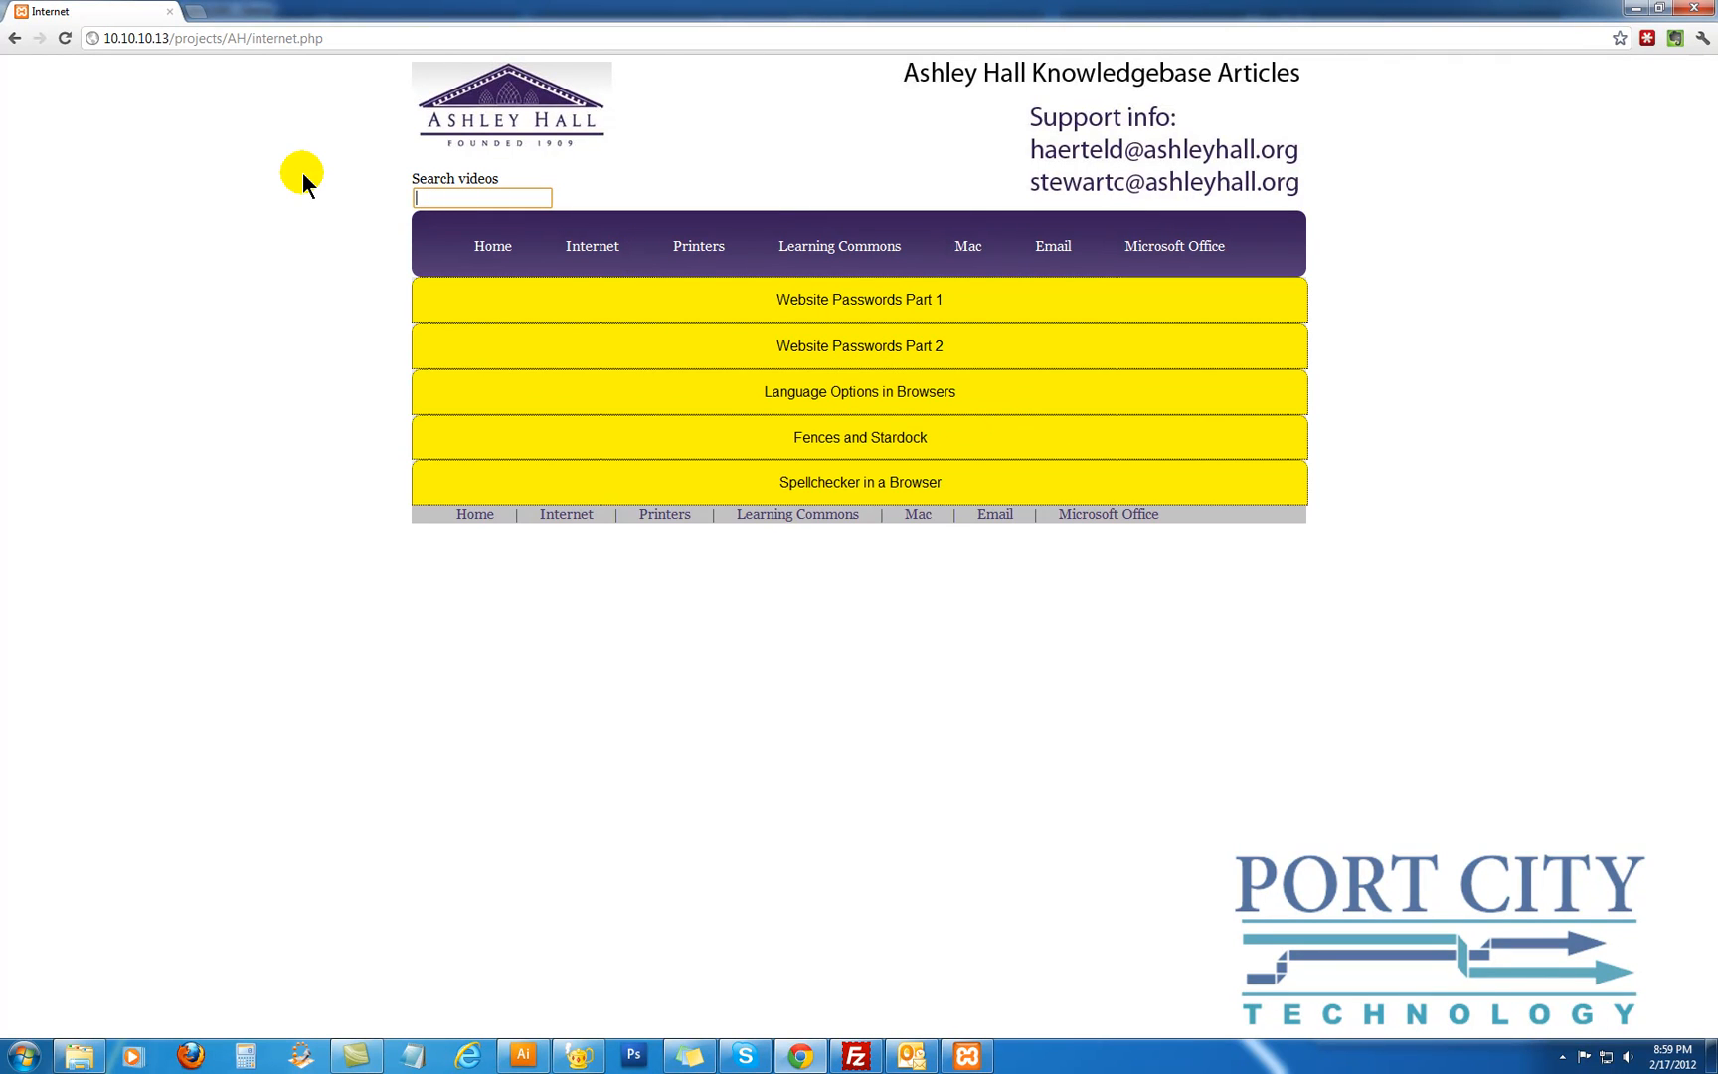
{"action": "type", "text": "op"}
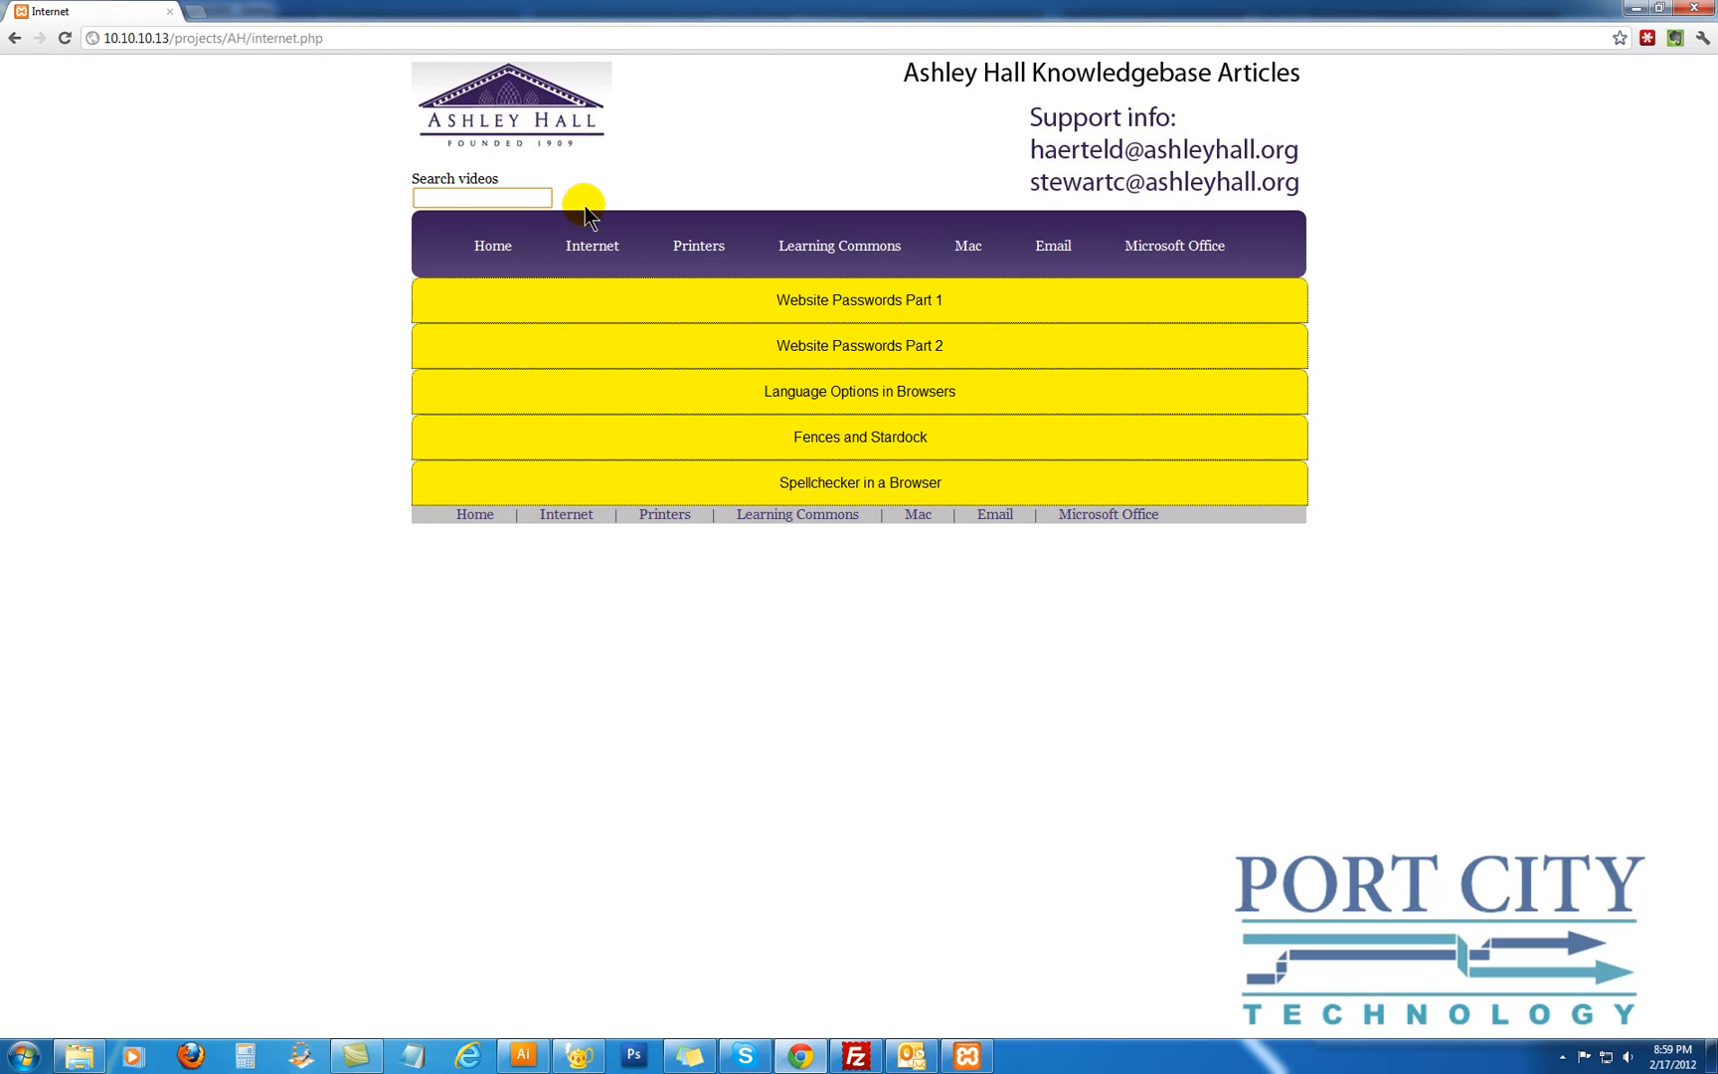
Go to the Microsoft Office articles page and try 'ex' in the Search videos box
{"action": "left_click", "coordinate": [1173, 244]}
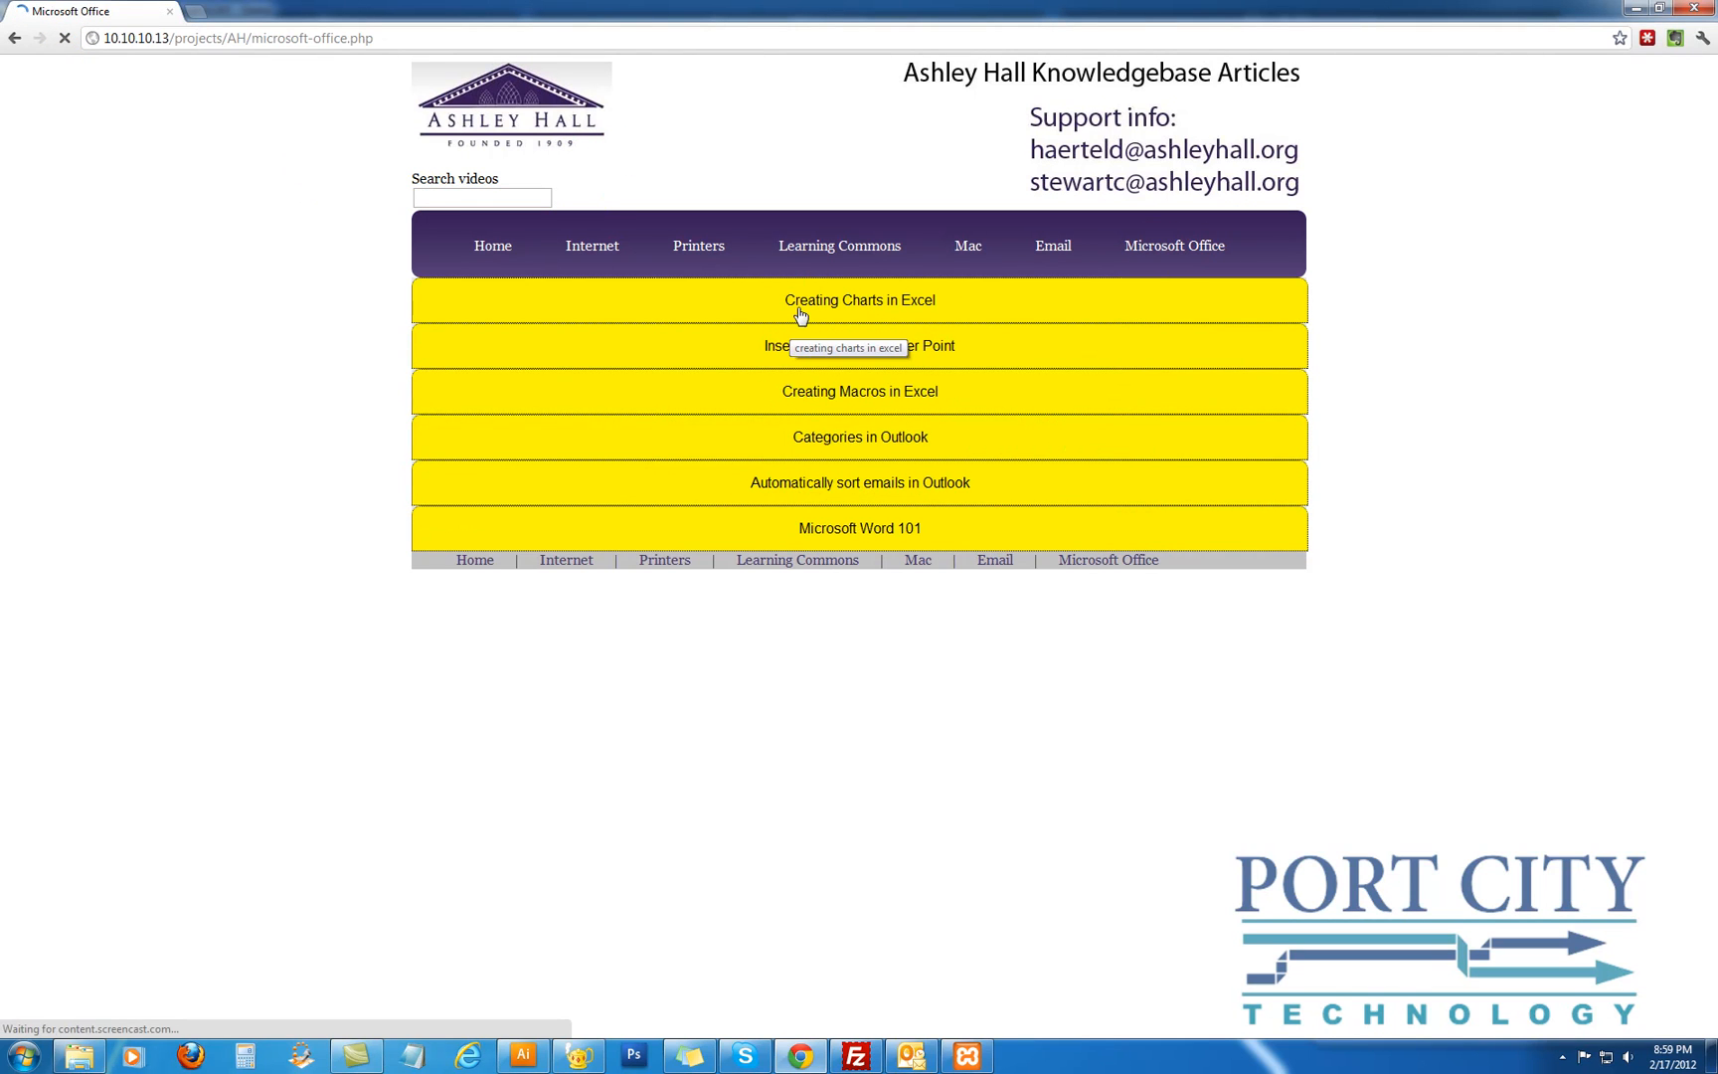
{"action": "mouse_move", "coordinate": [597, 244]}
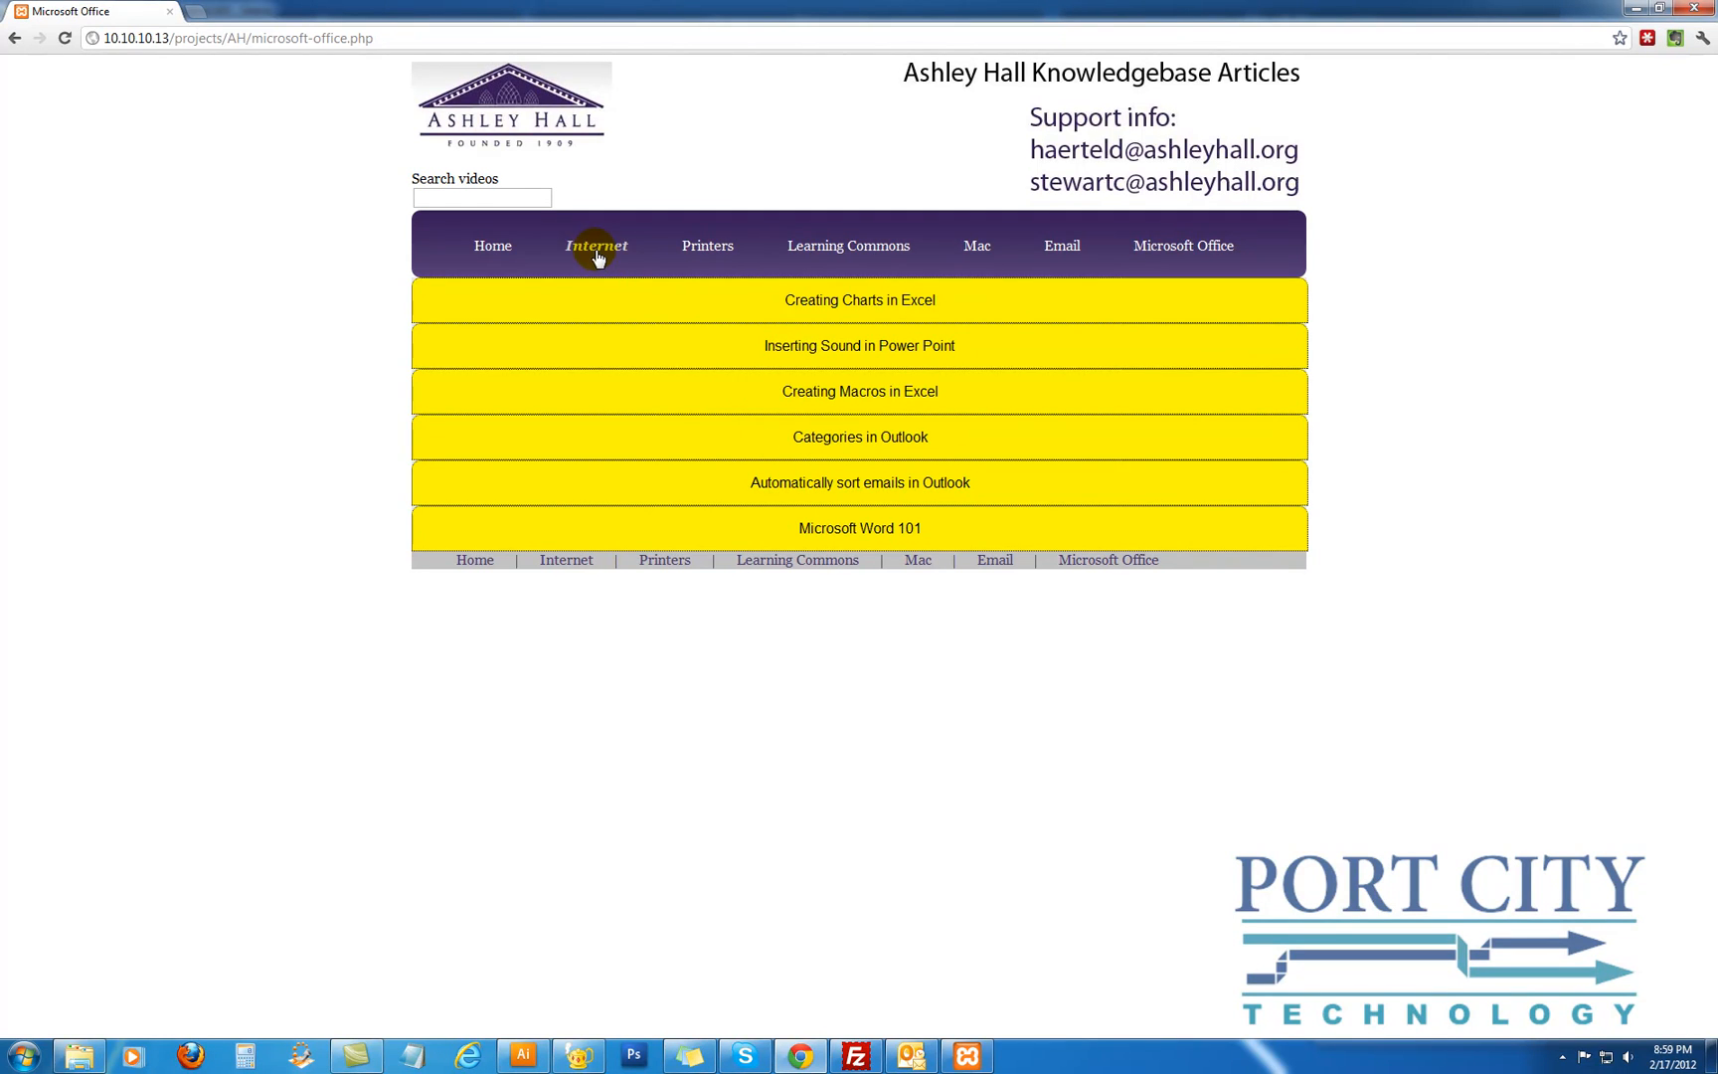
{"action": "mouse_move", "coordinate": [495, 197]}
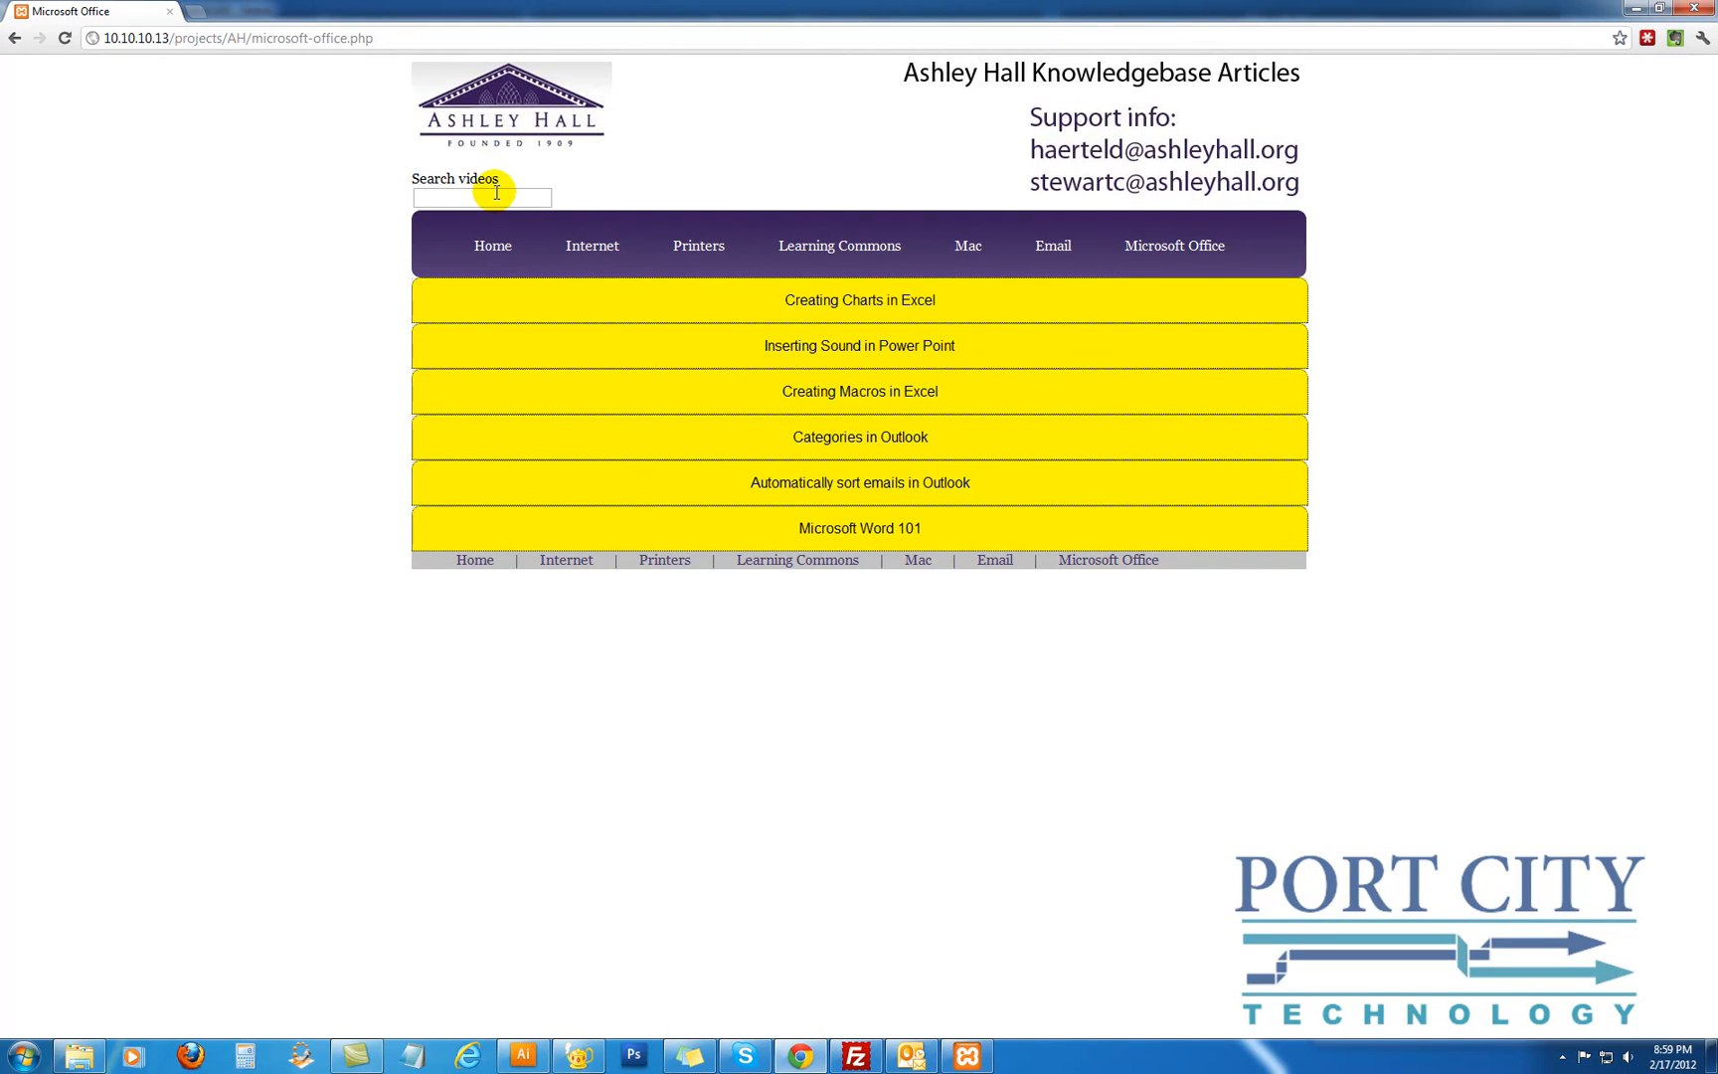
{"action": "mouse_move", "coordinate": [847, 761]}
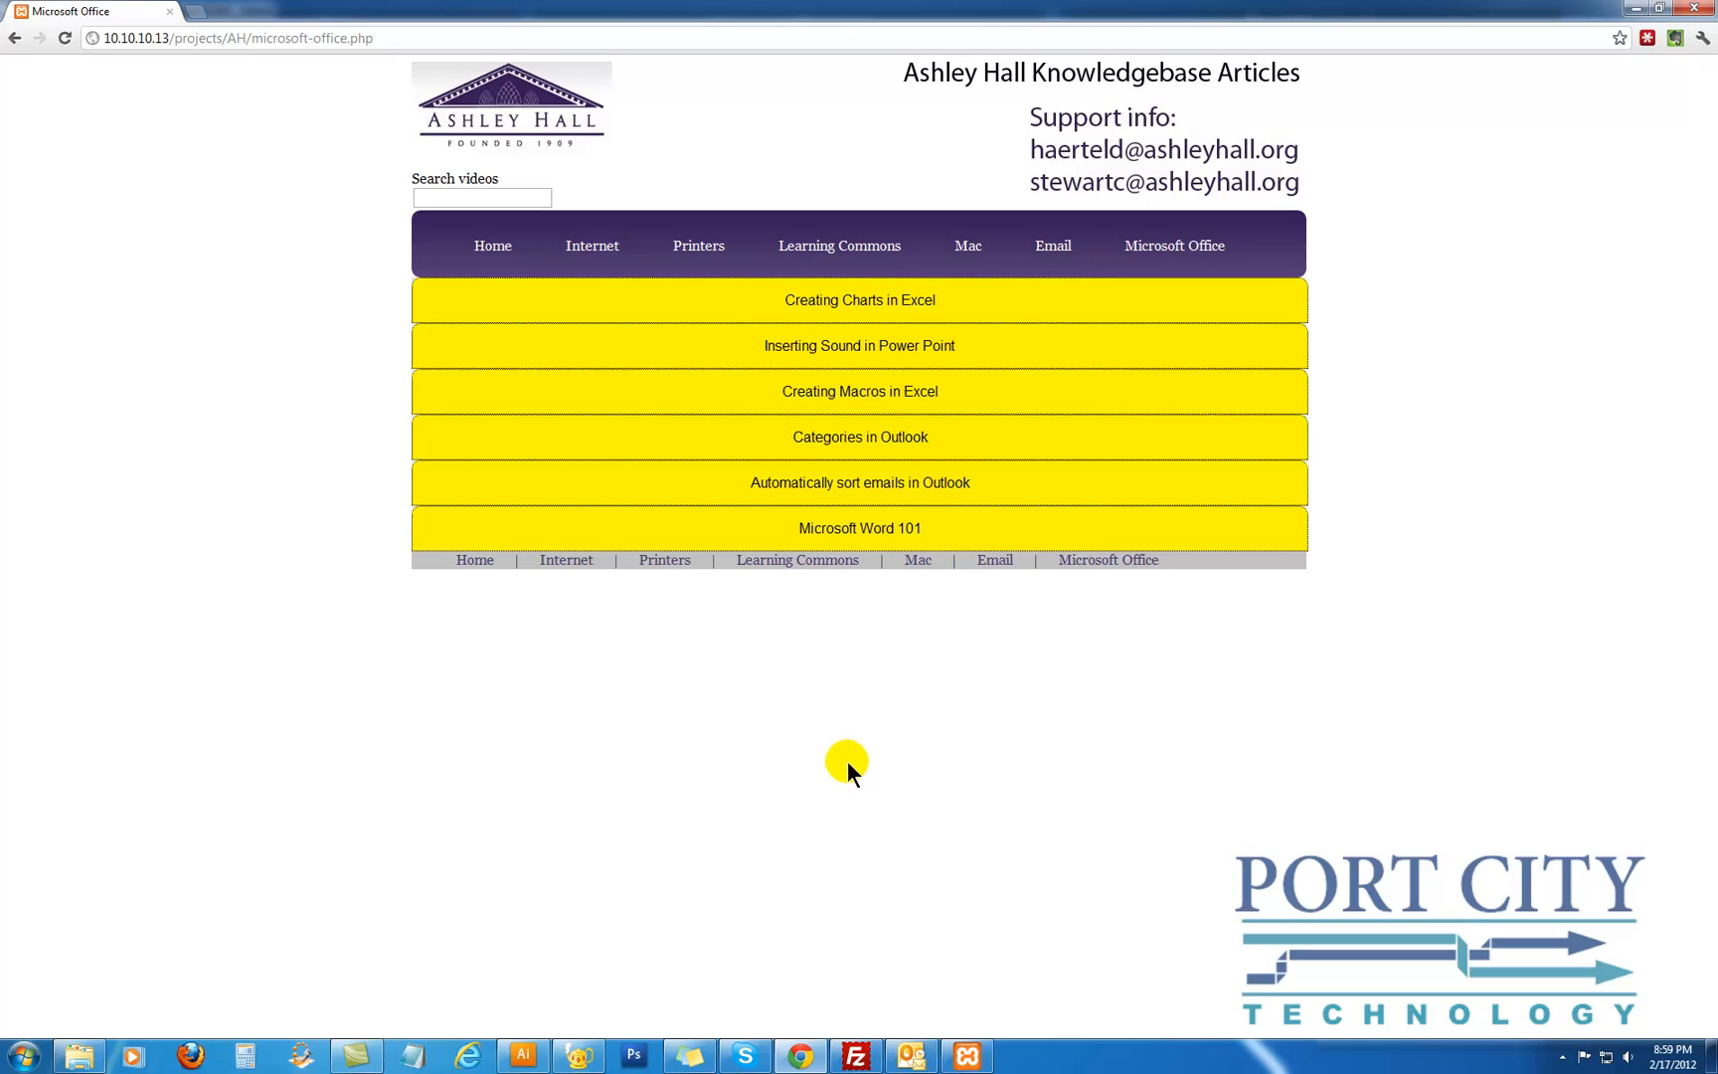
{"action": "mouse_move", "coordinate": [684, 647]}
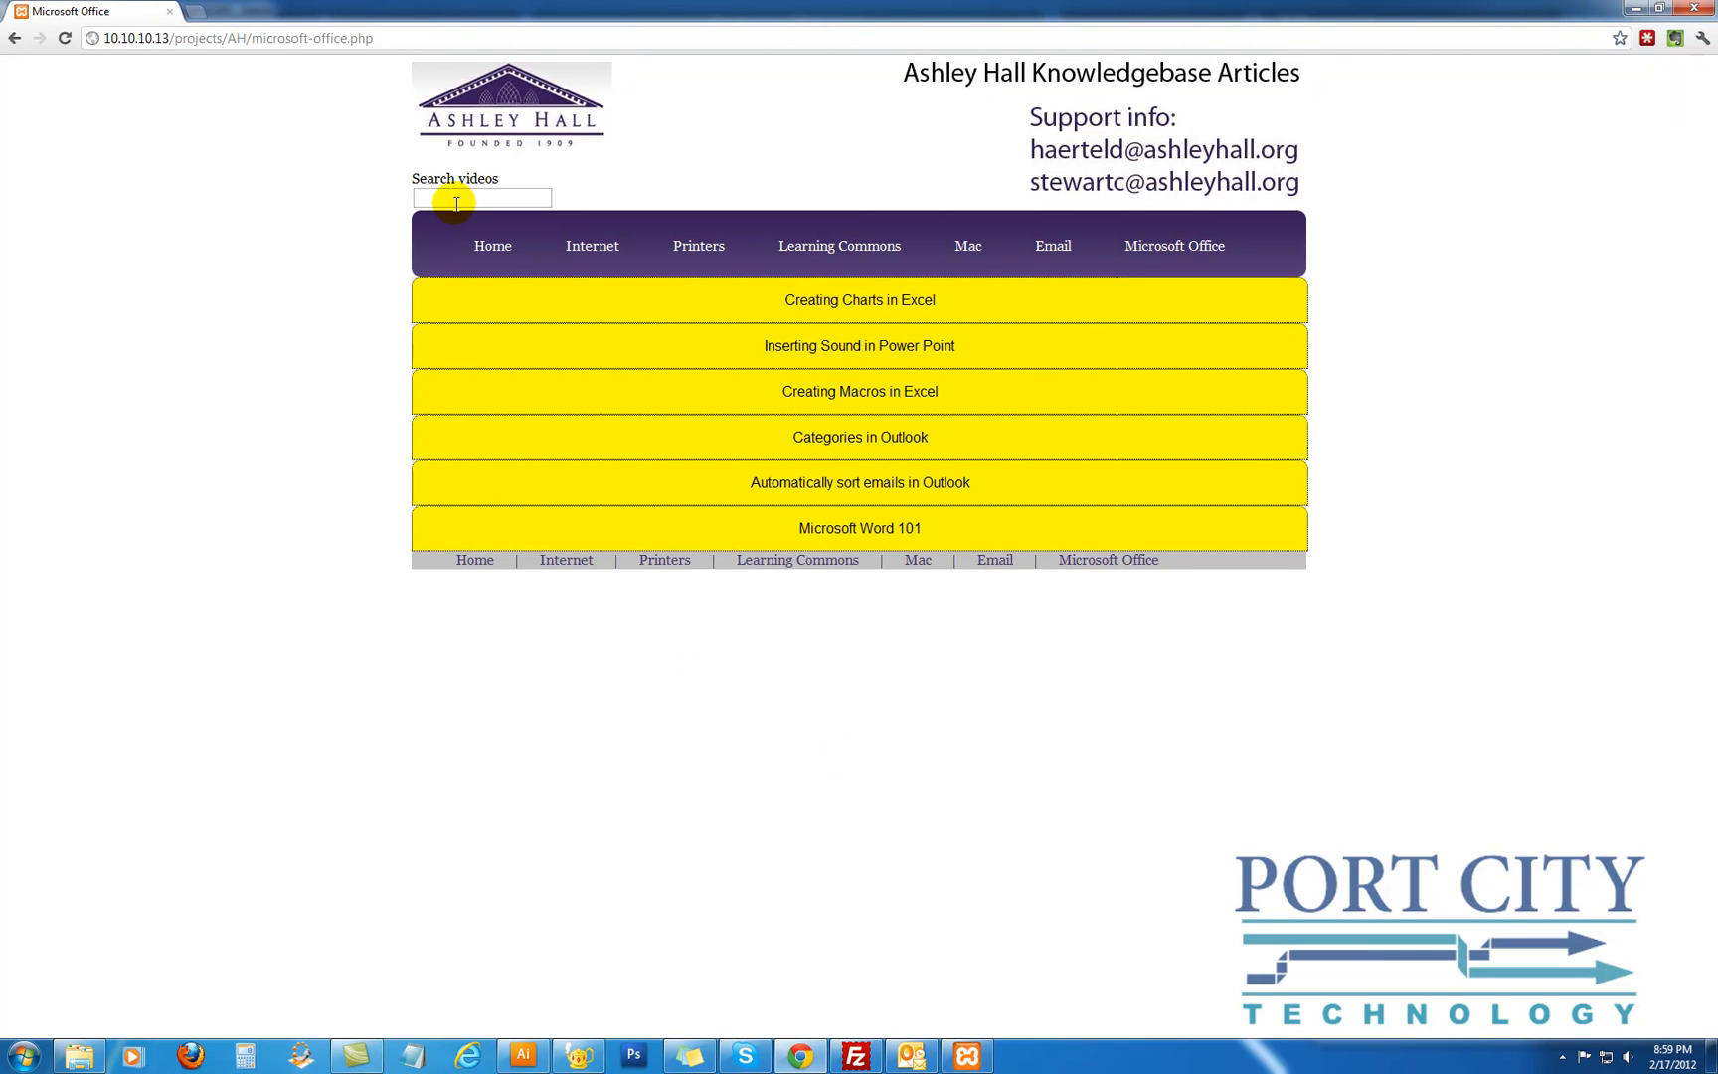
{"action": "mouse_move", "coordinate": [597, 245]}
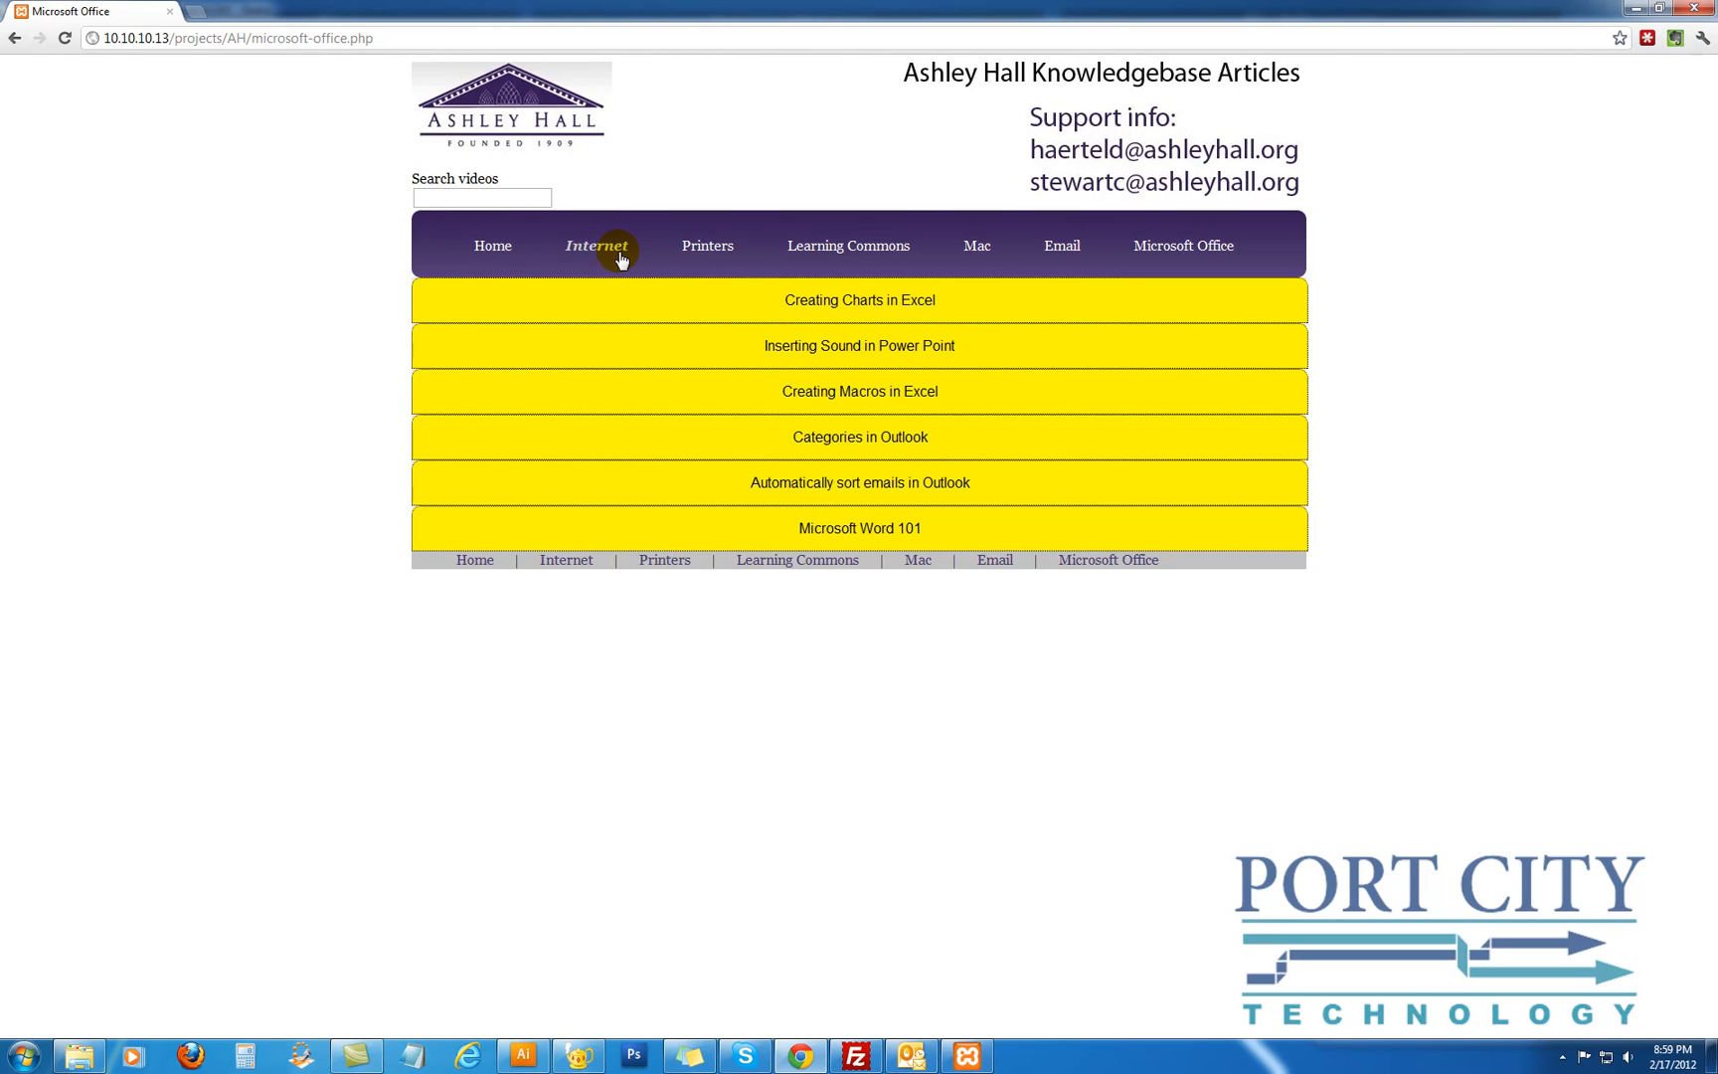
{"action": "mouse_move", "coordinate": [847, 244]}
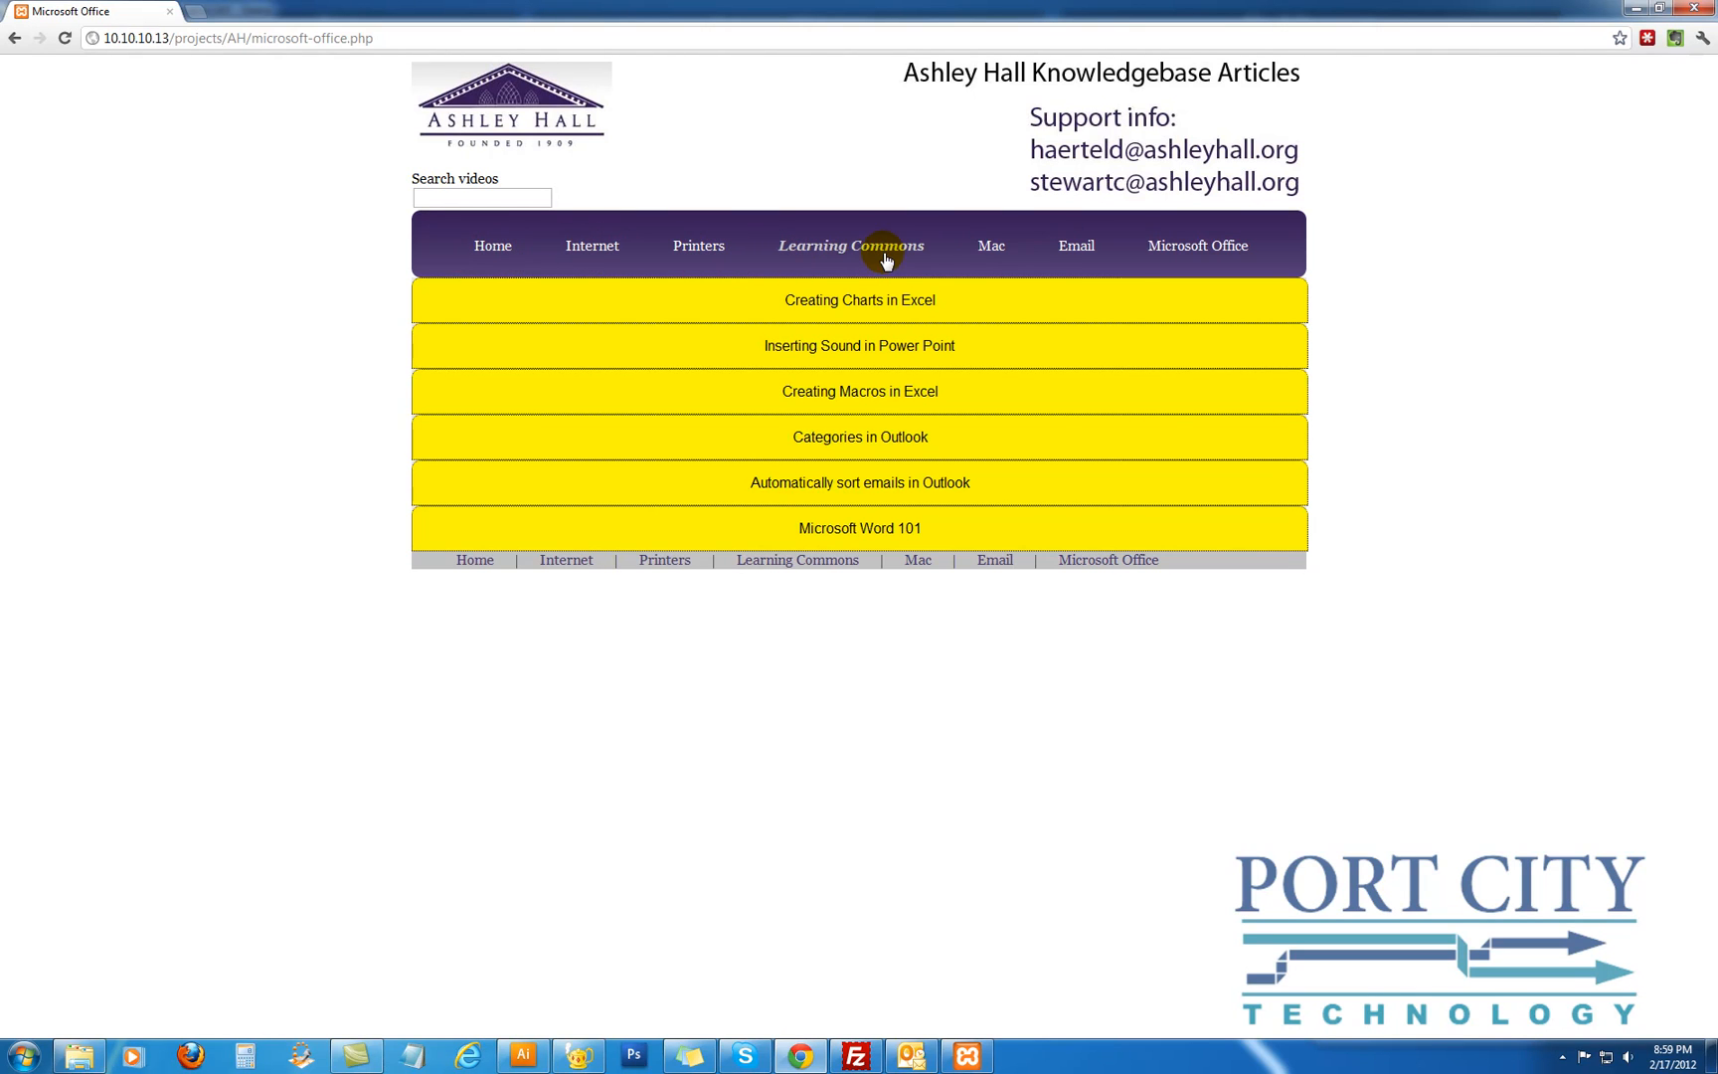
{"action": "mouse_move", "coordinate": [697, 245]}
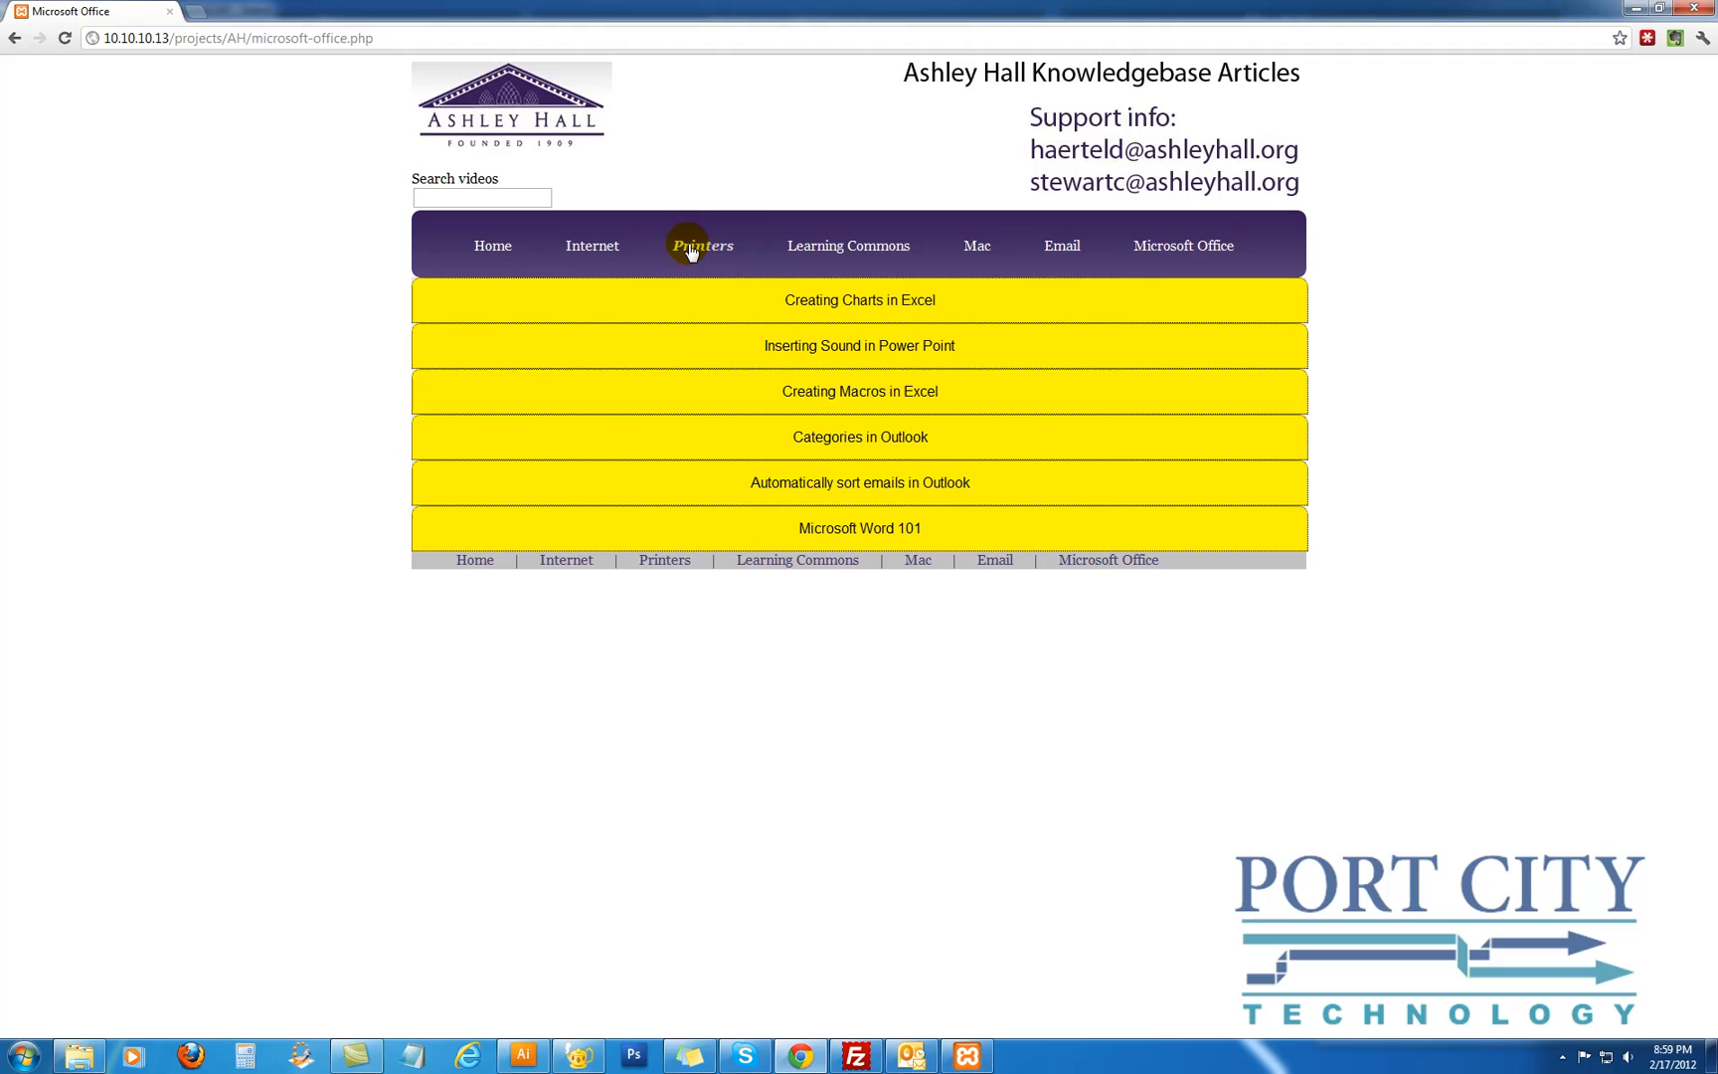
{"action": "mouse_move", "coordinate": [1092, 260]}
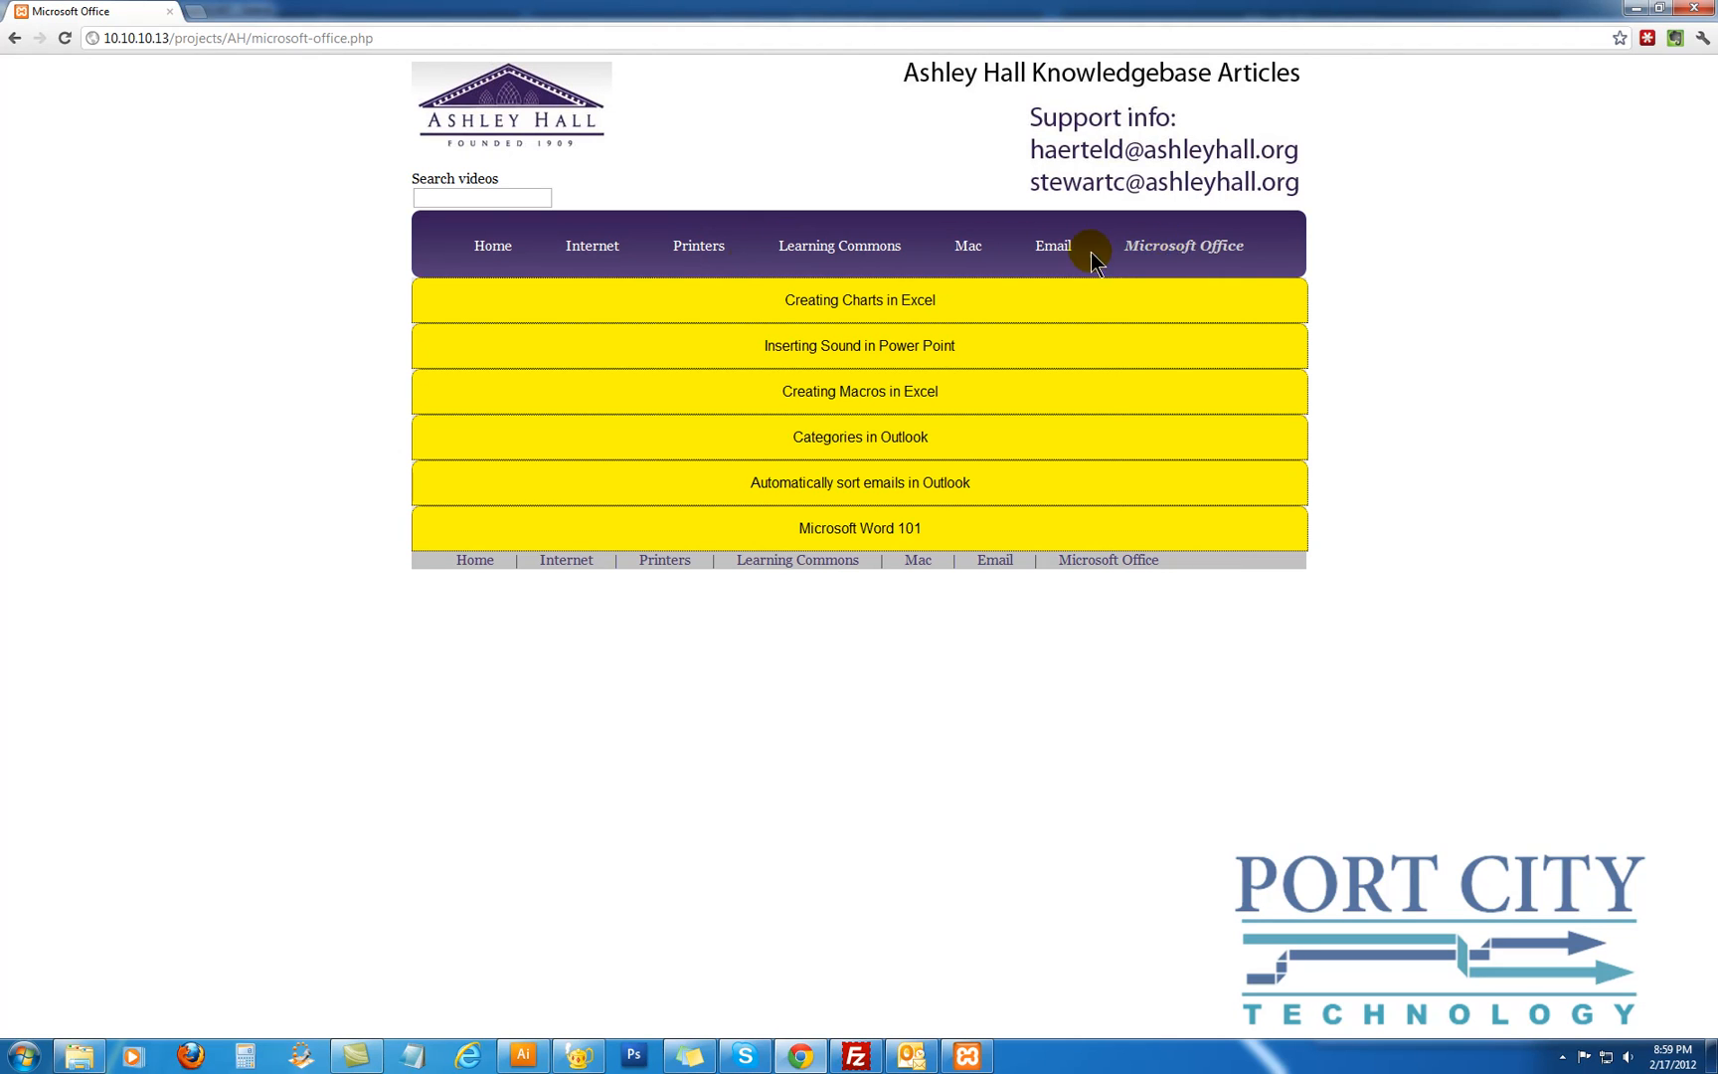
{"action": "mouse_move", "coordinate": [479, 197]}
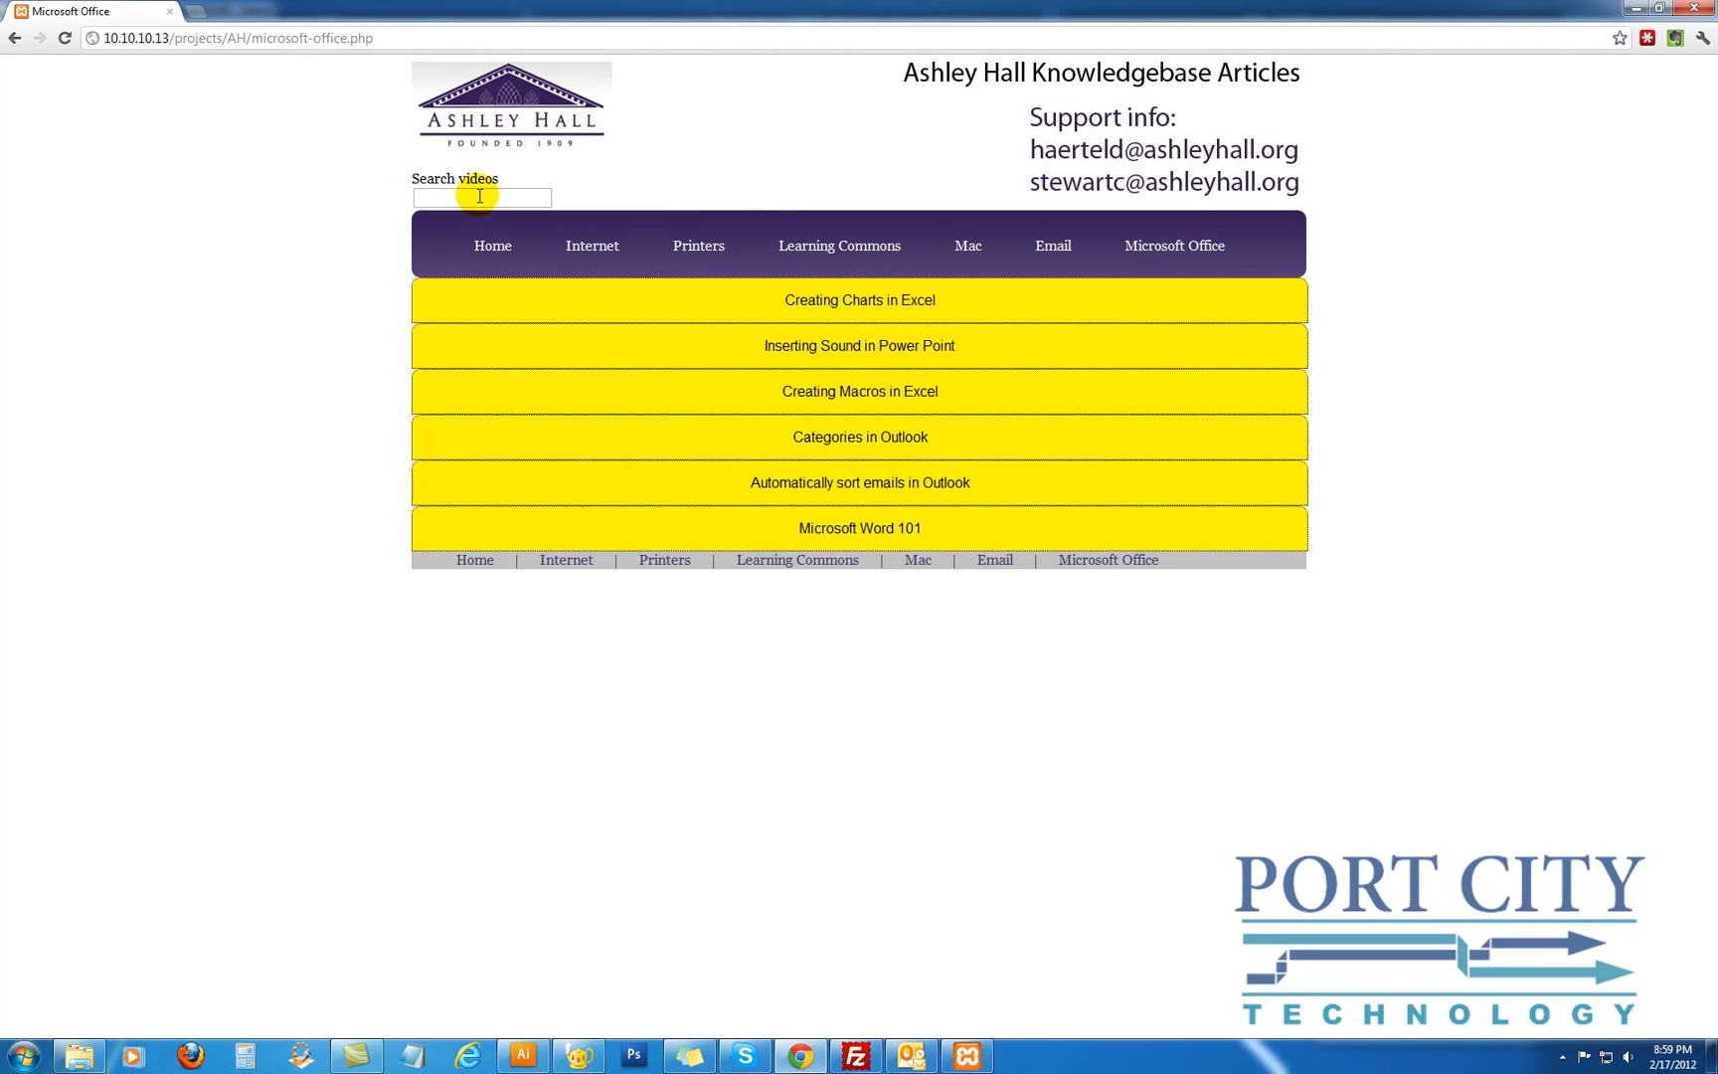
{"action": "mouse_move", "coordinate": [491, 257]}
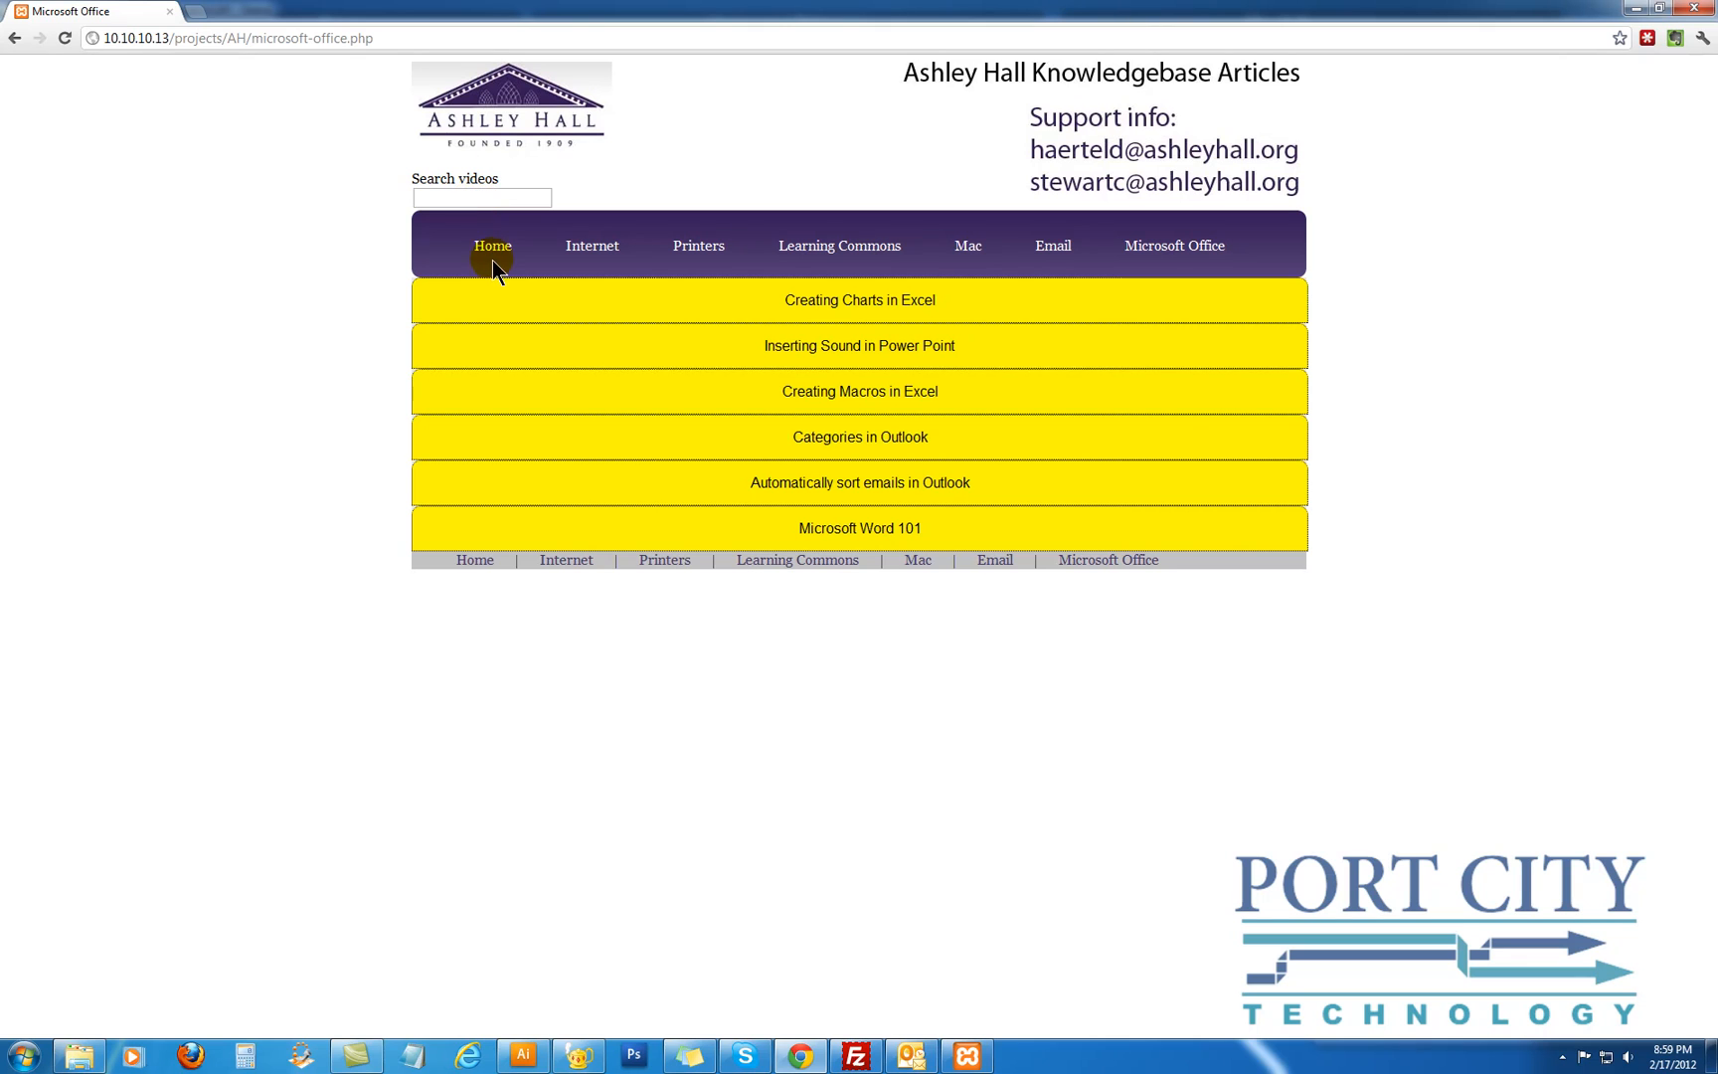
{"action": "type", "text": "ex"}
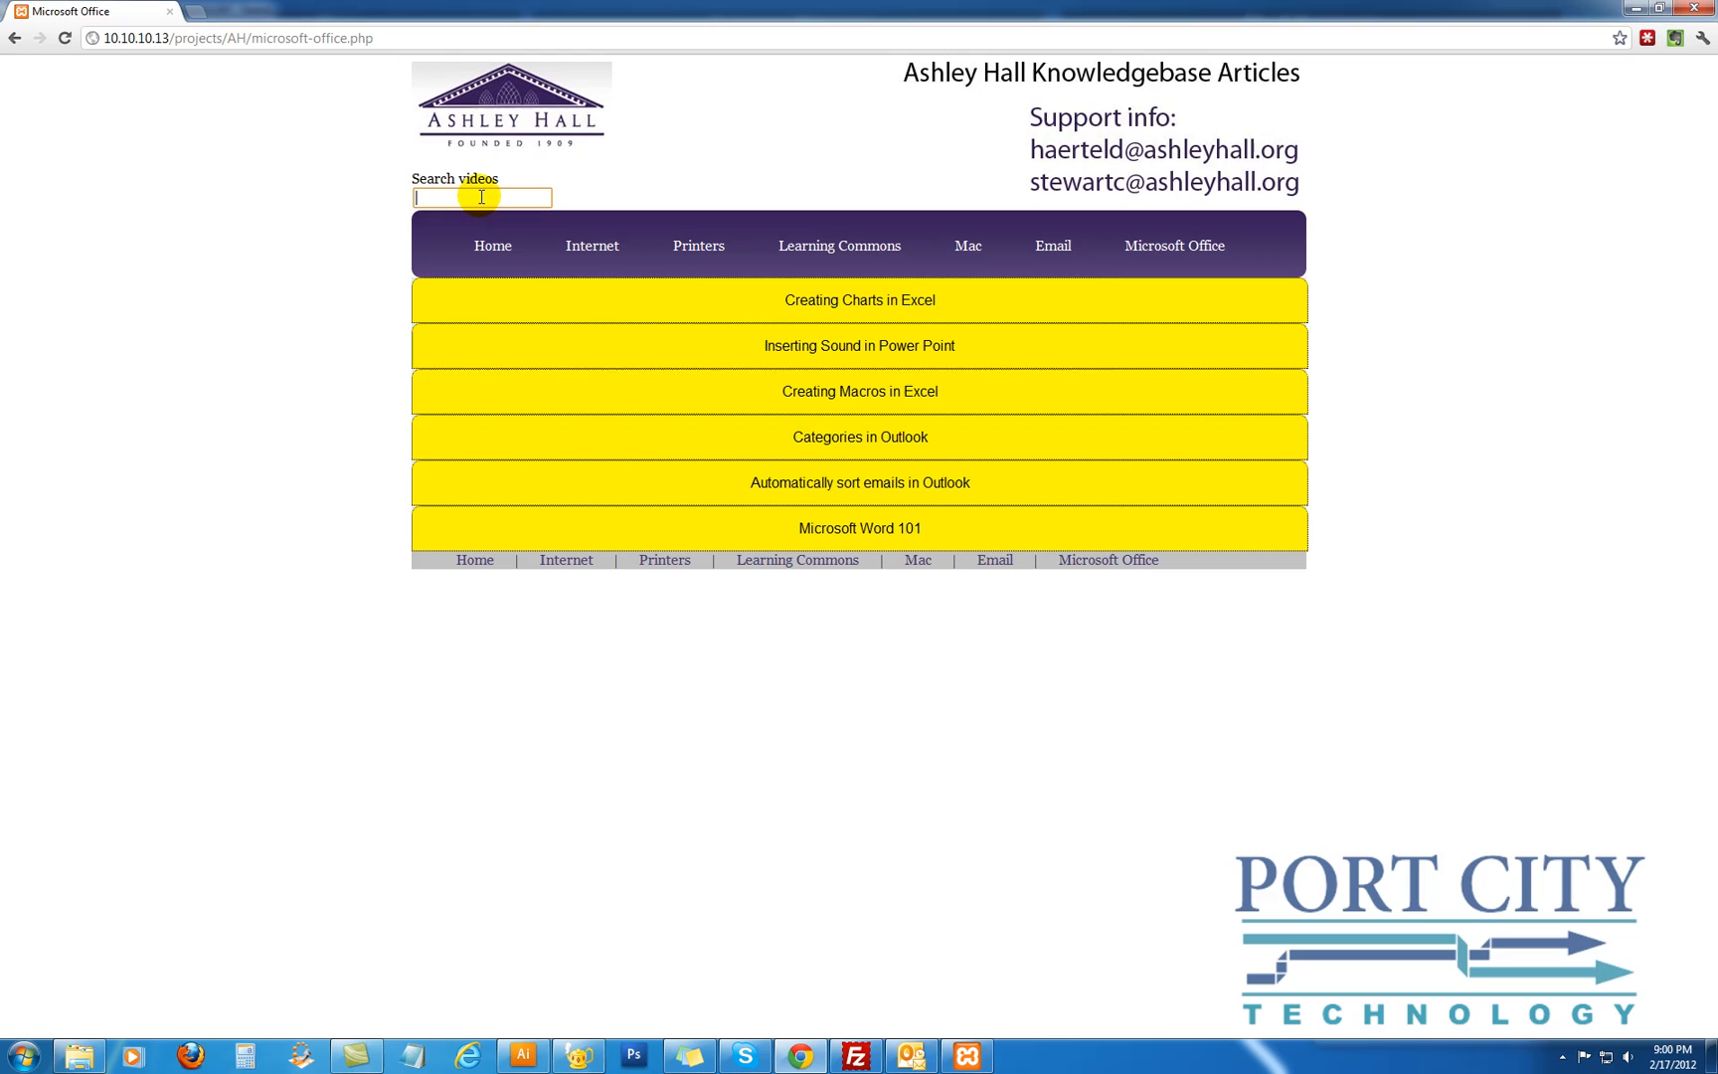
{"action": "mouse_move", "coordinate": [1559, 1058]}
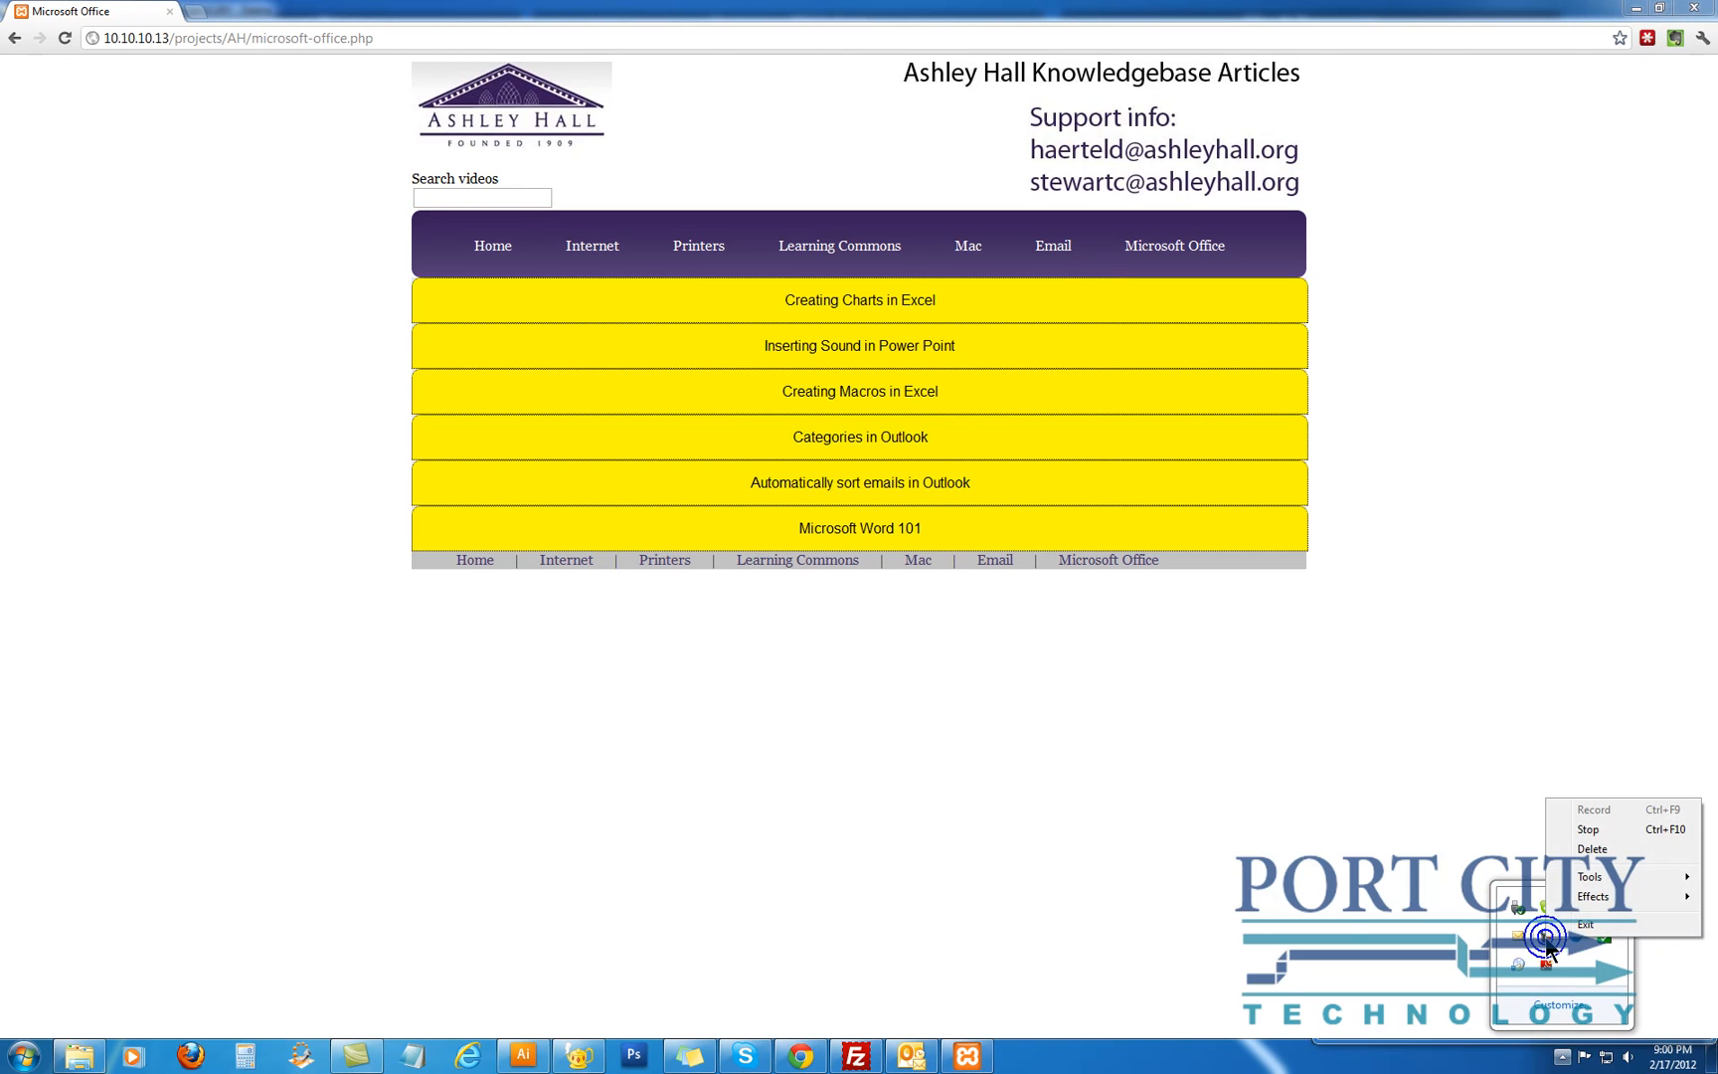
{"action": "mouse_move", "coordinate": [1587, 829]}
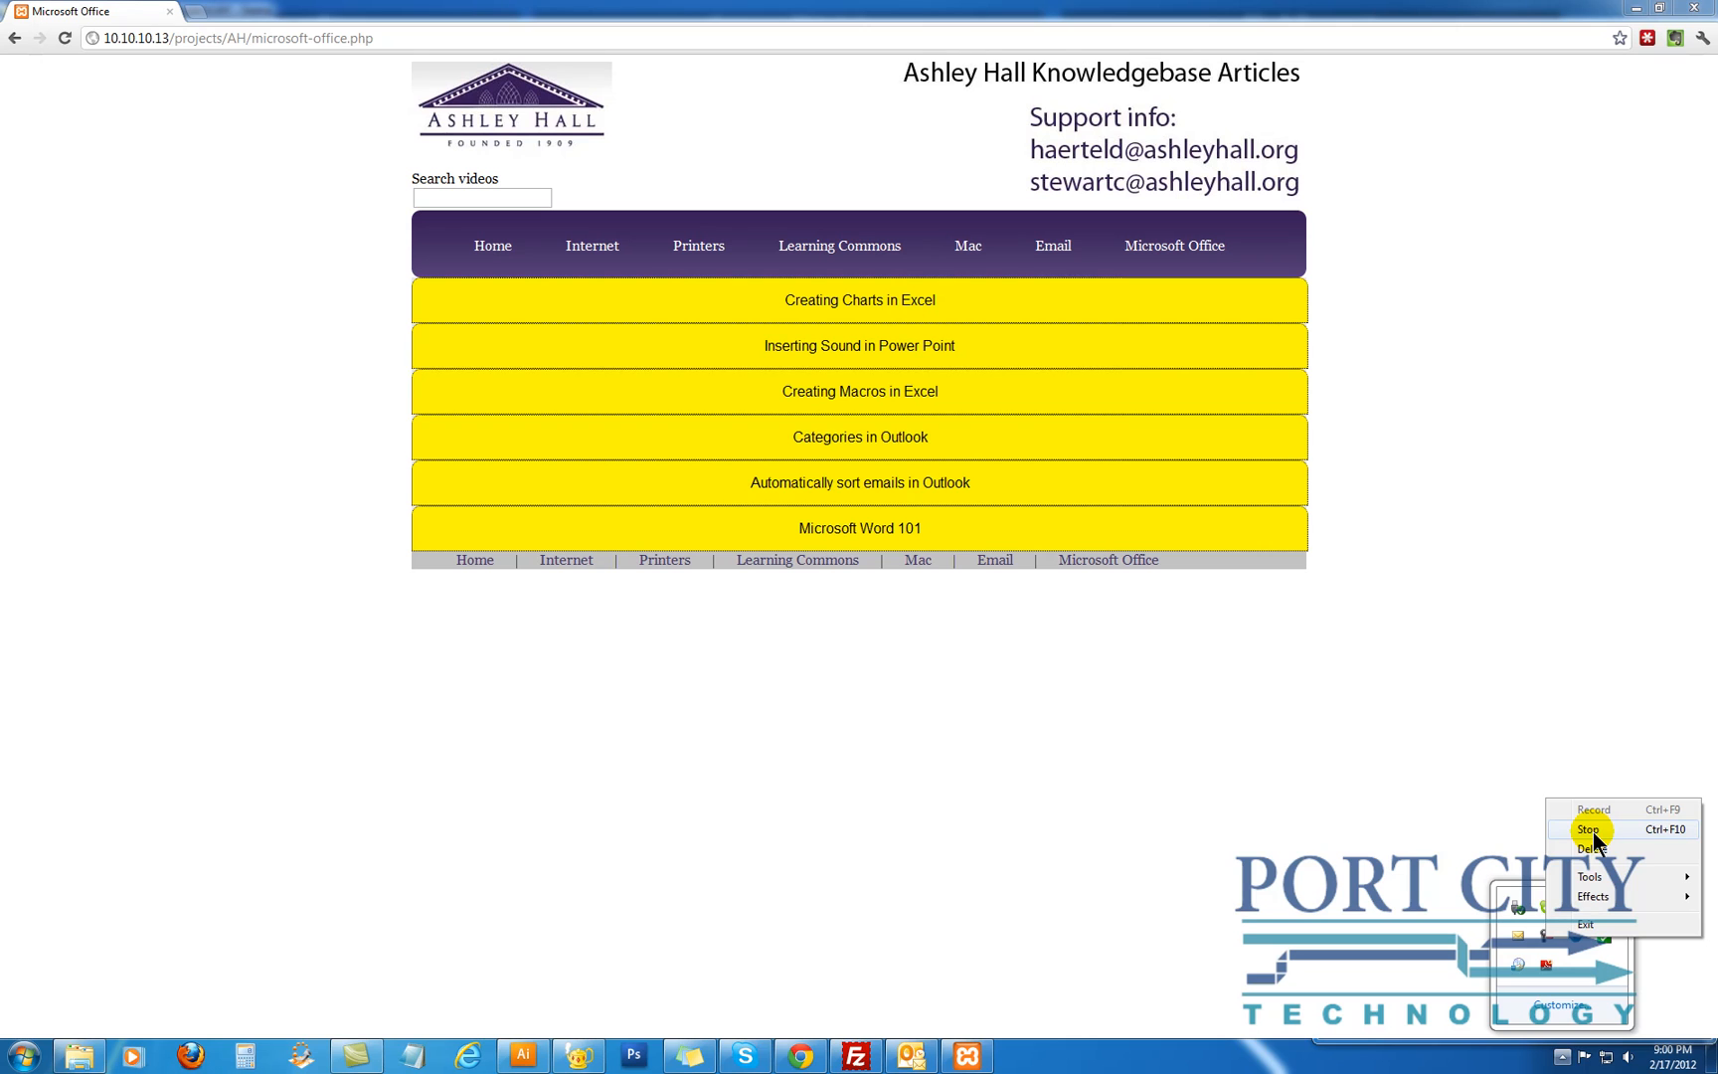